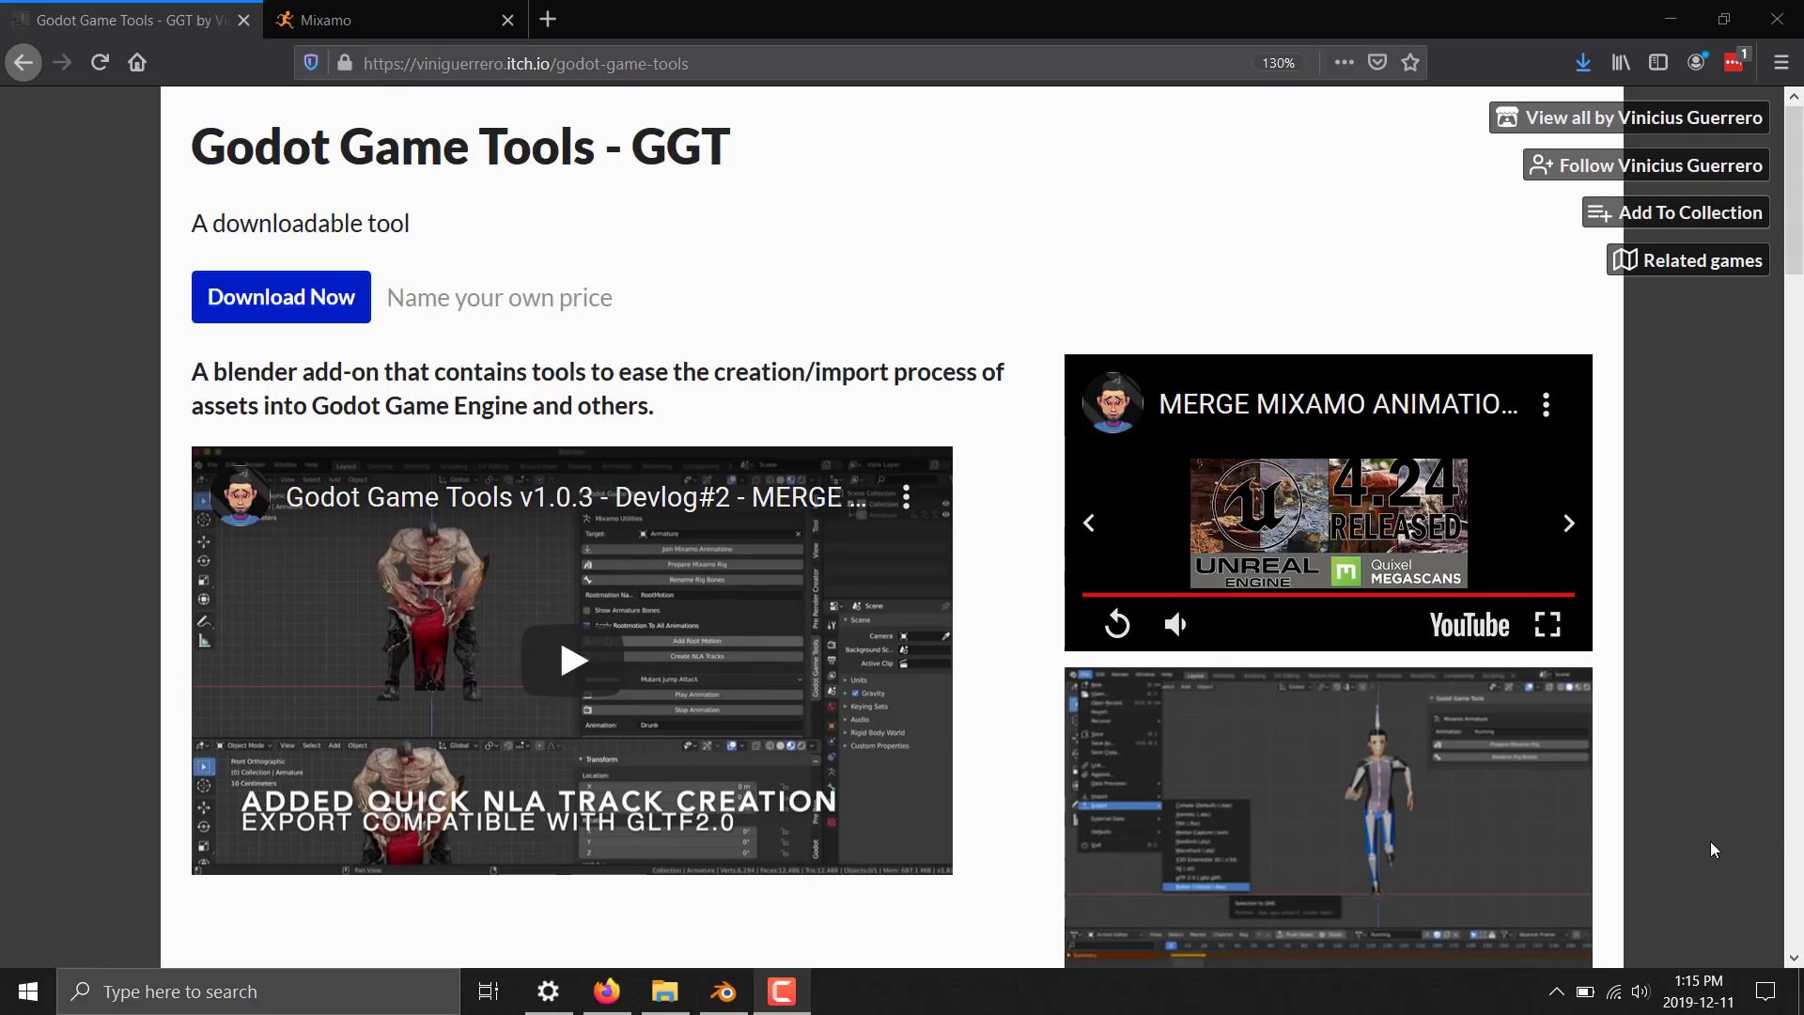
Leave the itch.io Godot Game Tools page and bring up the Mixamo site
{"action": "left_click", "coordinate": [340, 18]}
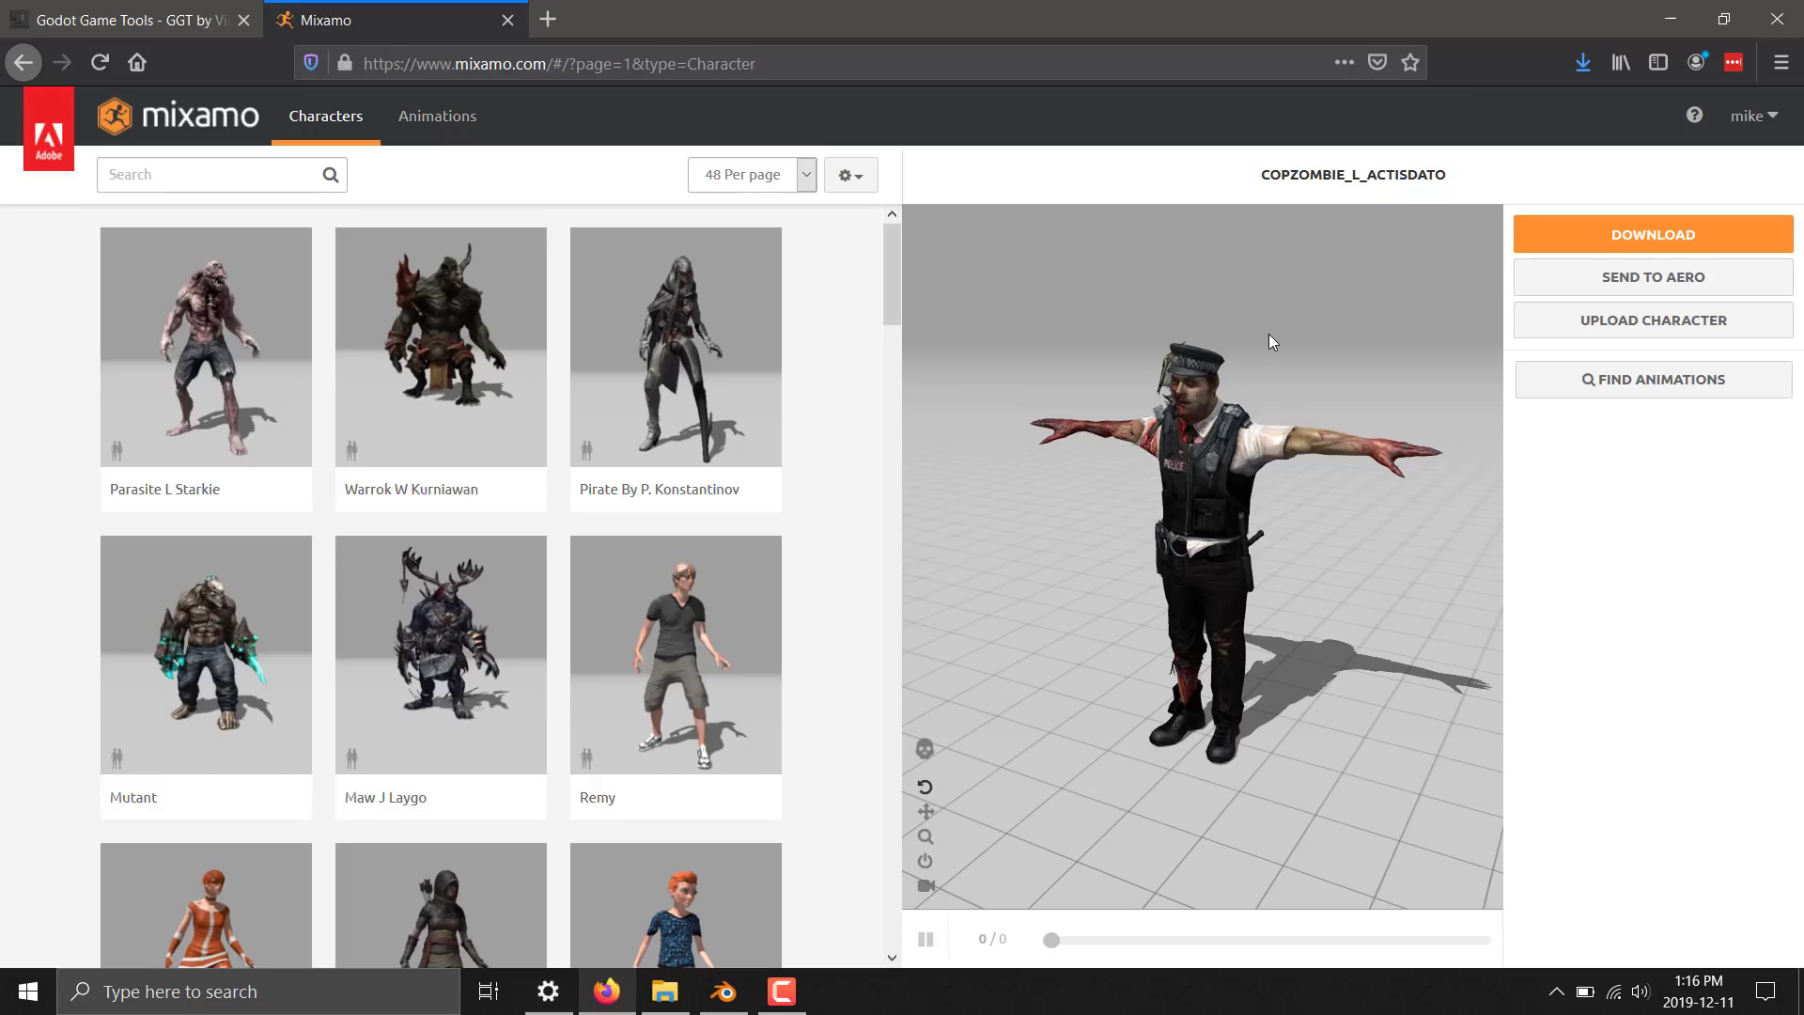
{"action": "mouse_move", "coordinate": [877, 302]}
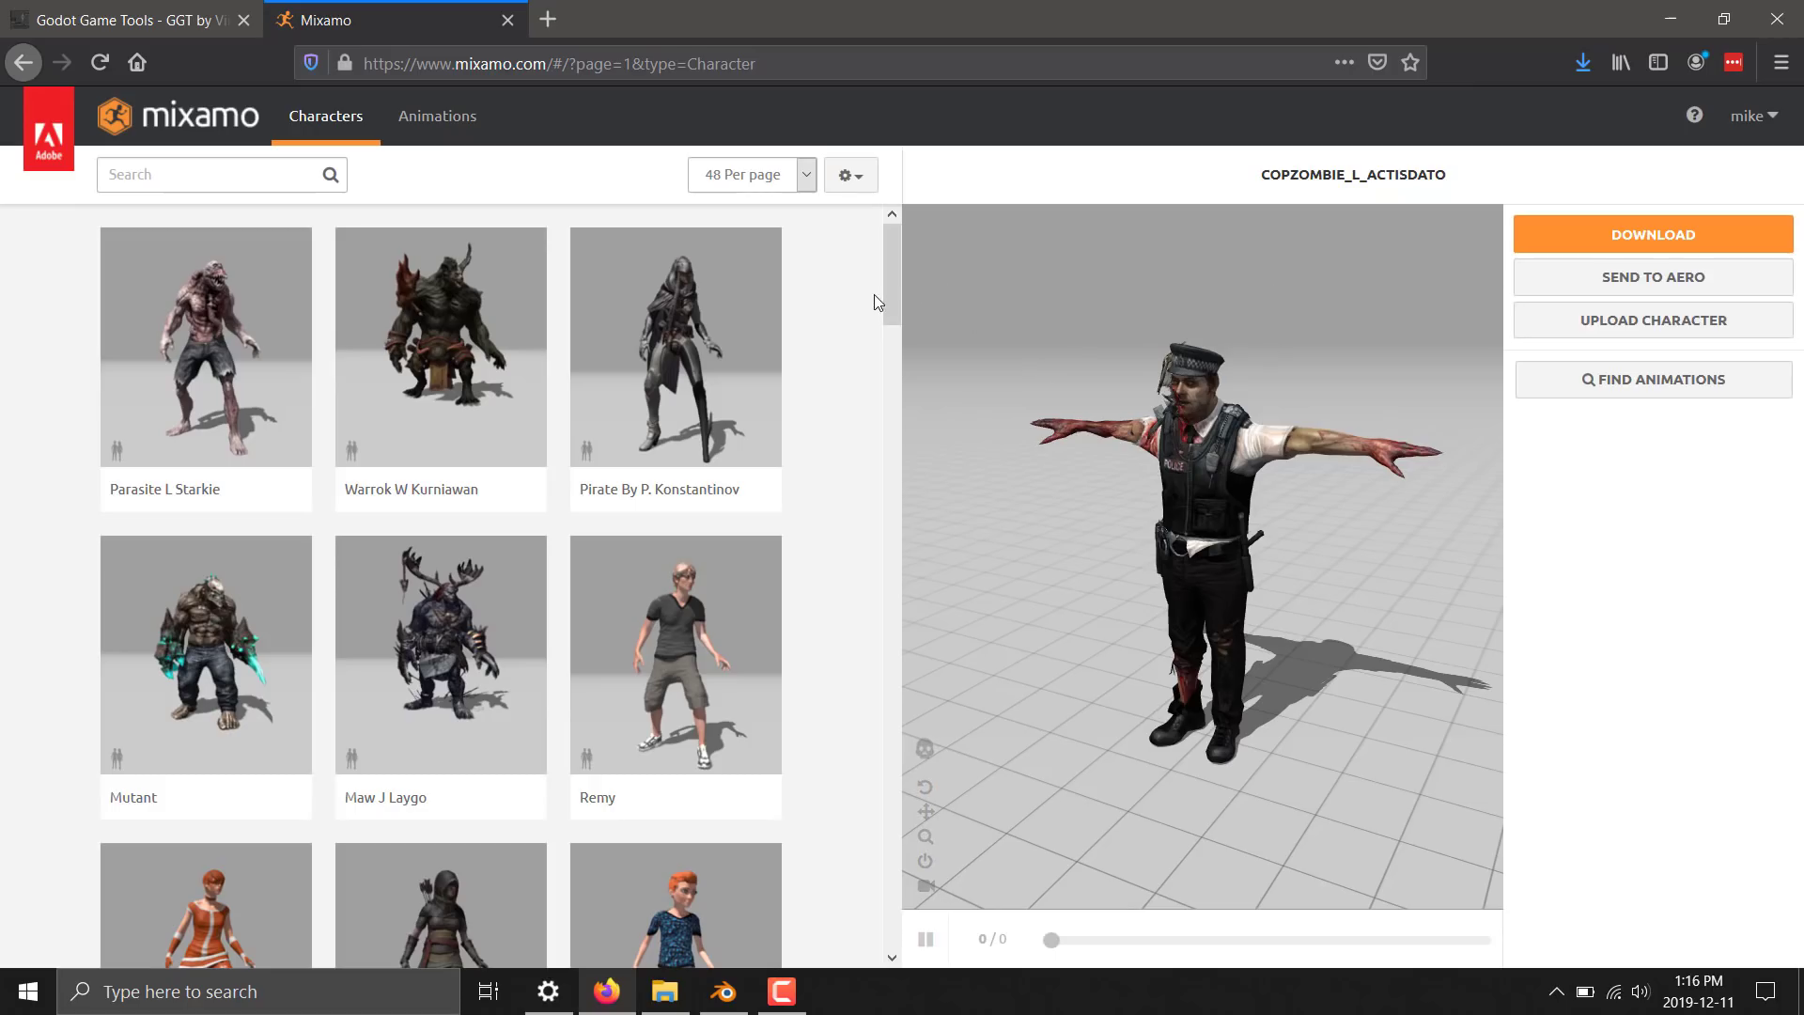
{"action": "mouse_move", "coordinate": [690, 352]}
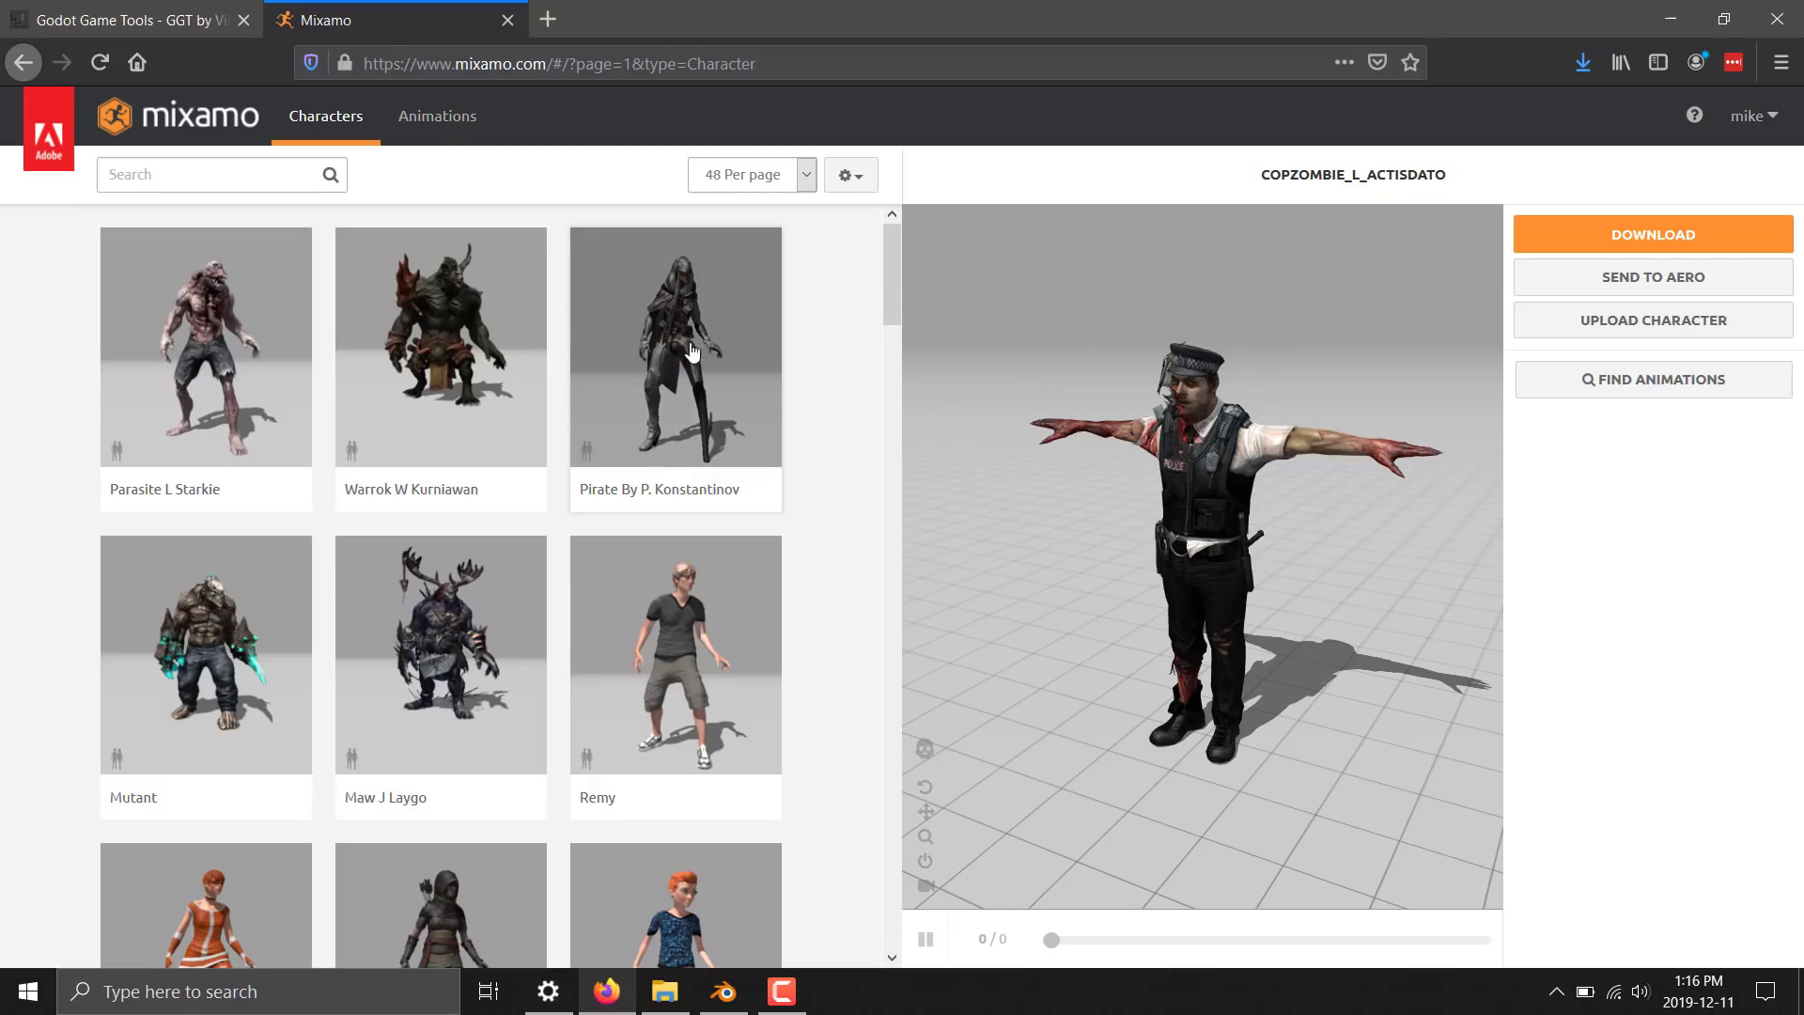
{"action": "mouse_move", "coordinate": [757, 381]}
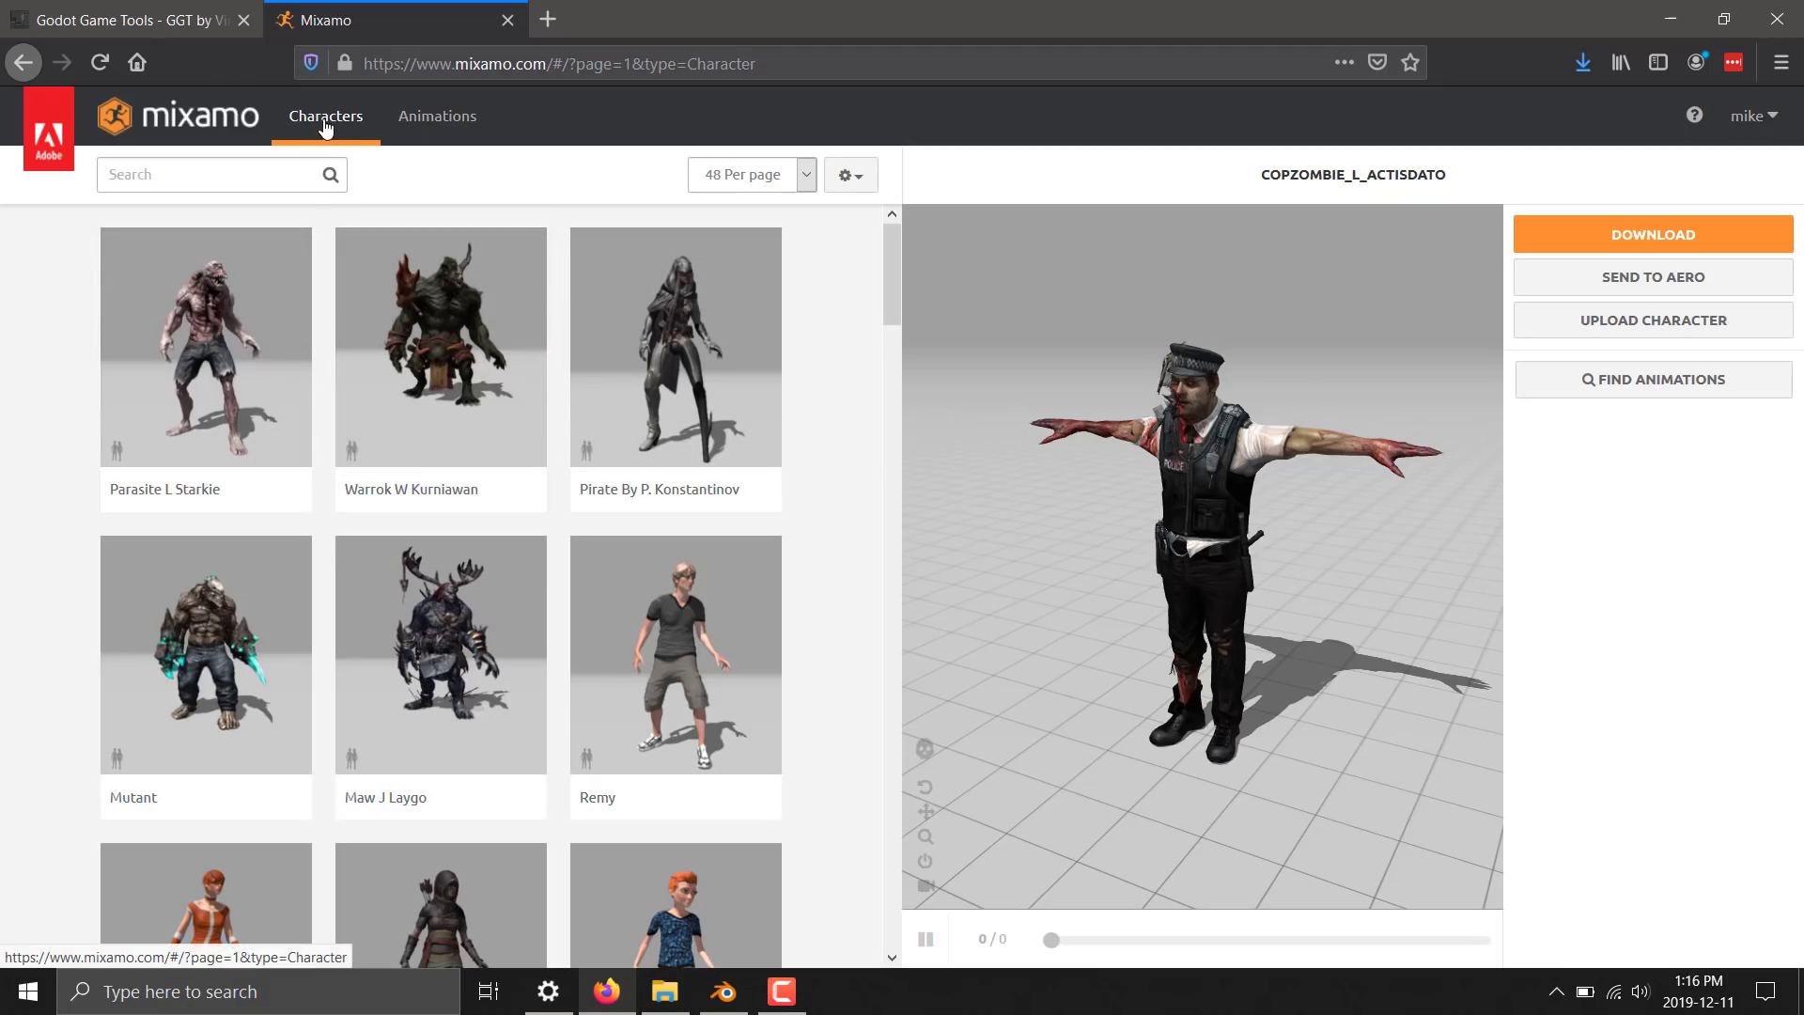
Make Vanguard By T. Choonyung the active Mixamo character and reload to see it in T-pose
{"action": "scroll", "scroll_direction": "down", "scroll_amount": 3}
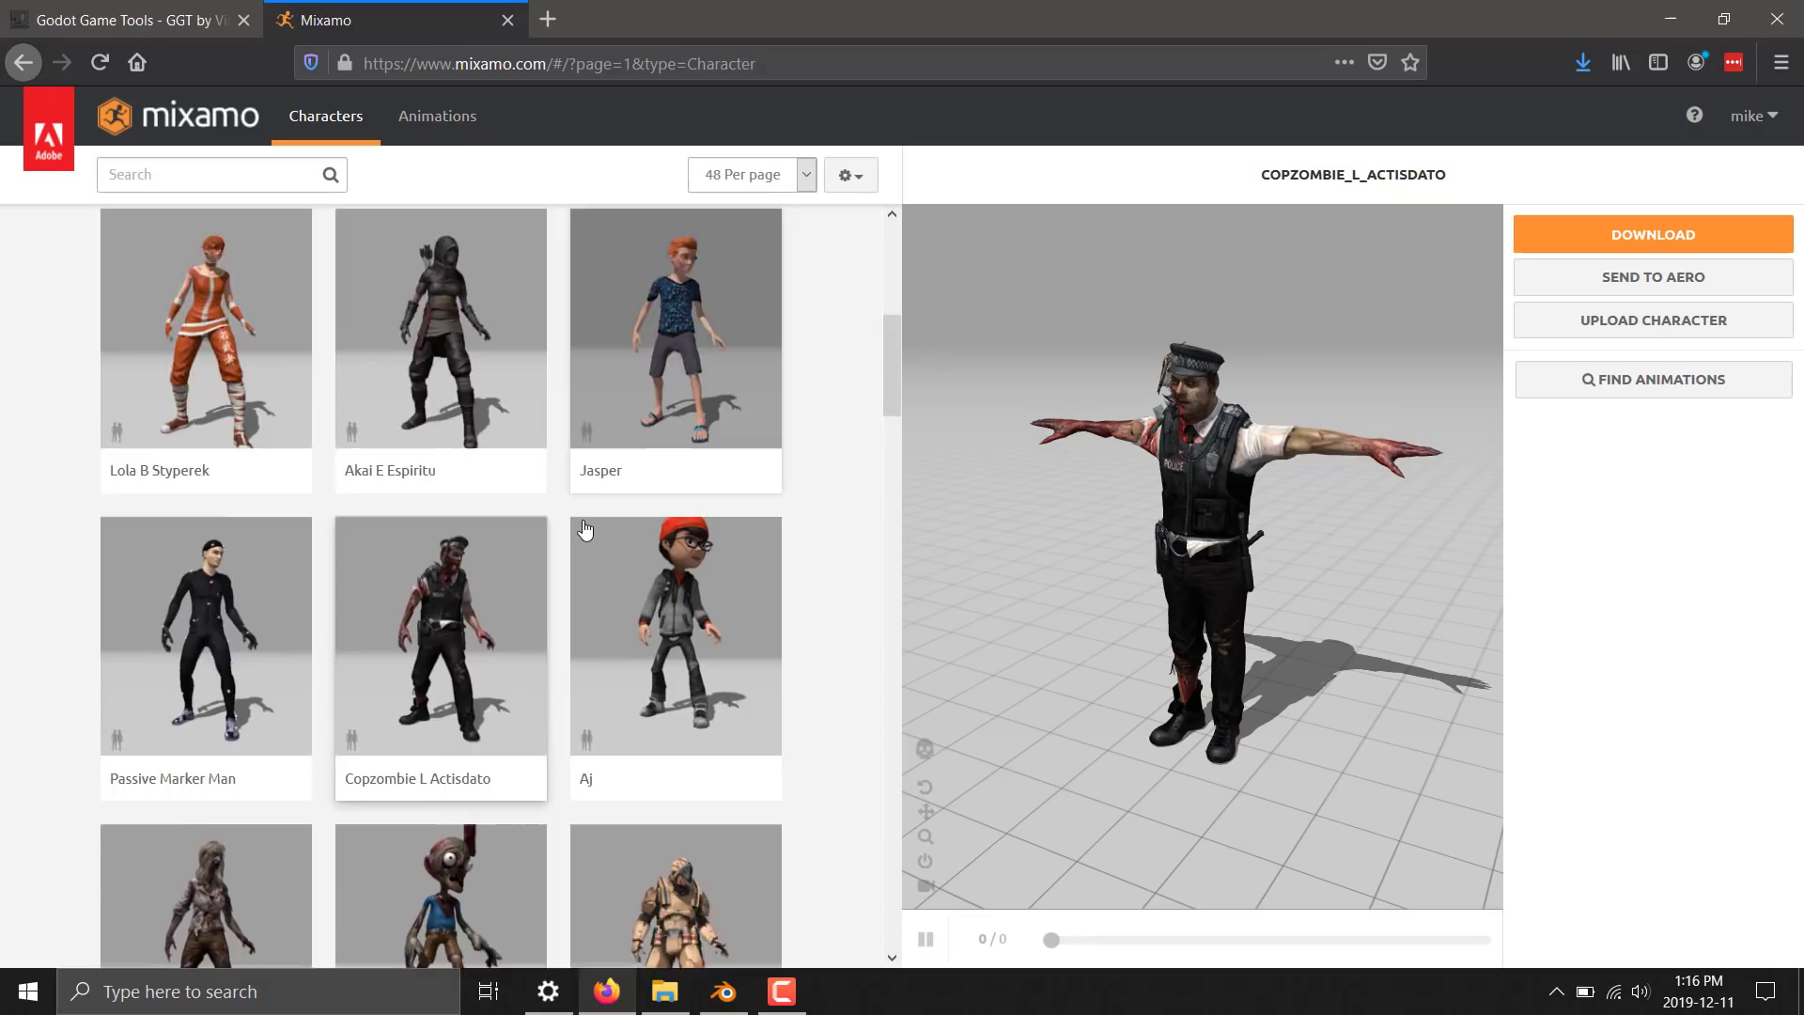
{"action": "scroll", "scroll_direction": "down", "scroll_amount": 3}
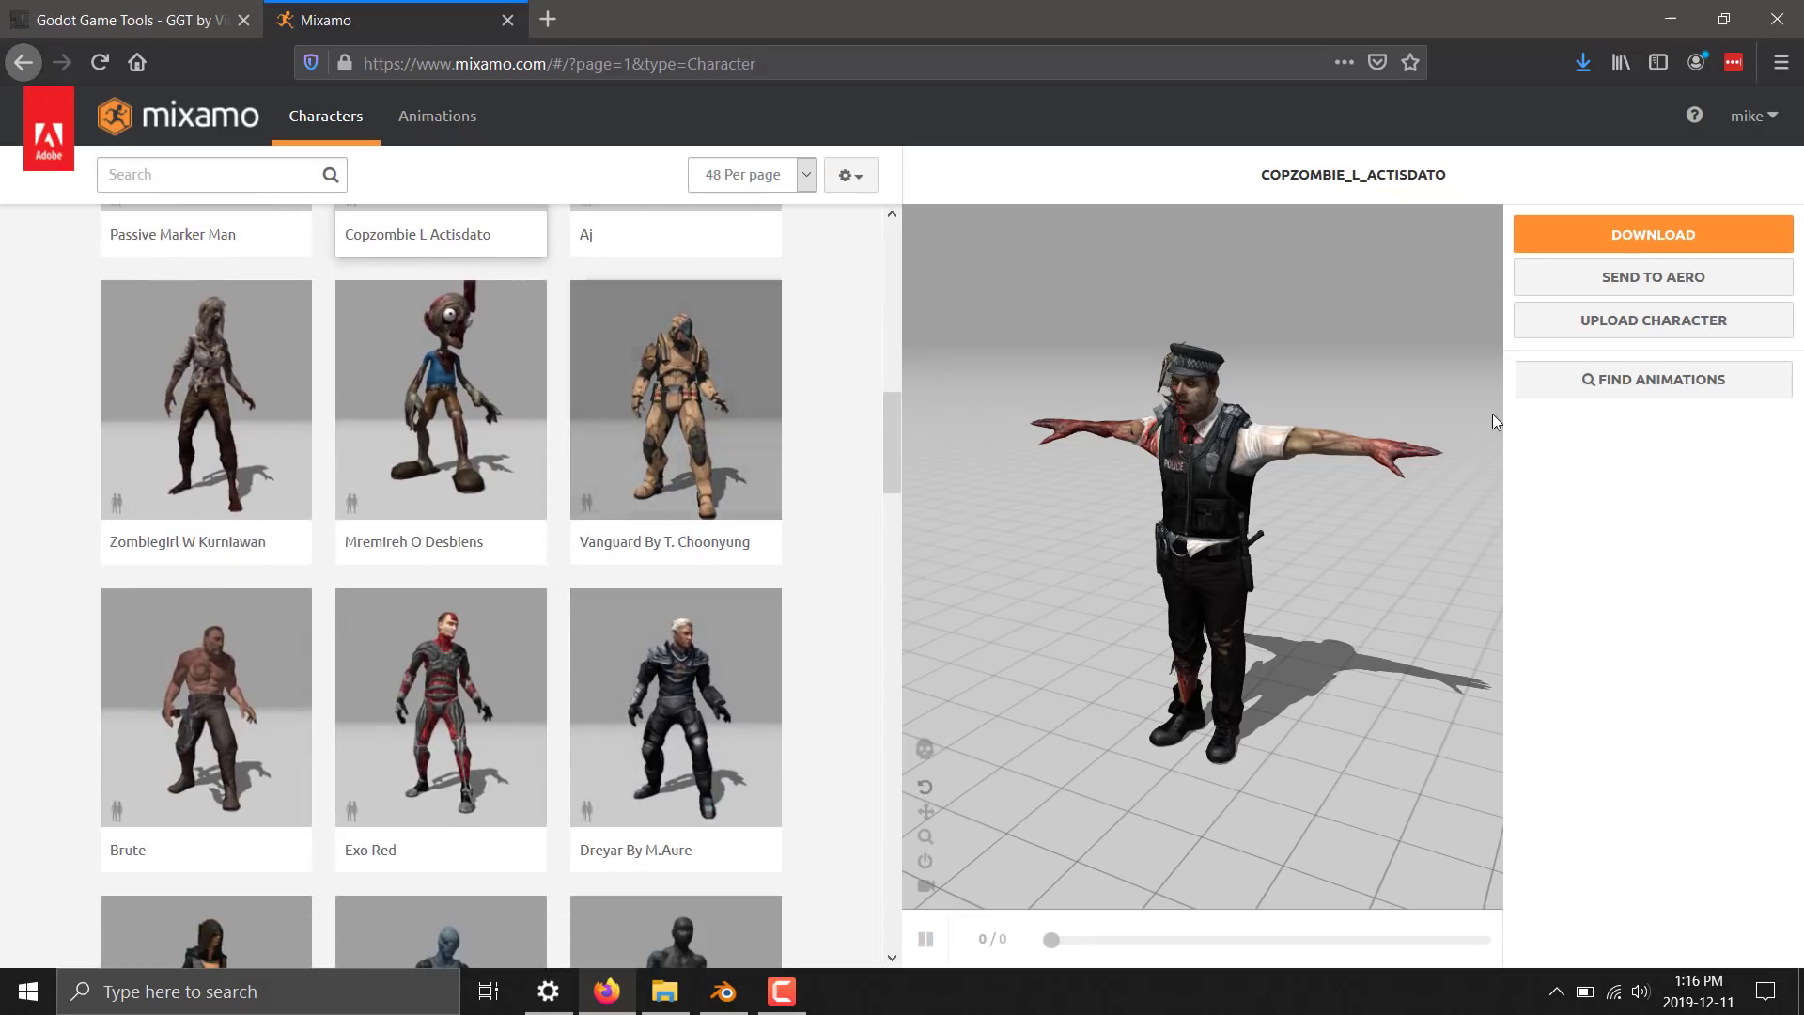
{"action": "mouse_move", "coordinate": [1652, 320]}
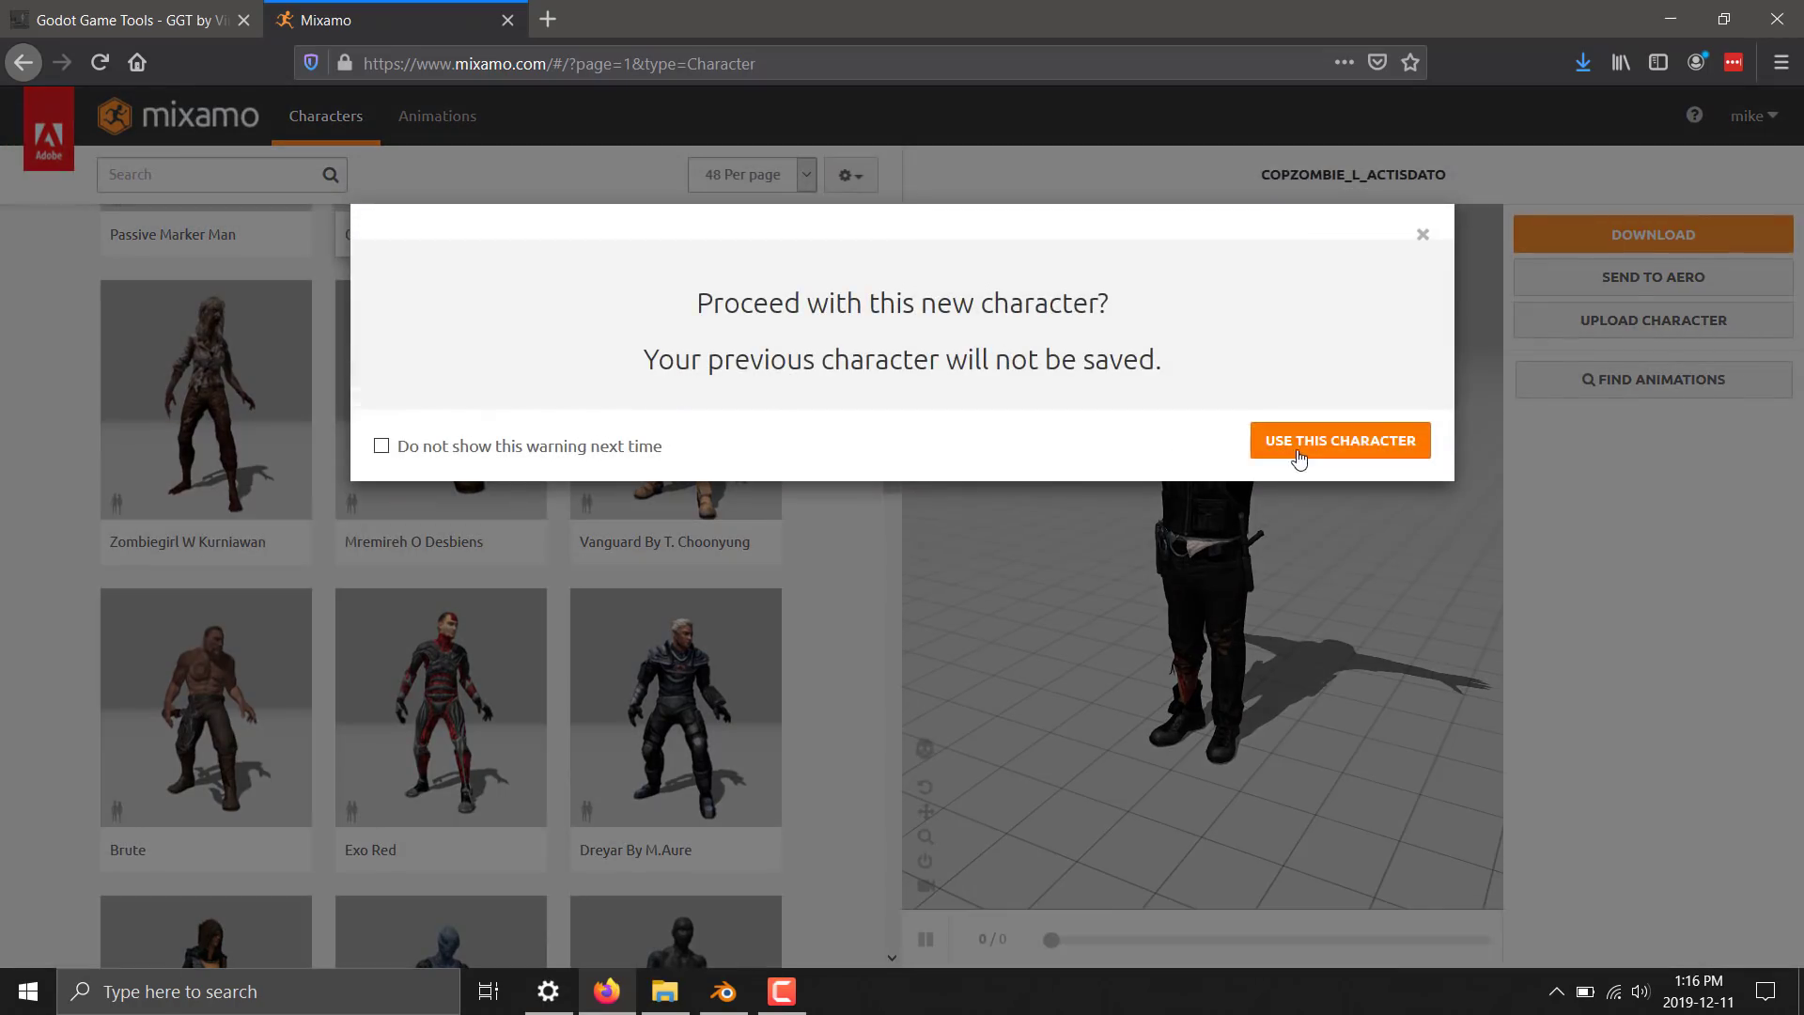
{"action": "left_click", "coordinate": [1340, 440]}
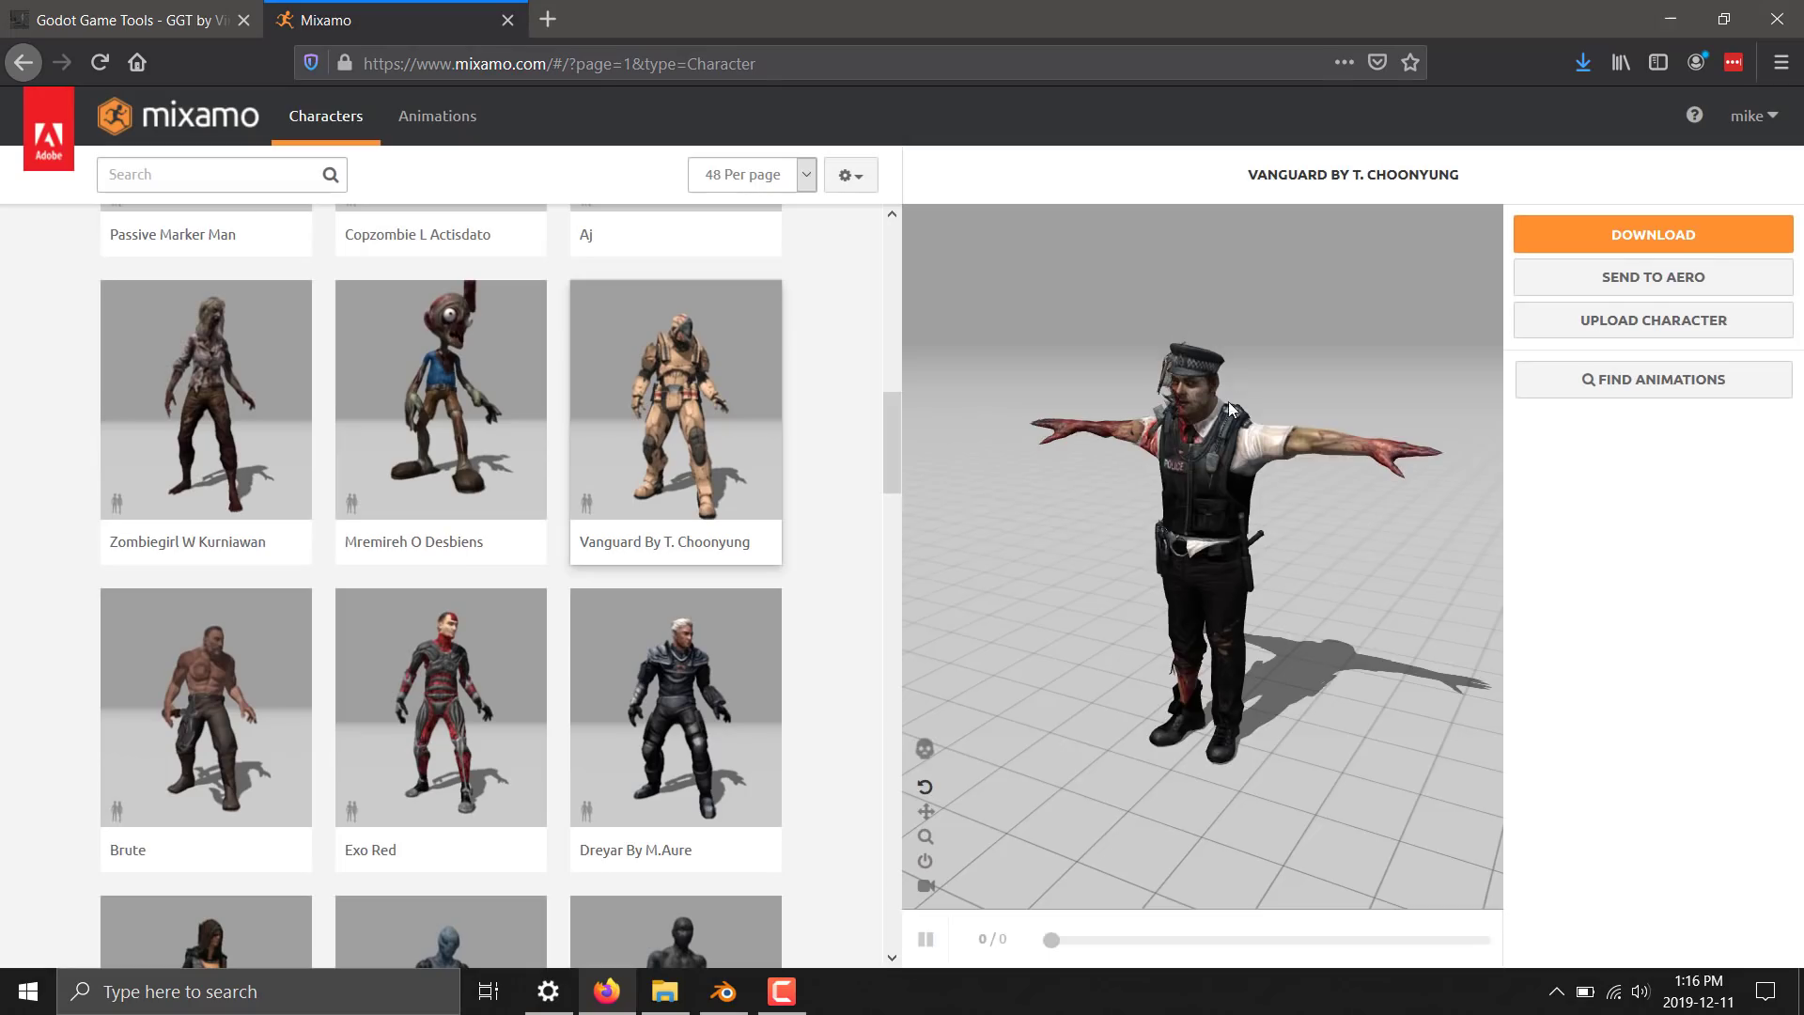
{"action": "left_click", "coordinate": [100, 64]}
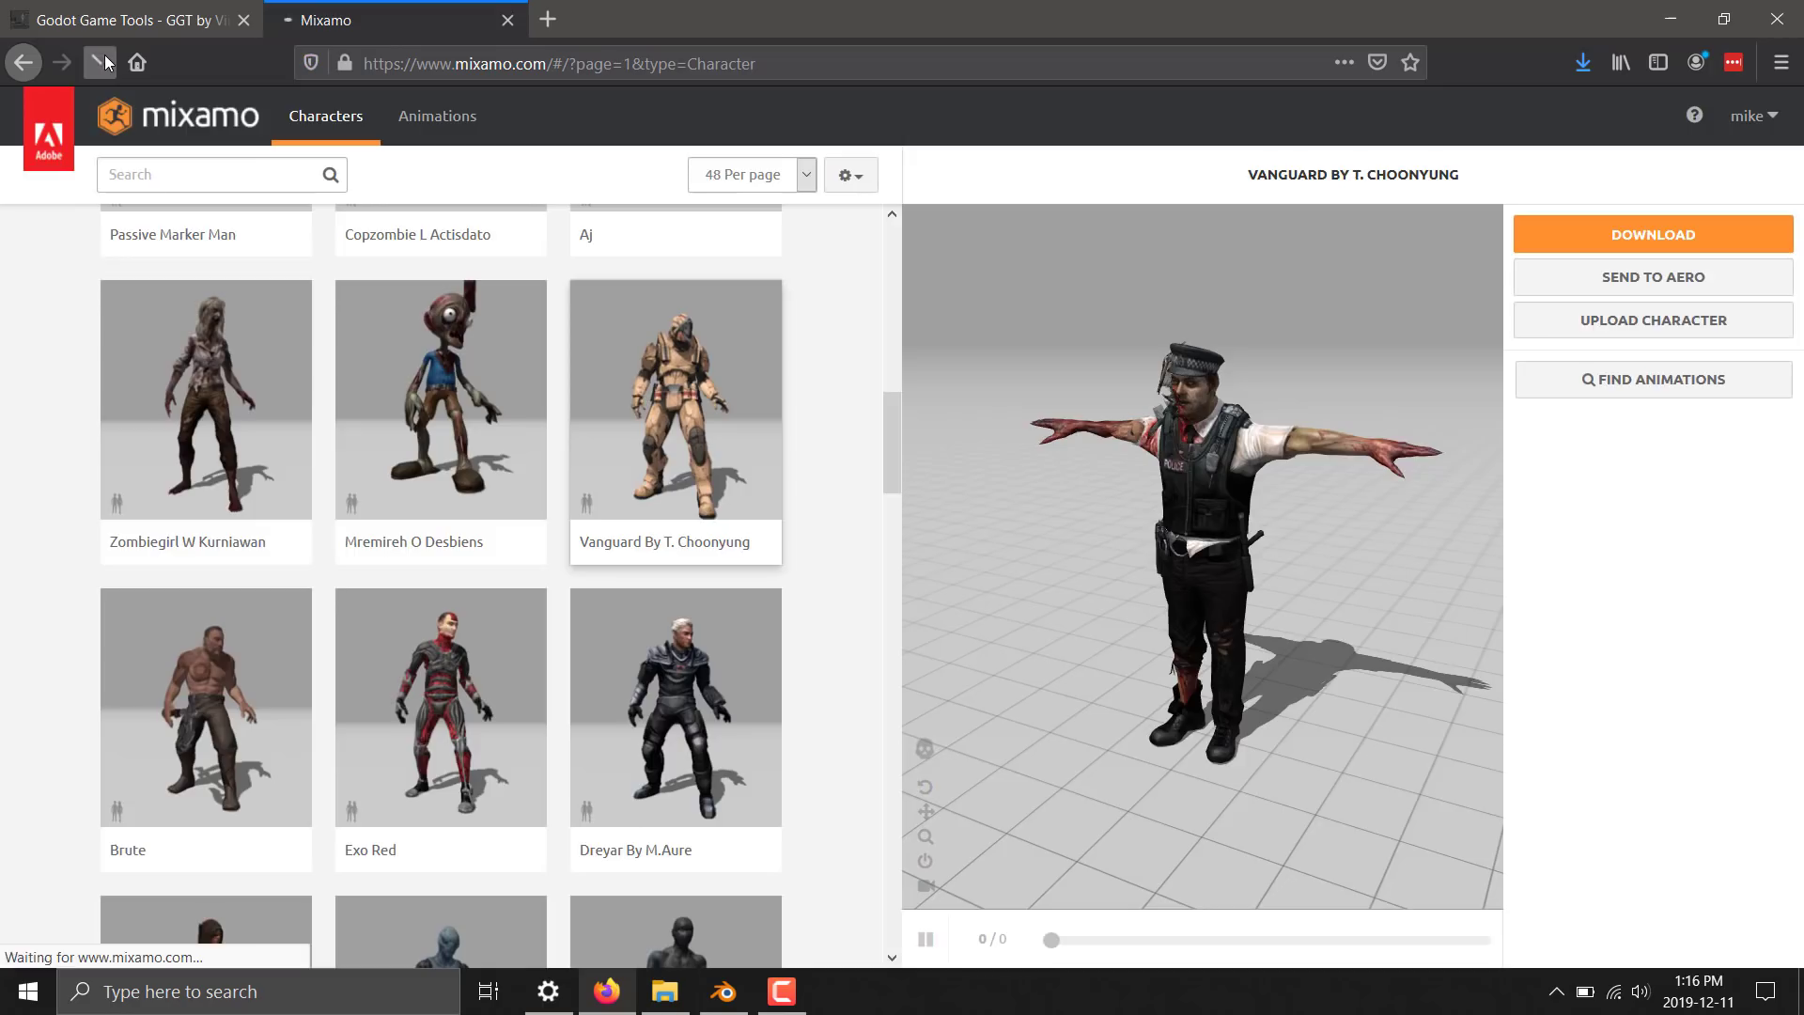
{"action": "left_click", "coordinate": [100, 64]}
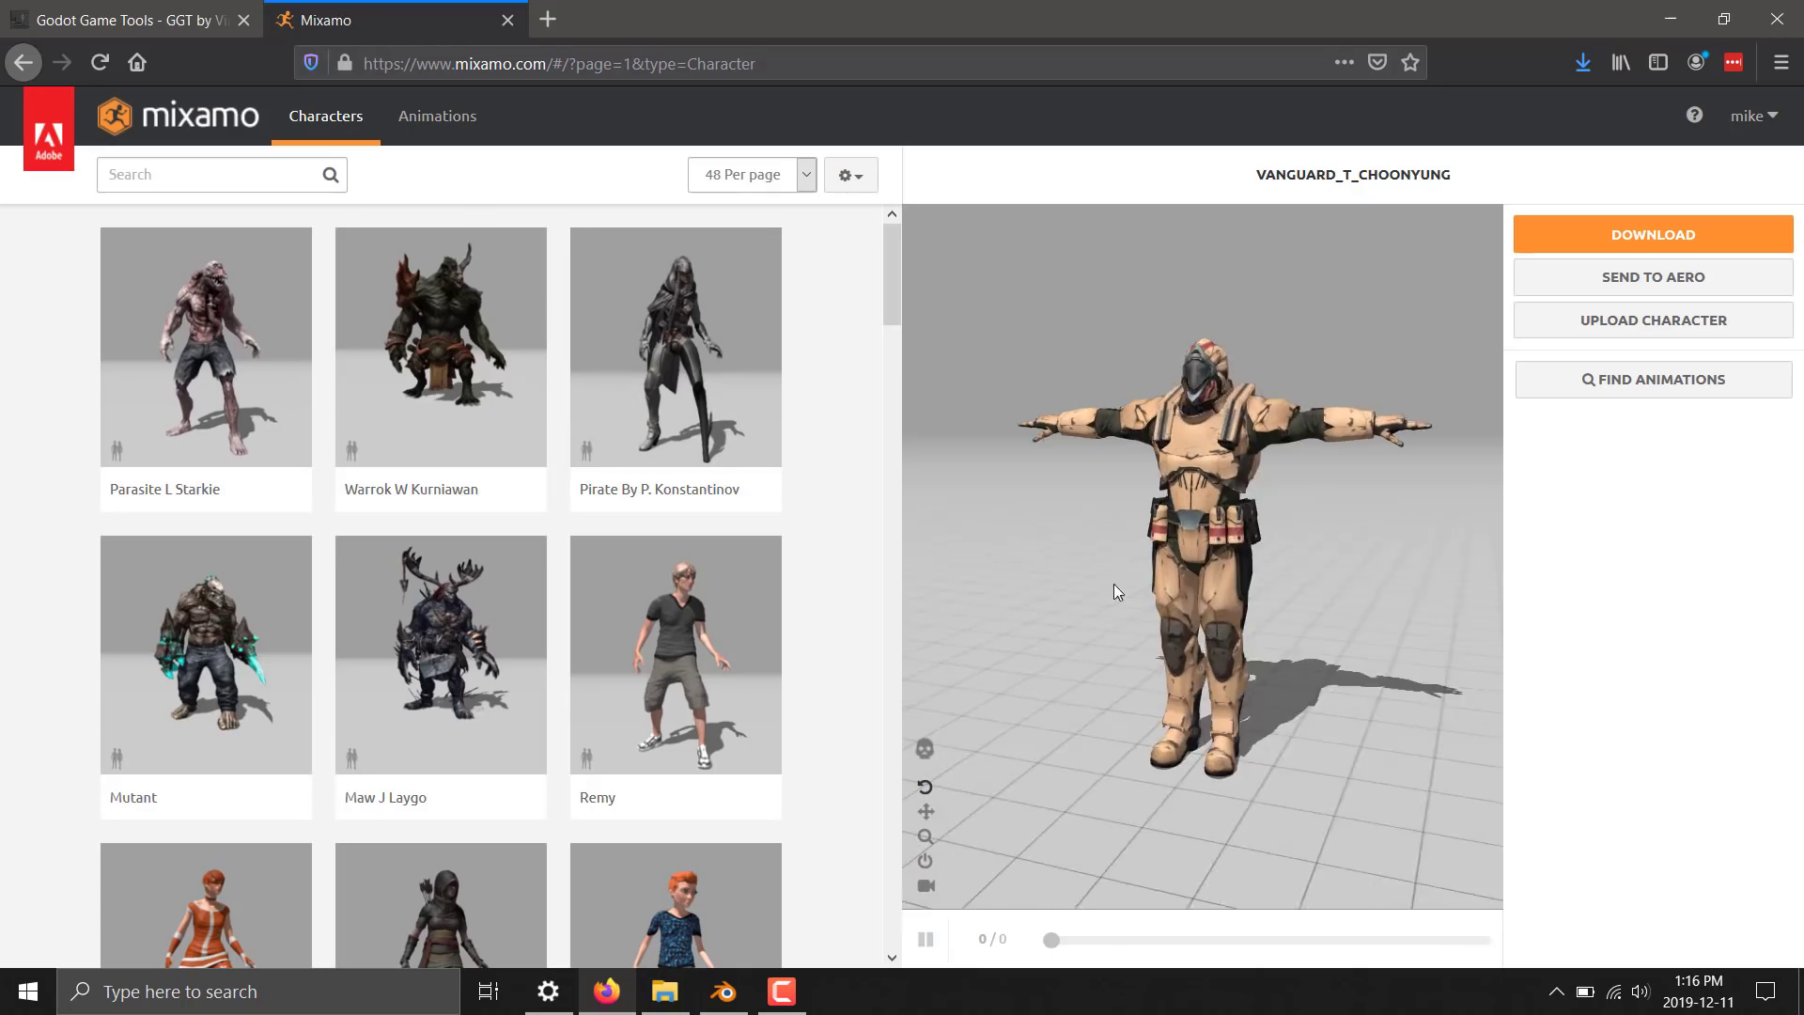
{"action": "left_click_drag", "start_coordinate": [1116, 592], "coordinate": [1264, 526]}
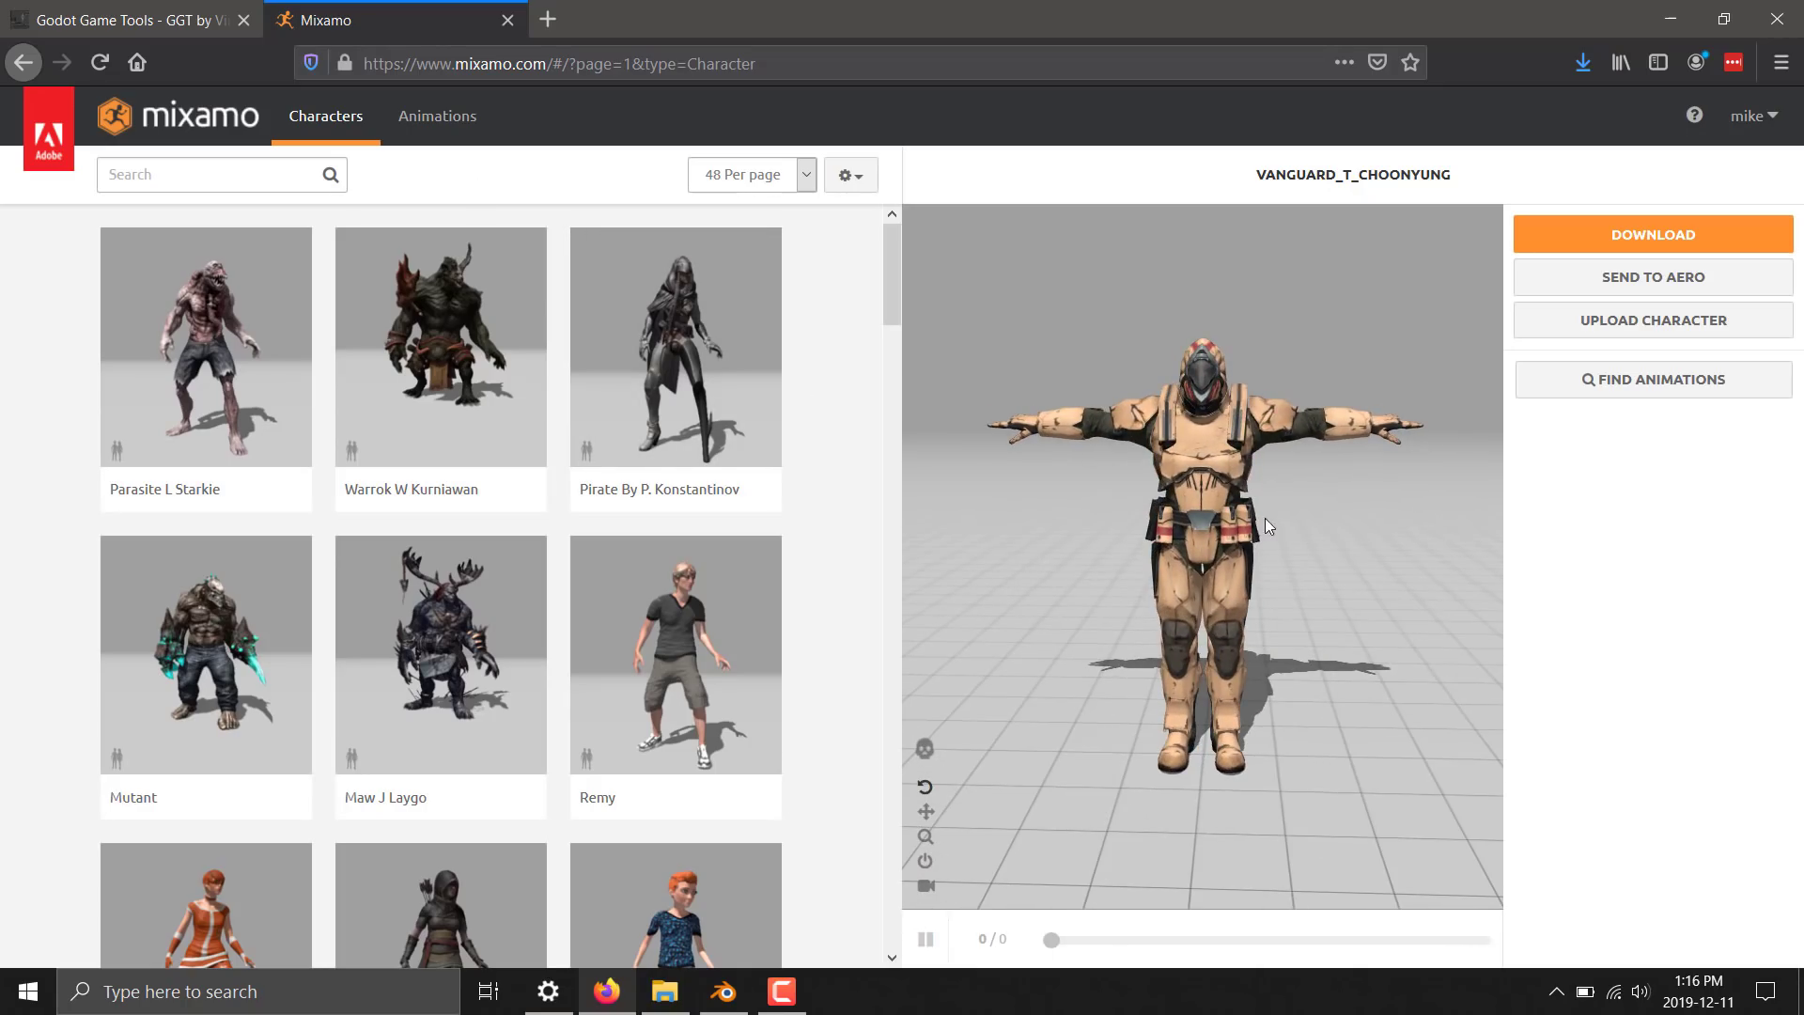
Search the animation library for 'tpose' and apply T-Pose to the Vanguard character
{"action": "left_click", "coordinate": [436, 115]}
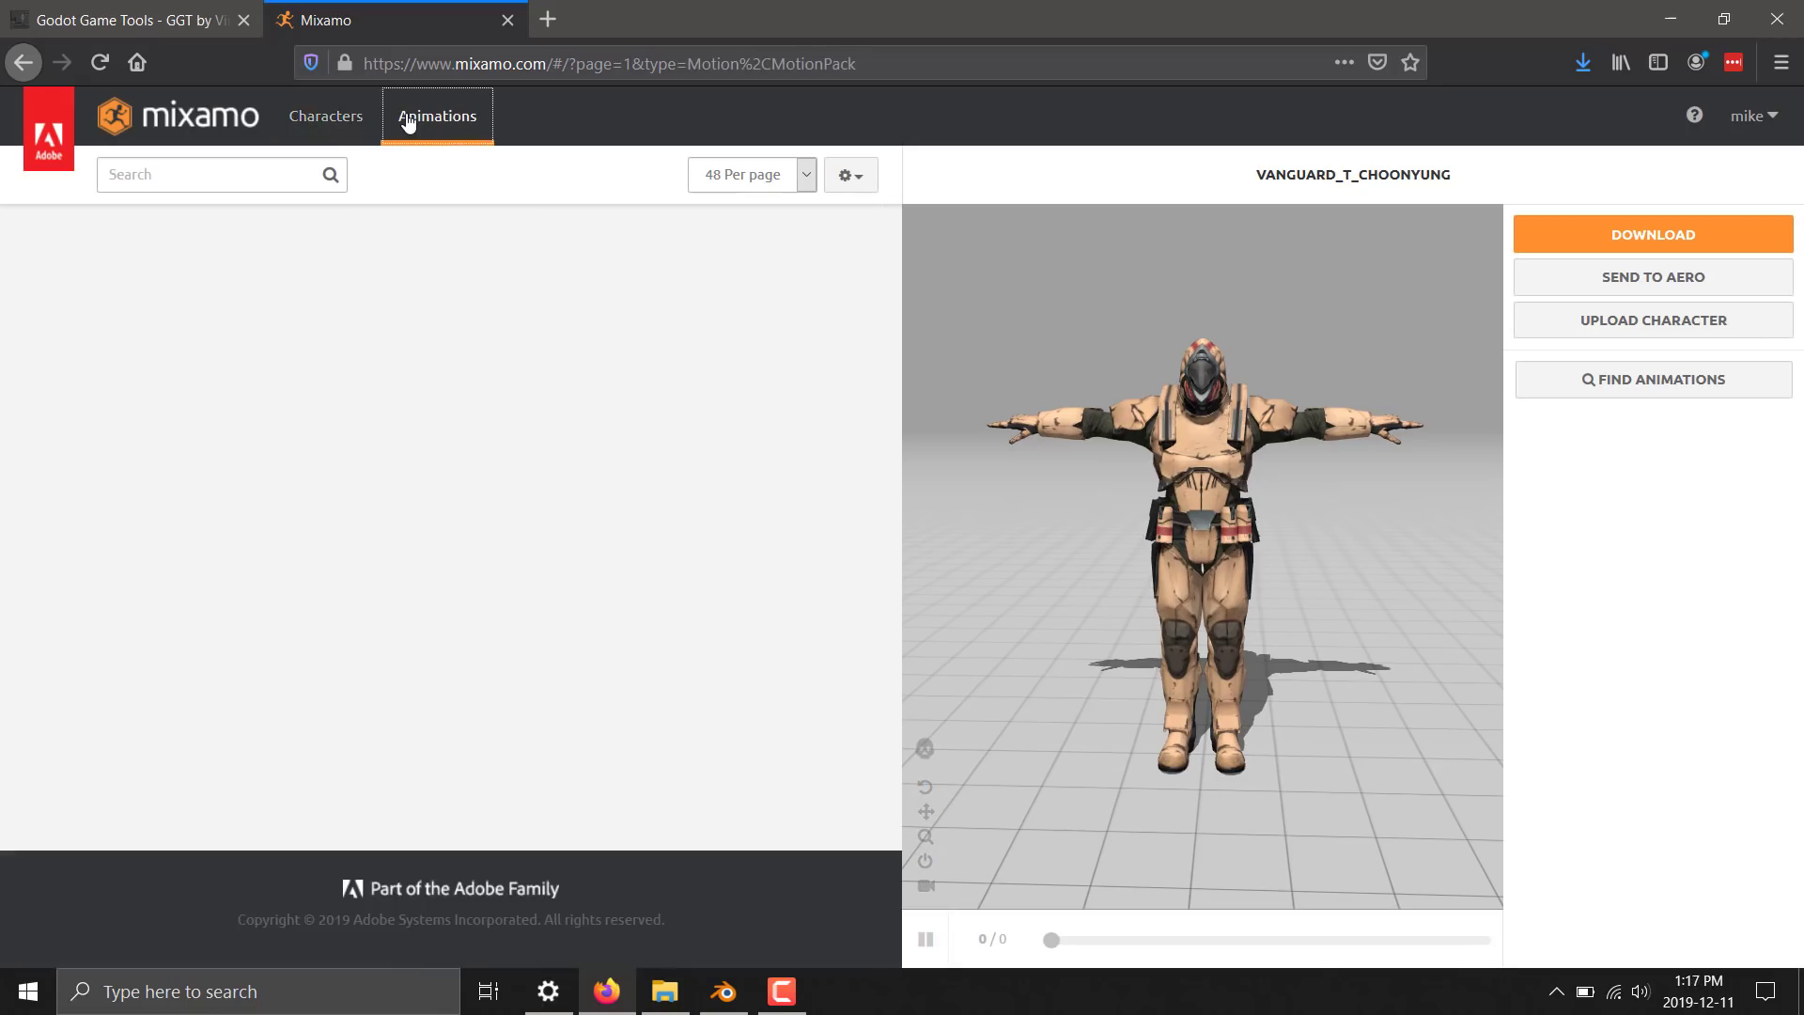
{"action": "left_click", "coordinate": [218, 173]}
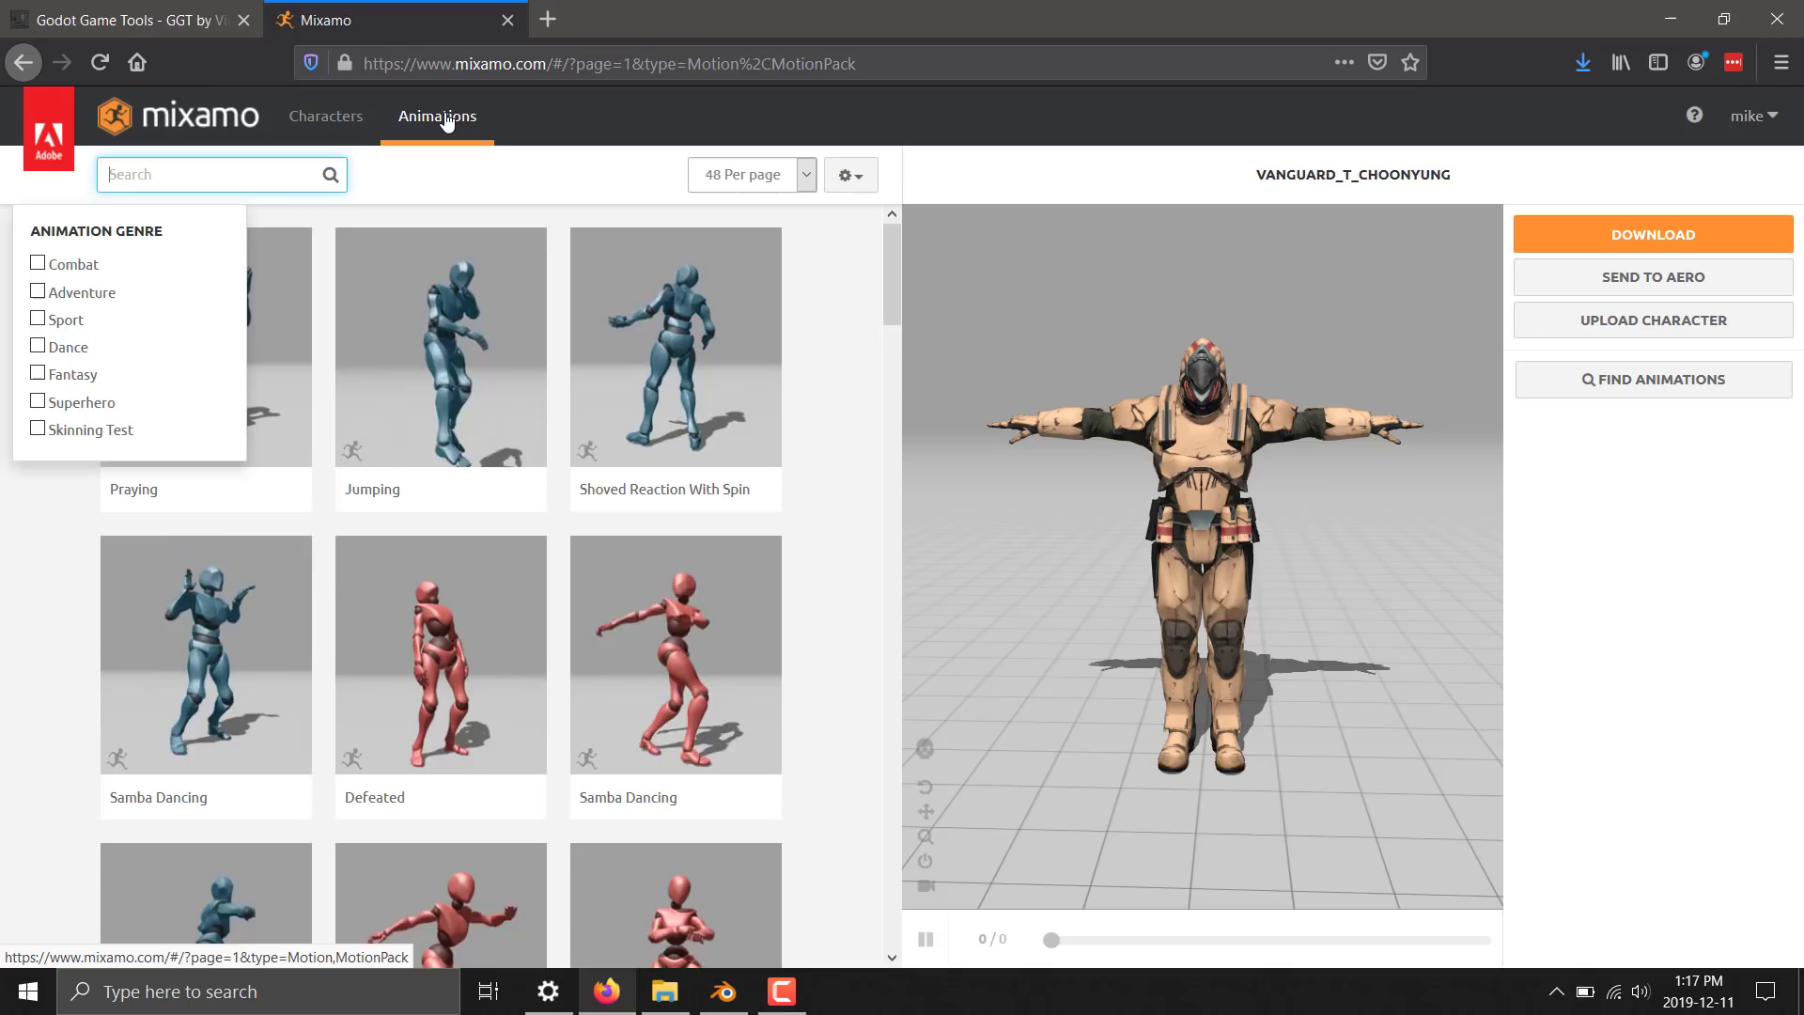
{"action": "type", "text": "to"}
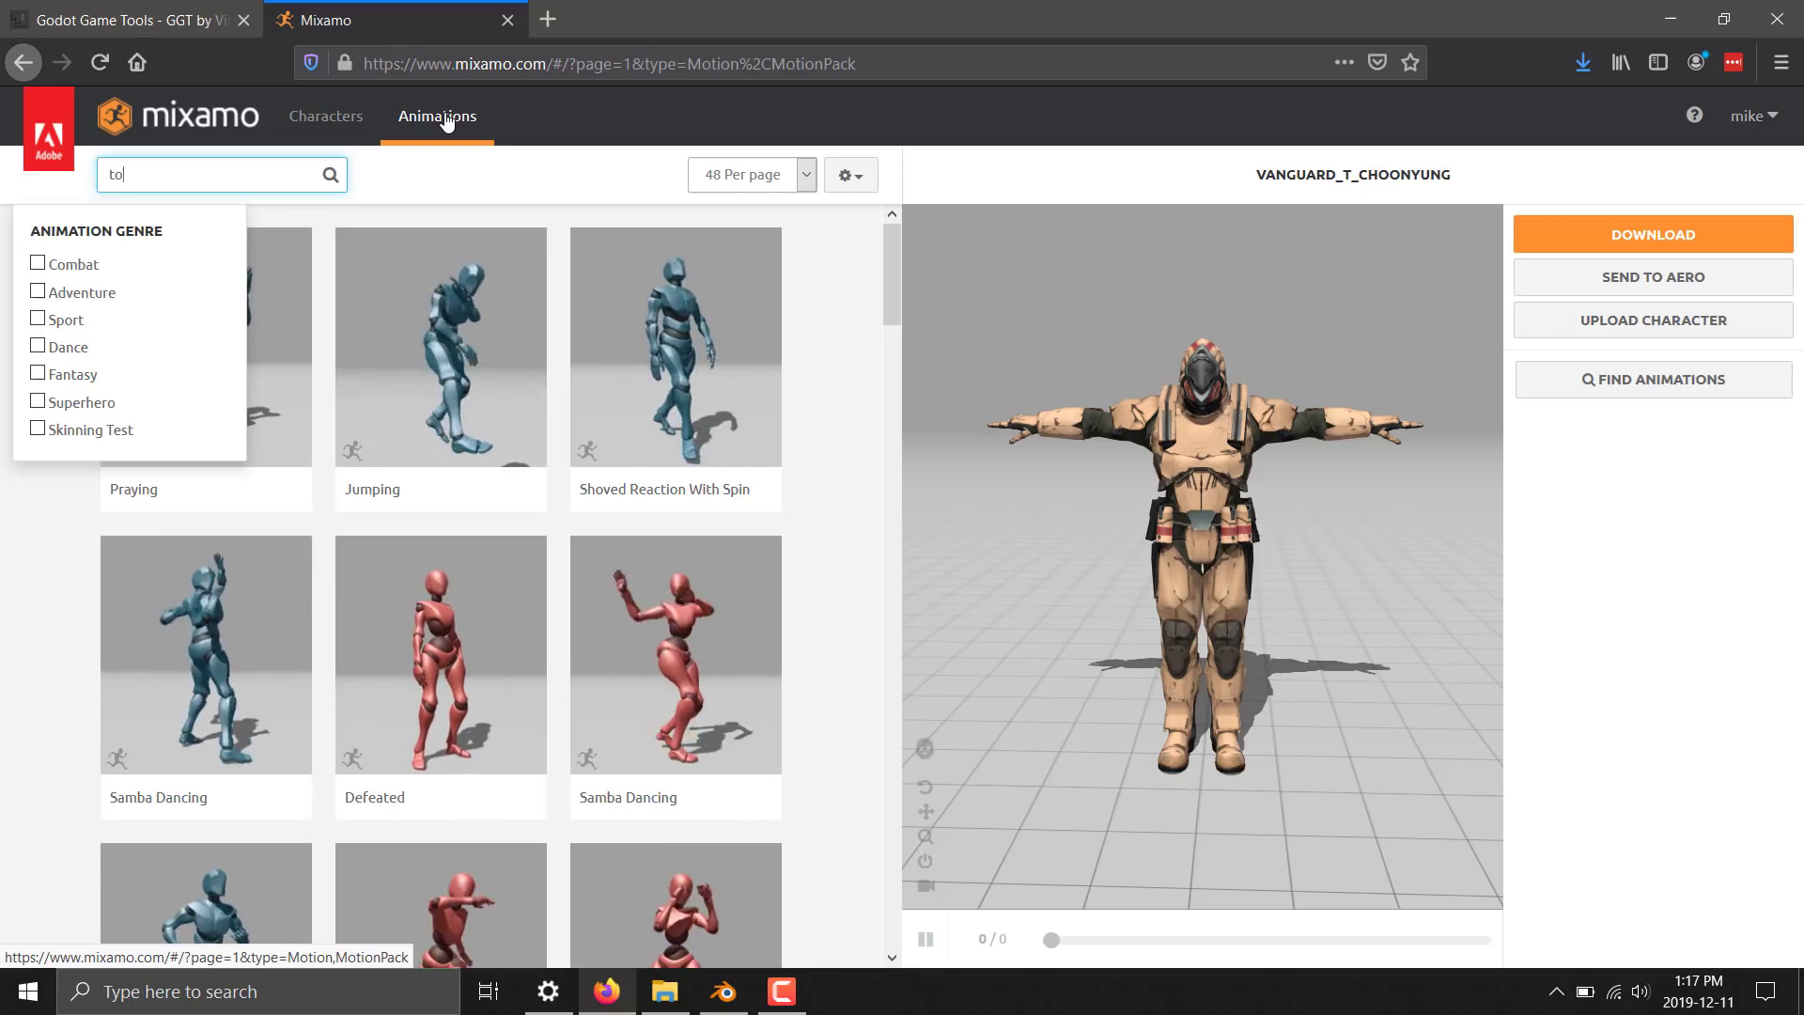
{"action": "type", "text": "pose"}
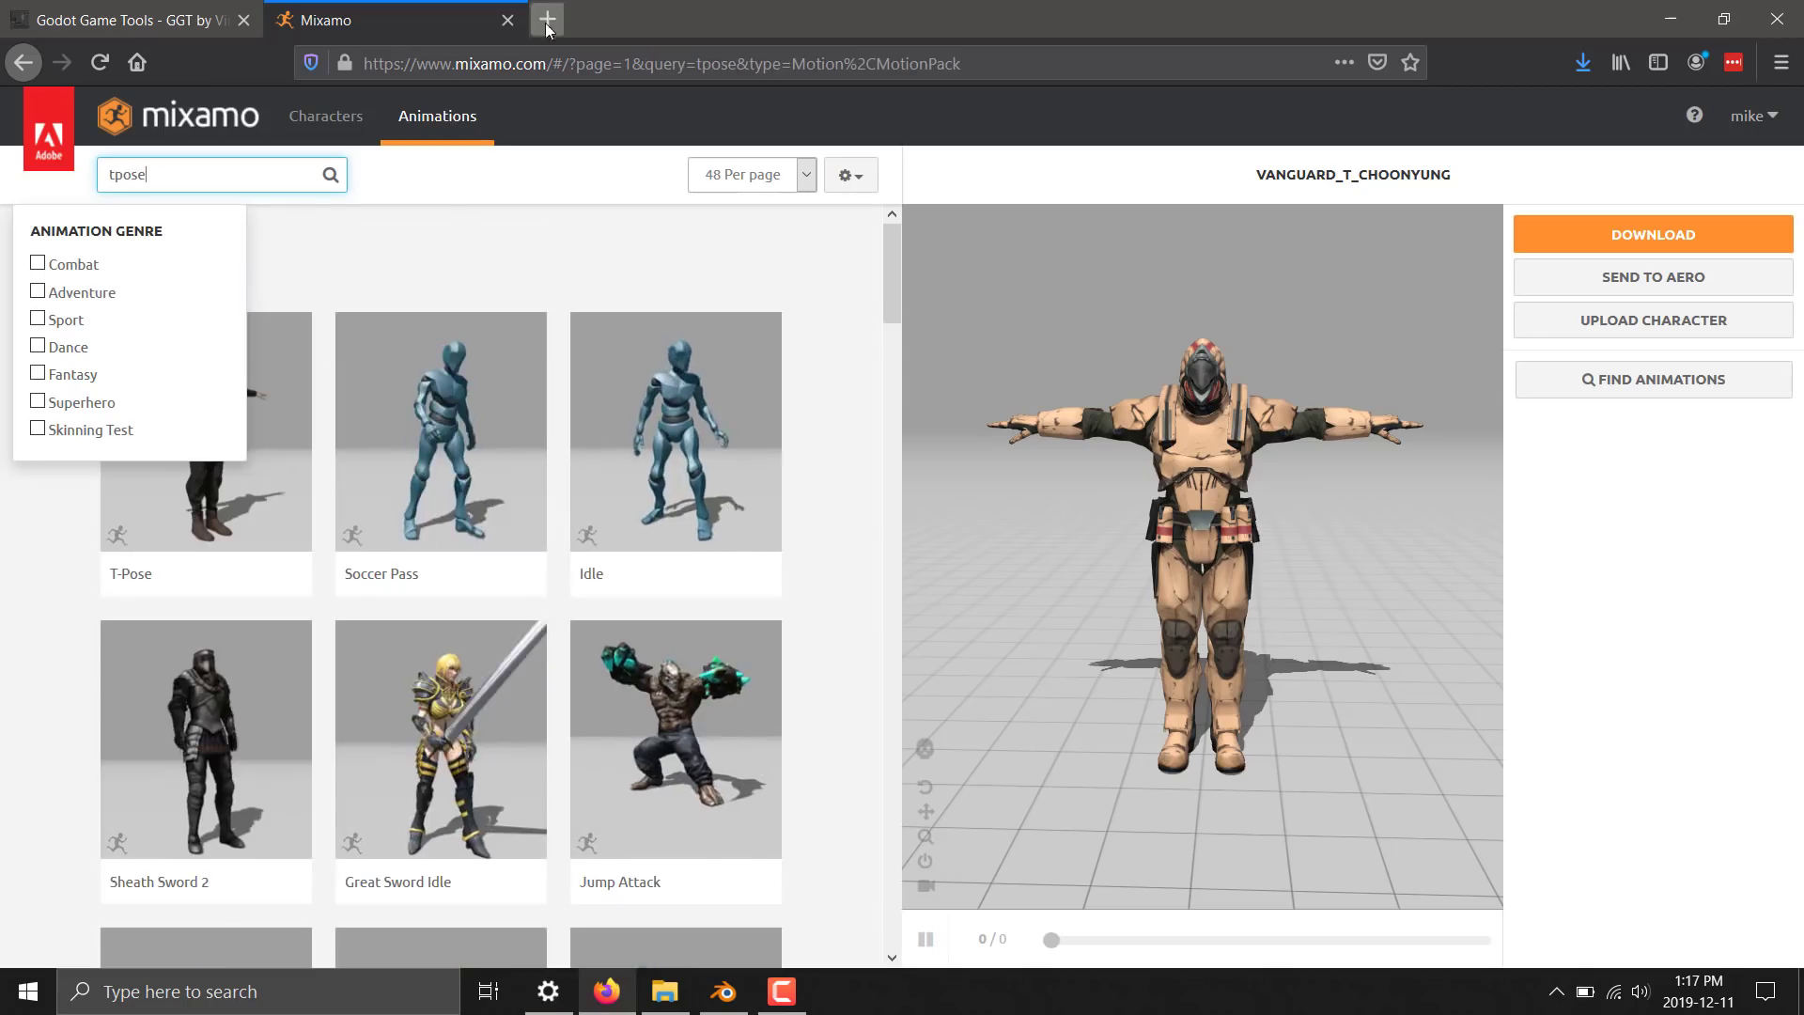
{"action": "left_click", "coordinate": [204, 429]}
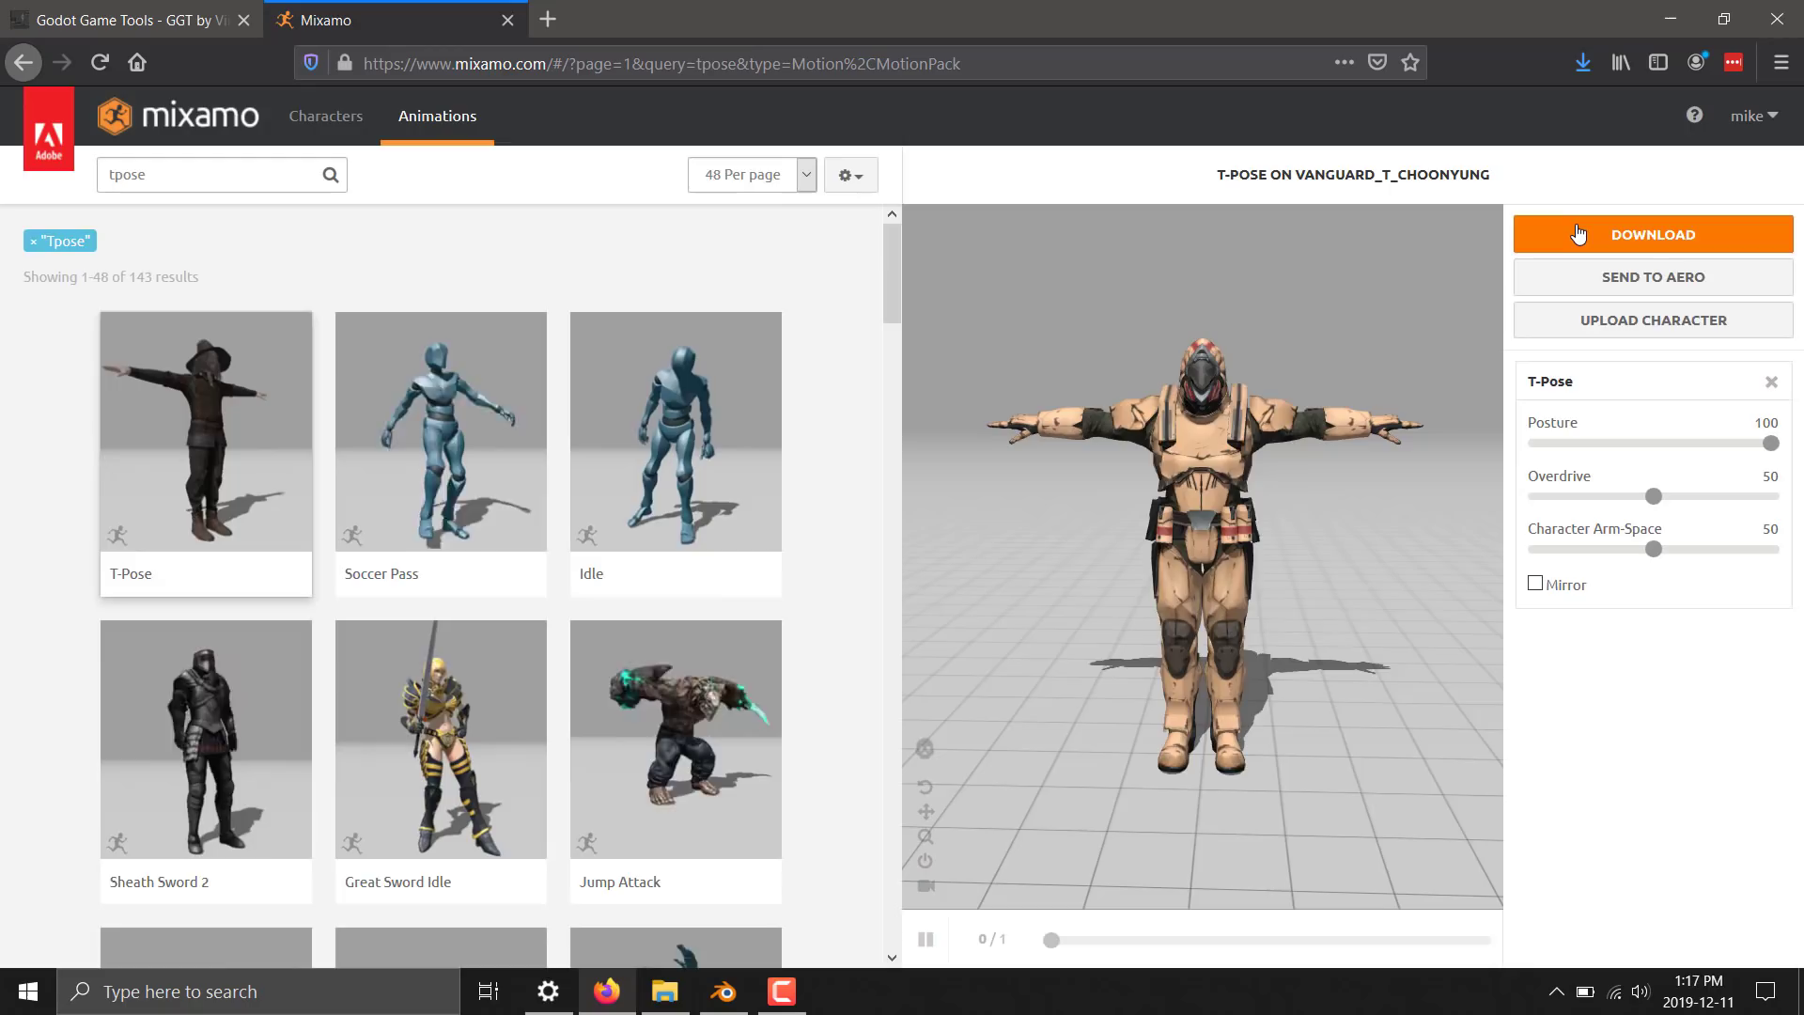
Download the T-Pose animation and save it to disk as T-Pose.fbx
{"action": "left_click", "coordinate": [1650, 233]}
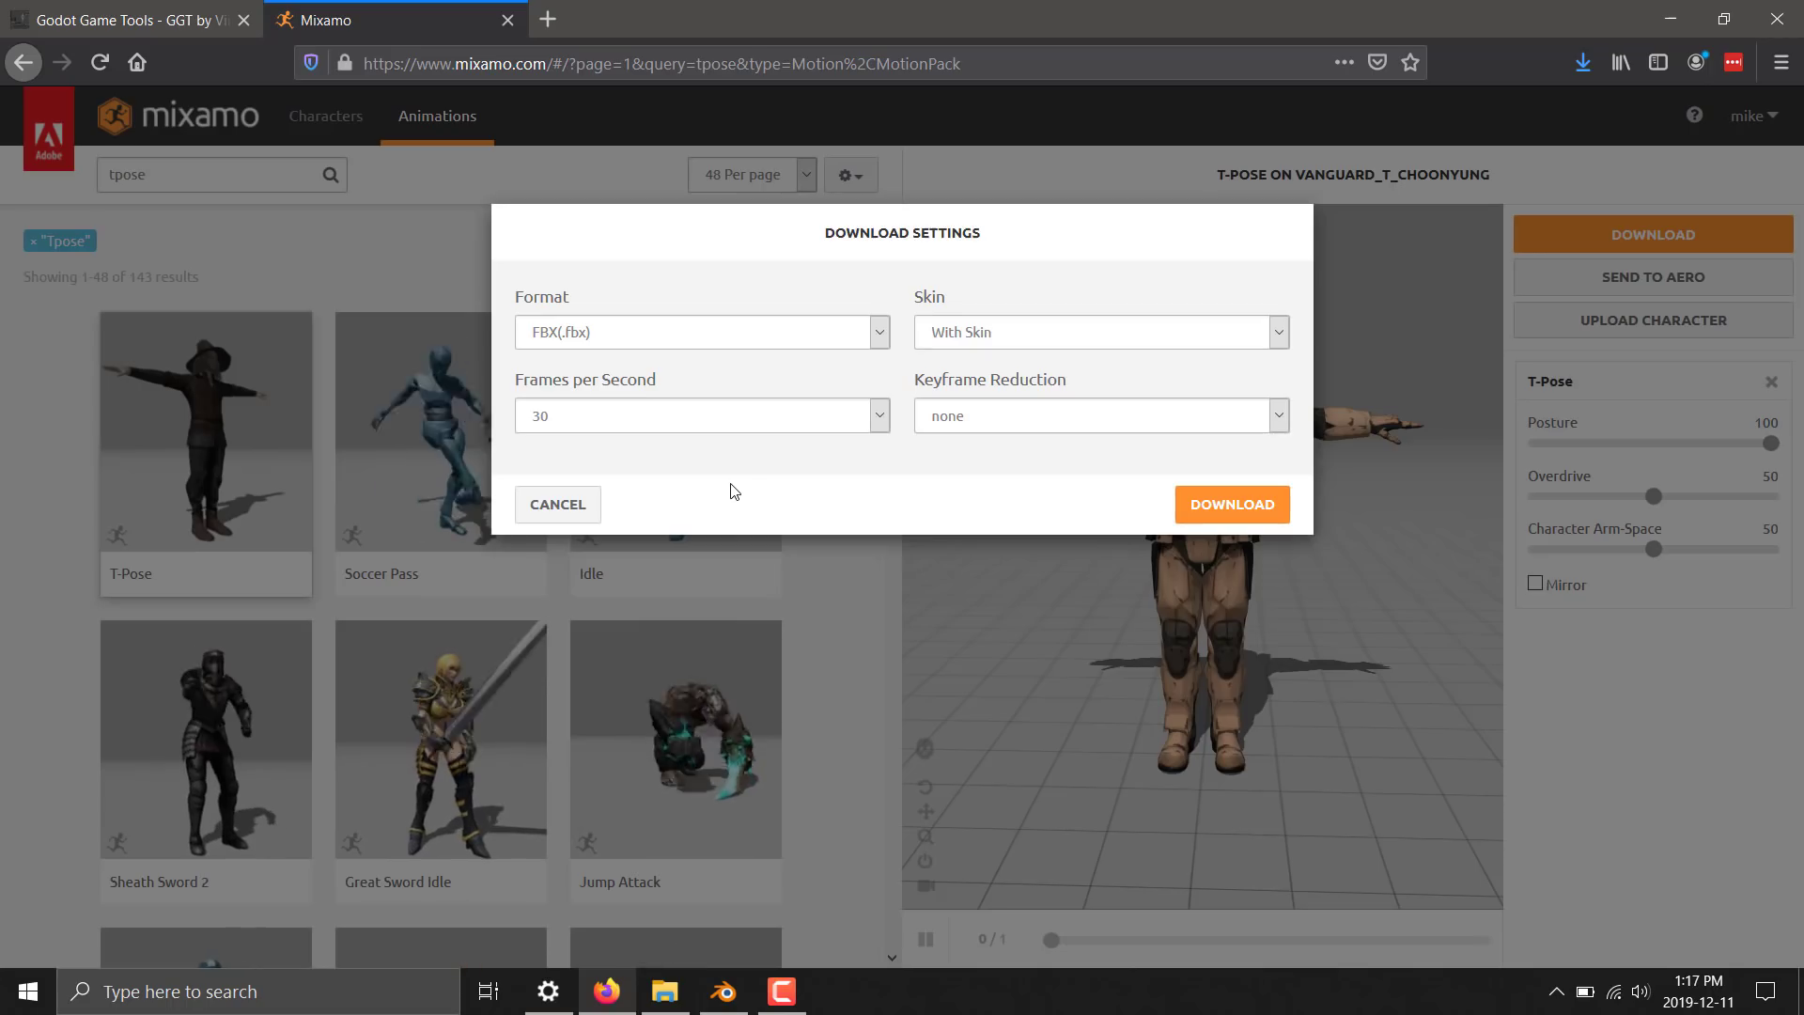
{"action": "left_click", "coordinate": [1229, 504]}
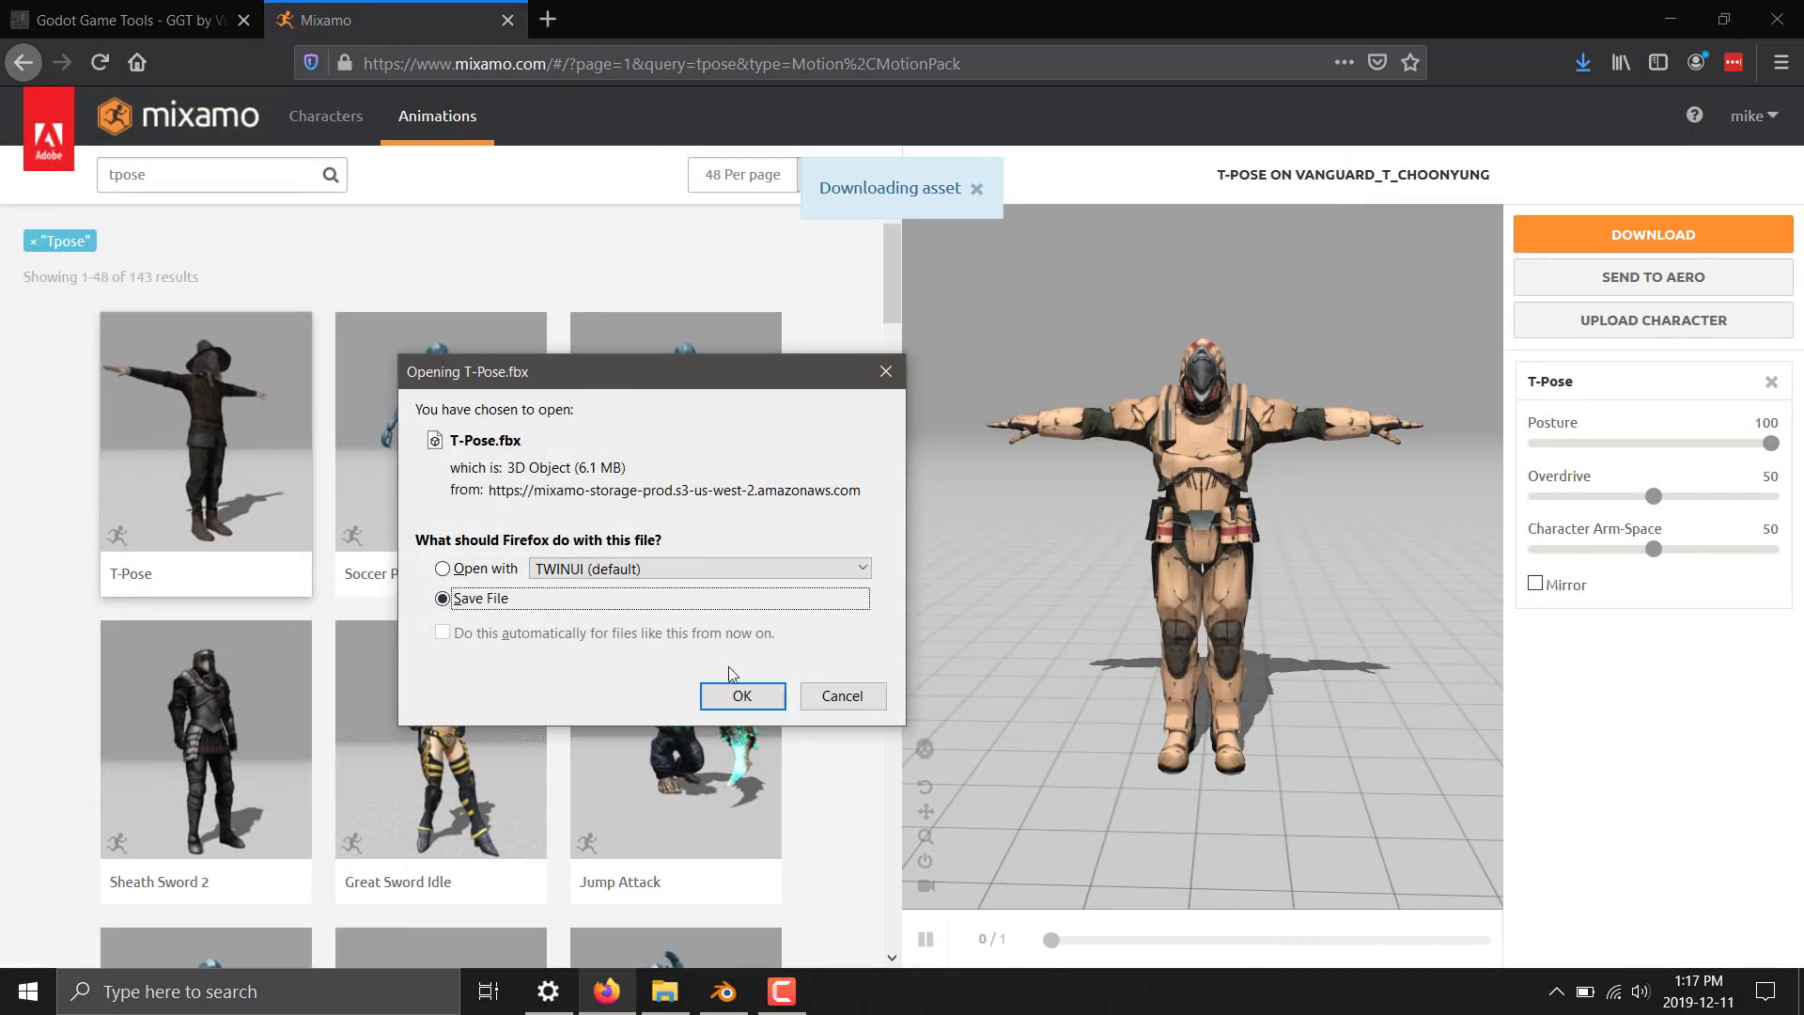
{"action": "left_click", "coordinate": [740, 696]}
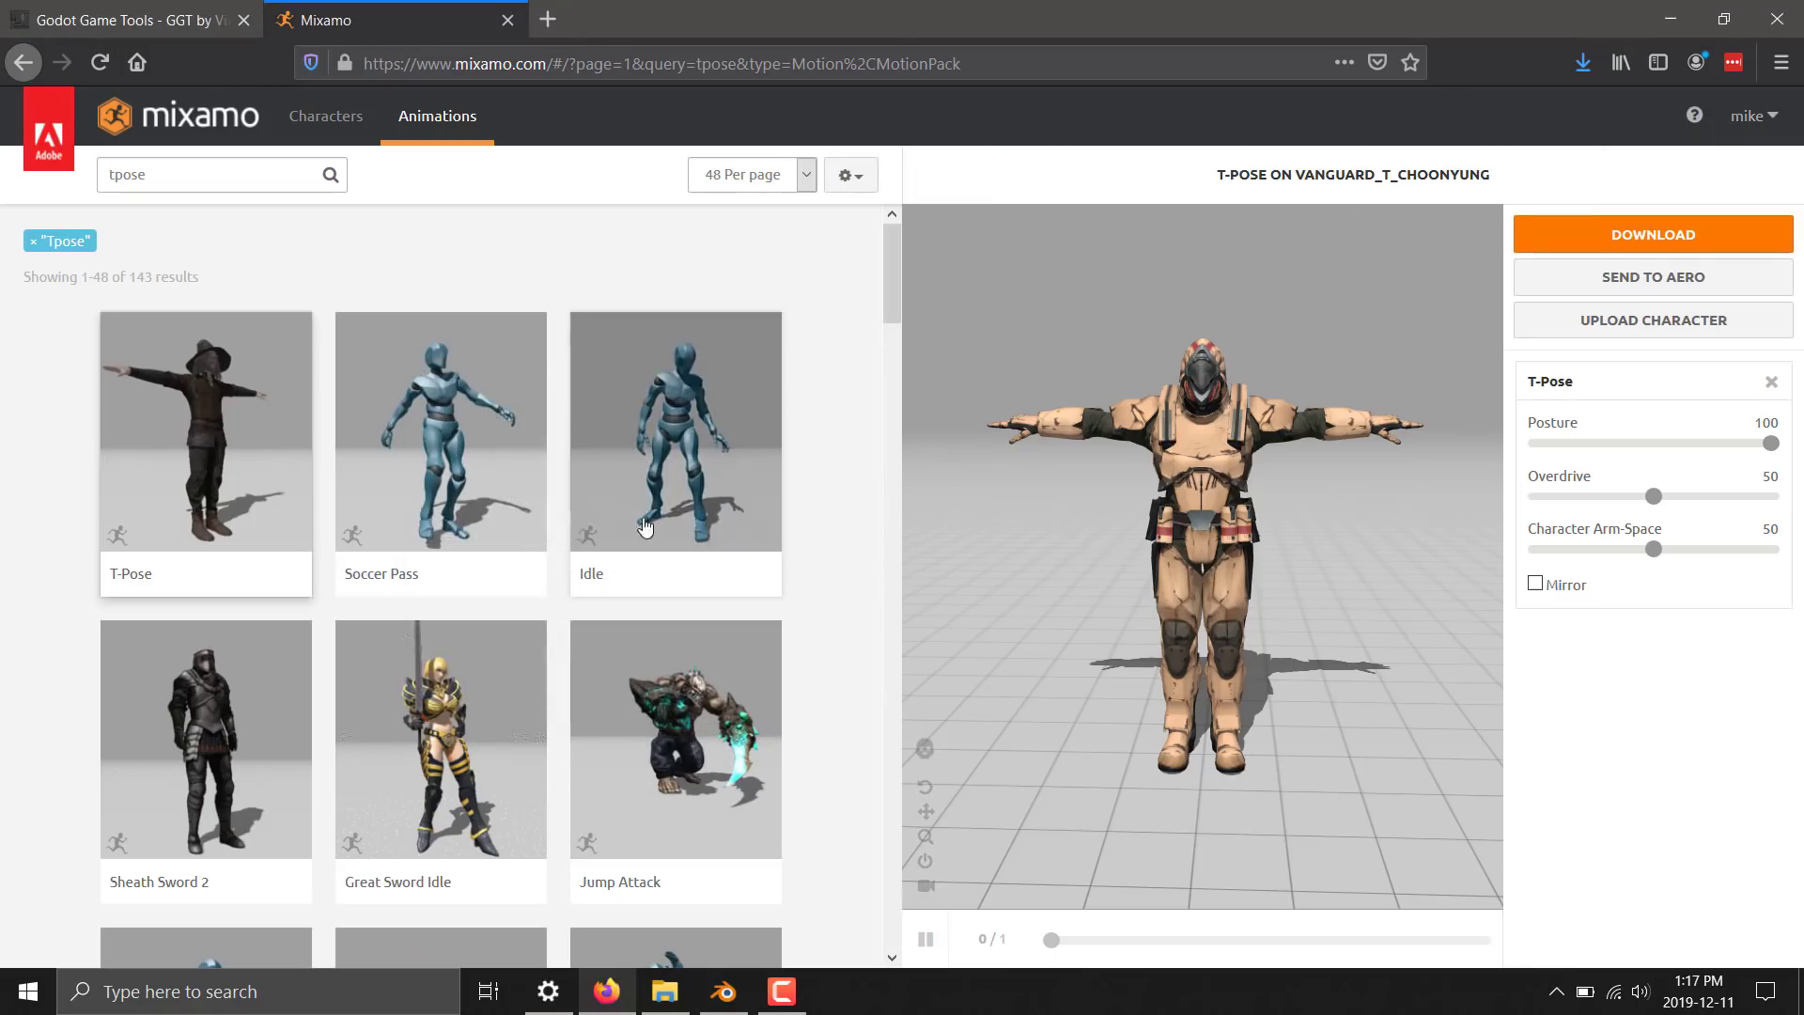
Search 'running' and apply the Running animation with In Place enabled
{"action": "left_click", "coordinate": [207, 173]}
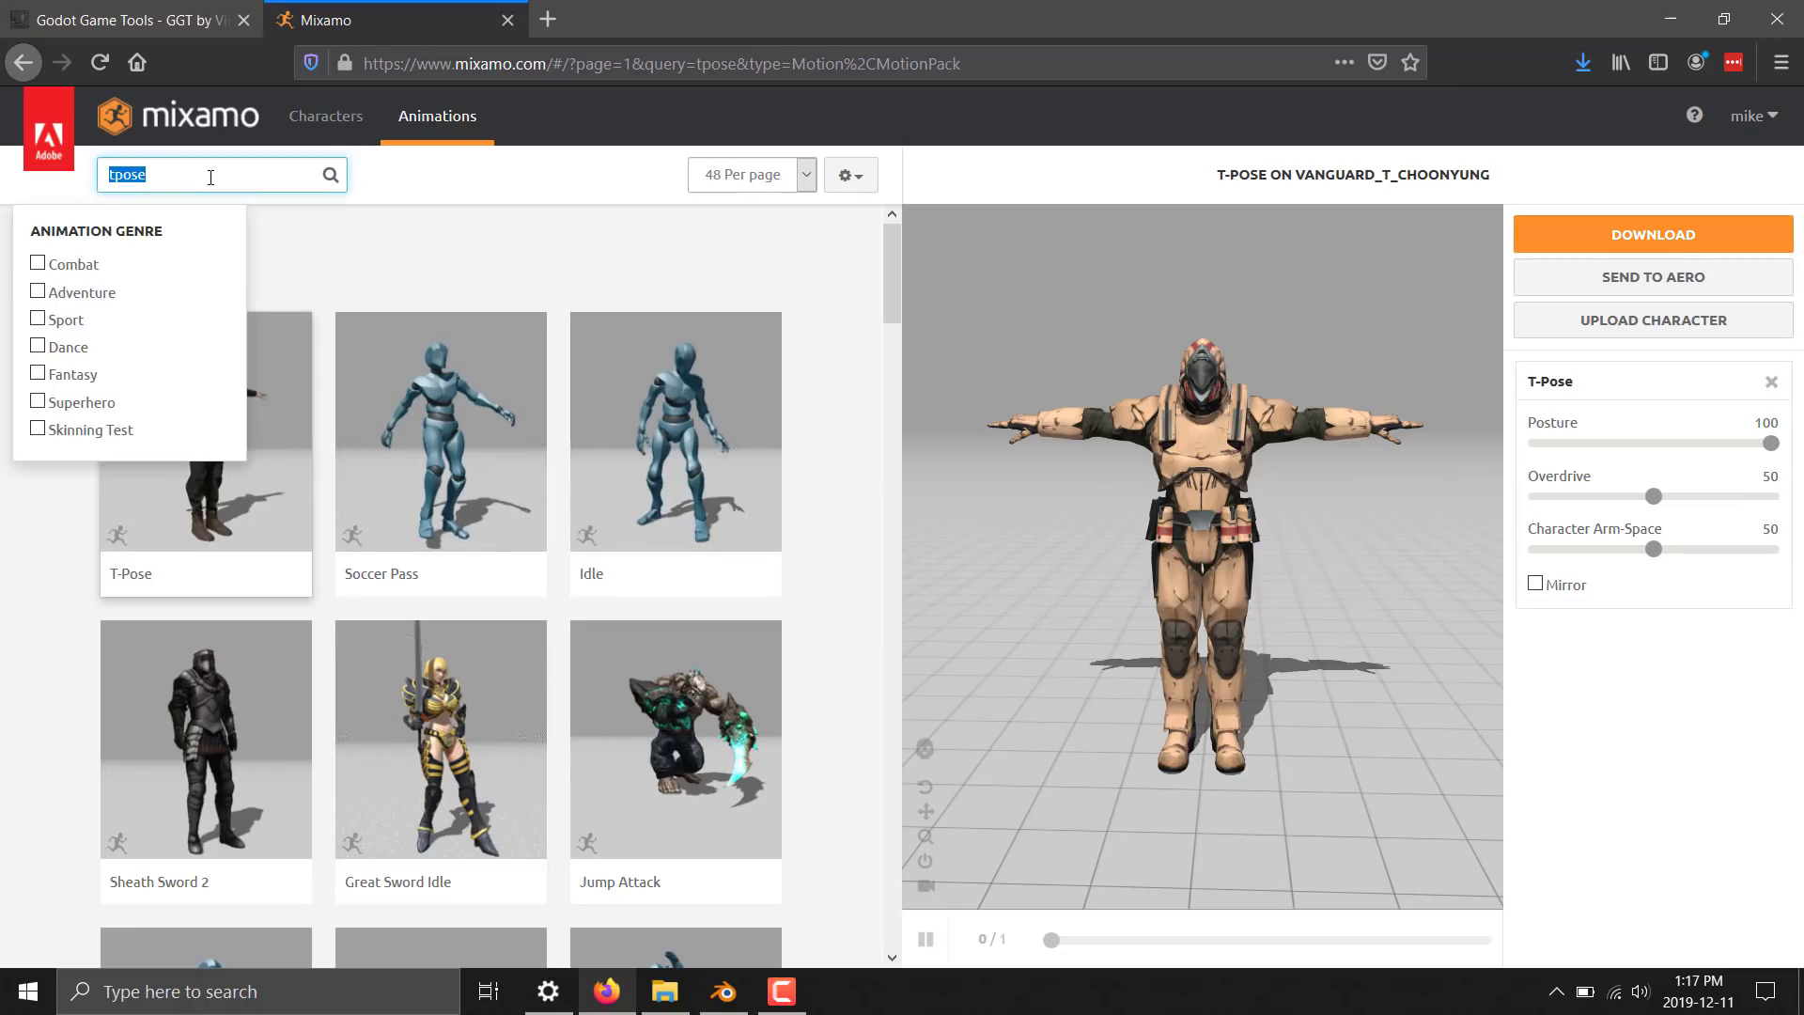
{"action": "type", "text": "running"}
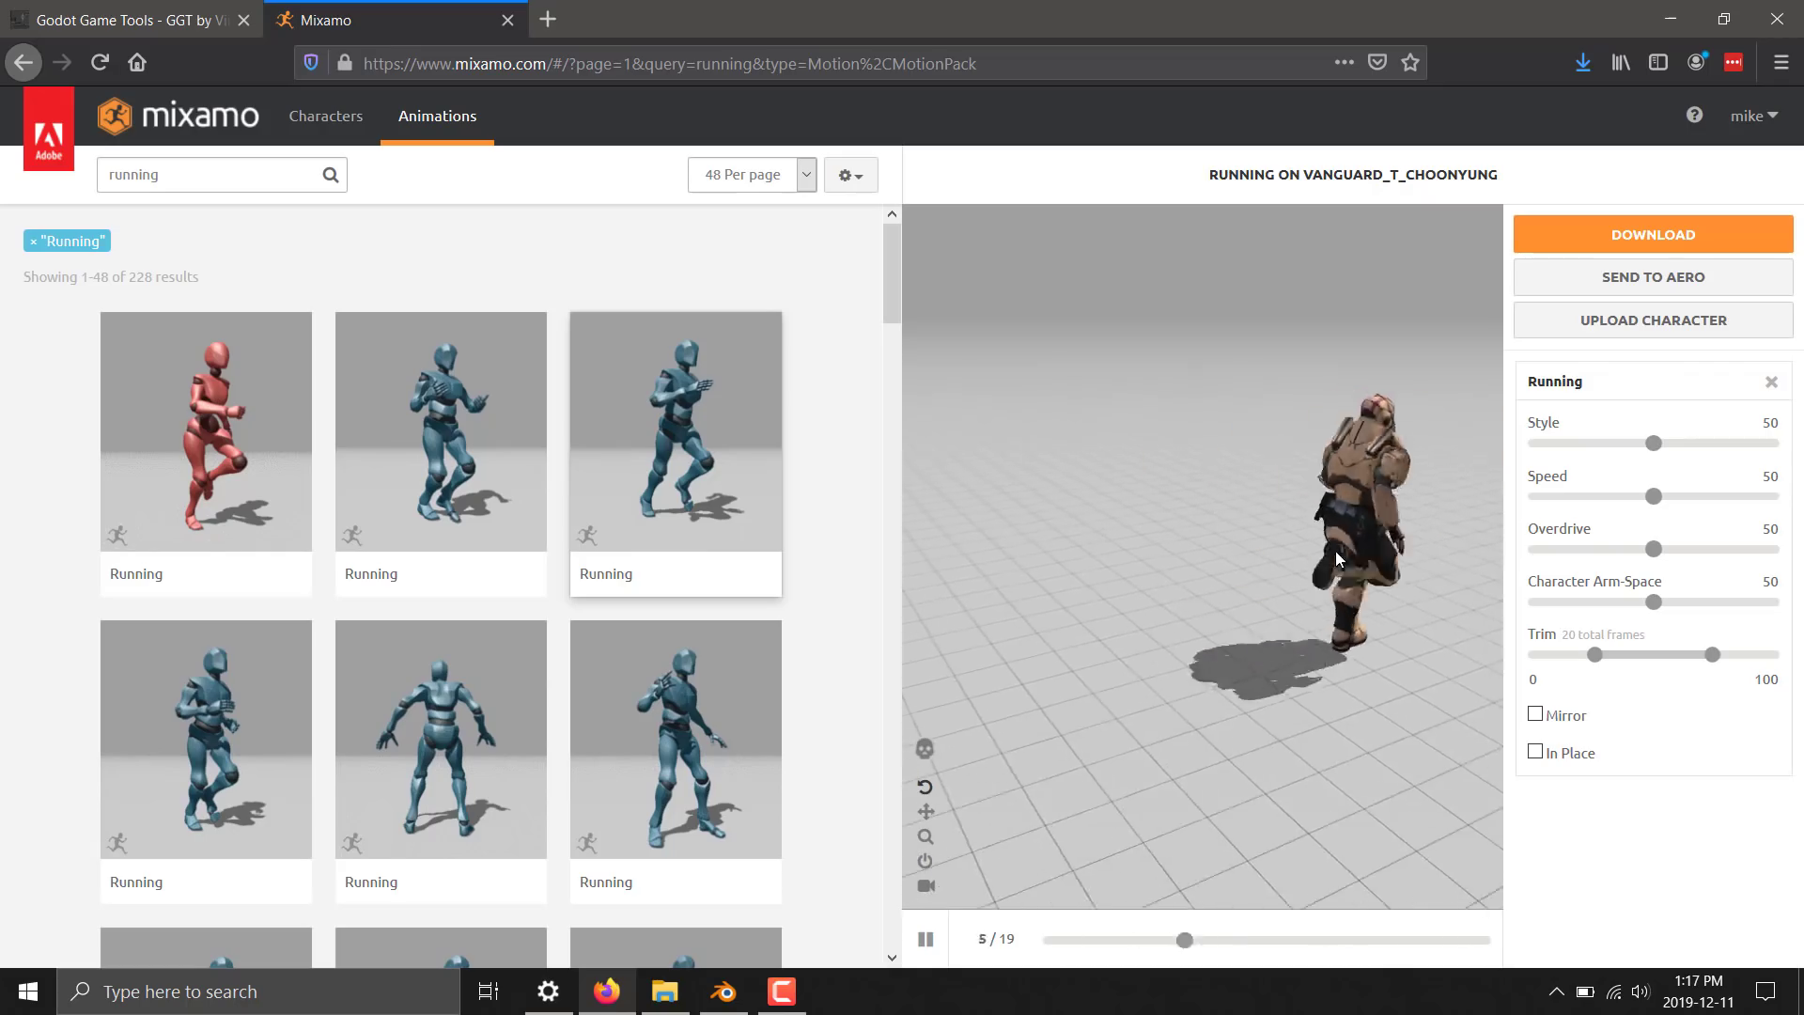
{"action": "left_click", "coordinate": [1536, 751]}
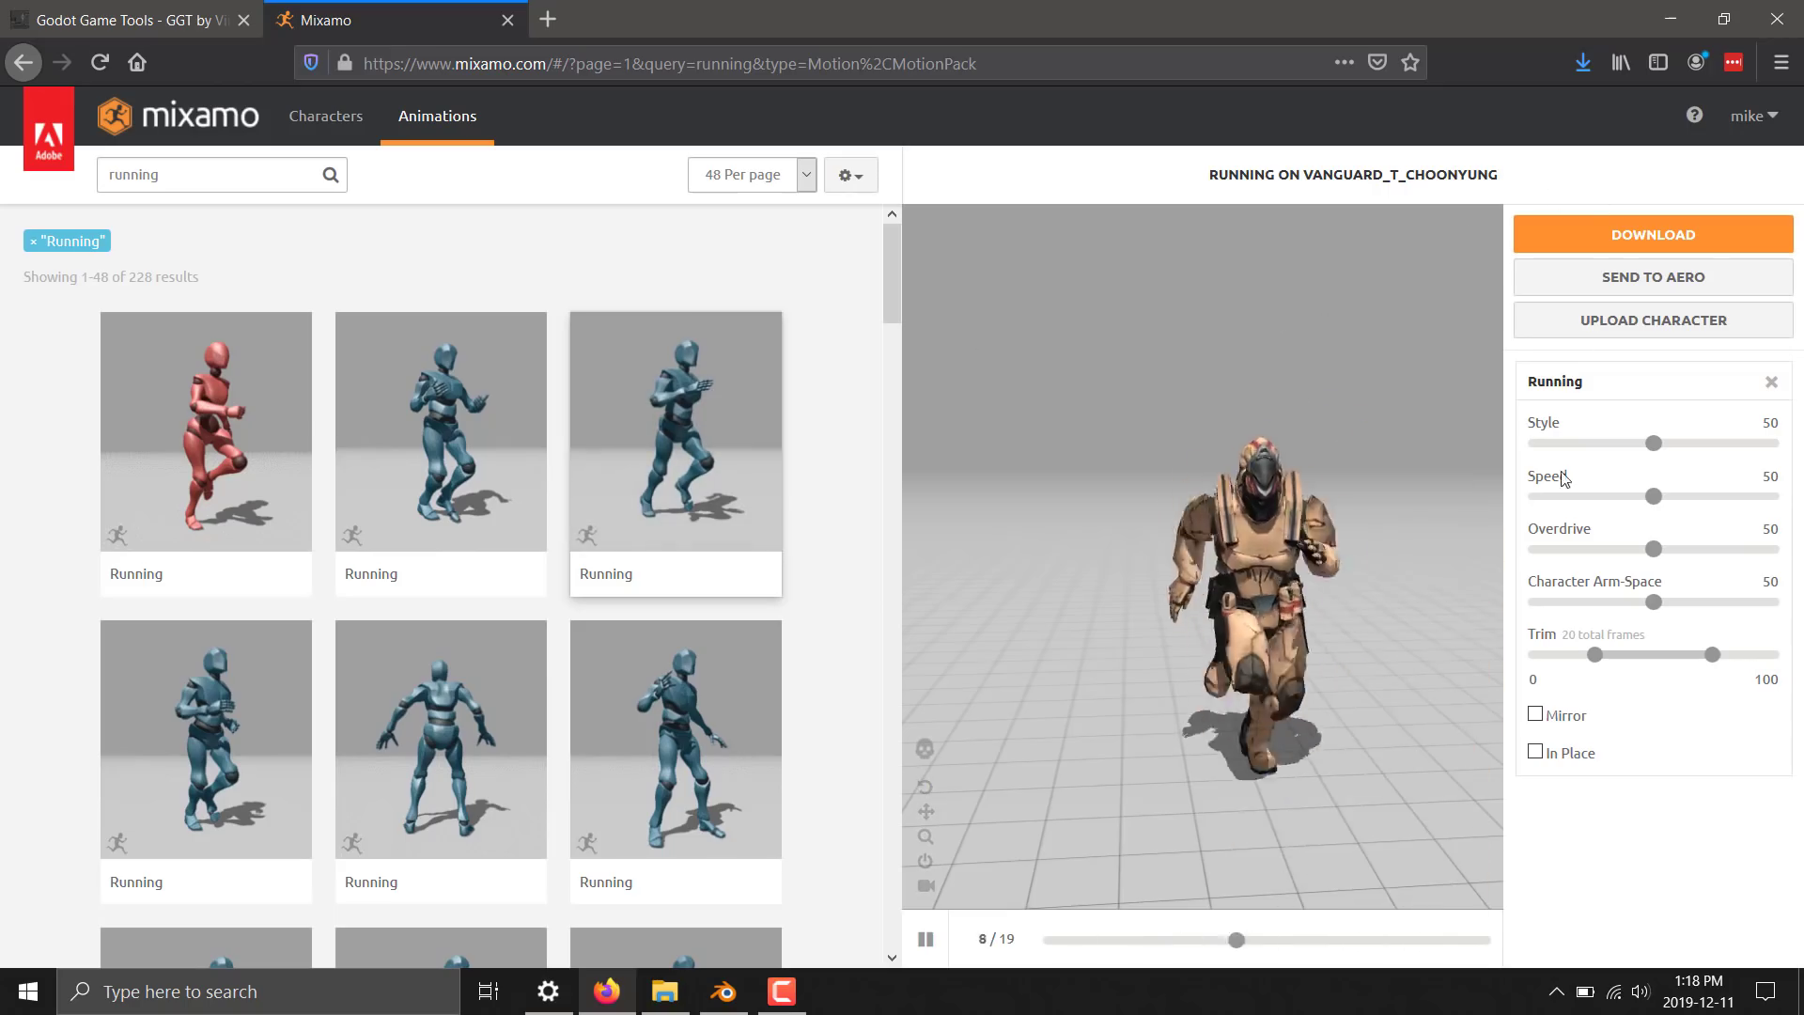
{"action": "left_click", "coordinate": [1536, 752]}
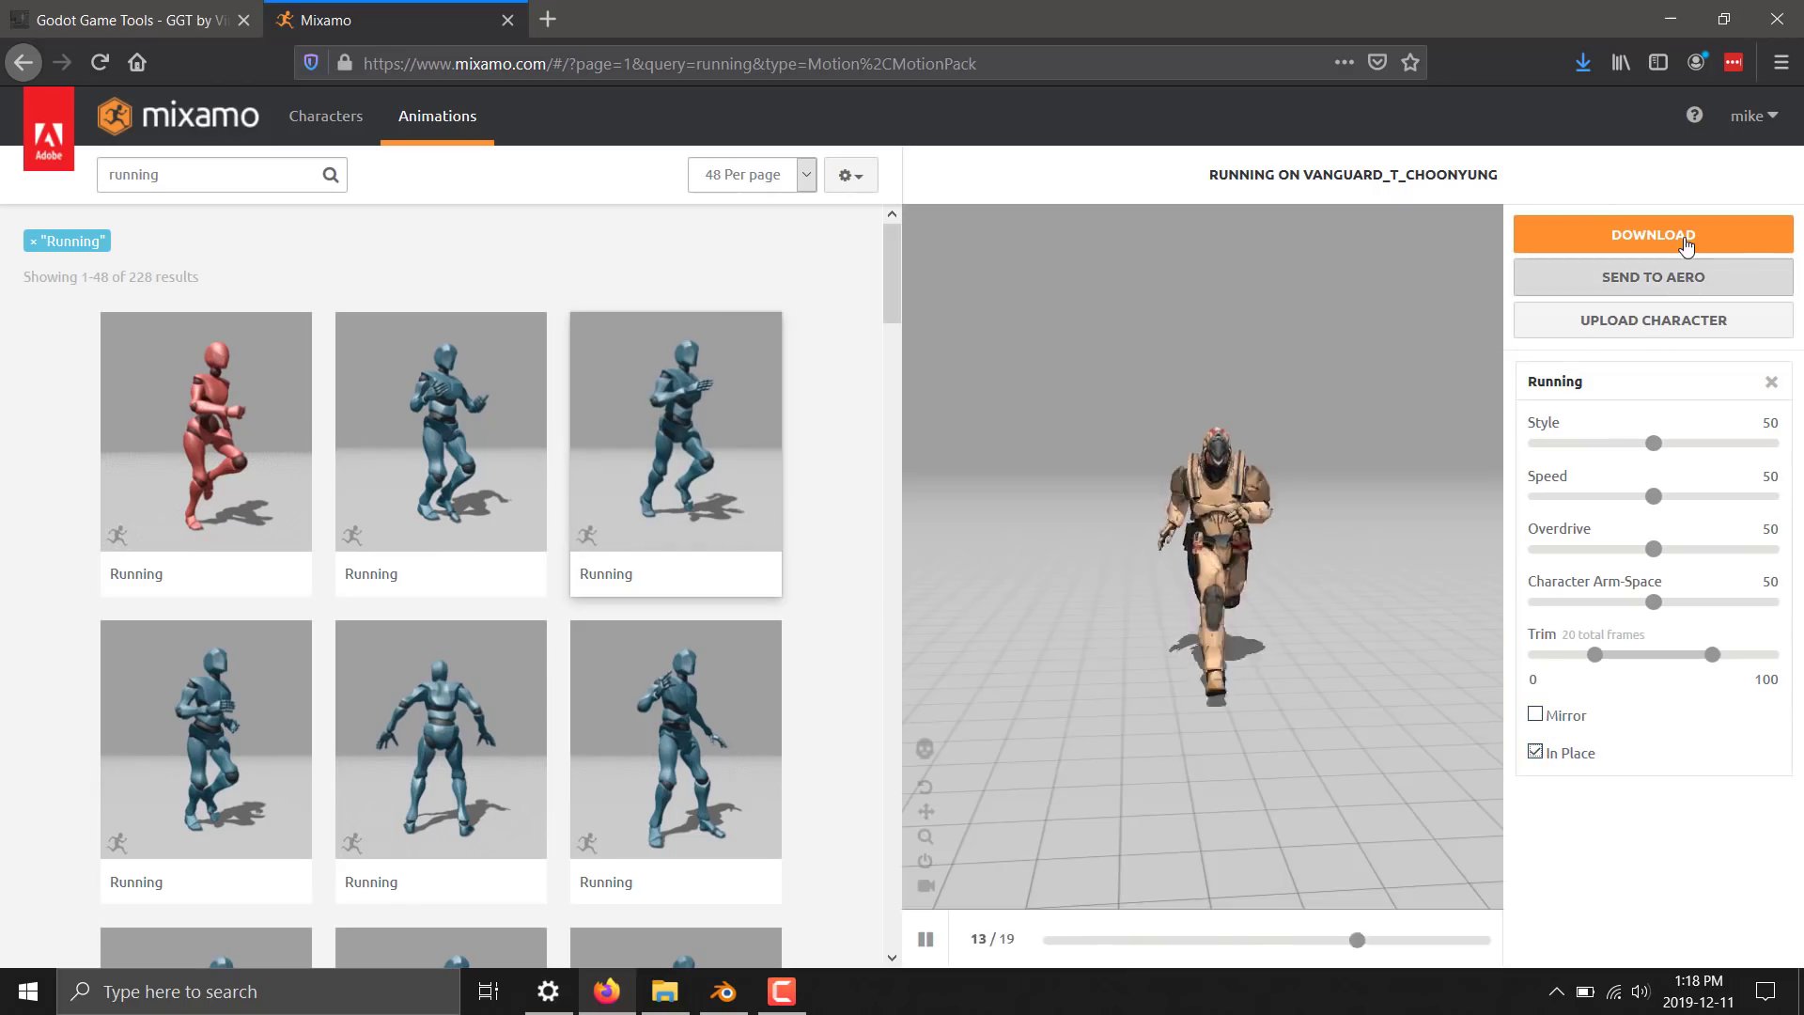
Download the Running animation and save it as Running.fbx
{"action": "left_click", "coordinate": [1652, 235]}
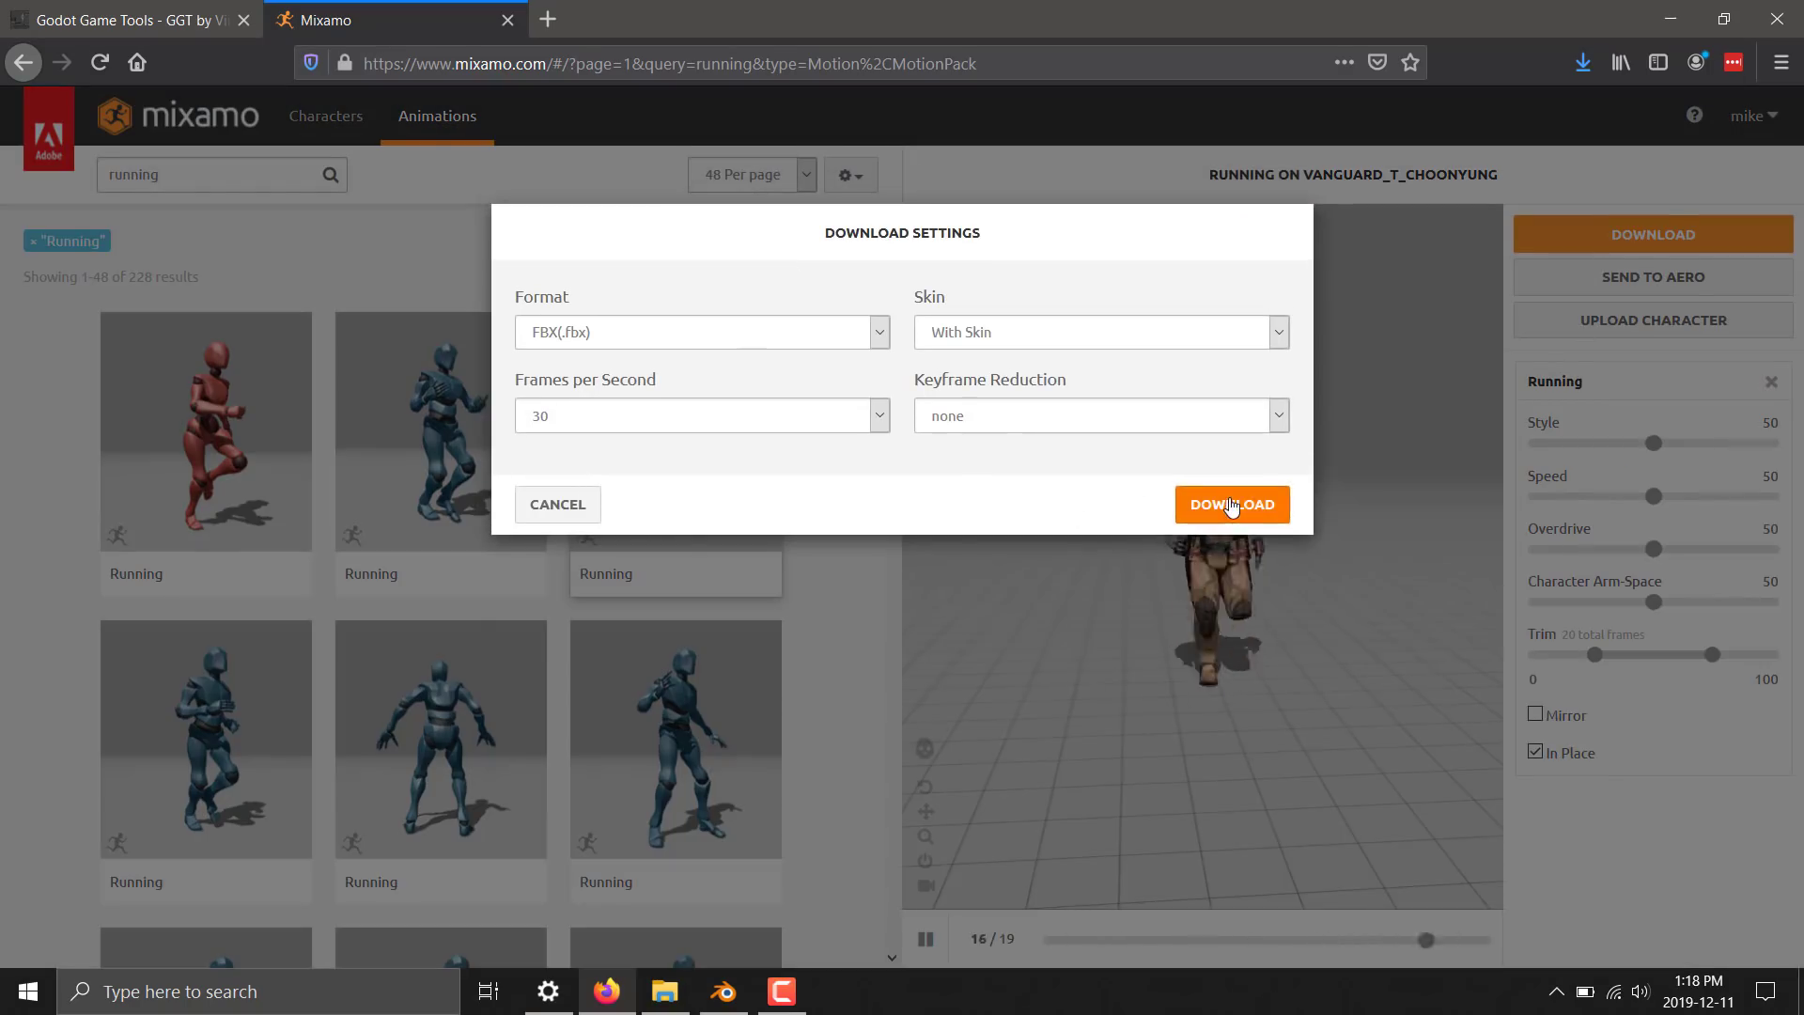
{"action": "left_click", "coordinate": [1229, 504]}
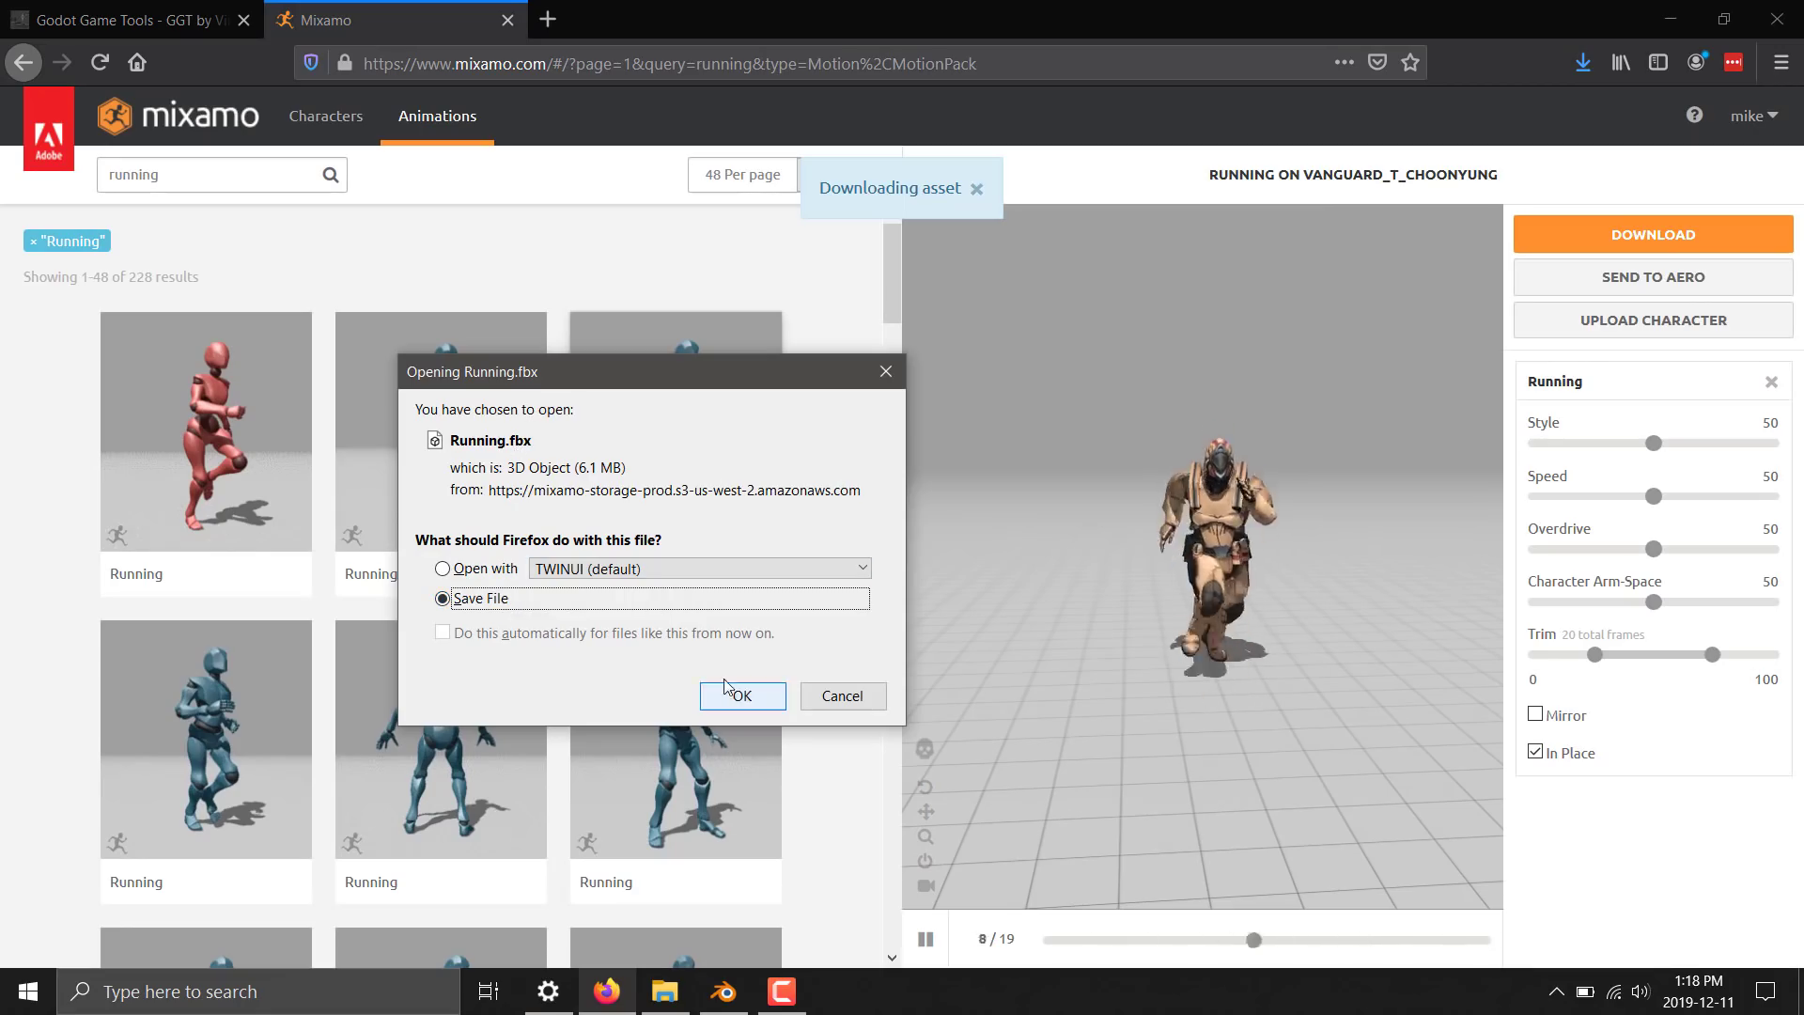
{"action": "left_click", "coordinate": [741, 695]}
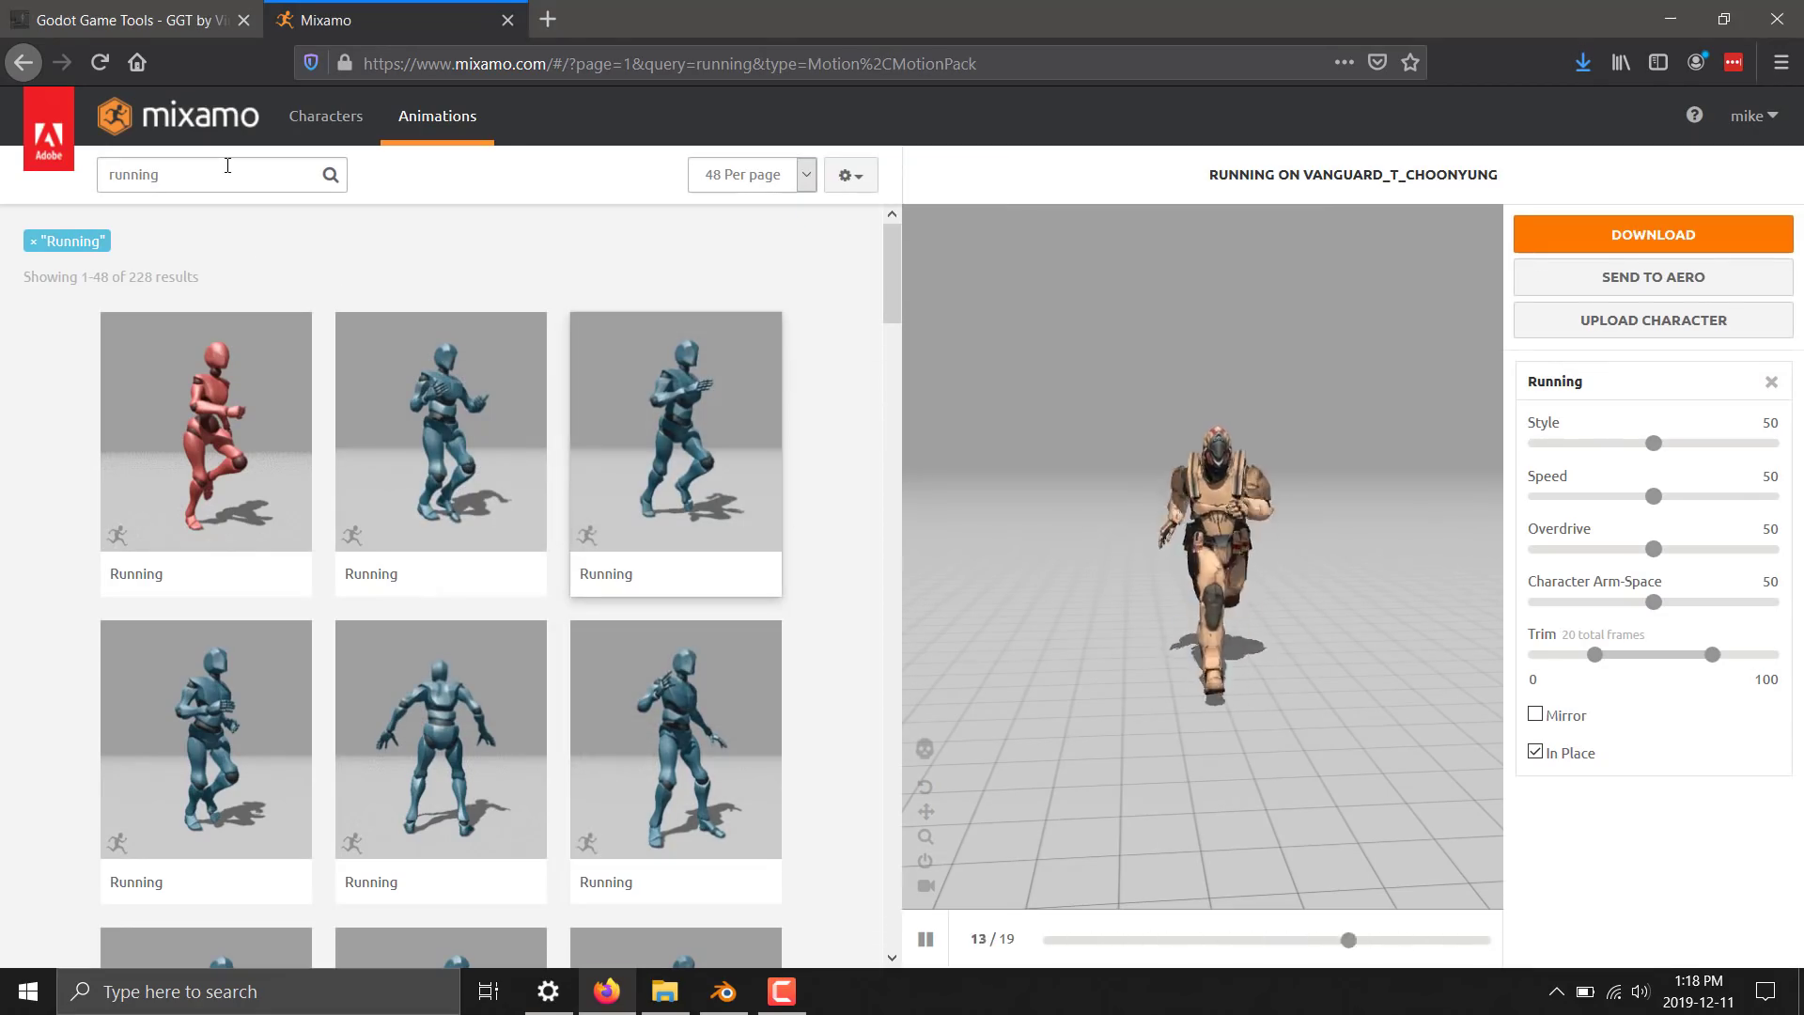
Search 'dancing' and apply the Jazz Dancing animation to the character
{"action": "left_click", "coordinate": [218, 173]}
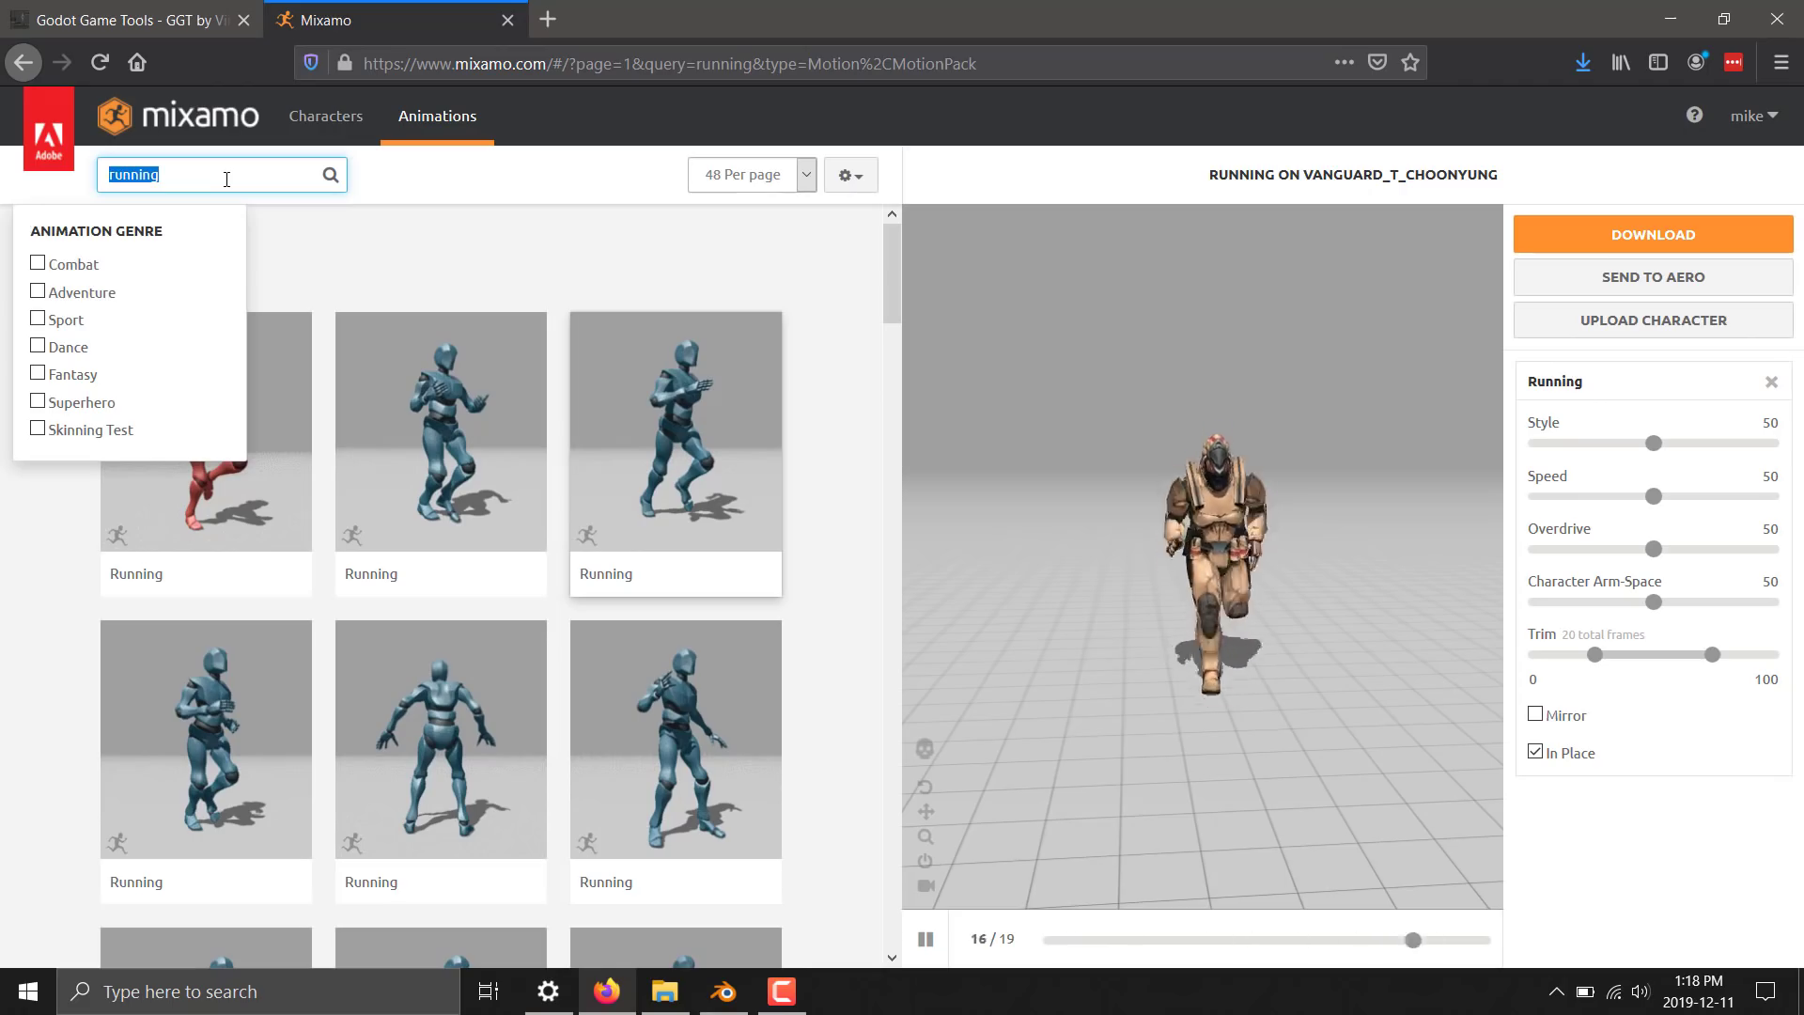
{"action": "type", "text": "dancing"}
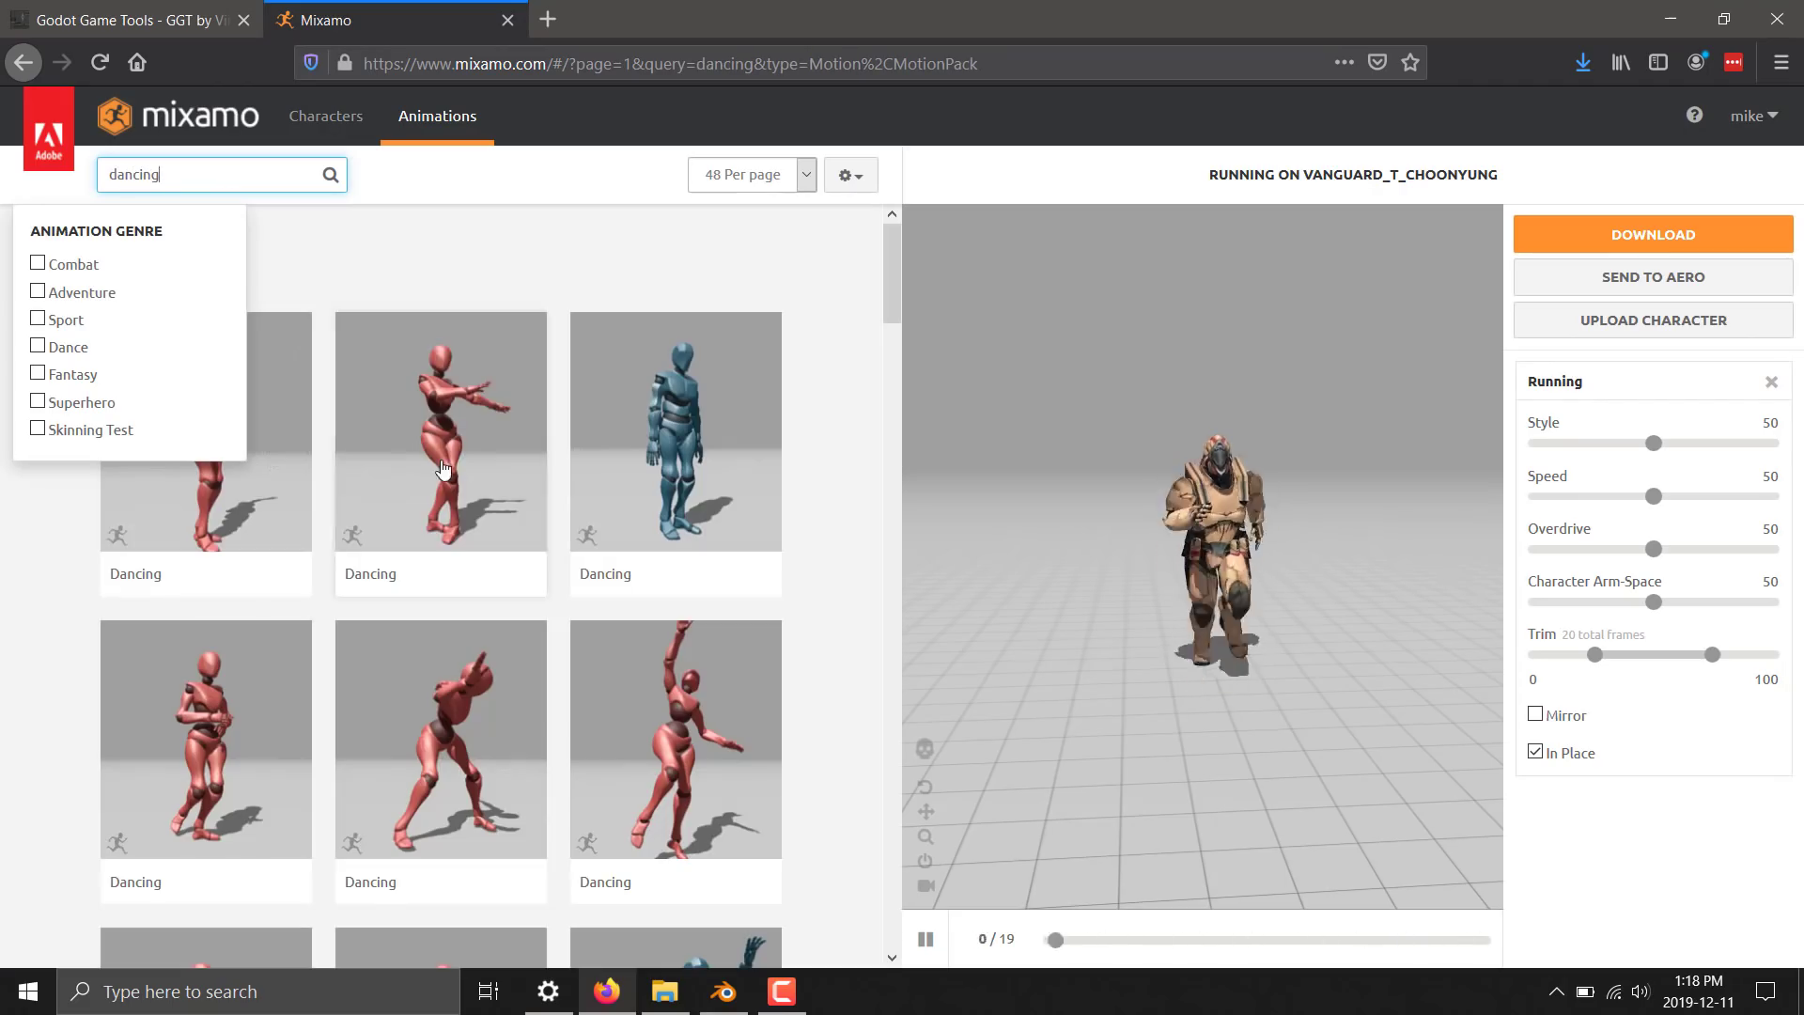
{"action": "scroll", "scroll_direction": "down", "scroll_amount": 3}
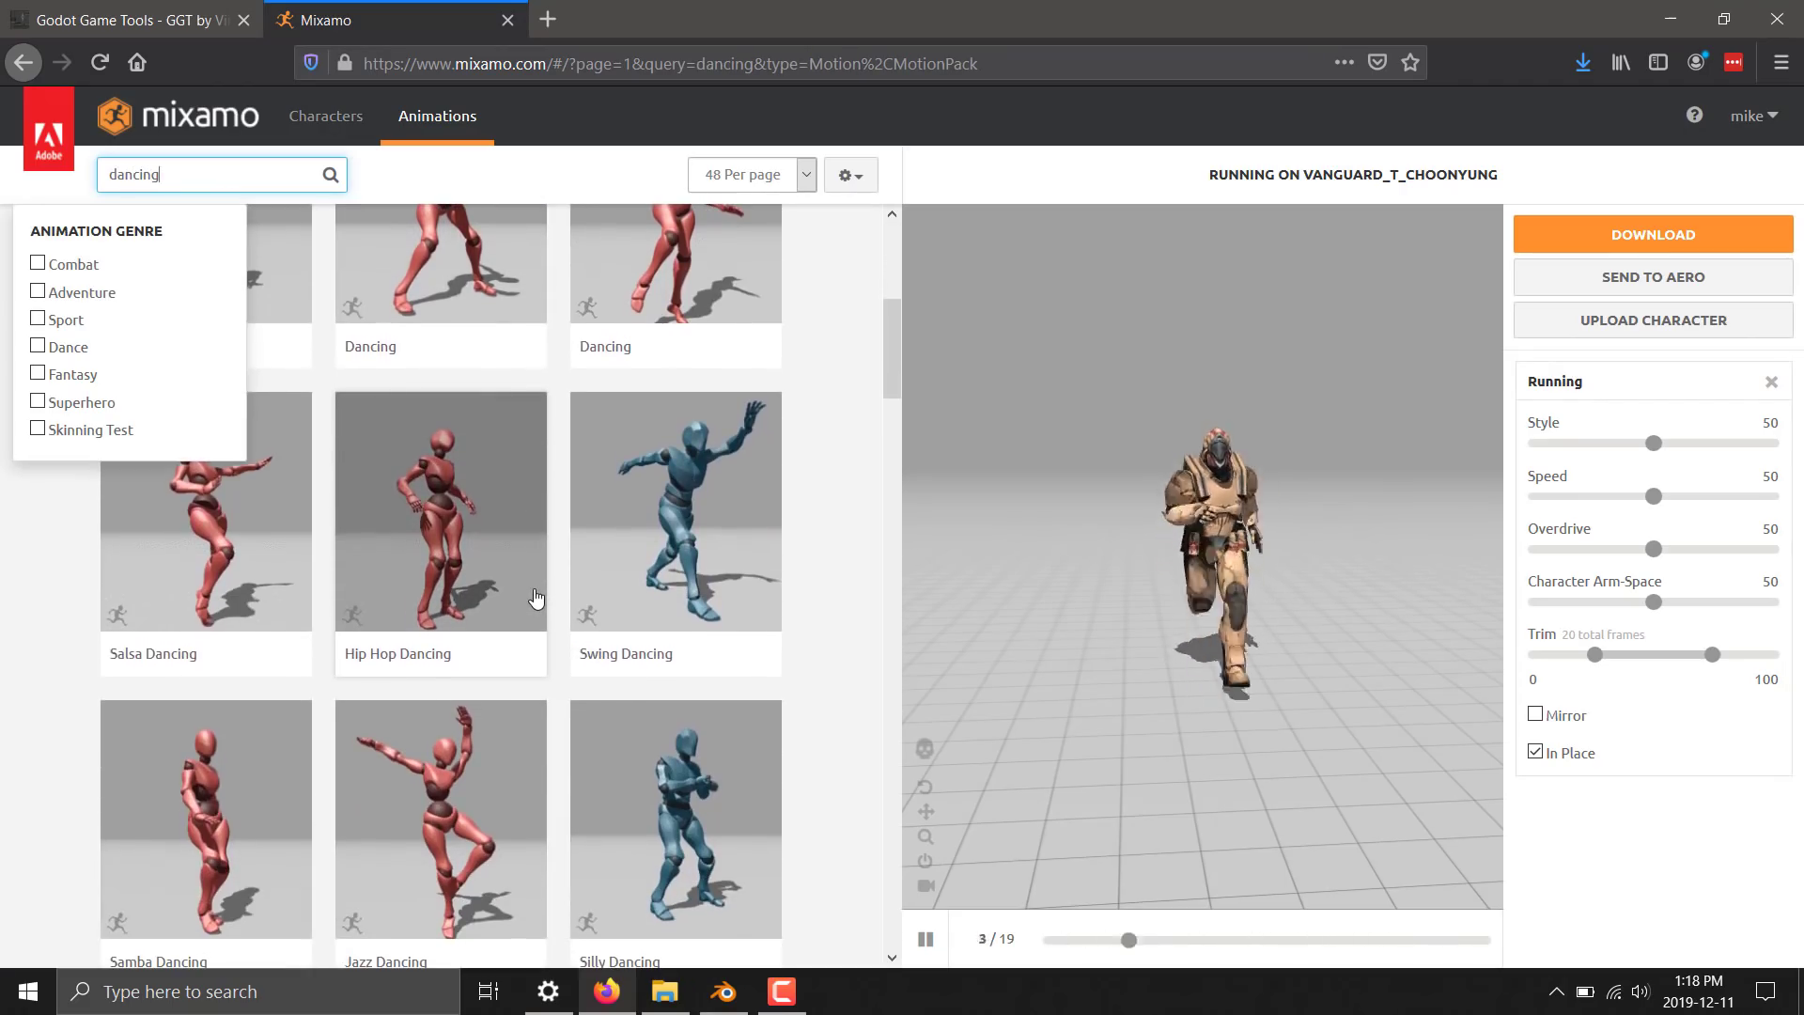
{"action": "left_click", "coordinate": [440, 509]}
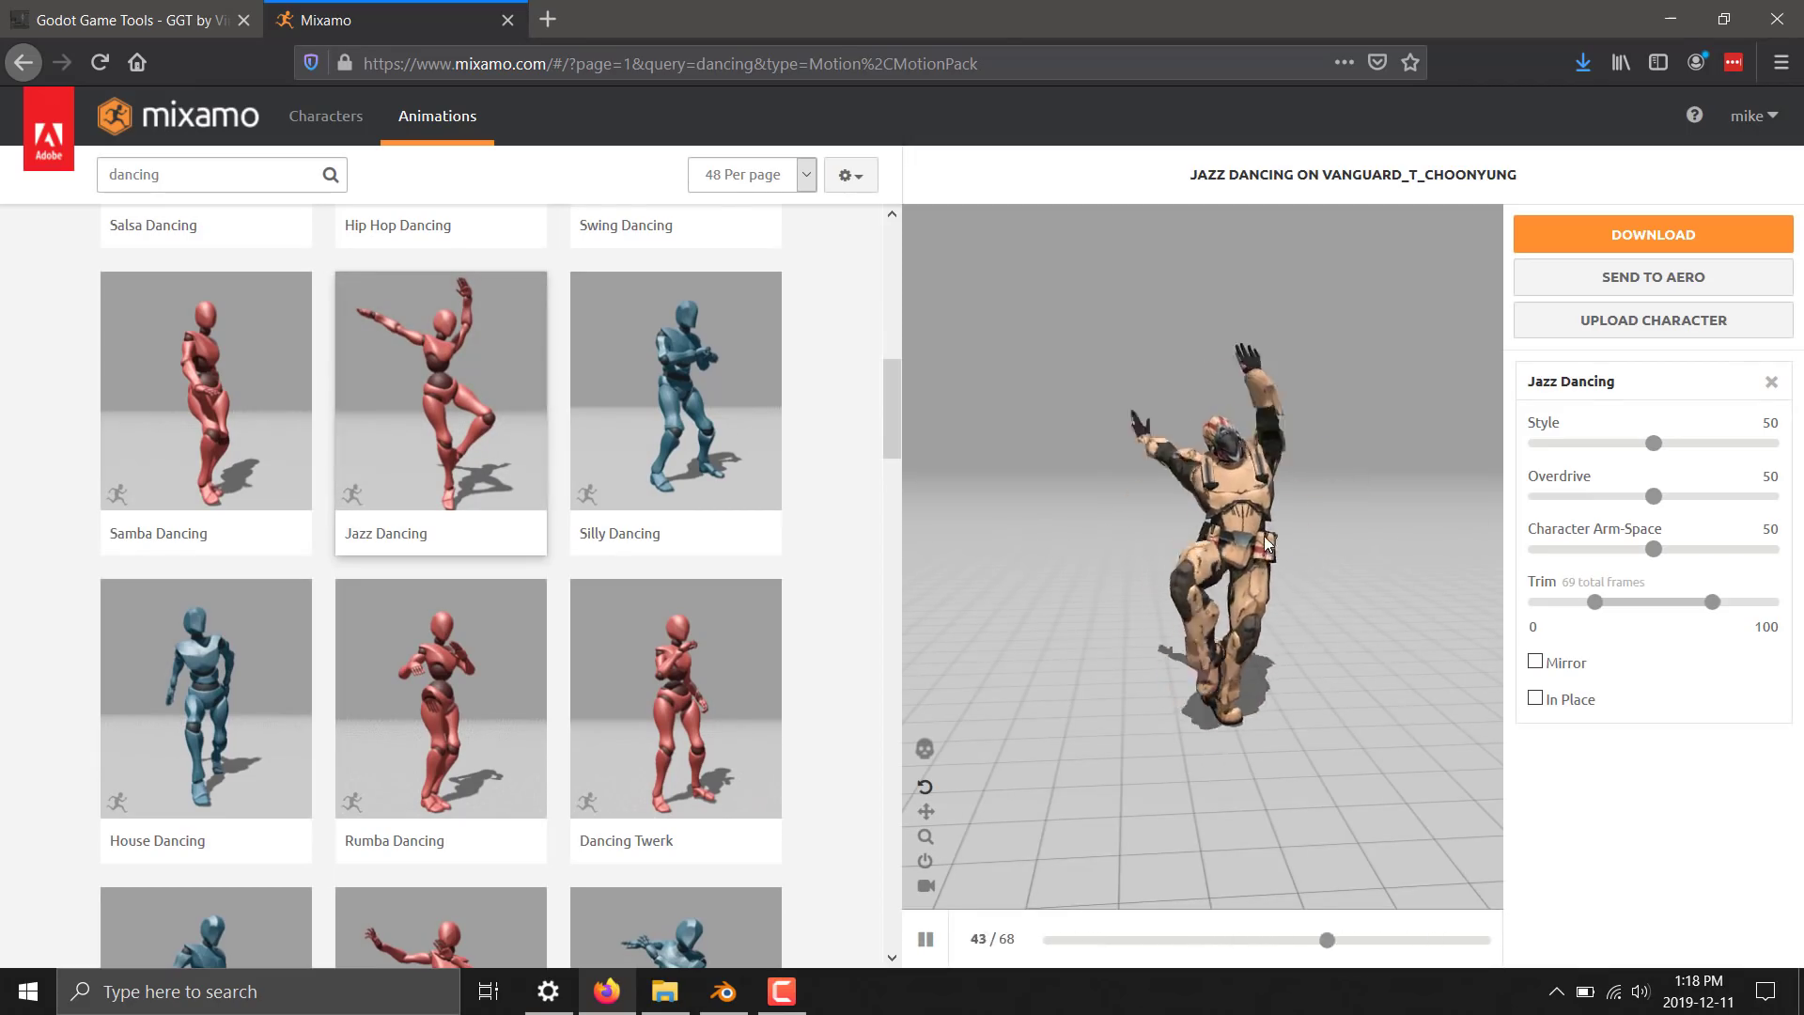
Download Jazz Dancing as FBX with skin and save it as Jazz Dancing.fbx
{"action": "left_click", "coordinate": [1652, 235]}
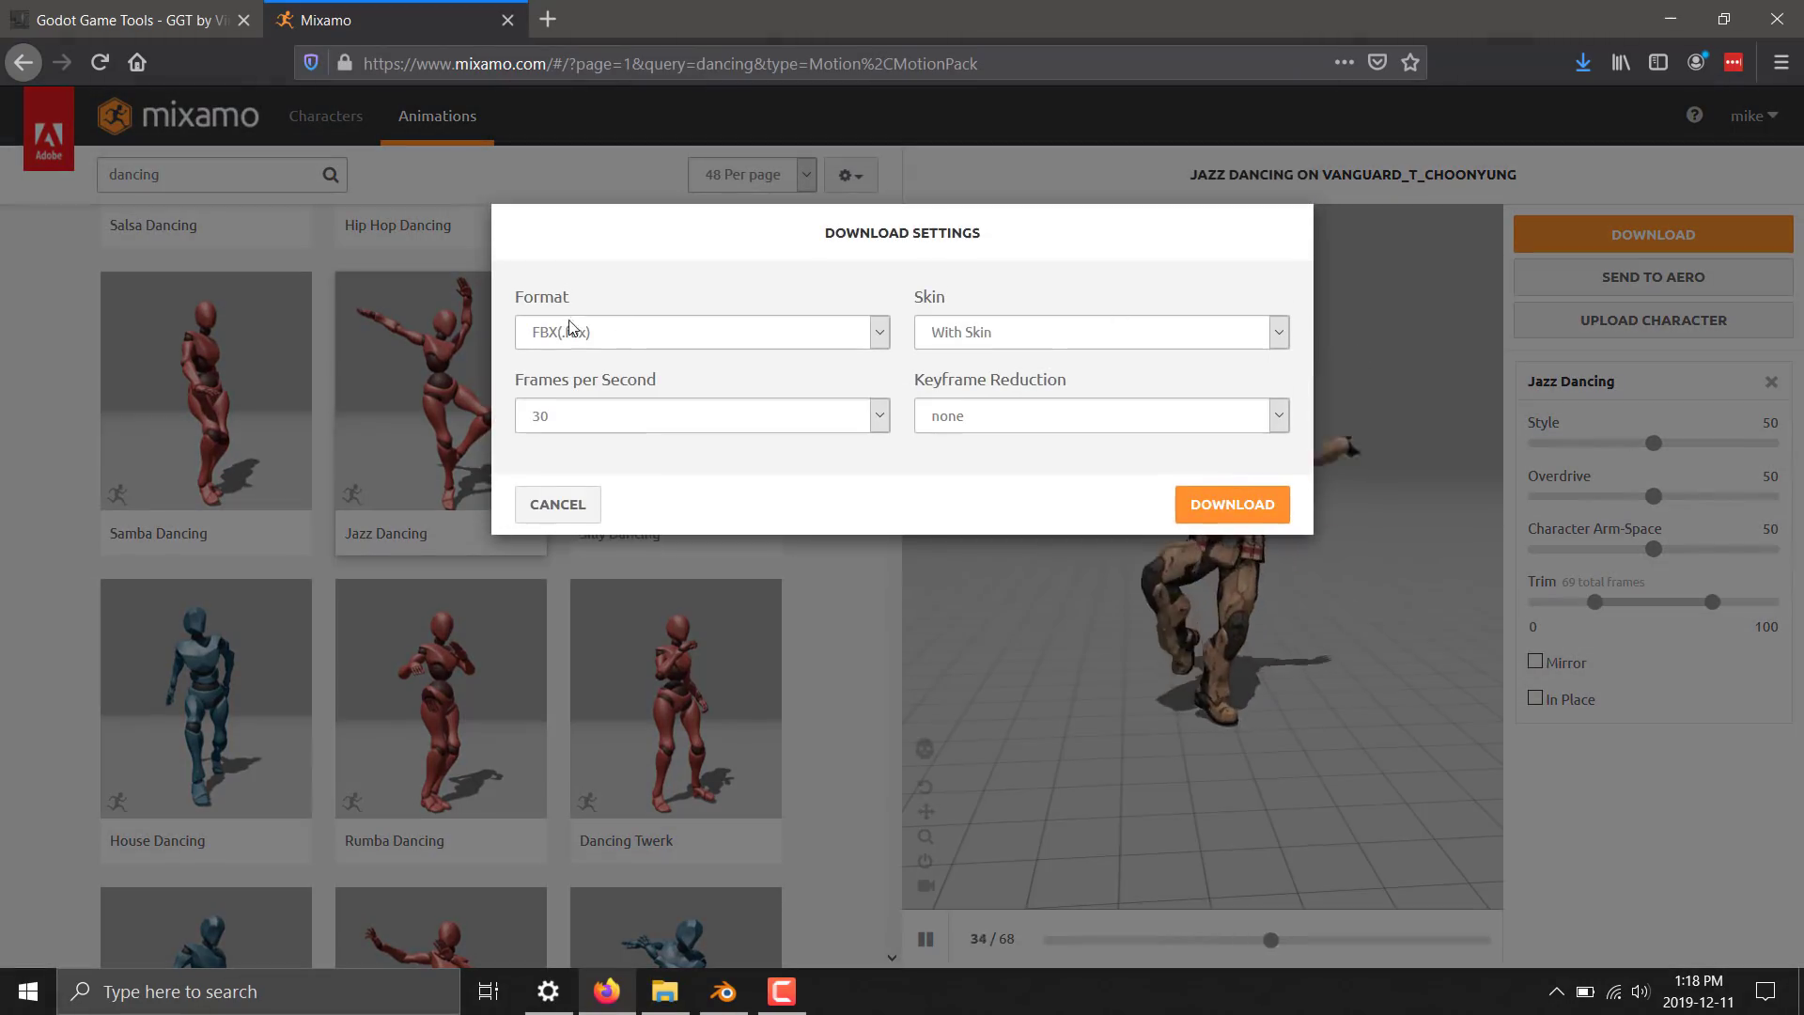
{"action": "left_click", "coordinate": [1229, 504]}
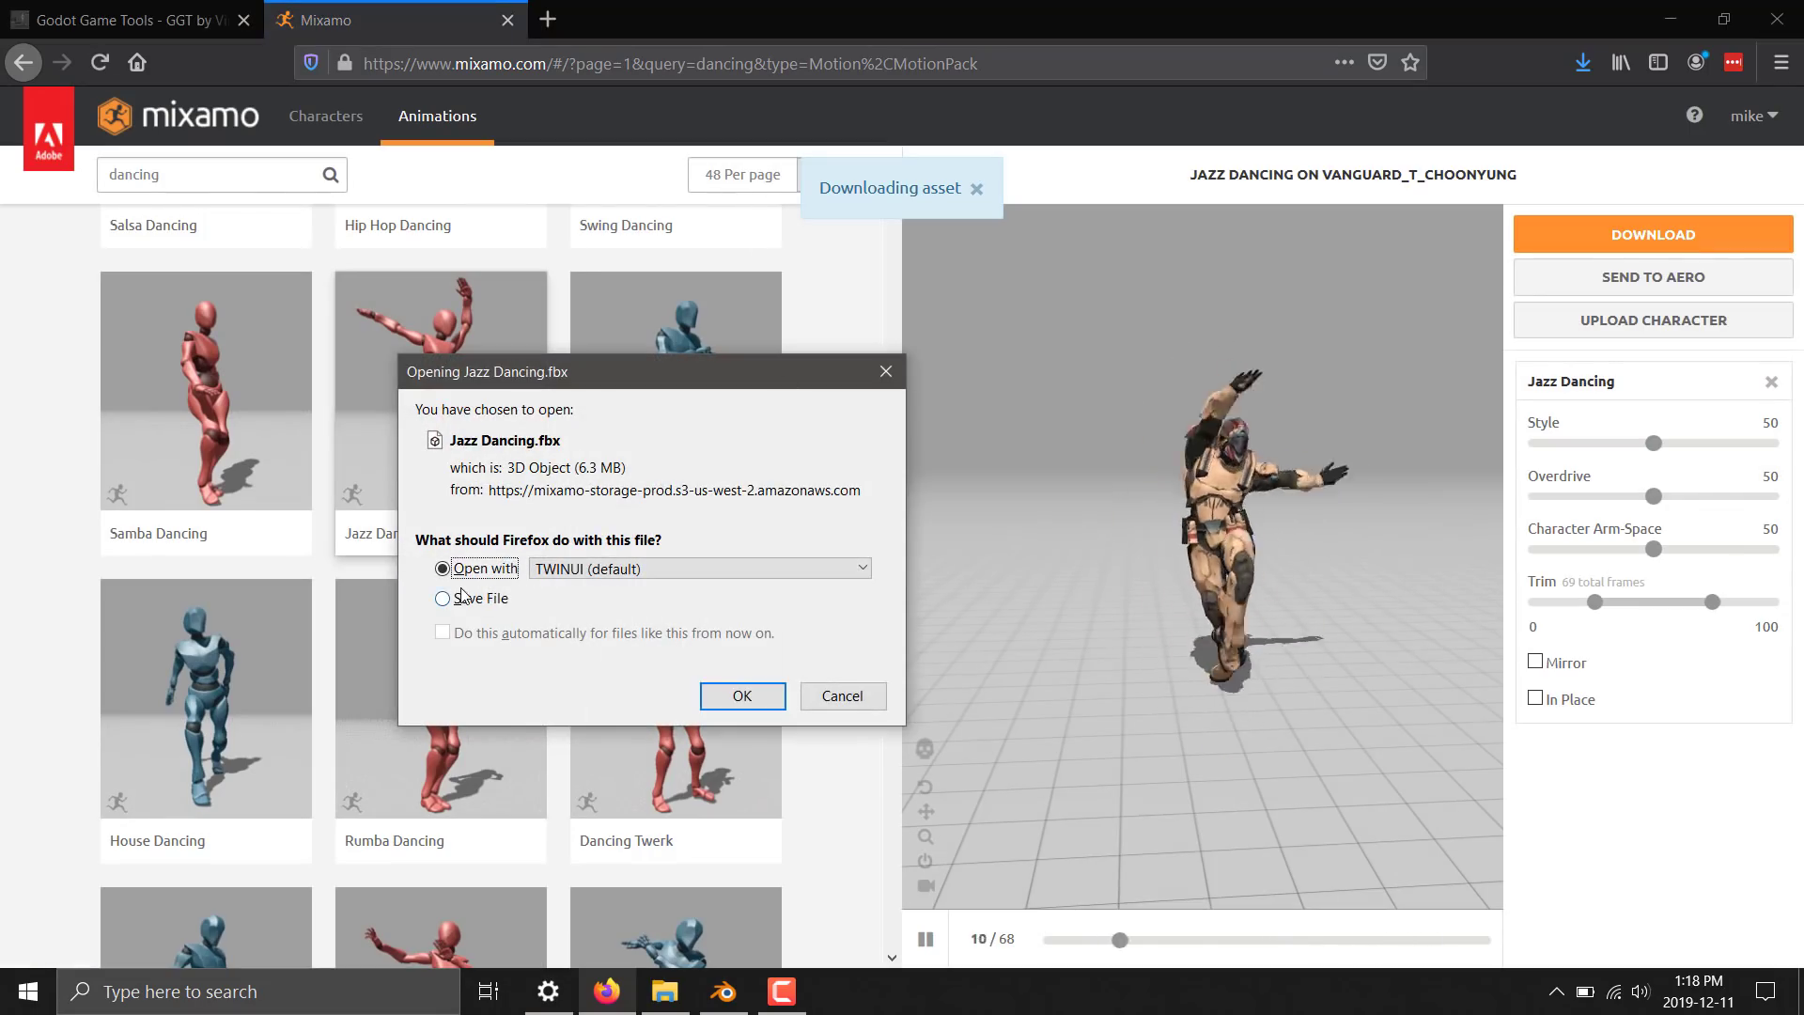
{"action": "left_click", "coordinate": [444, 598]}
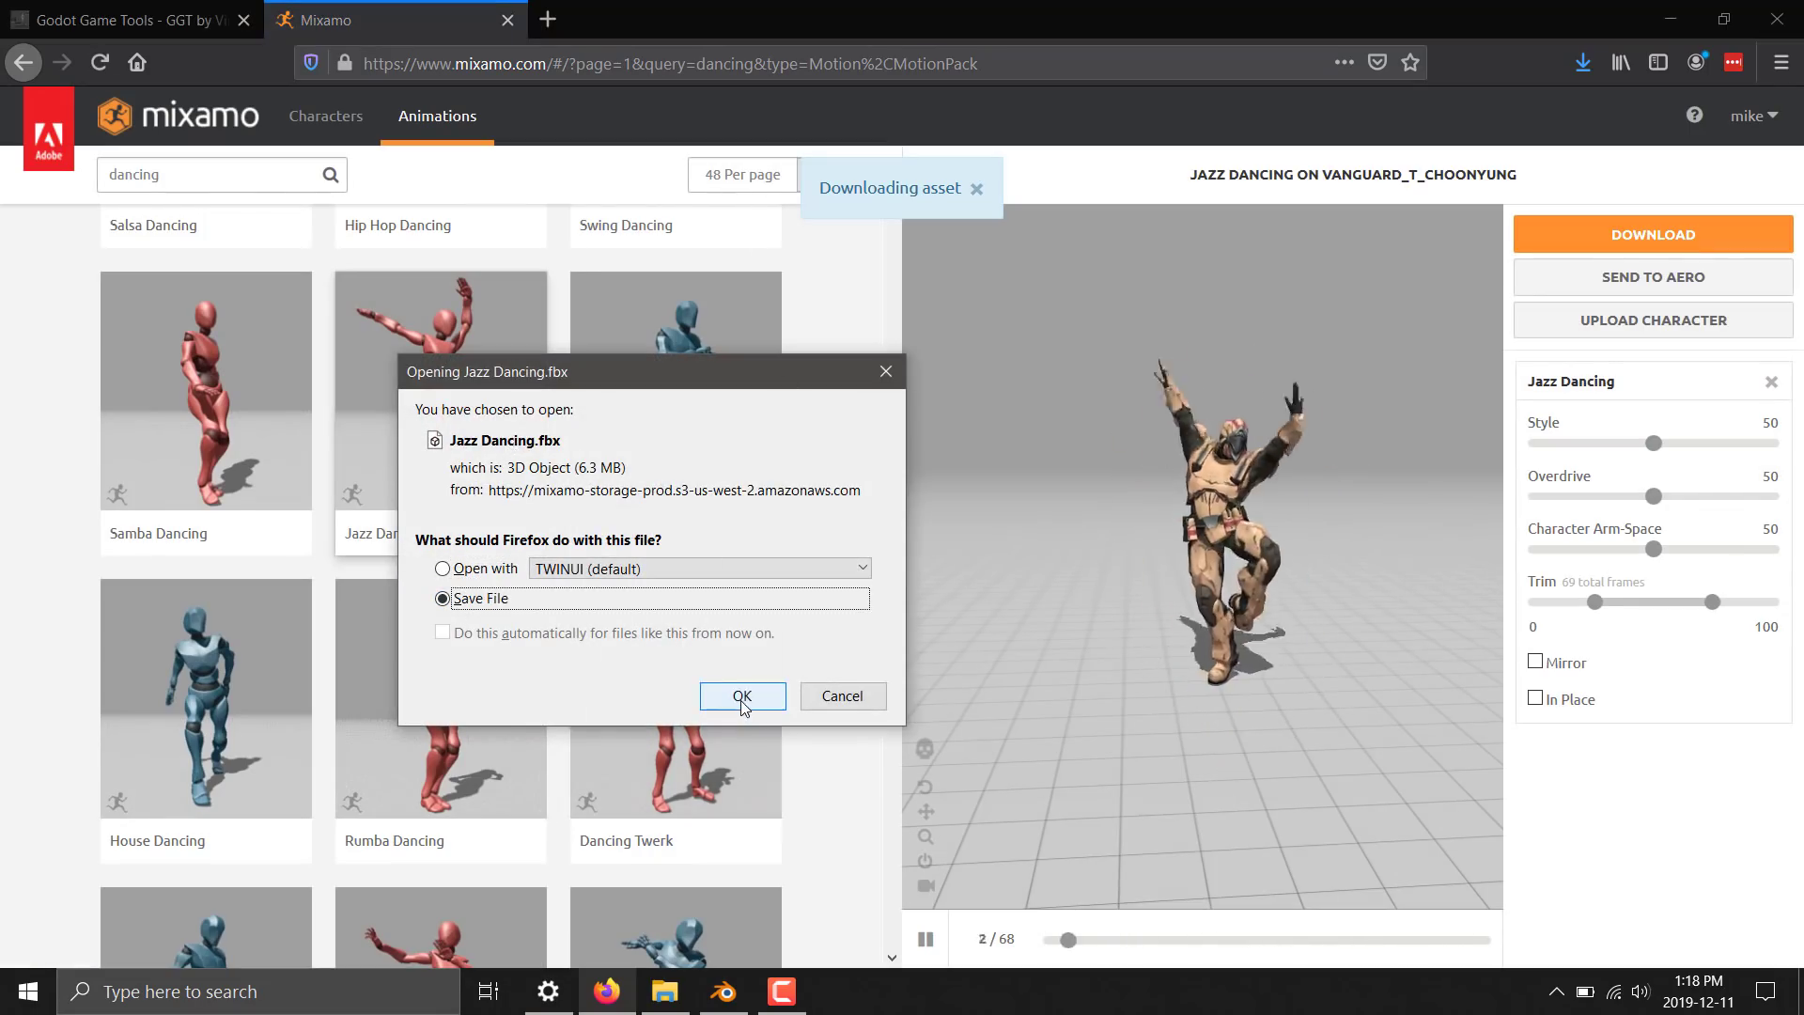
{"action": "left_click", "coordinate": [740, 697]}
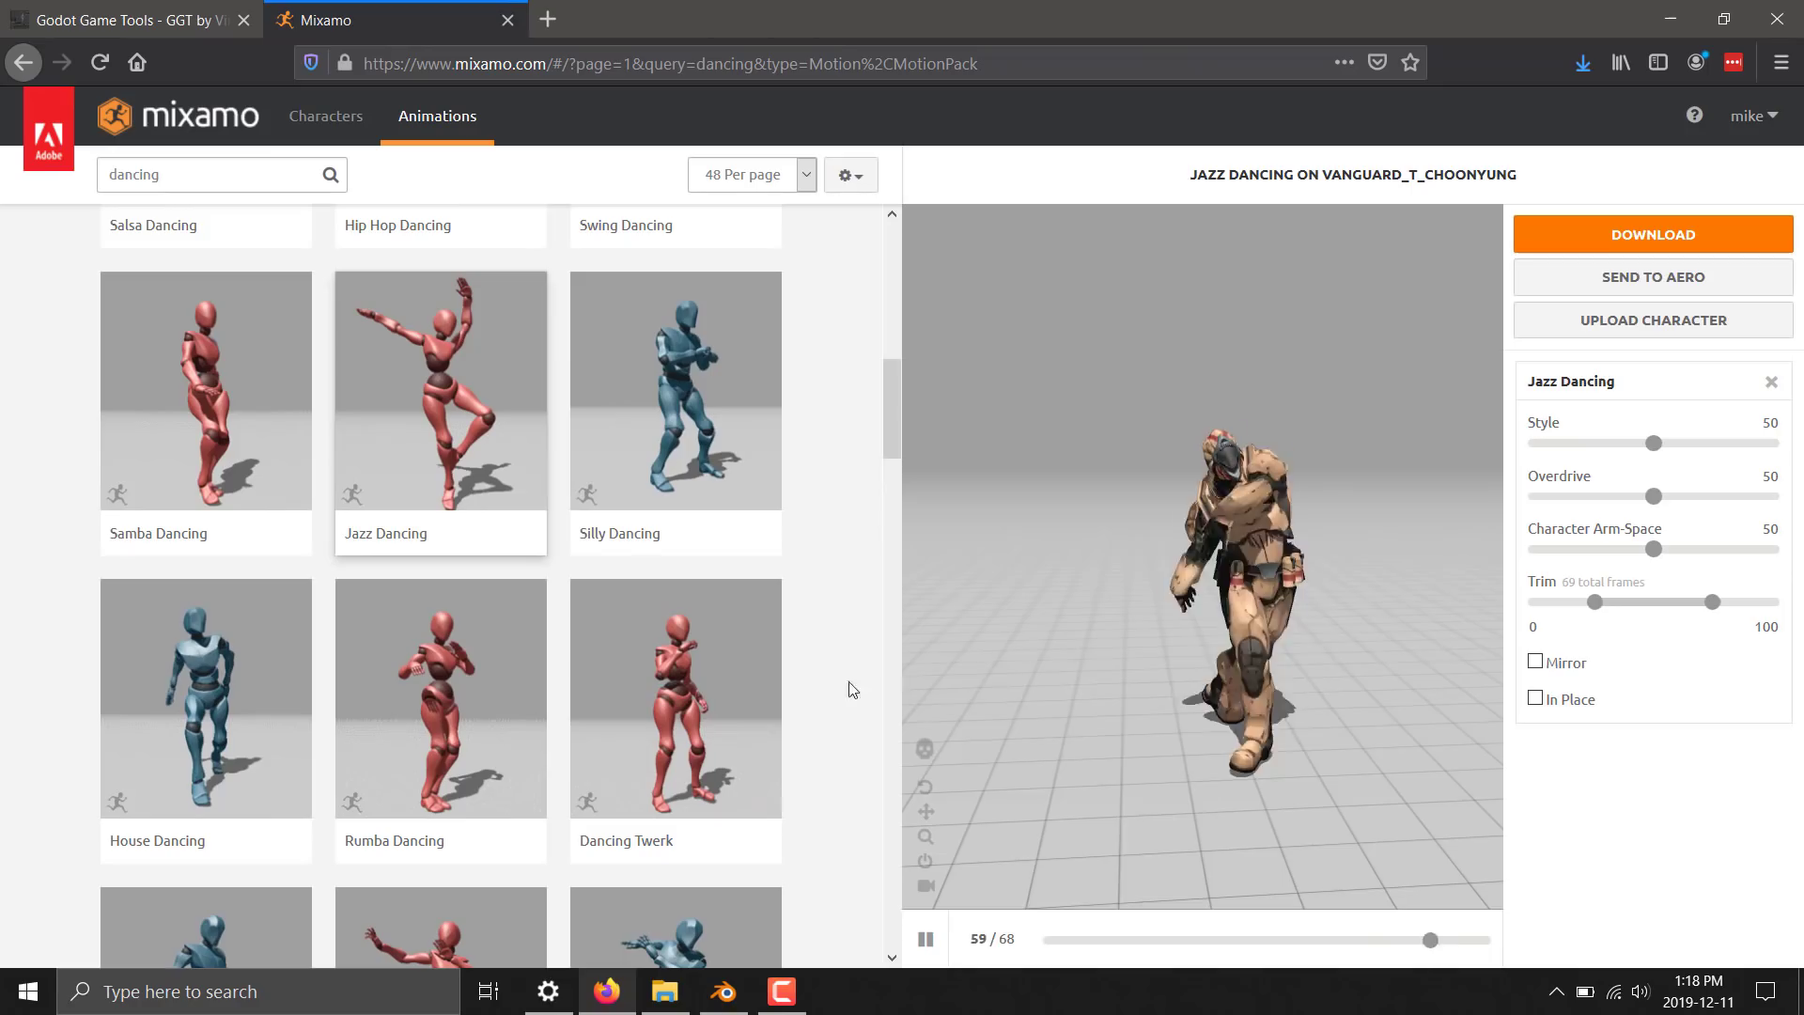
{"action": "left_click", "coordinate": [126, 19]}
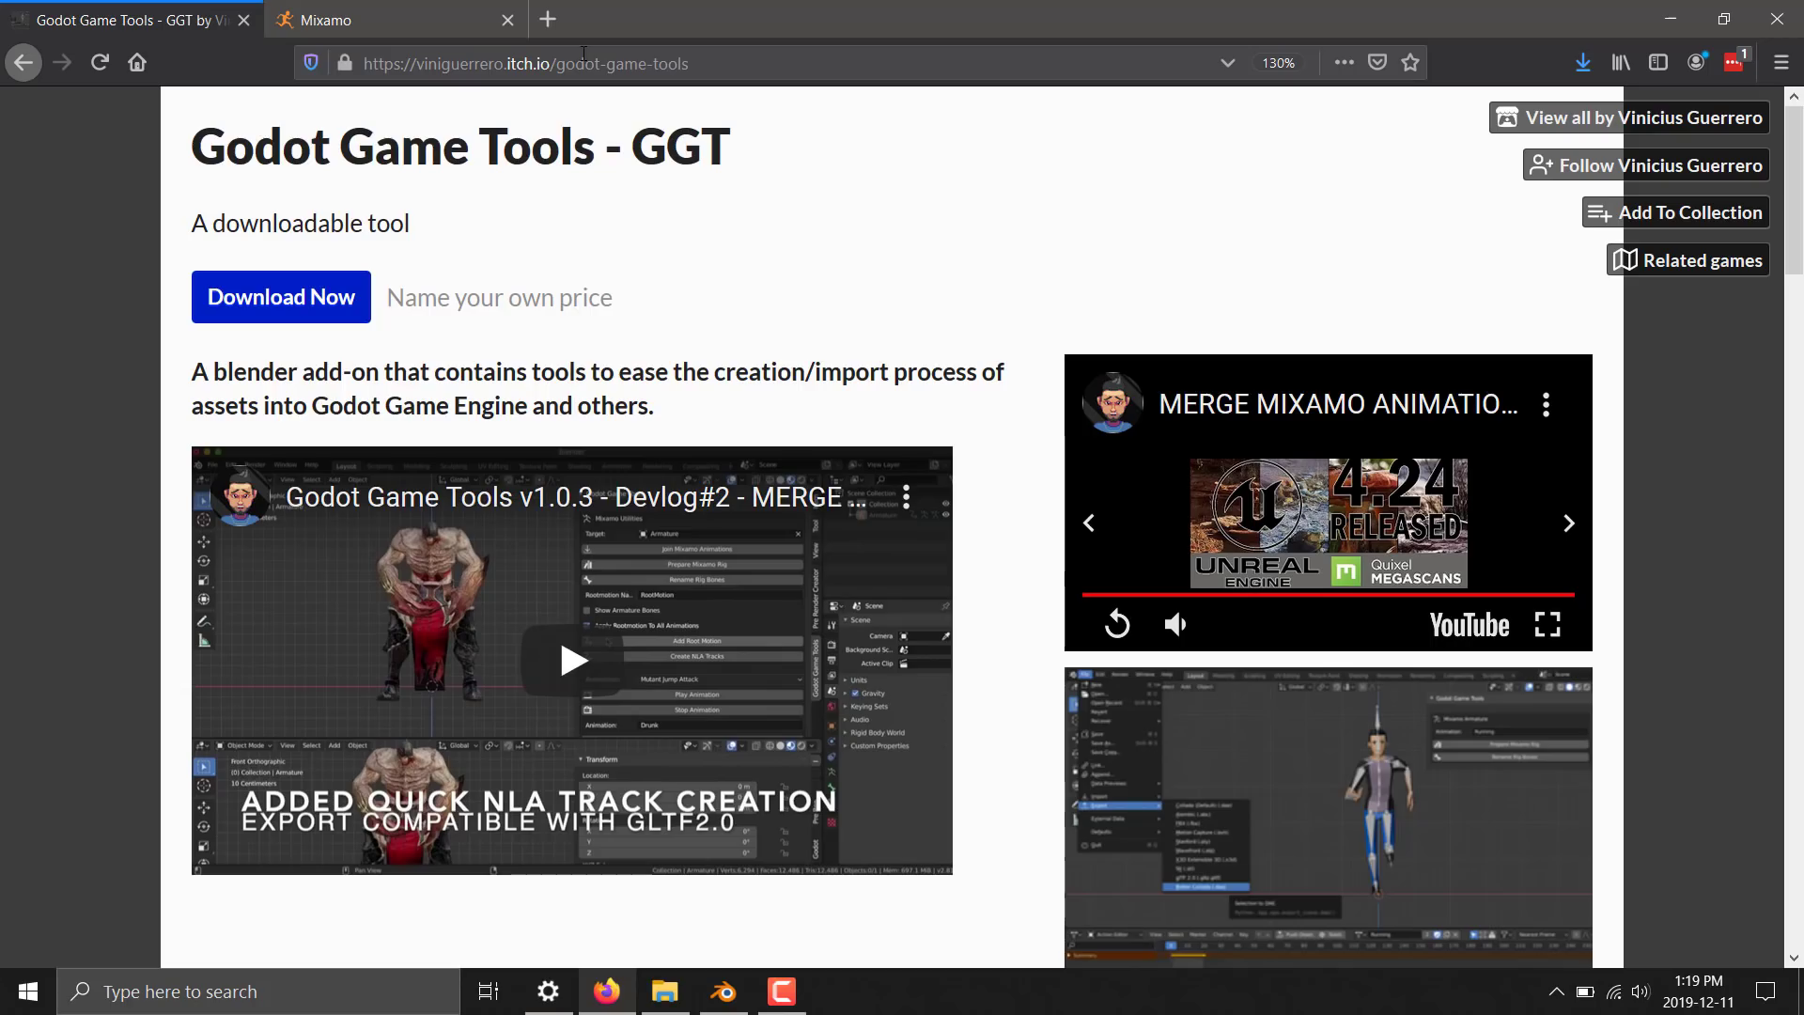
Get the free Godot Game Tools v1.0.3 download, skipping payment, and show File Explorer
{"action": "left_click", "coordinate": [280, 297]}
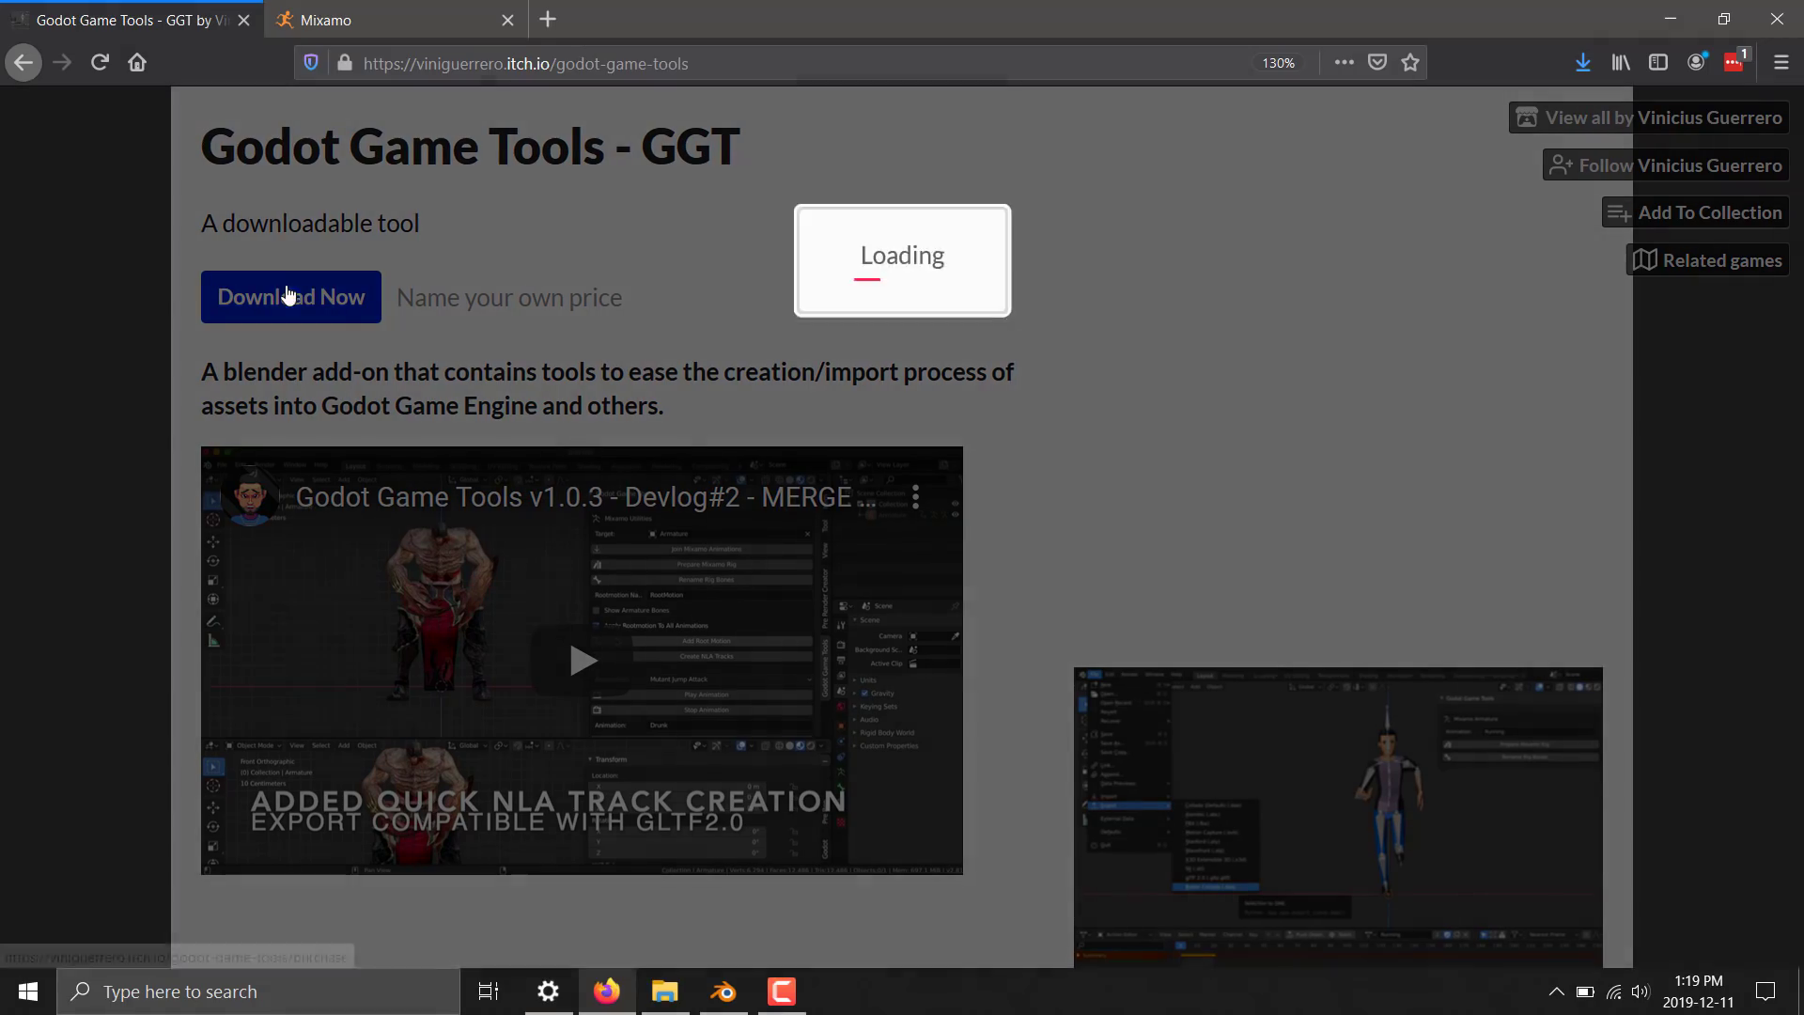
{"action": "left_click", "coordinate": [291, 297]}
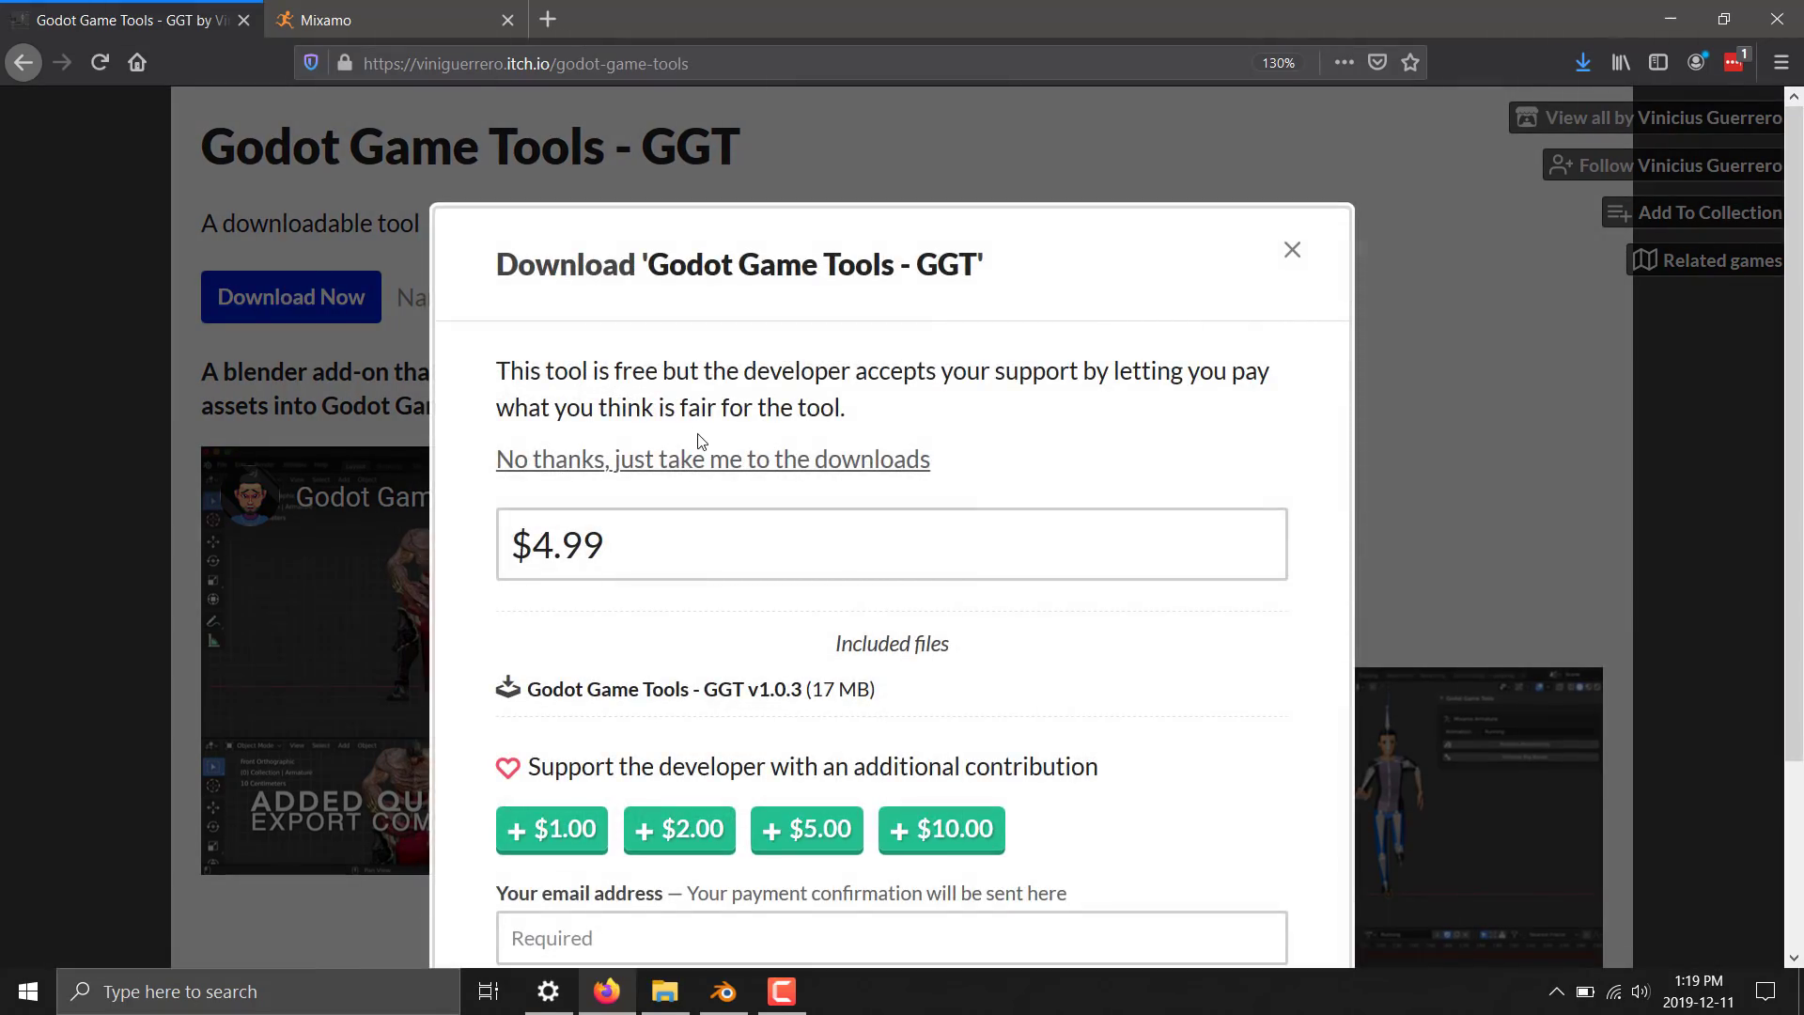
{"action": "mouse_move", "coordinate": [816, 466]}
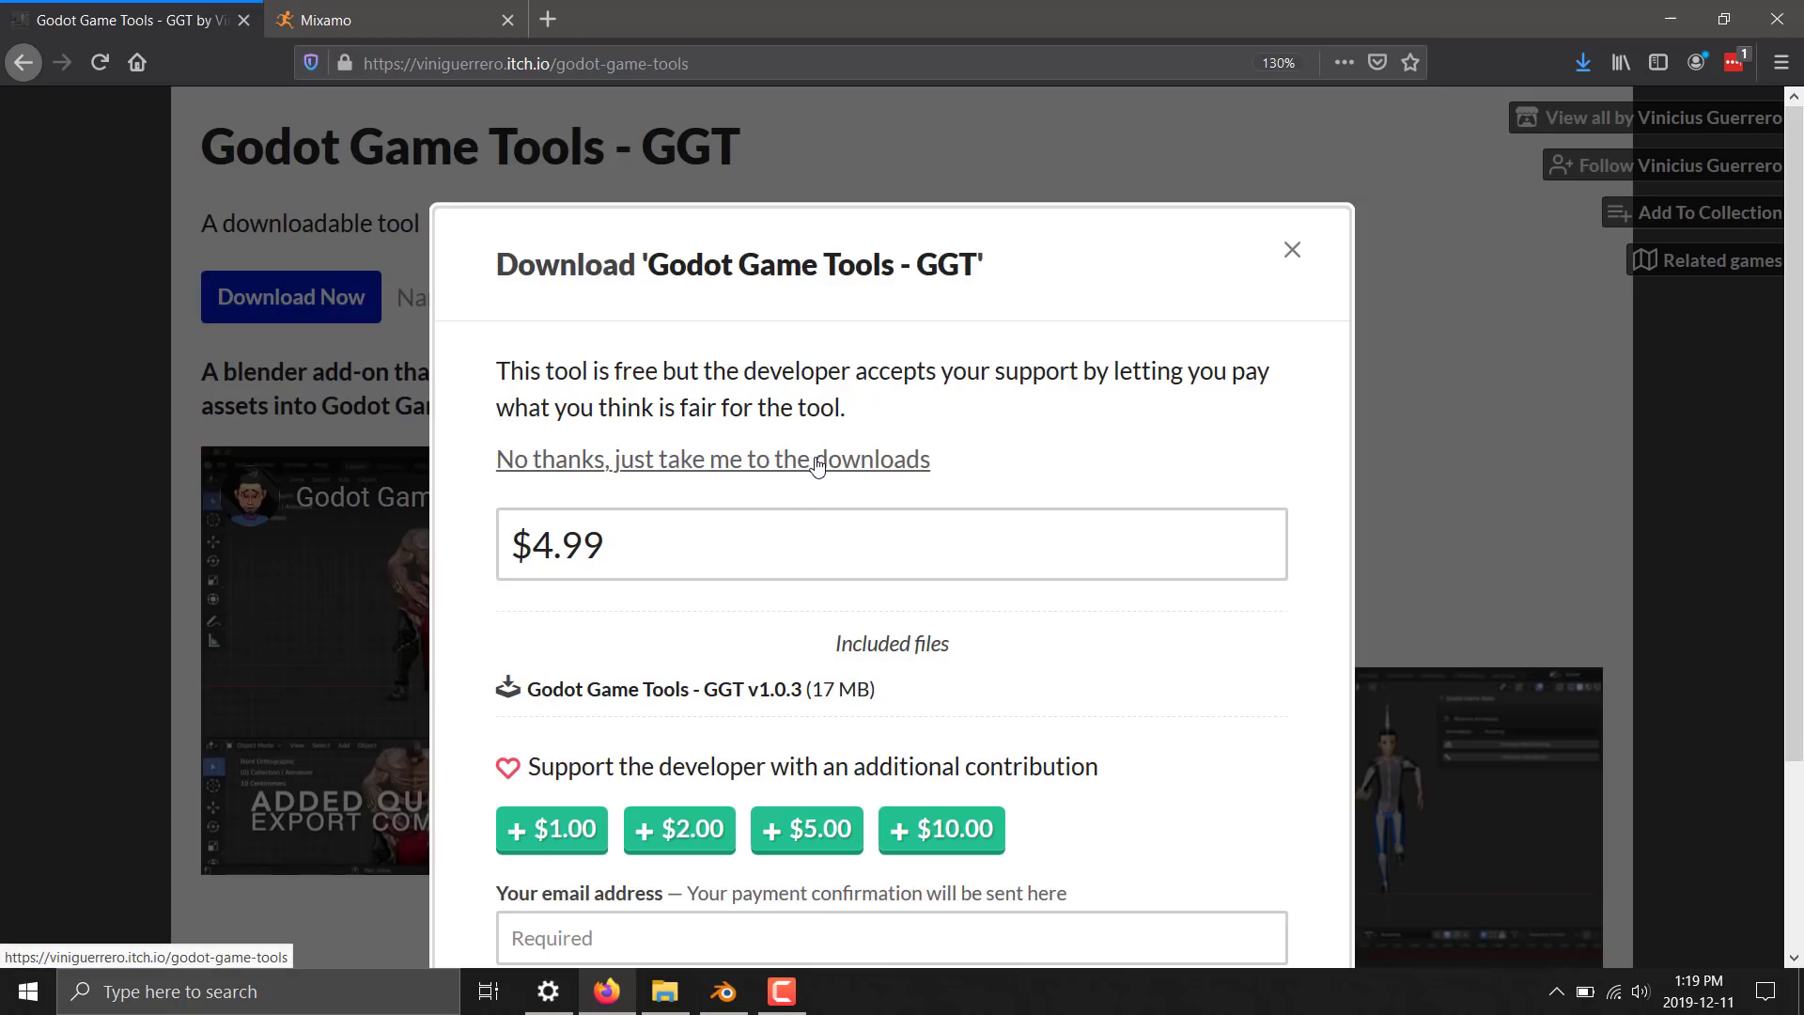
{"action": "left_click", "coordinate": [710, 459]}
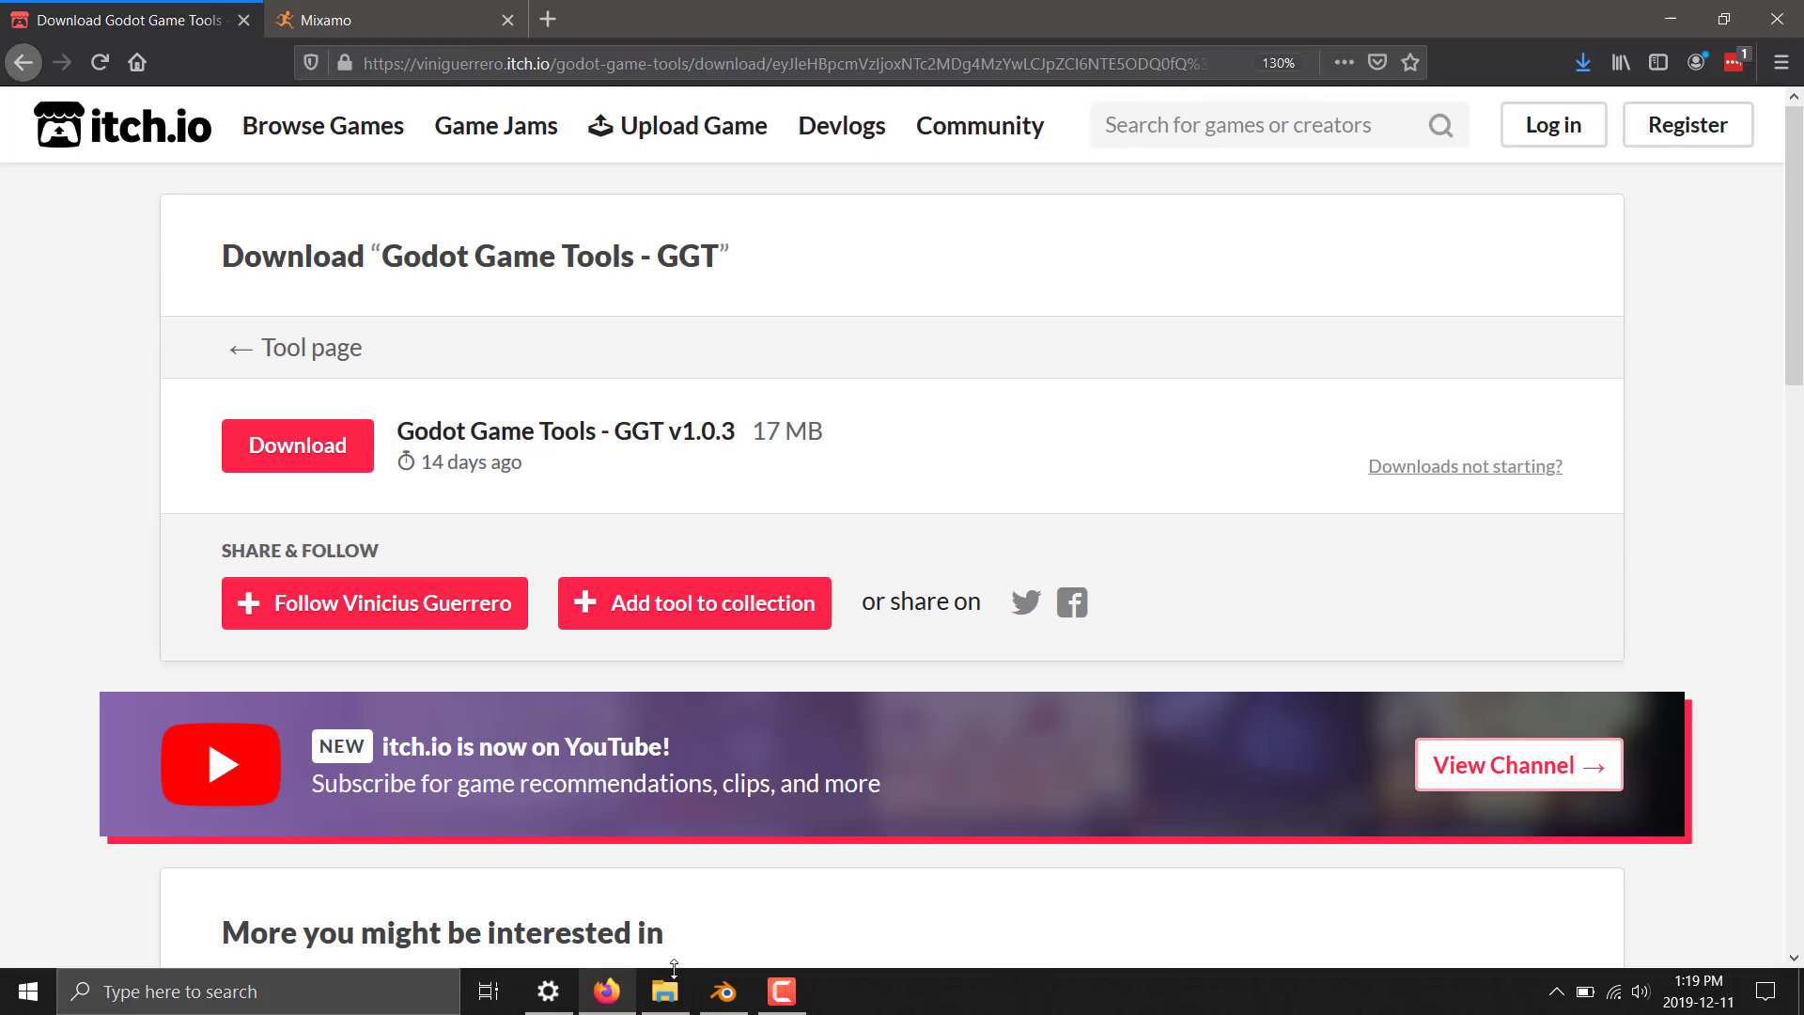
{"action": "left_click", "coordinate": [663, 991]}
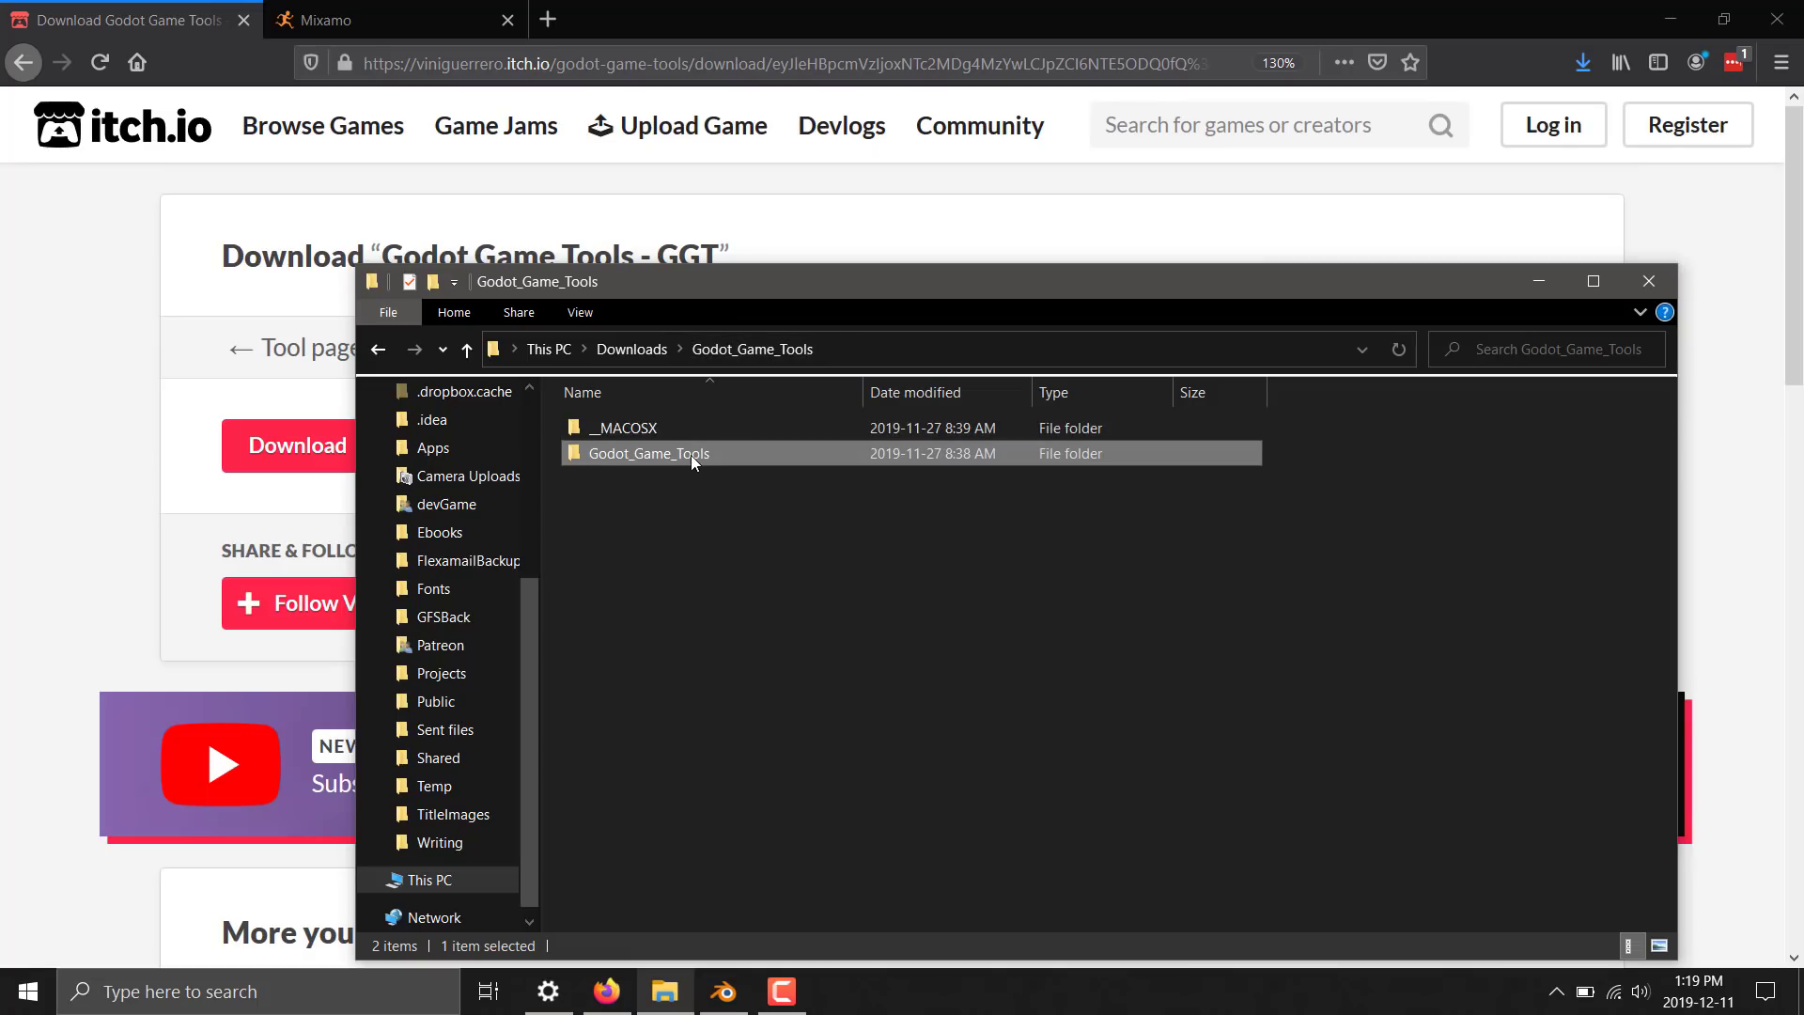
Create a SpaceMarine folder on the Desktop holding the three FBX files, then bring Blender forward
{"action": "double_click", "coordinate": [648, 453]}
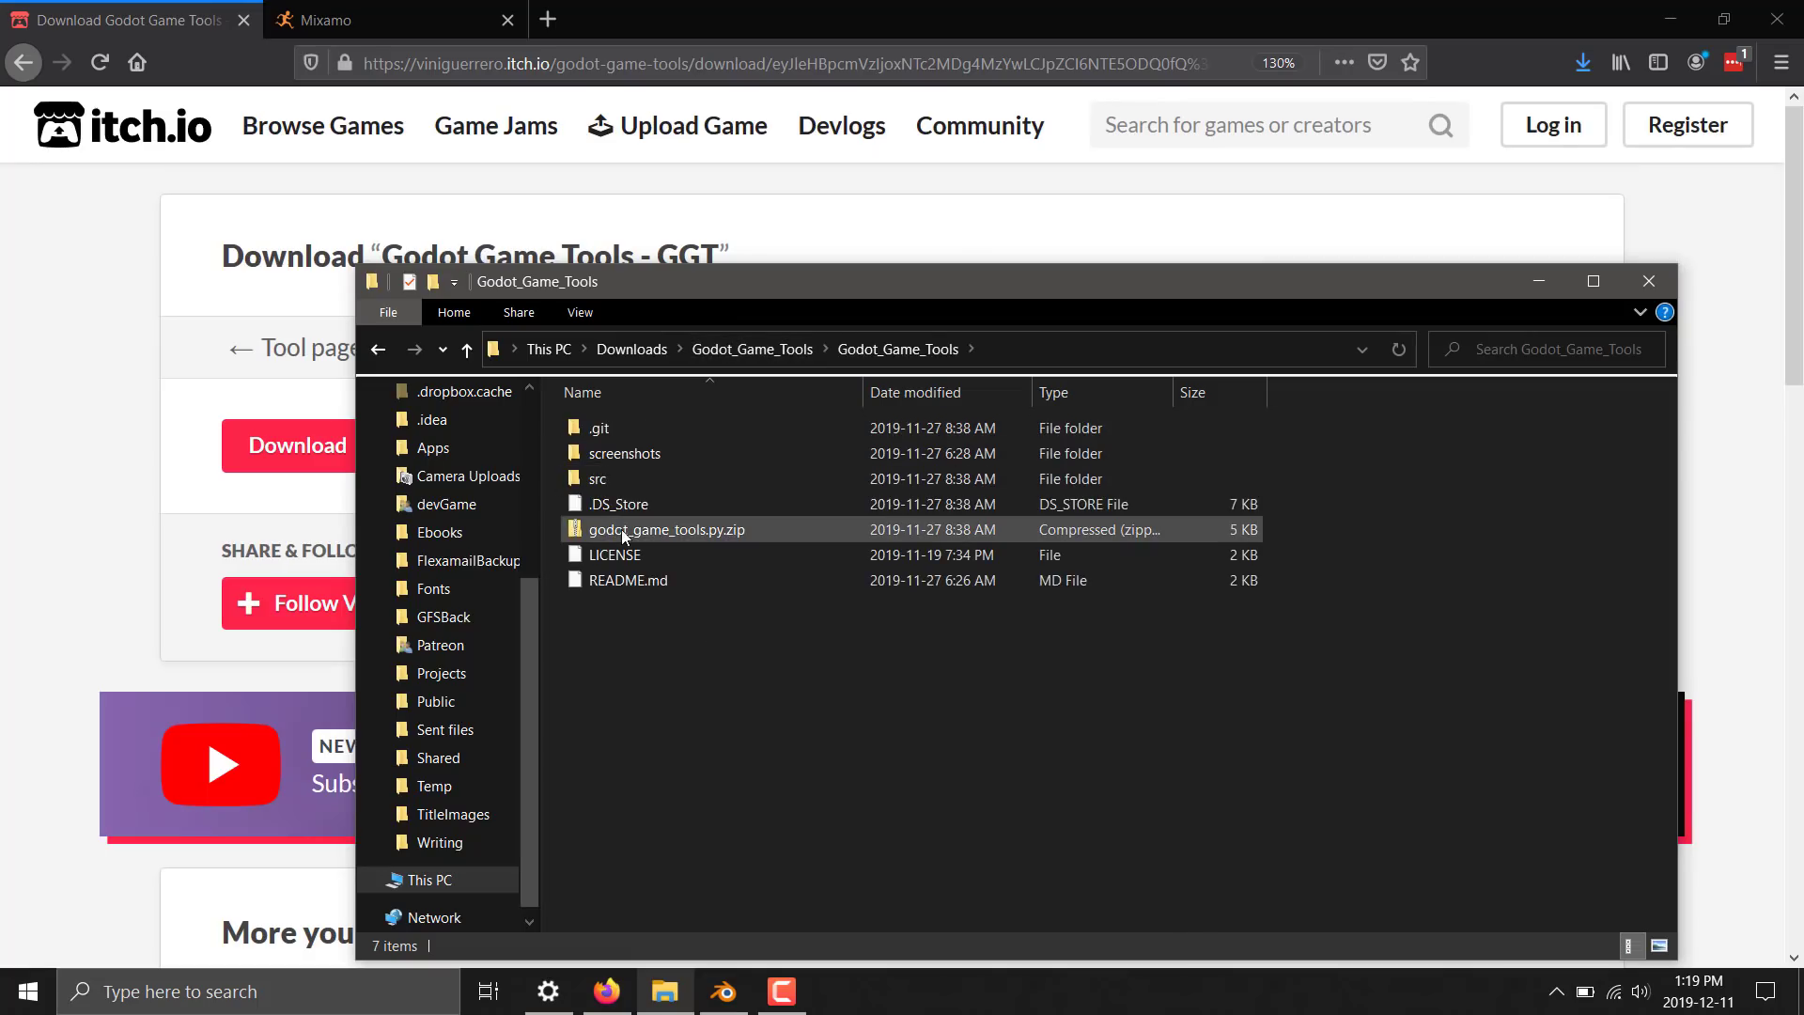
{"action": "mouse_move", "coordinate": [722, 538]}
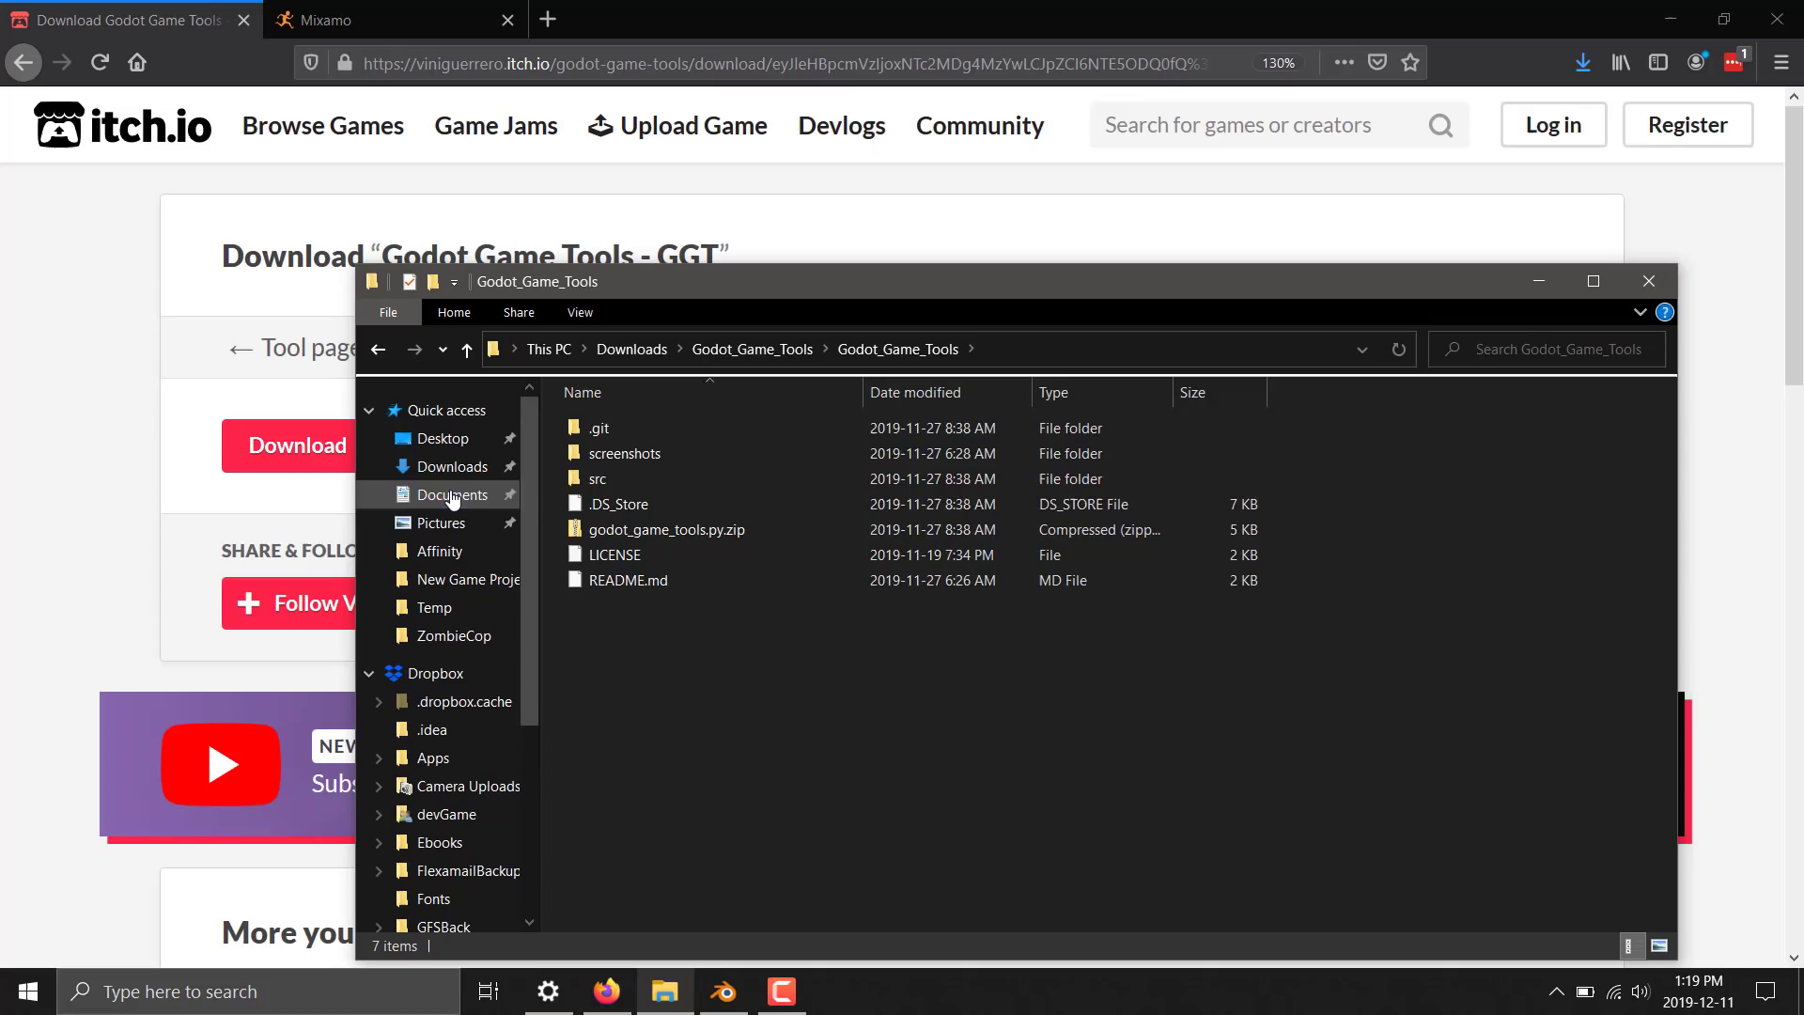
{"action": "left_click", "coordinate": [453, 466]}
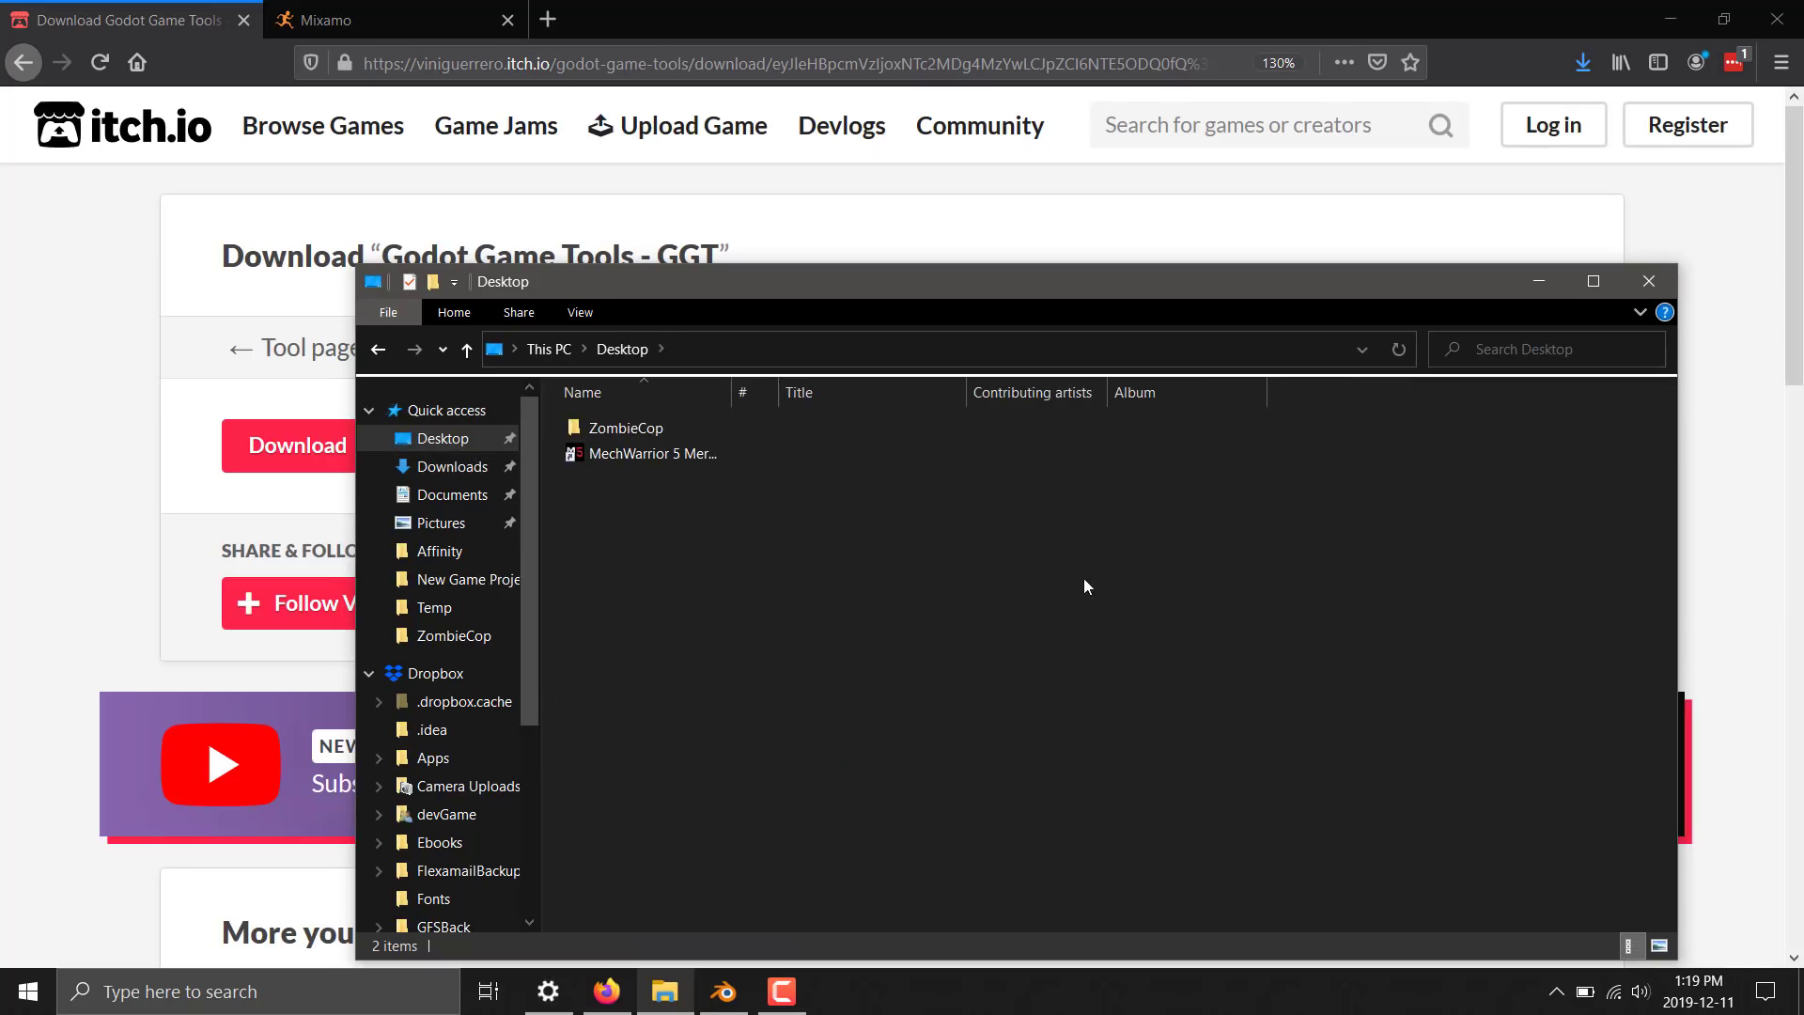
{"action": "right_click", "coordinate": [1082, 586]}
{"action": "type", "text": "Space"}
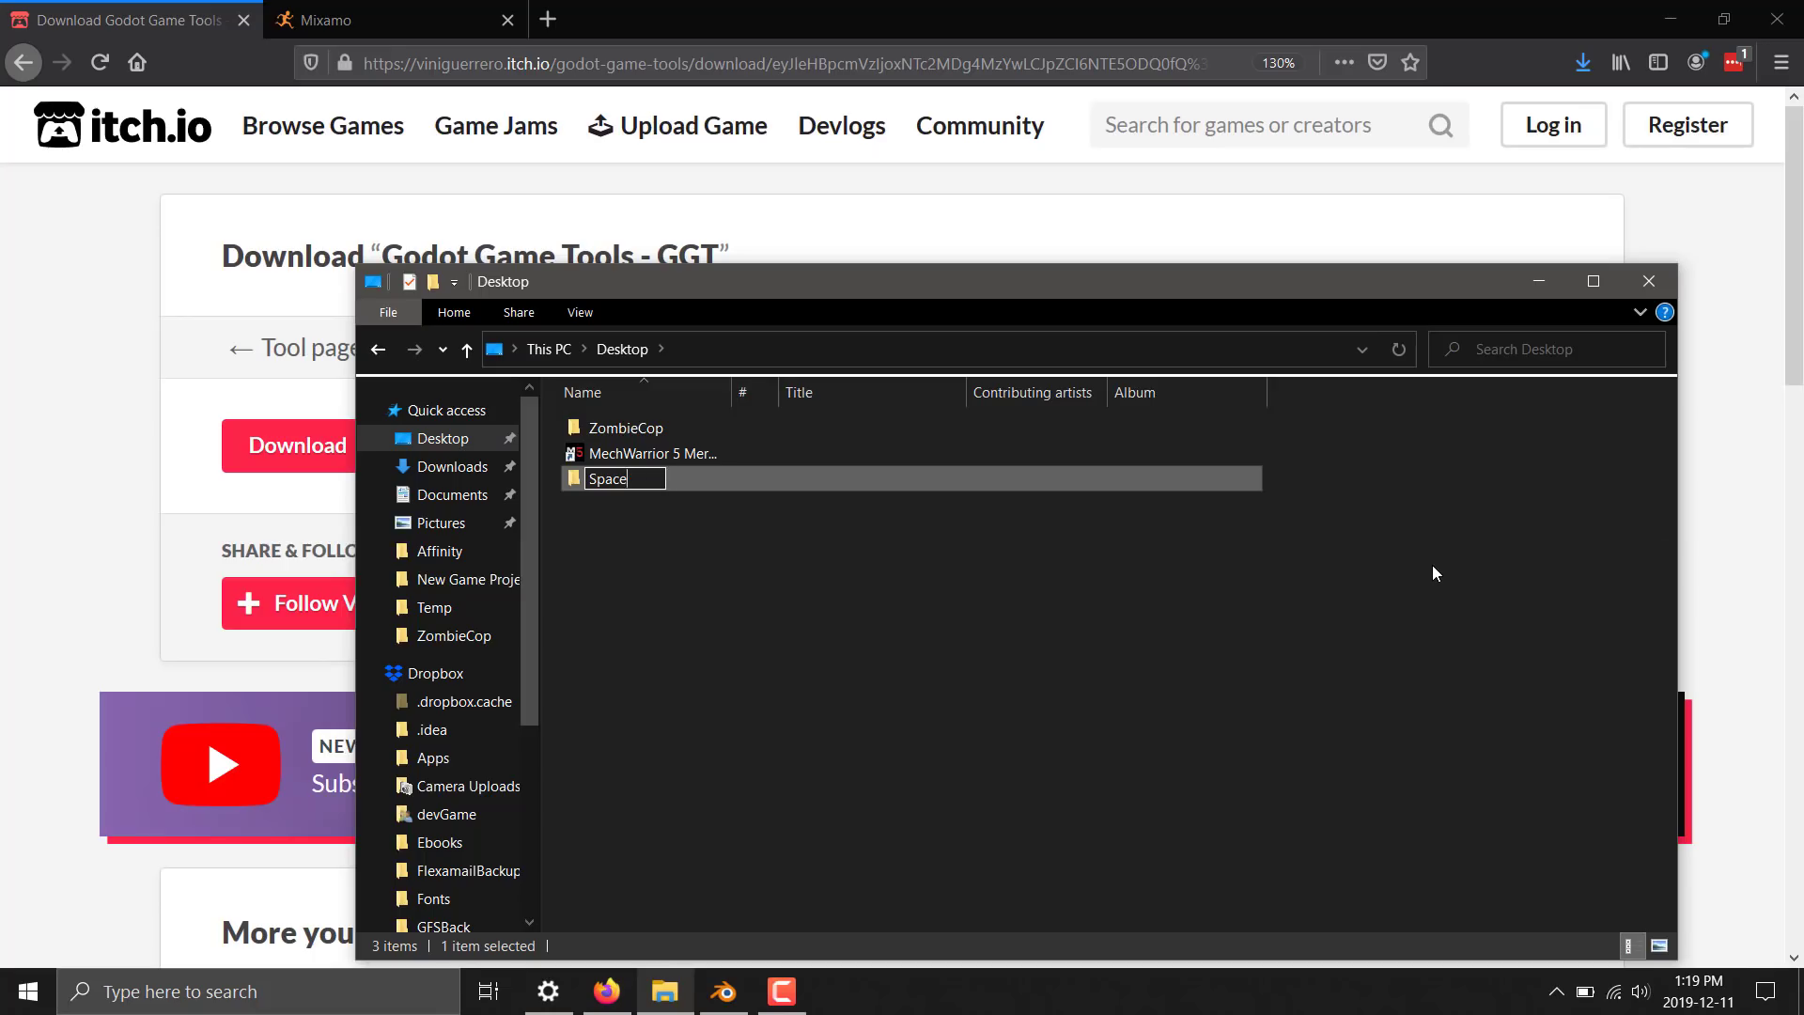
{"action": "type", "text": "Mari"}
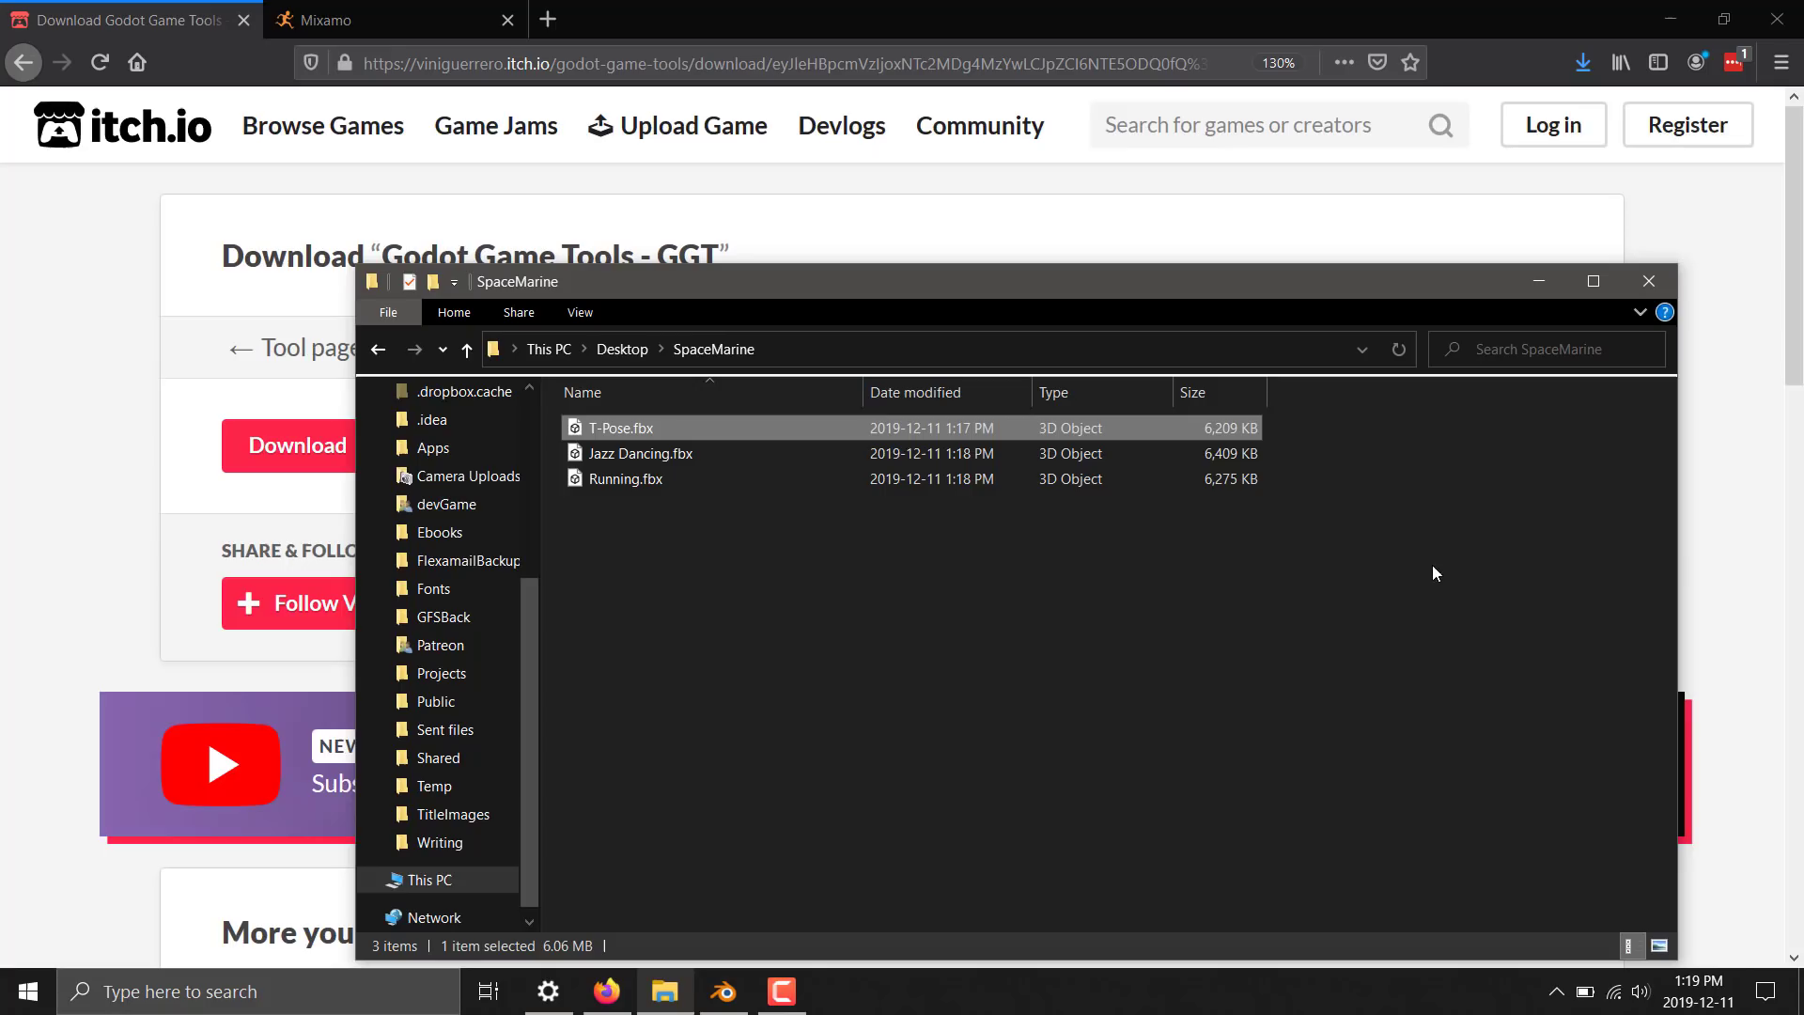
{"action": "left_click", "coordinate": [624, 479]}
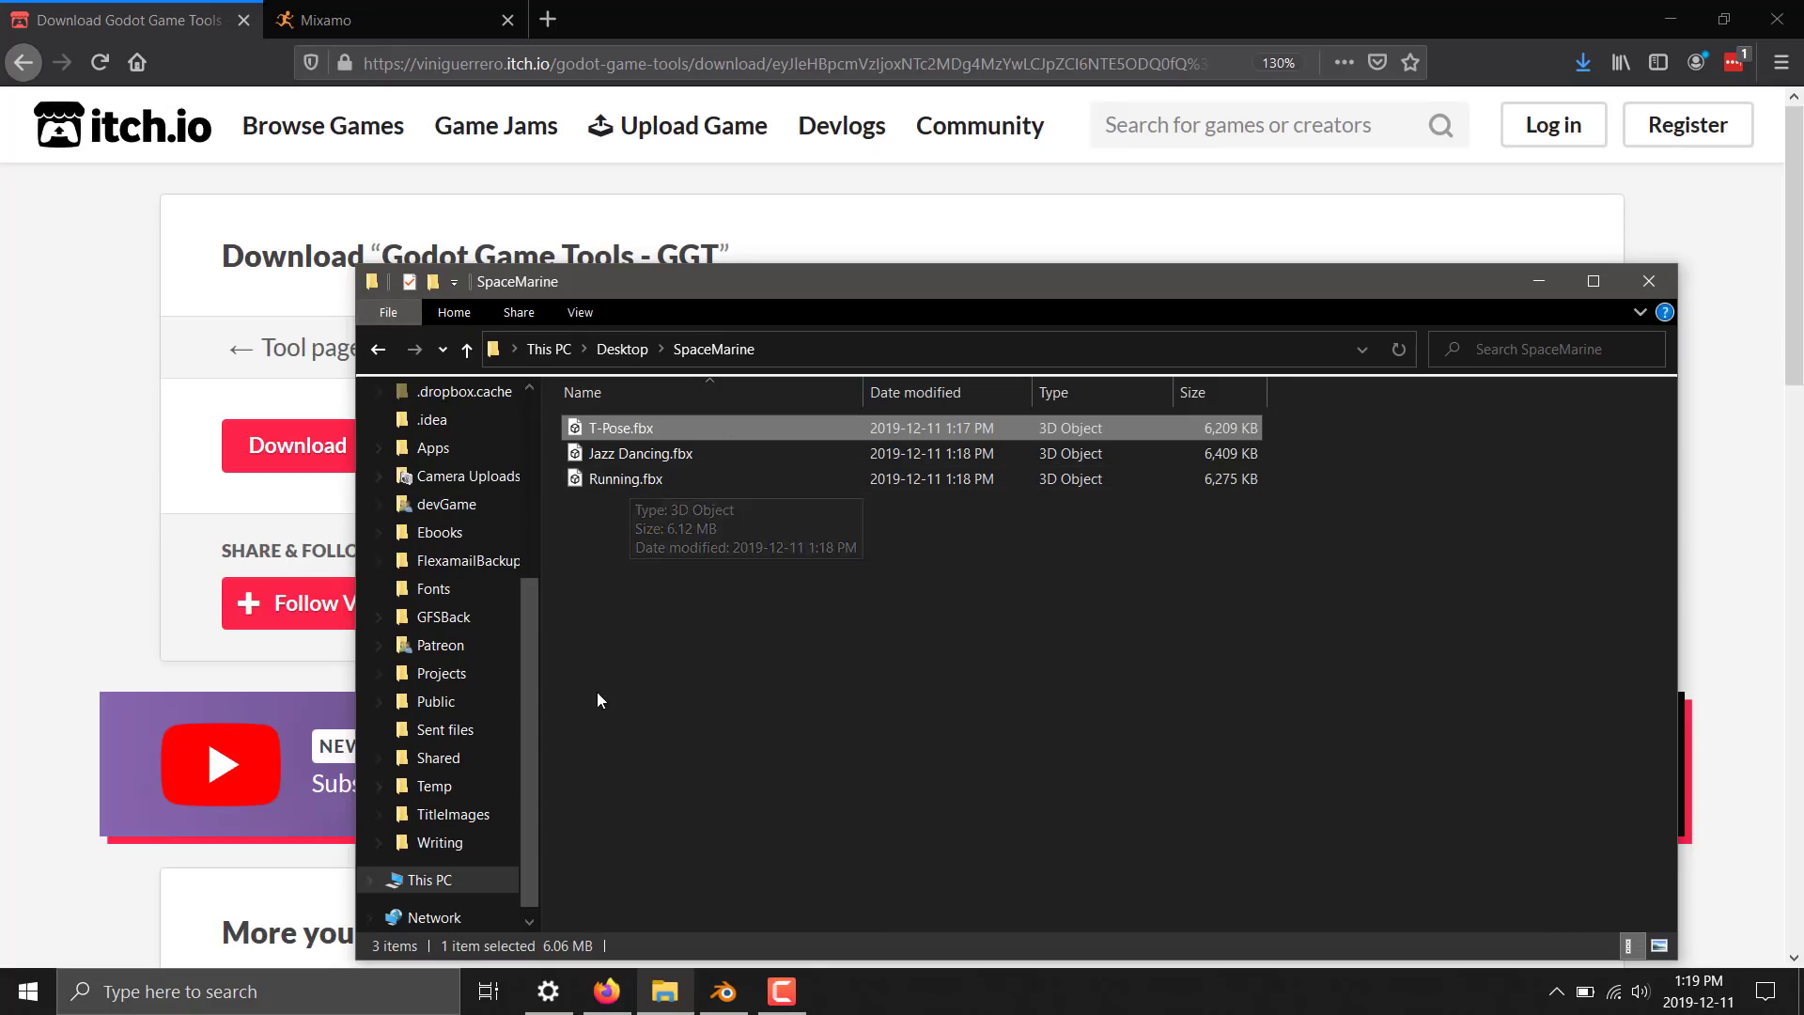
{"action": "left_click", "coordinate": [782, 991]}
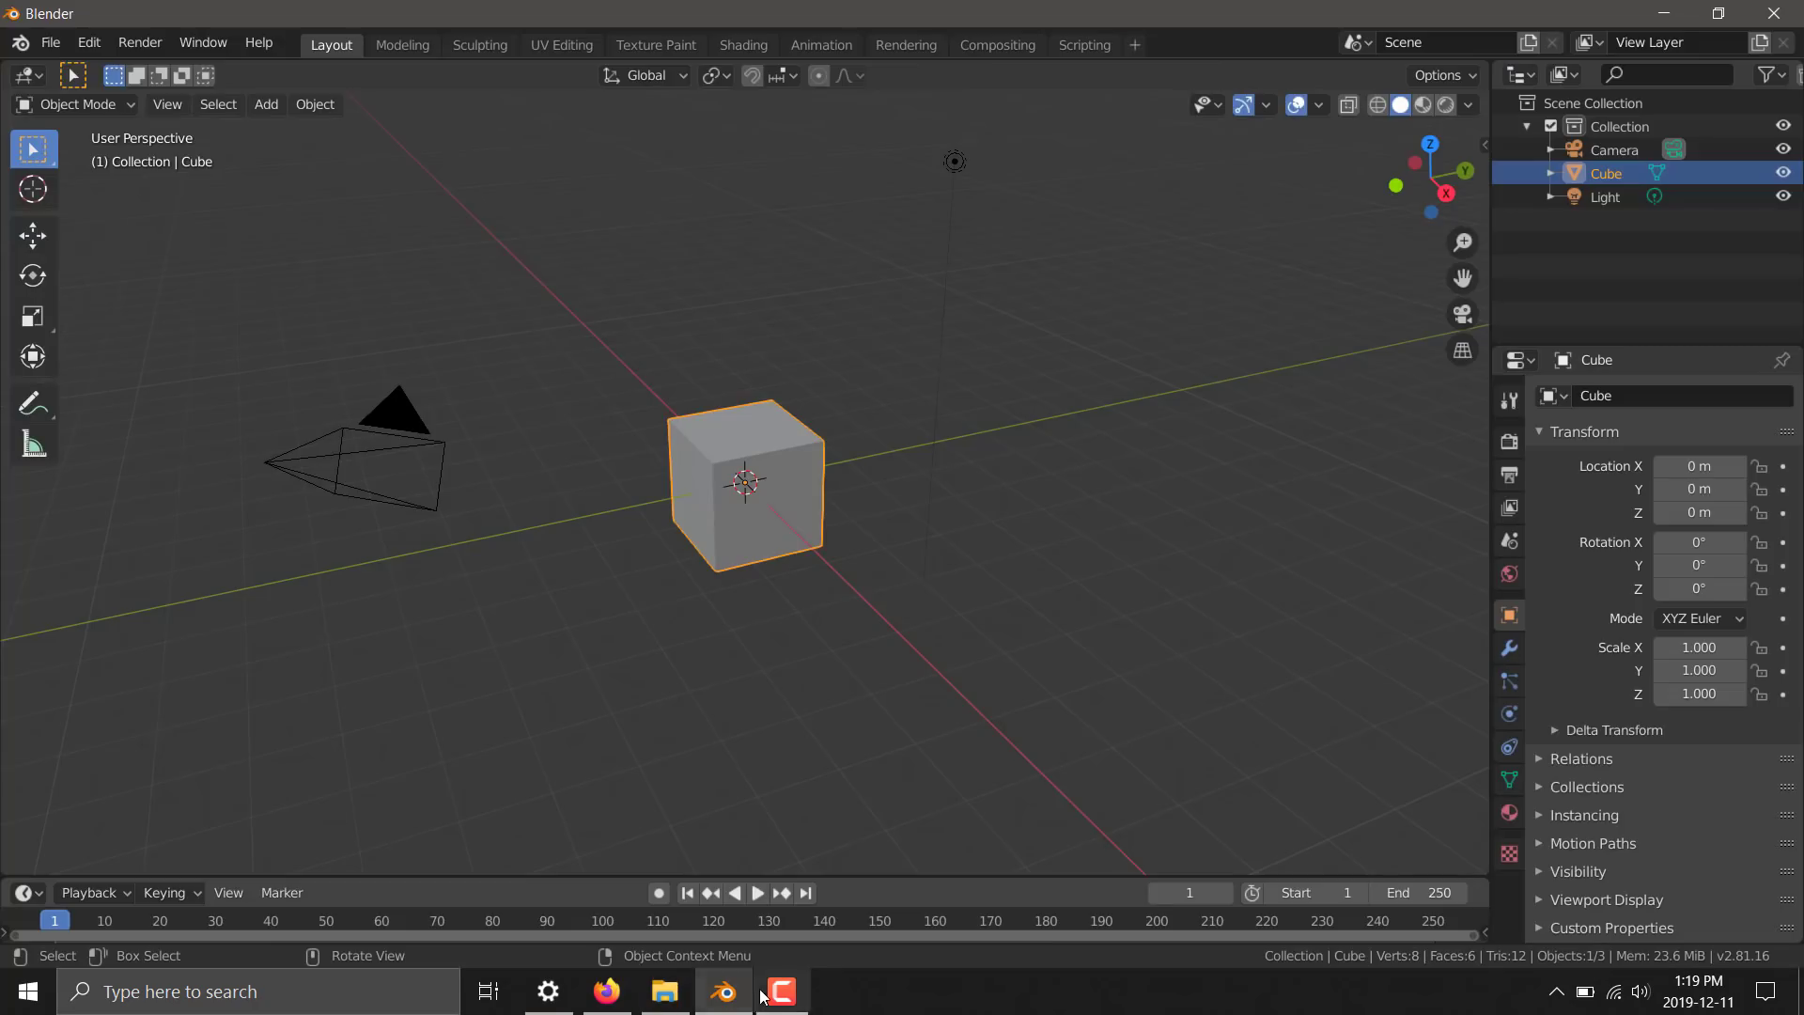
Install the godot_game_tools.py.zip add-on from Downloads via Blender Preferences
{"action": "left_click", "coordinate": [88, 43]}
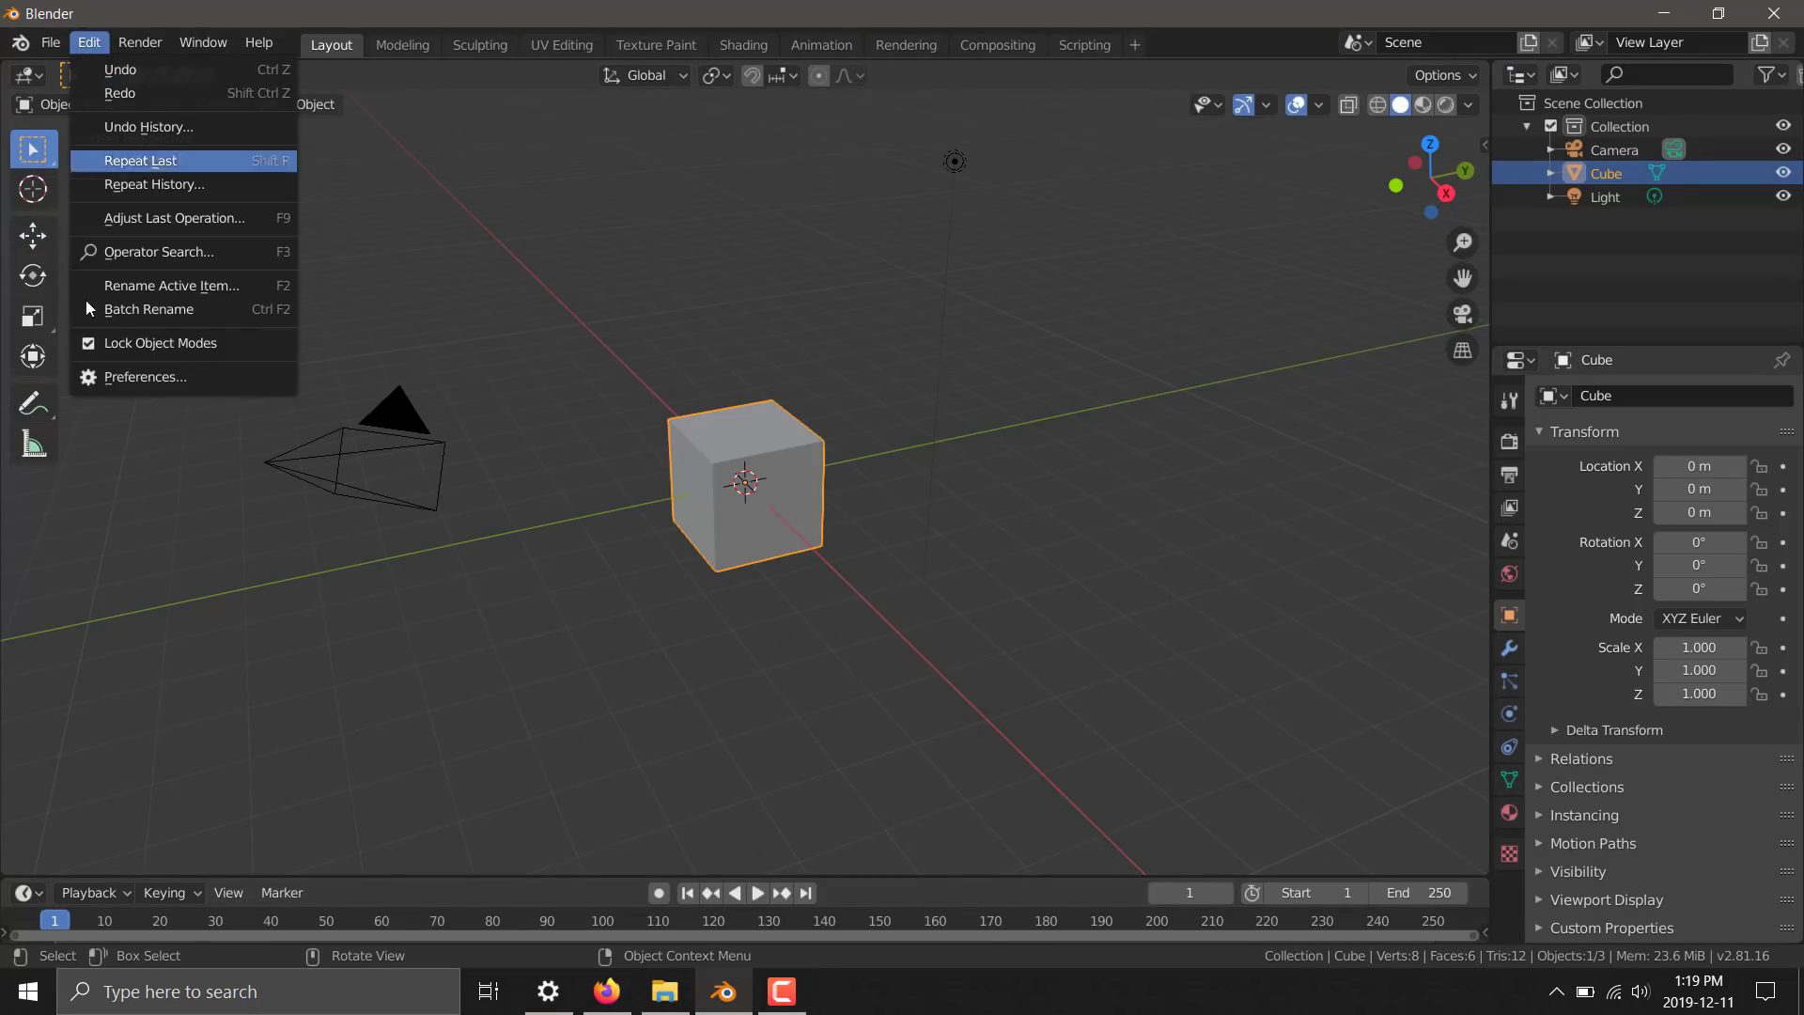
{"action": "left_click", "coordinate": [145, 376]}
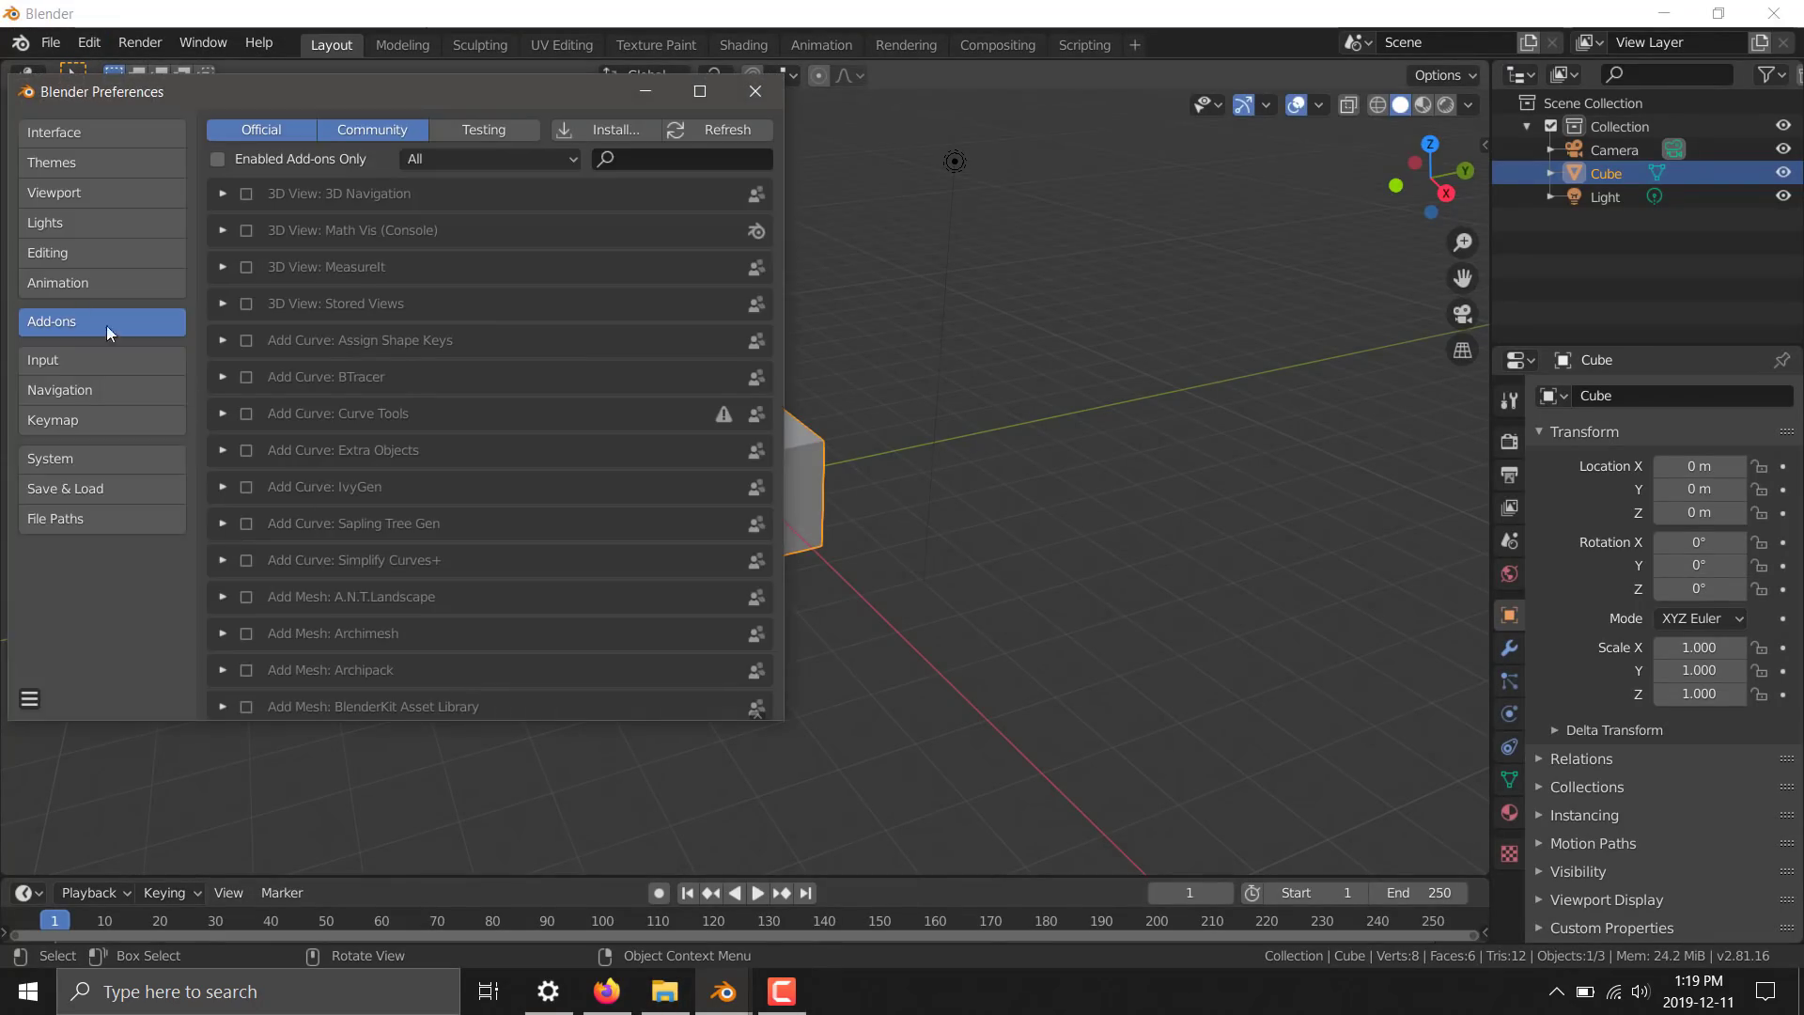
{"action": "left_click", "coordinate": [618, 129]}
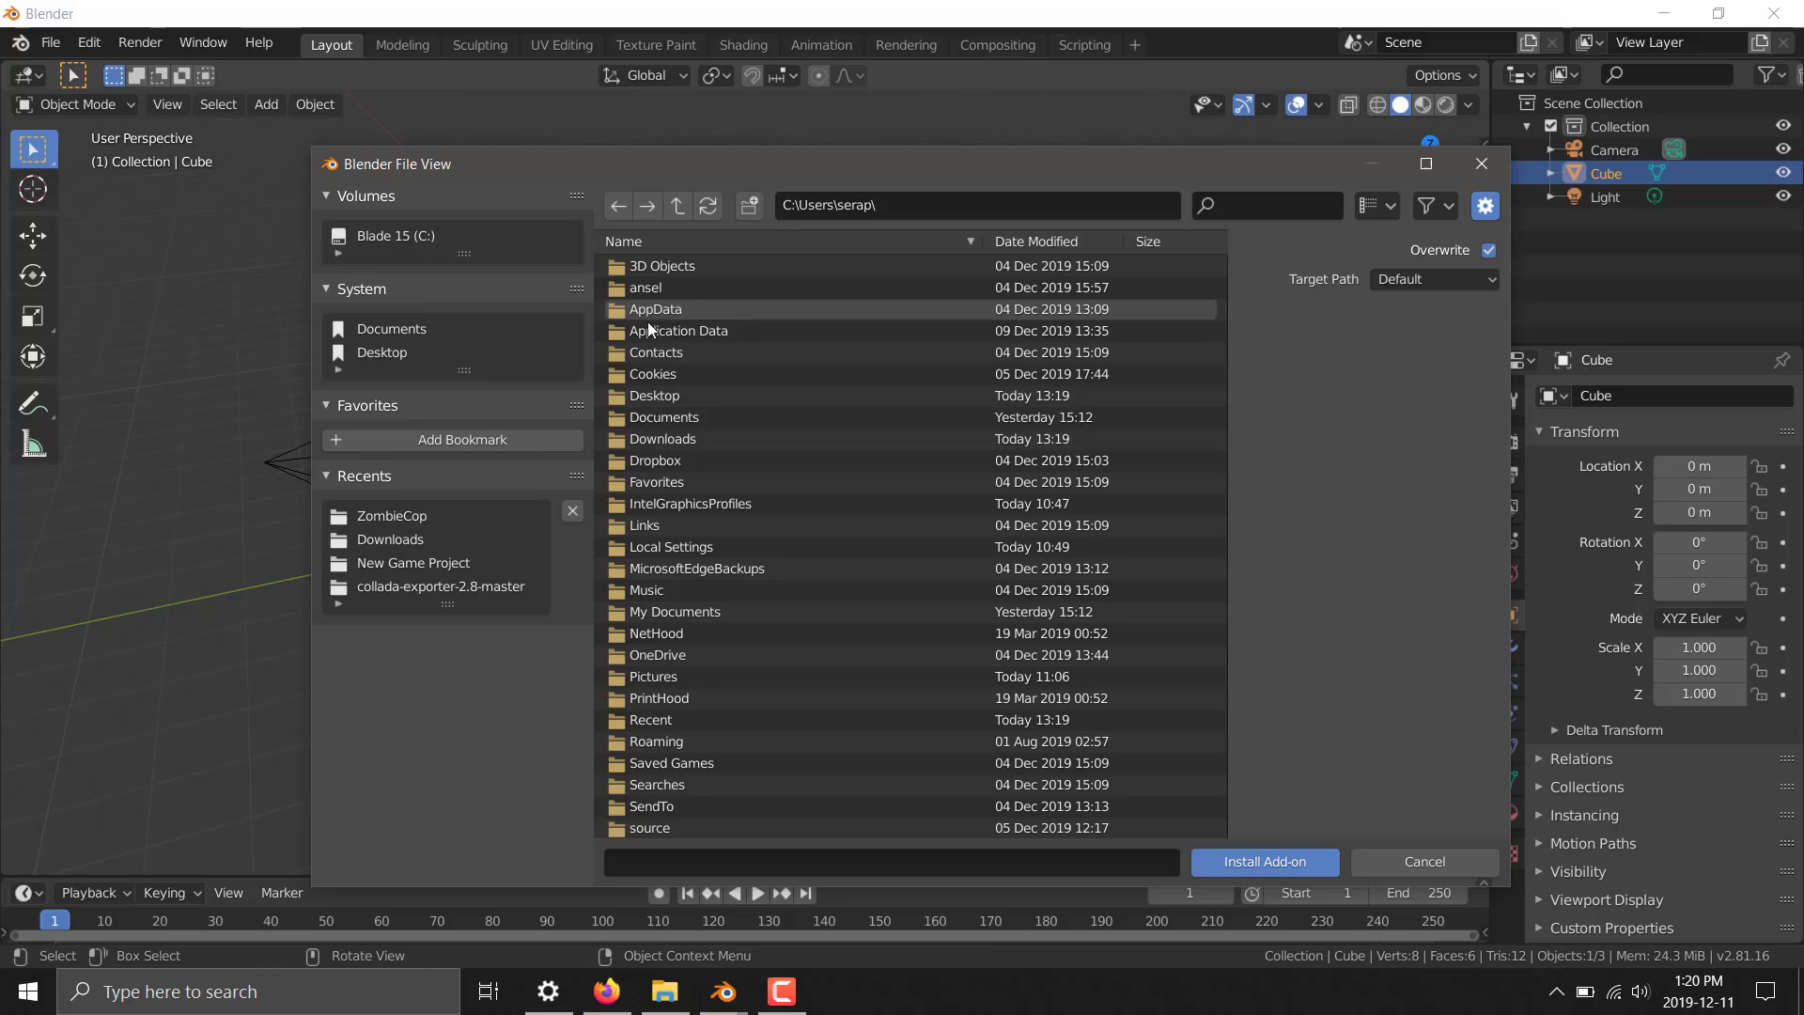
{"action": "left_click", "coordinate": [662, 438]}
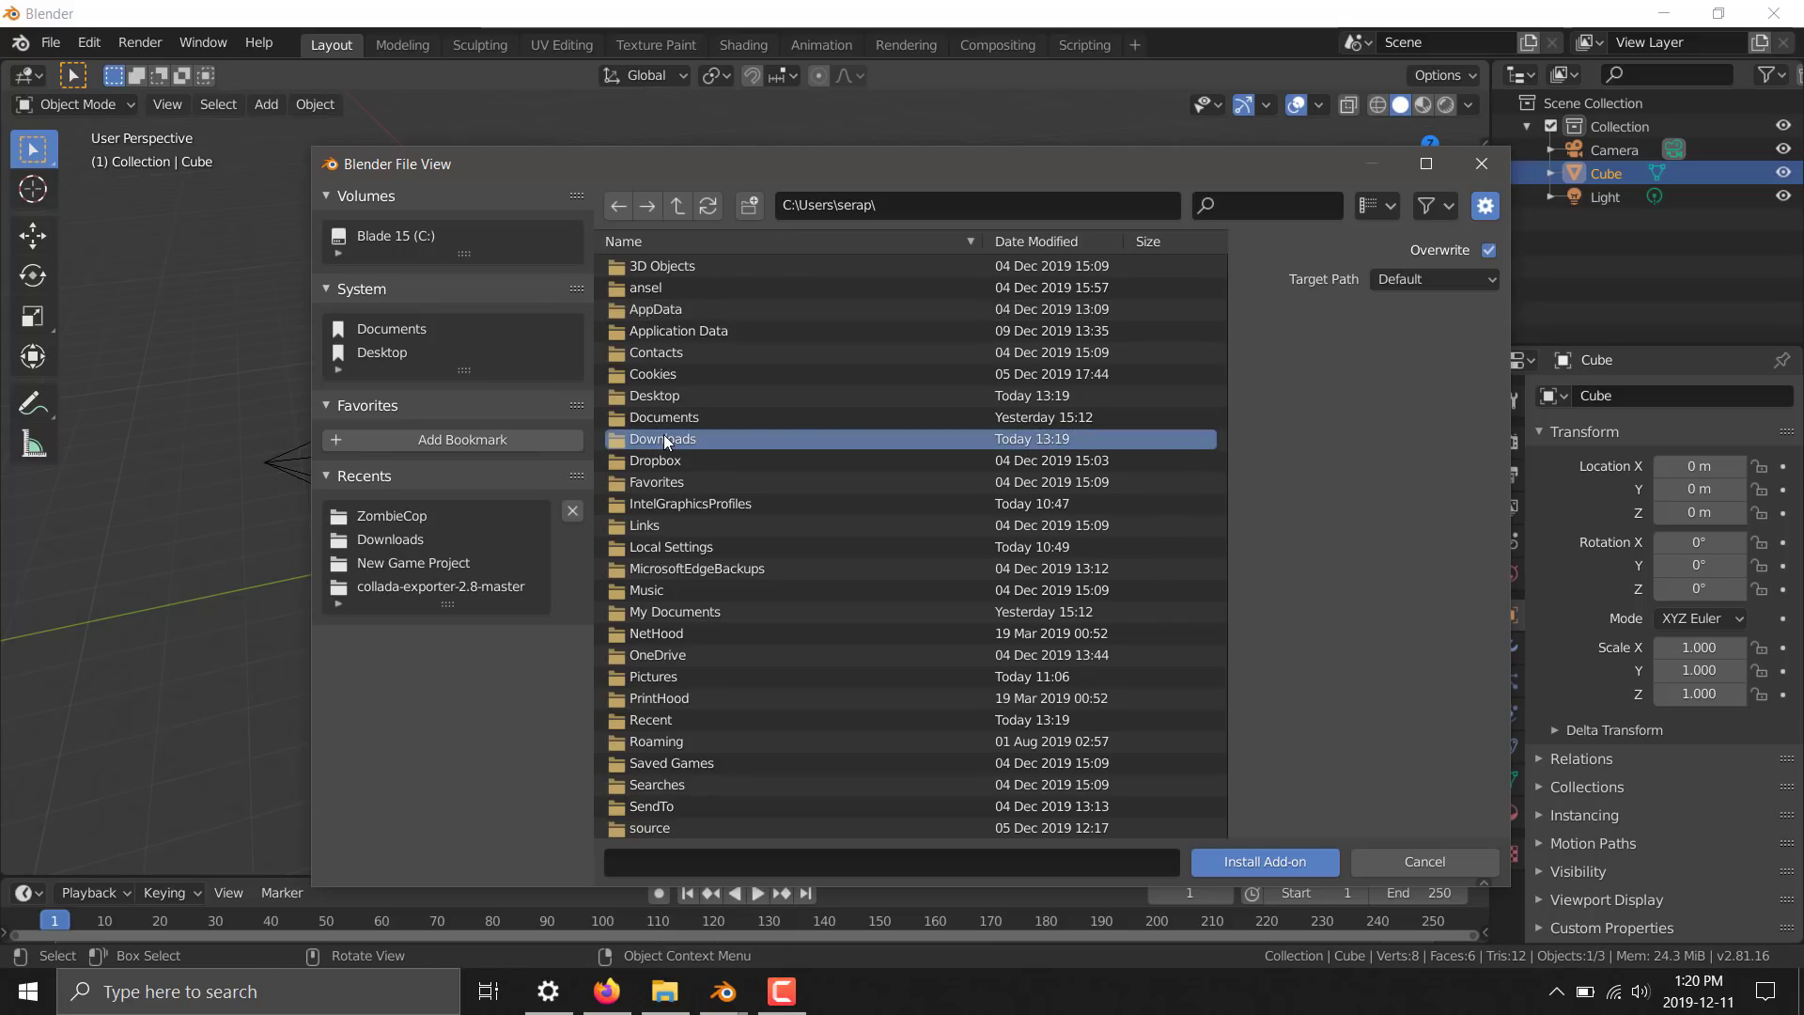
{"action": "double_click", "coordinate": [662, 438]}
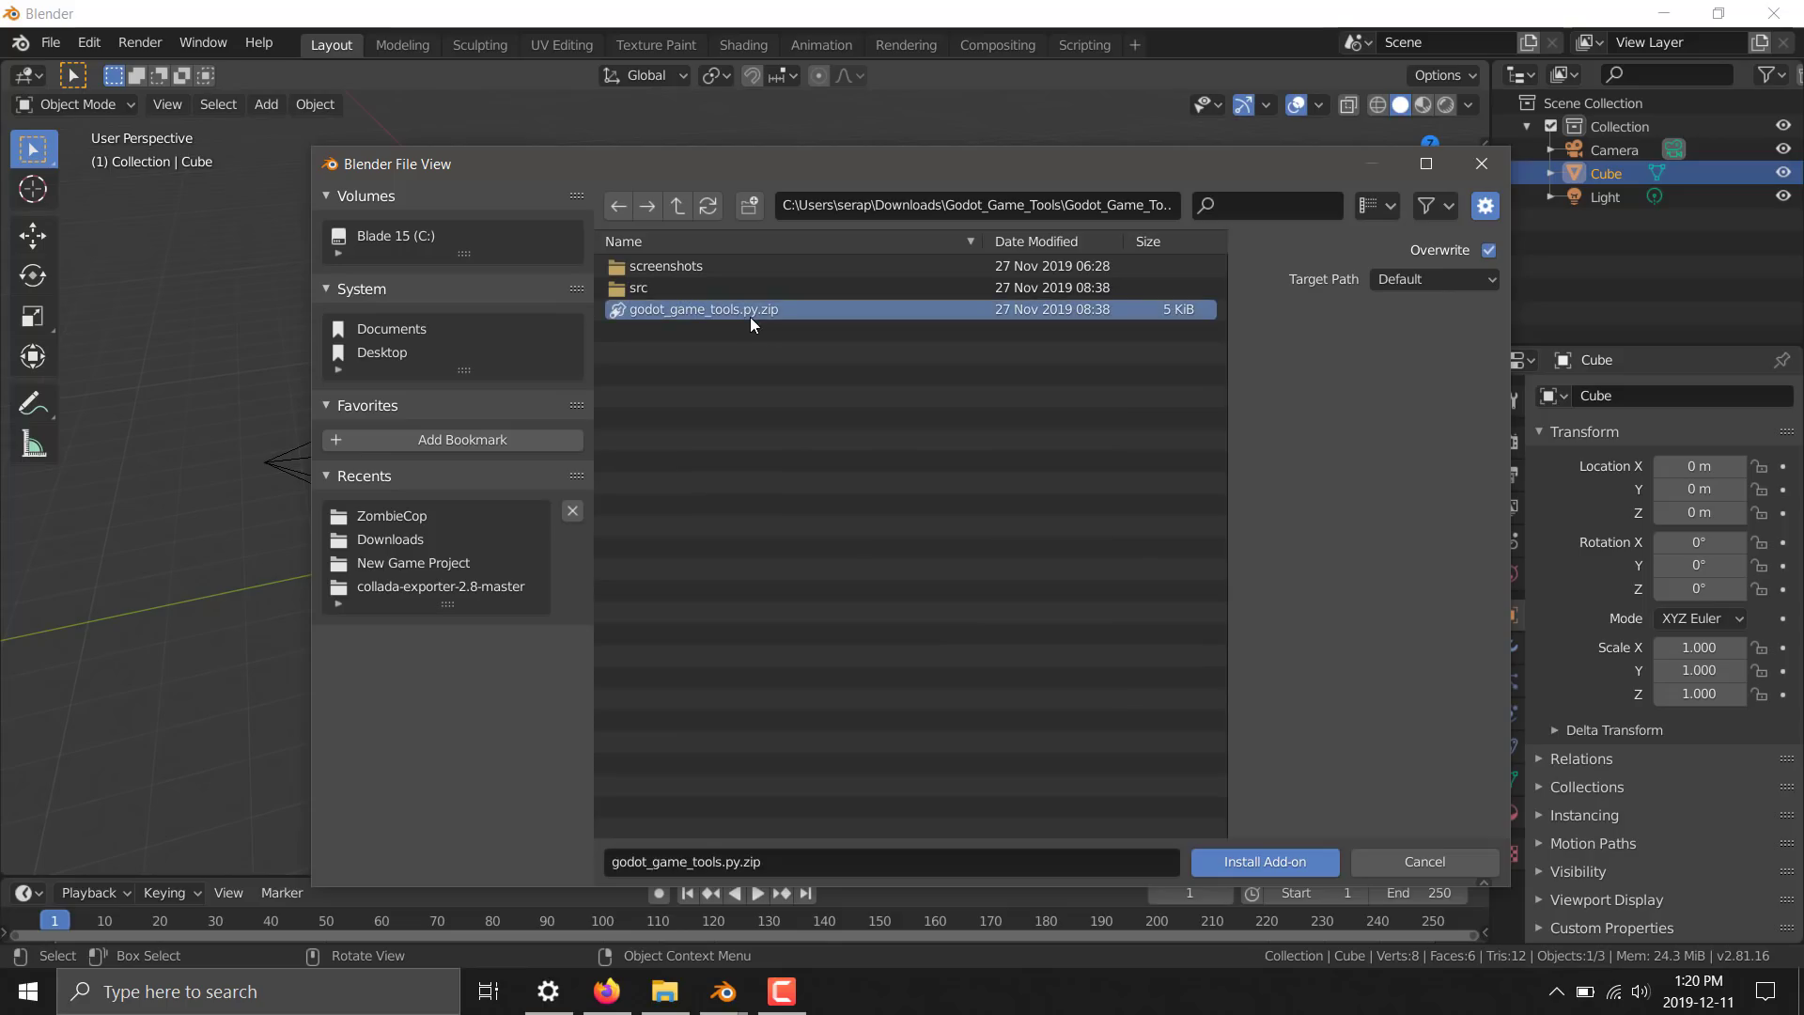
{"action": "left_click", "coordinate": [1263, 861]}
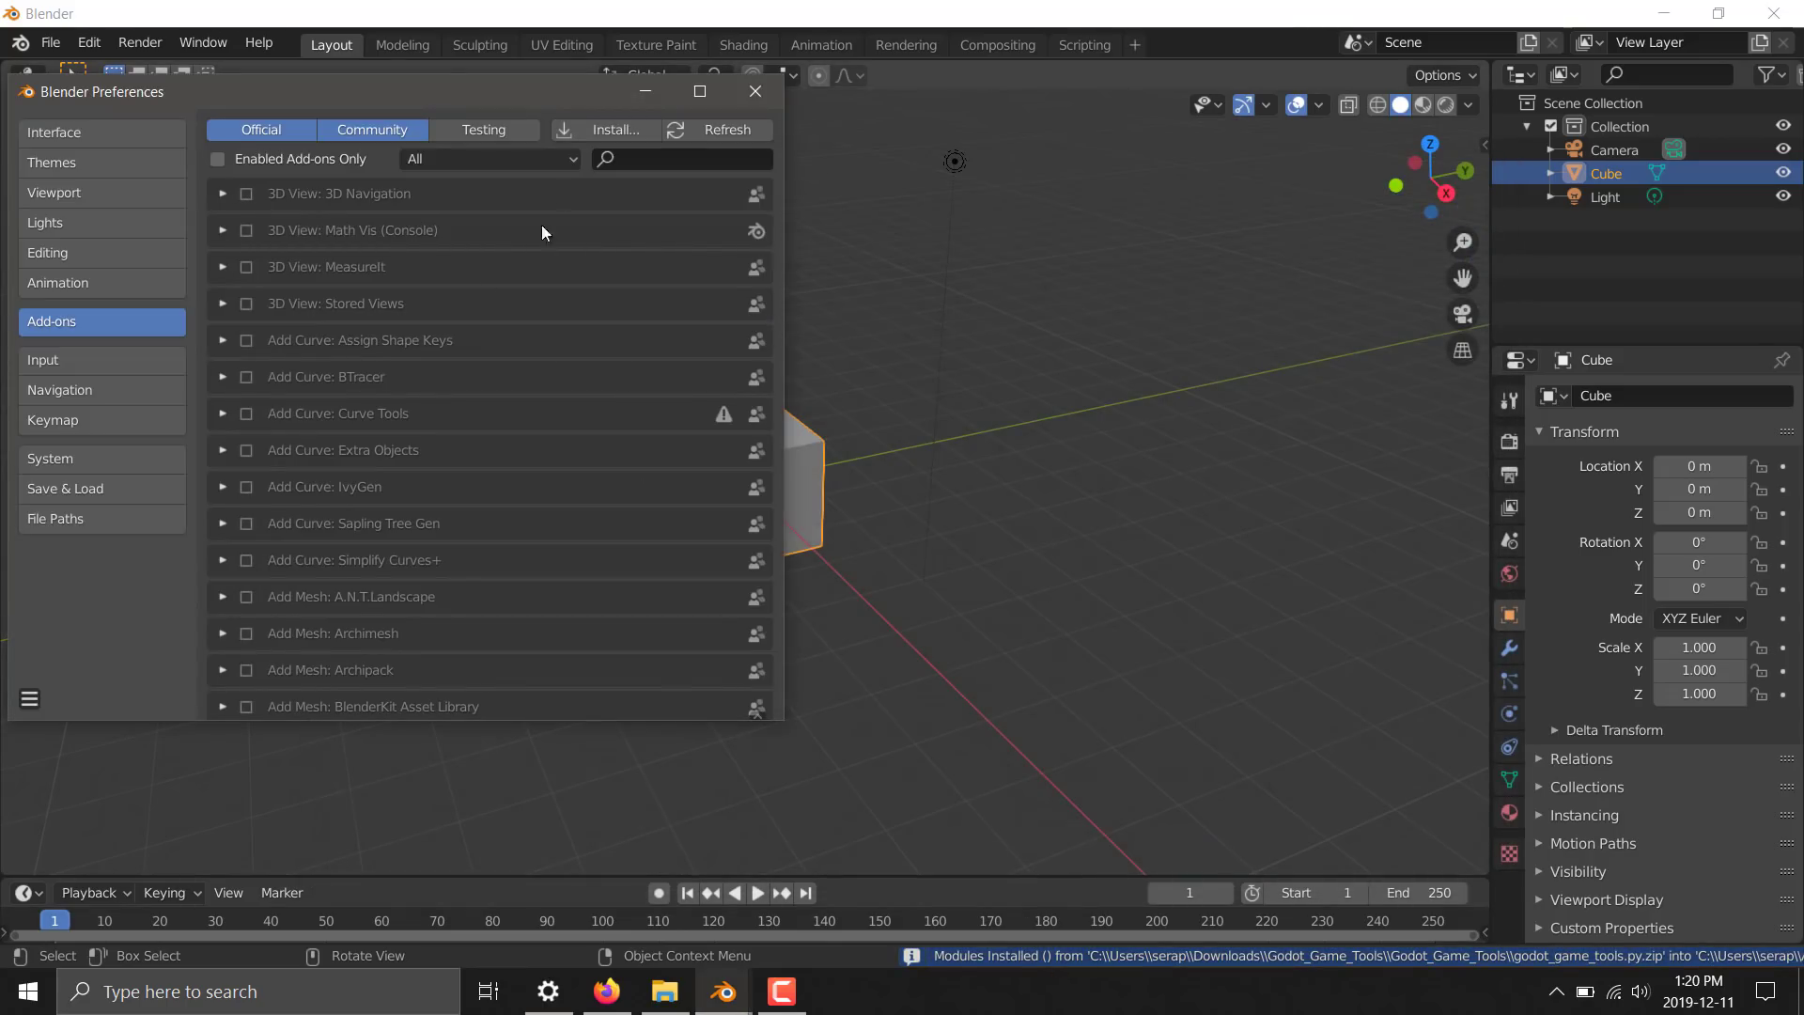
Enable the Godot Game Tools add-on by searching 'Go' and leave Preferences
{"action": "type", "text": "Godo"}
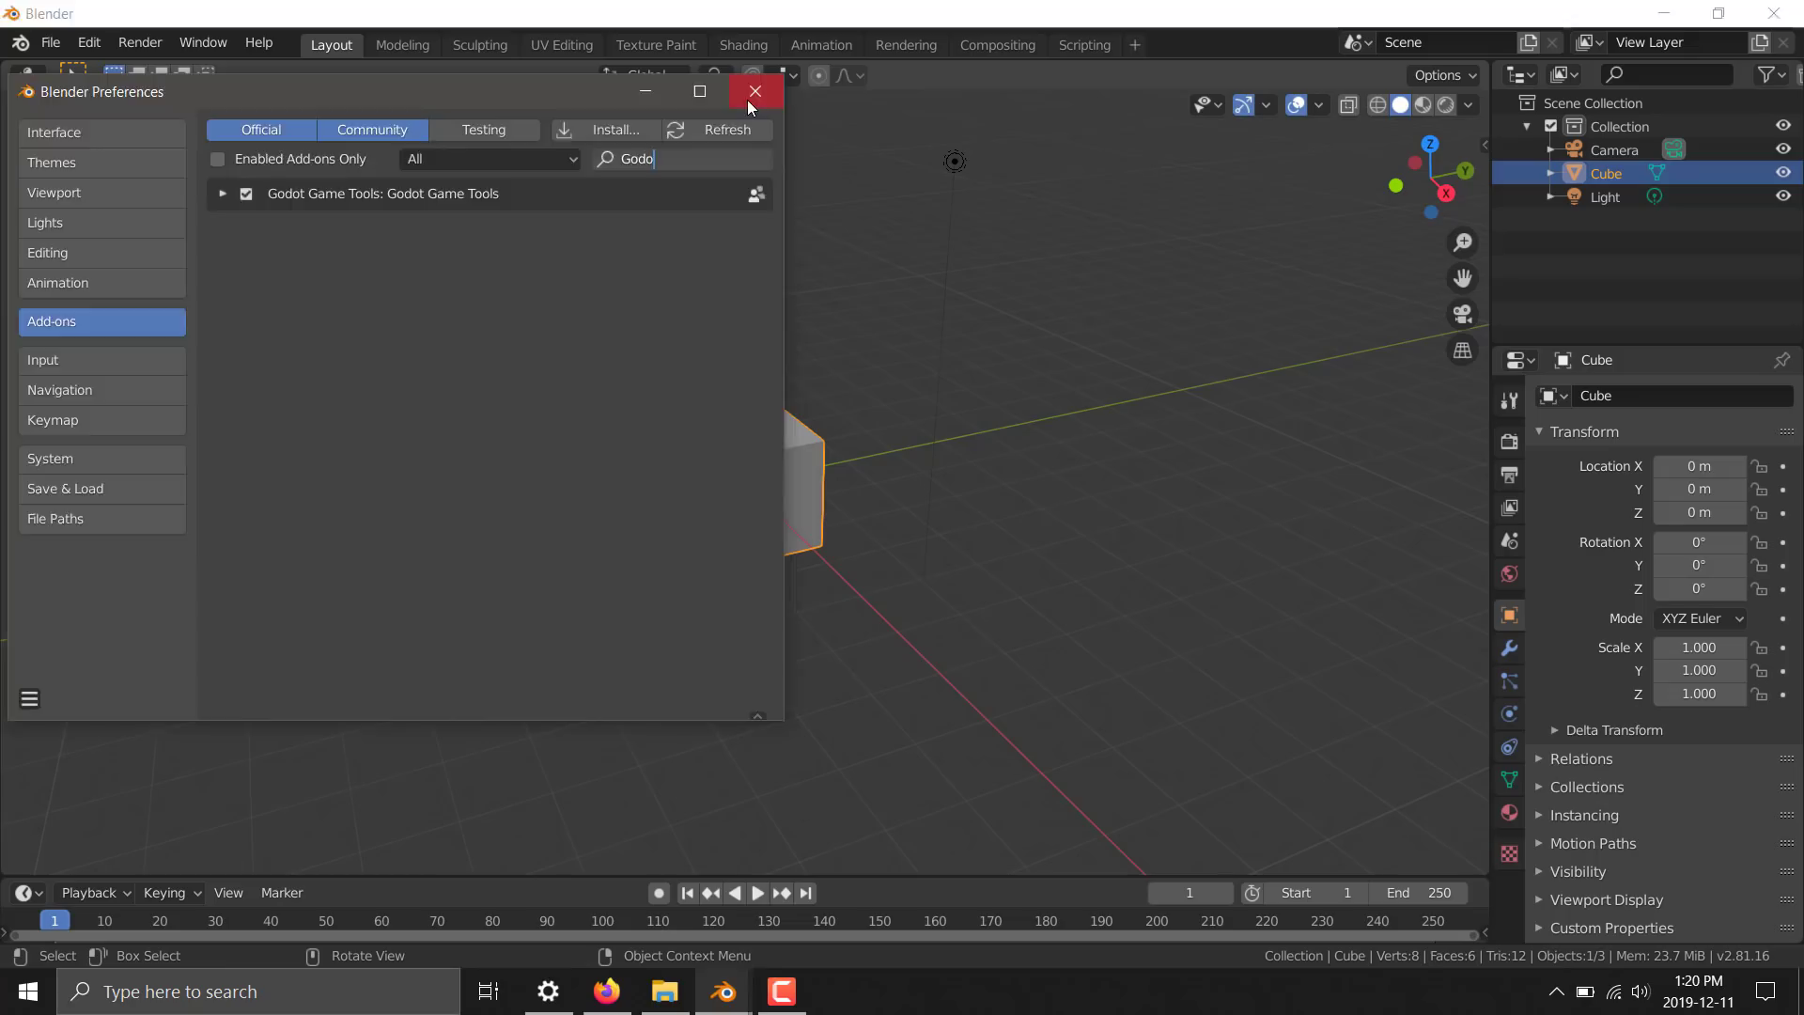
{"action": "left_click", "coordinate": [756, 90]}
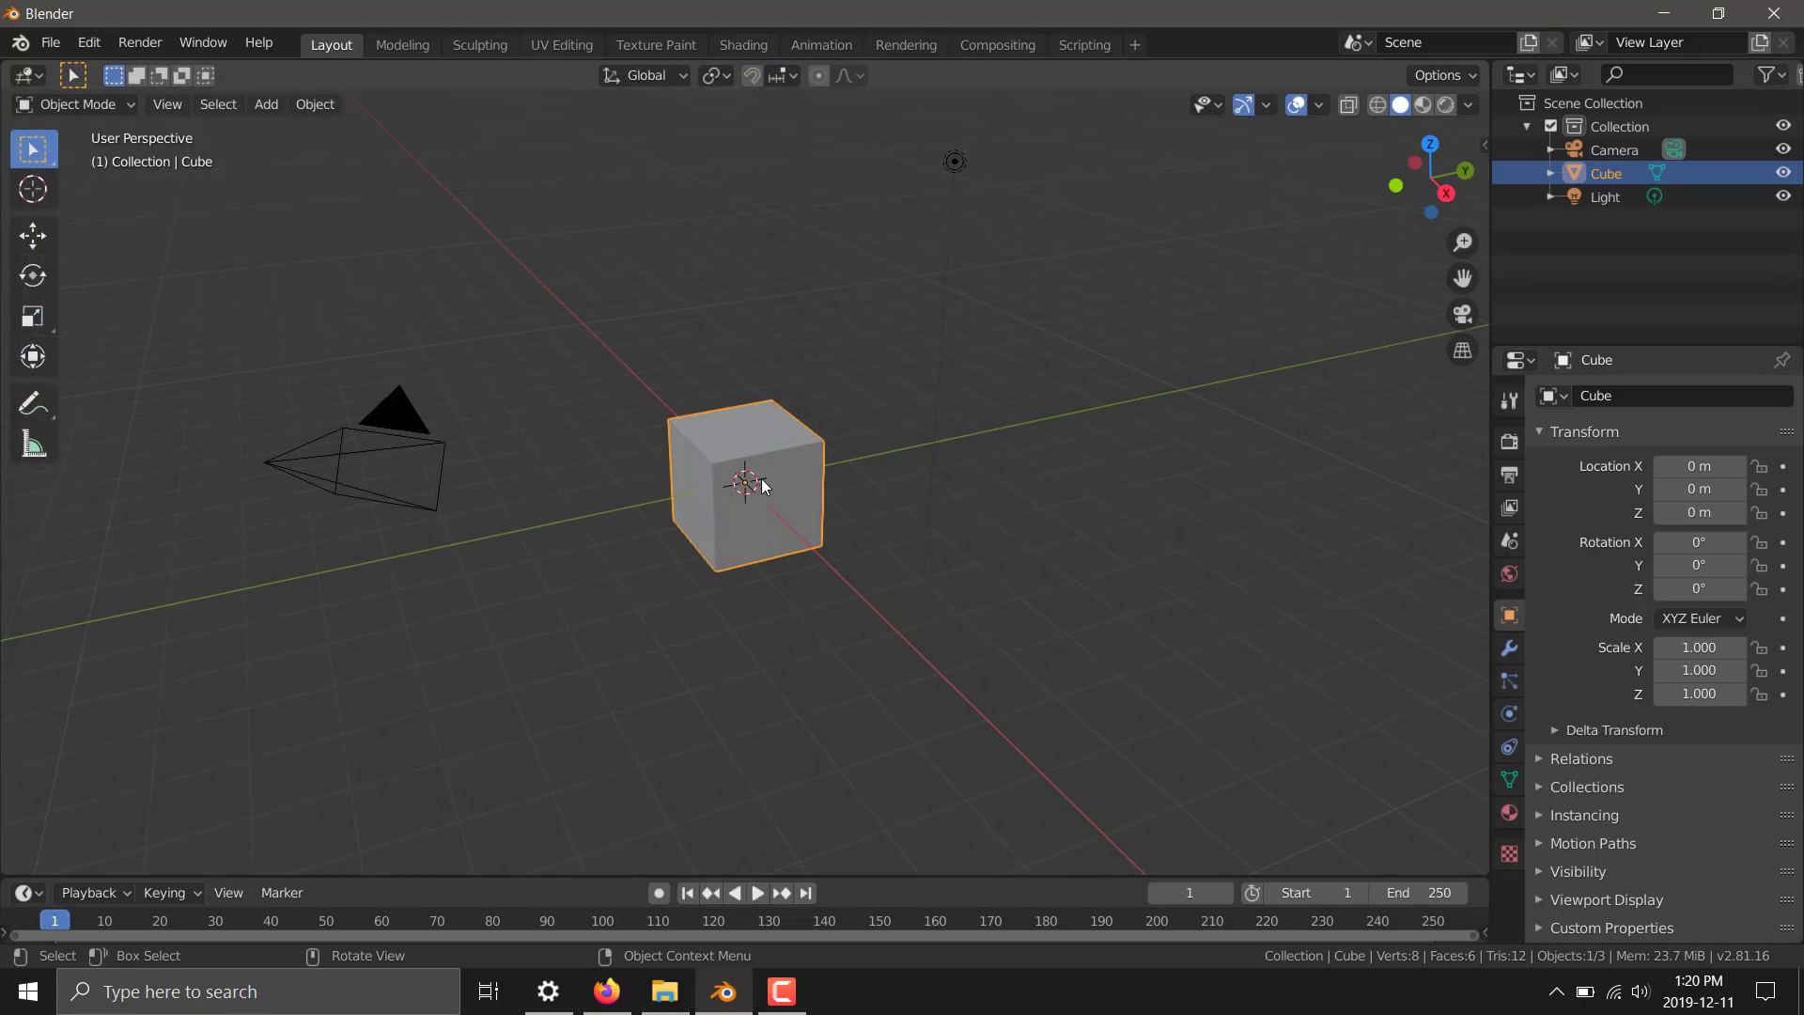
Delete the default cube and import T-Pose.fbx into the scene
{"action": "key", "text": "x"}
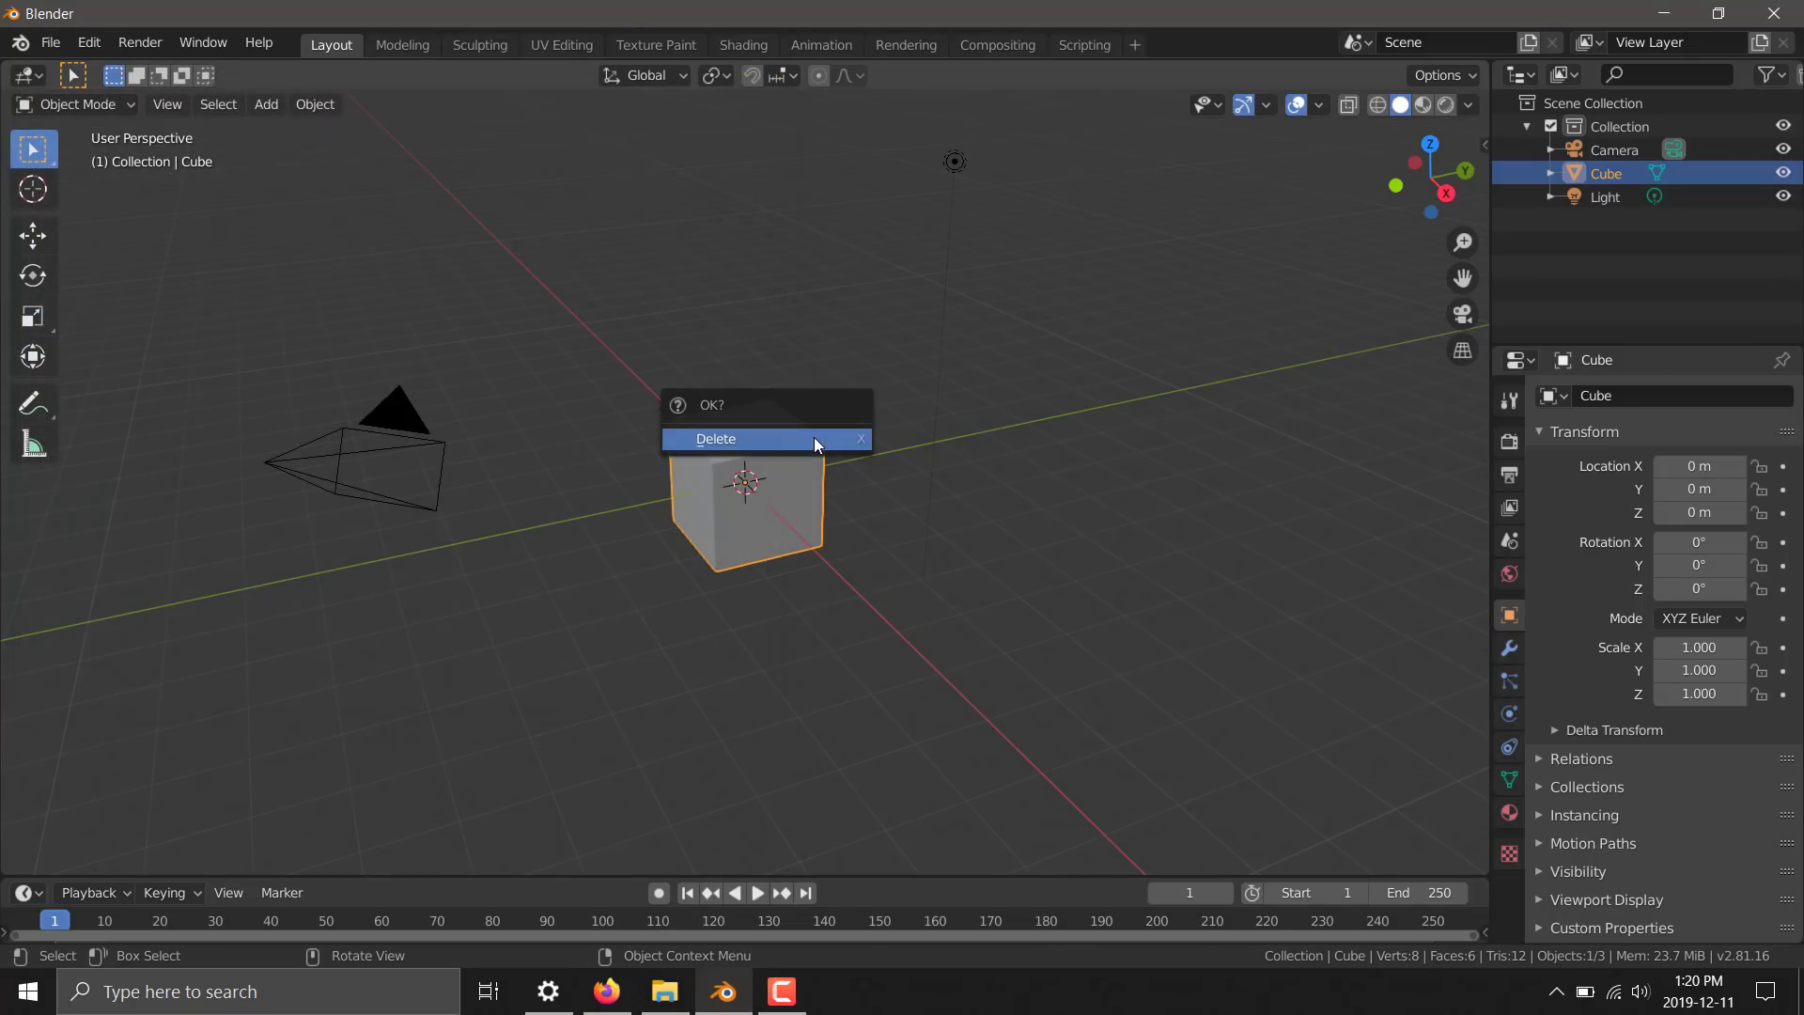
{"action": "left_click", "coordinate": [716, 438]}
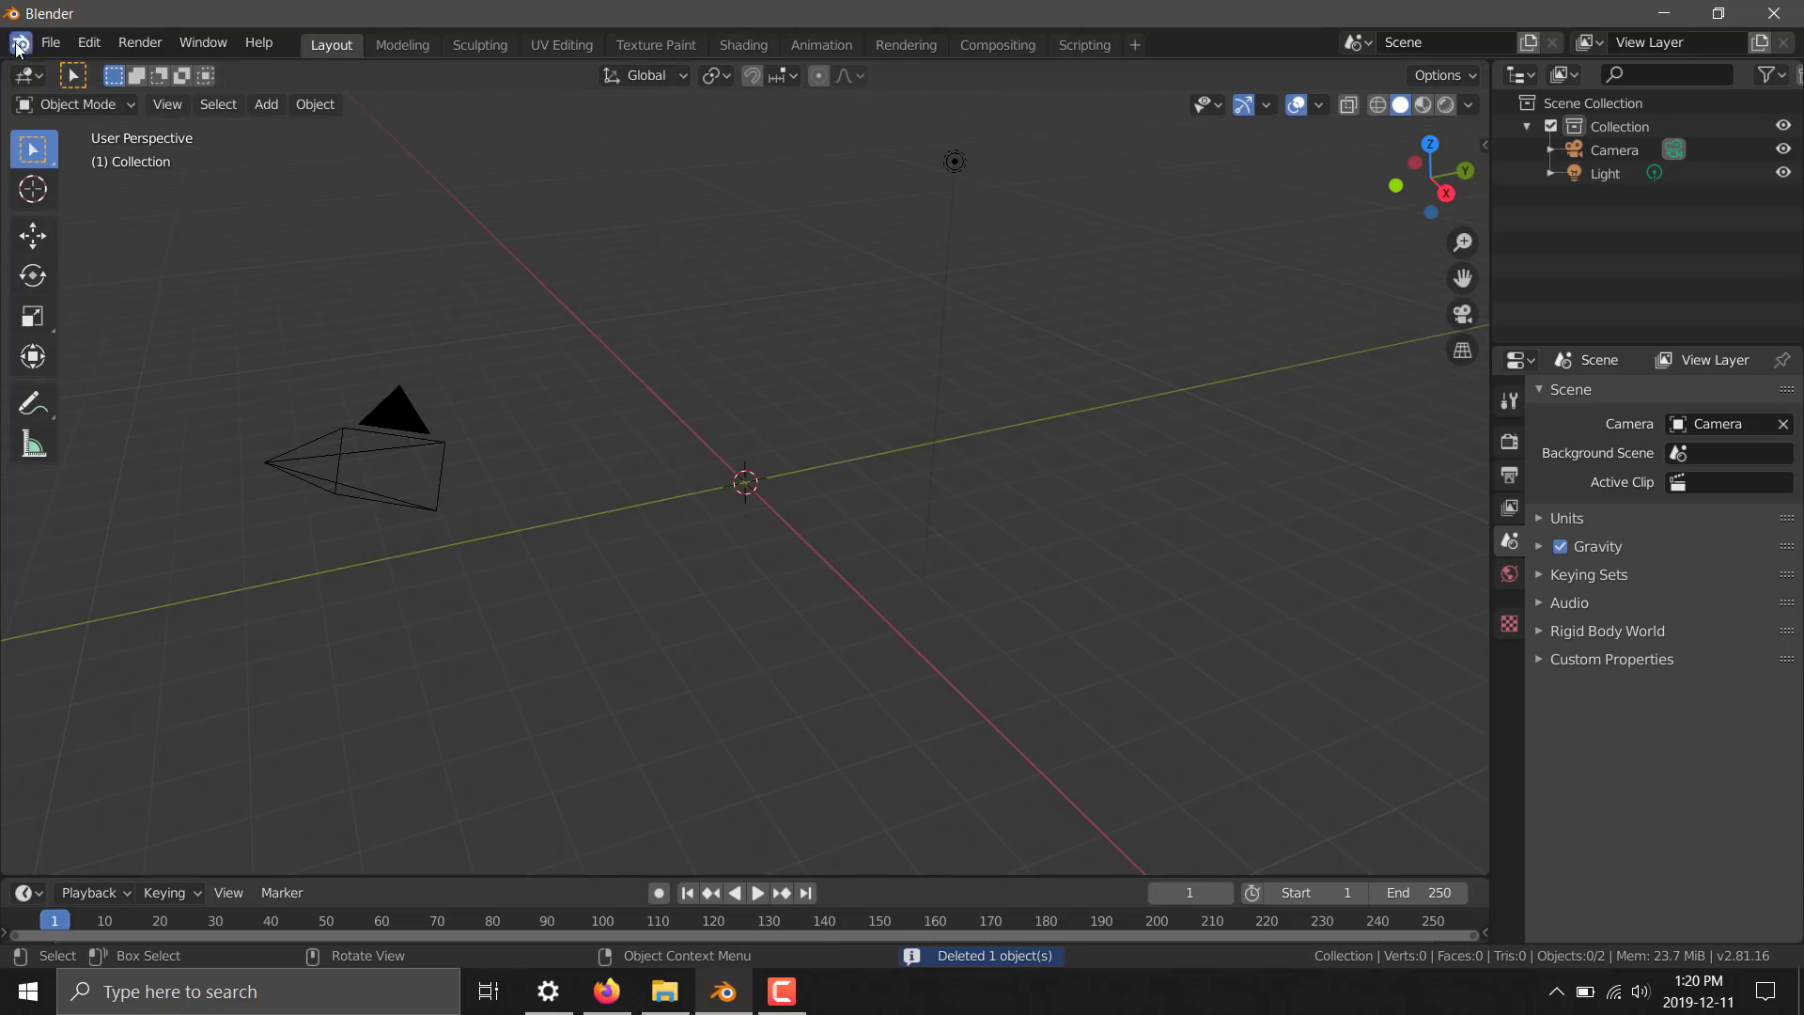
{"action": "left_click", "coordinate": [49, 43]}
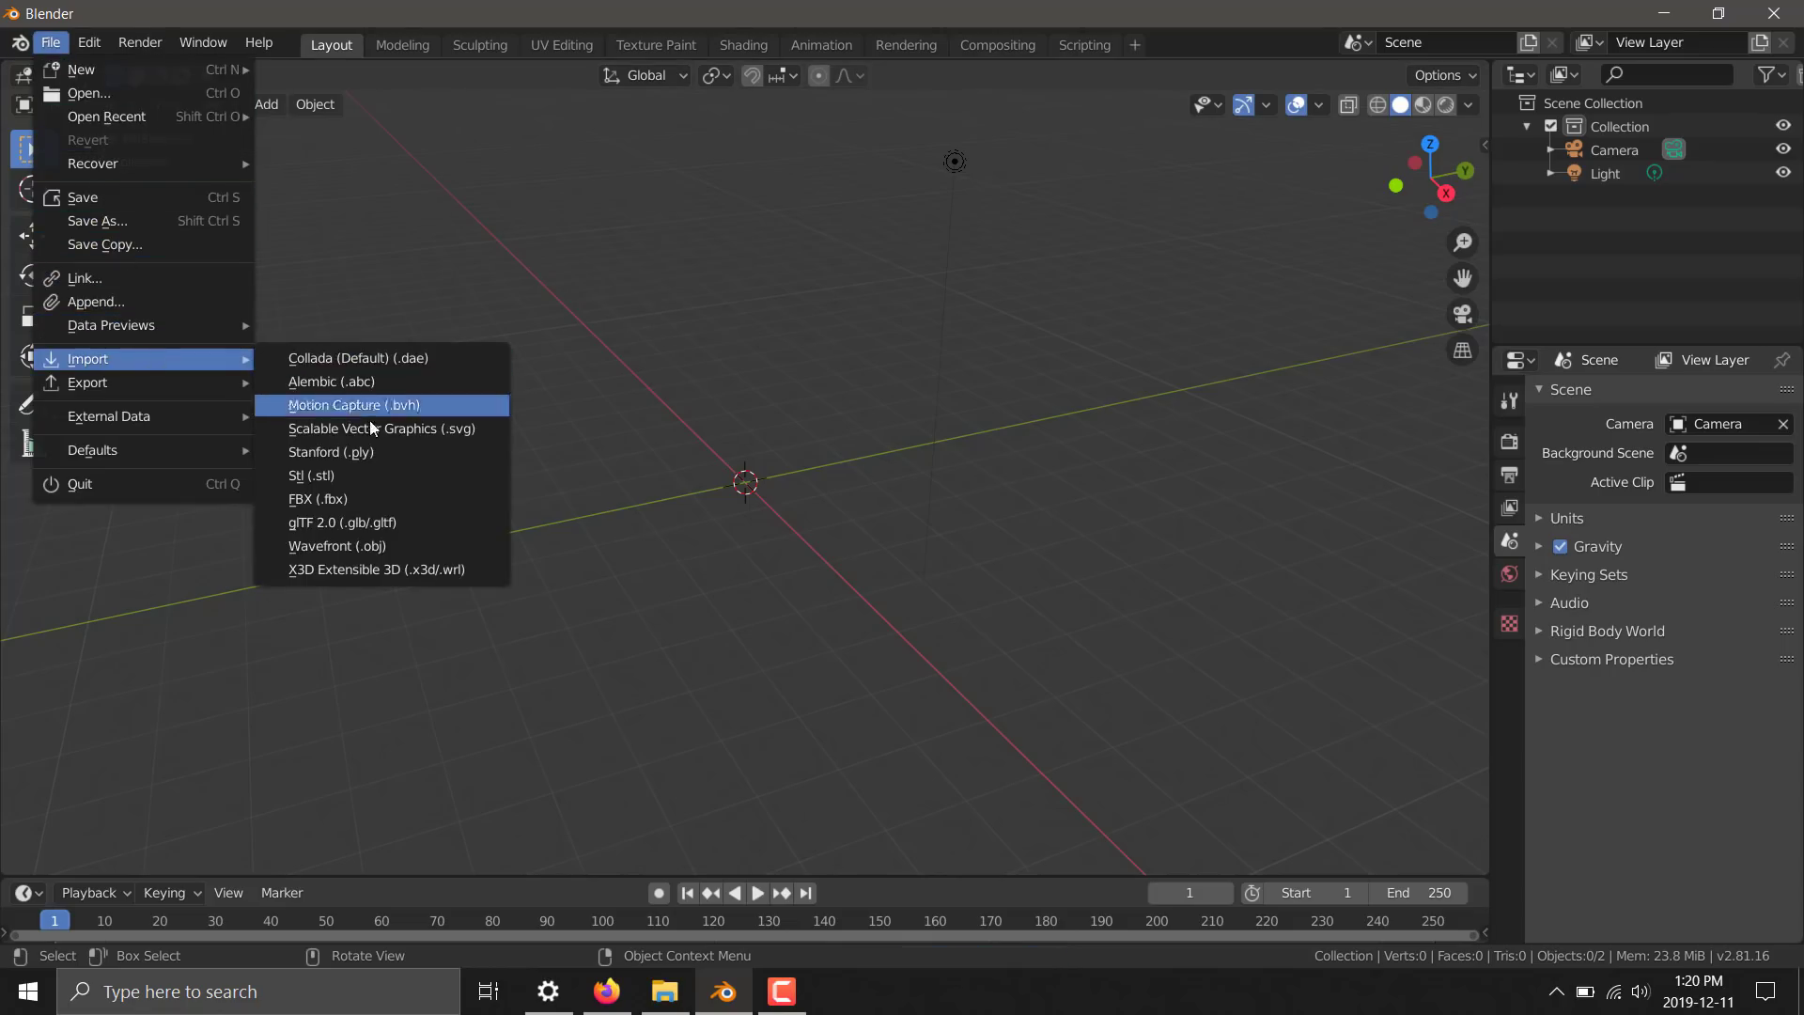
{"action": "mouse_move", "coordinate": [339, 498]}
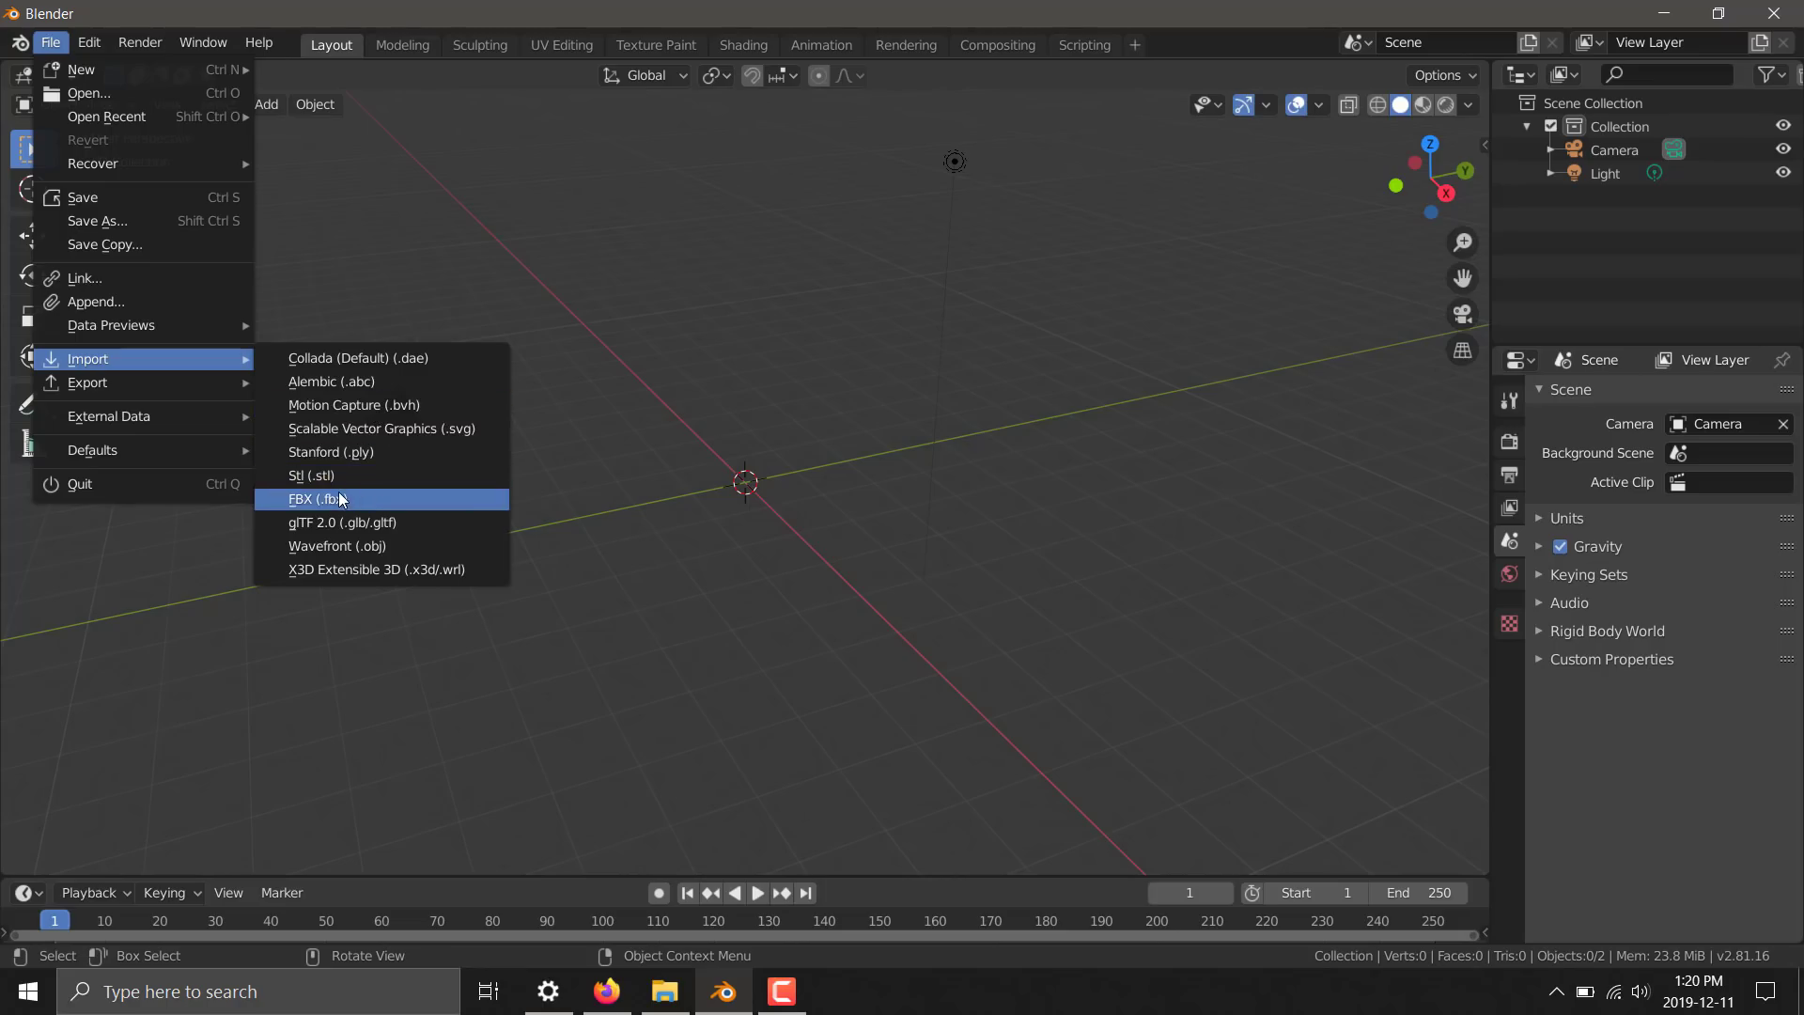
{"action": "left_click", "coordinate": [314, 498]}
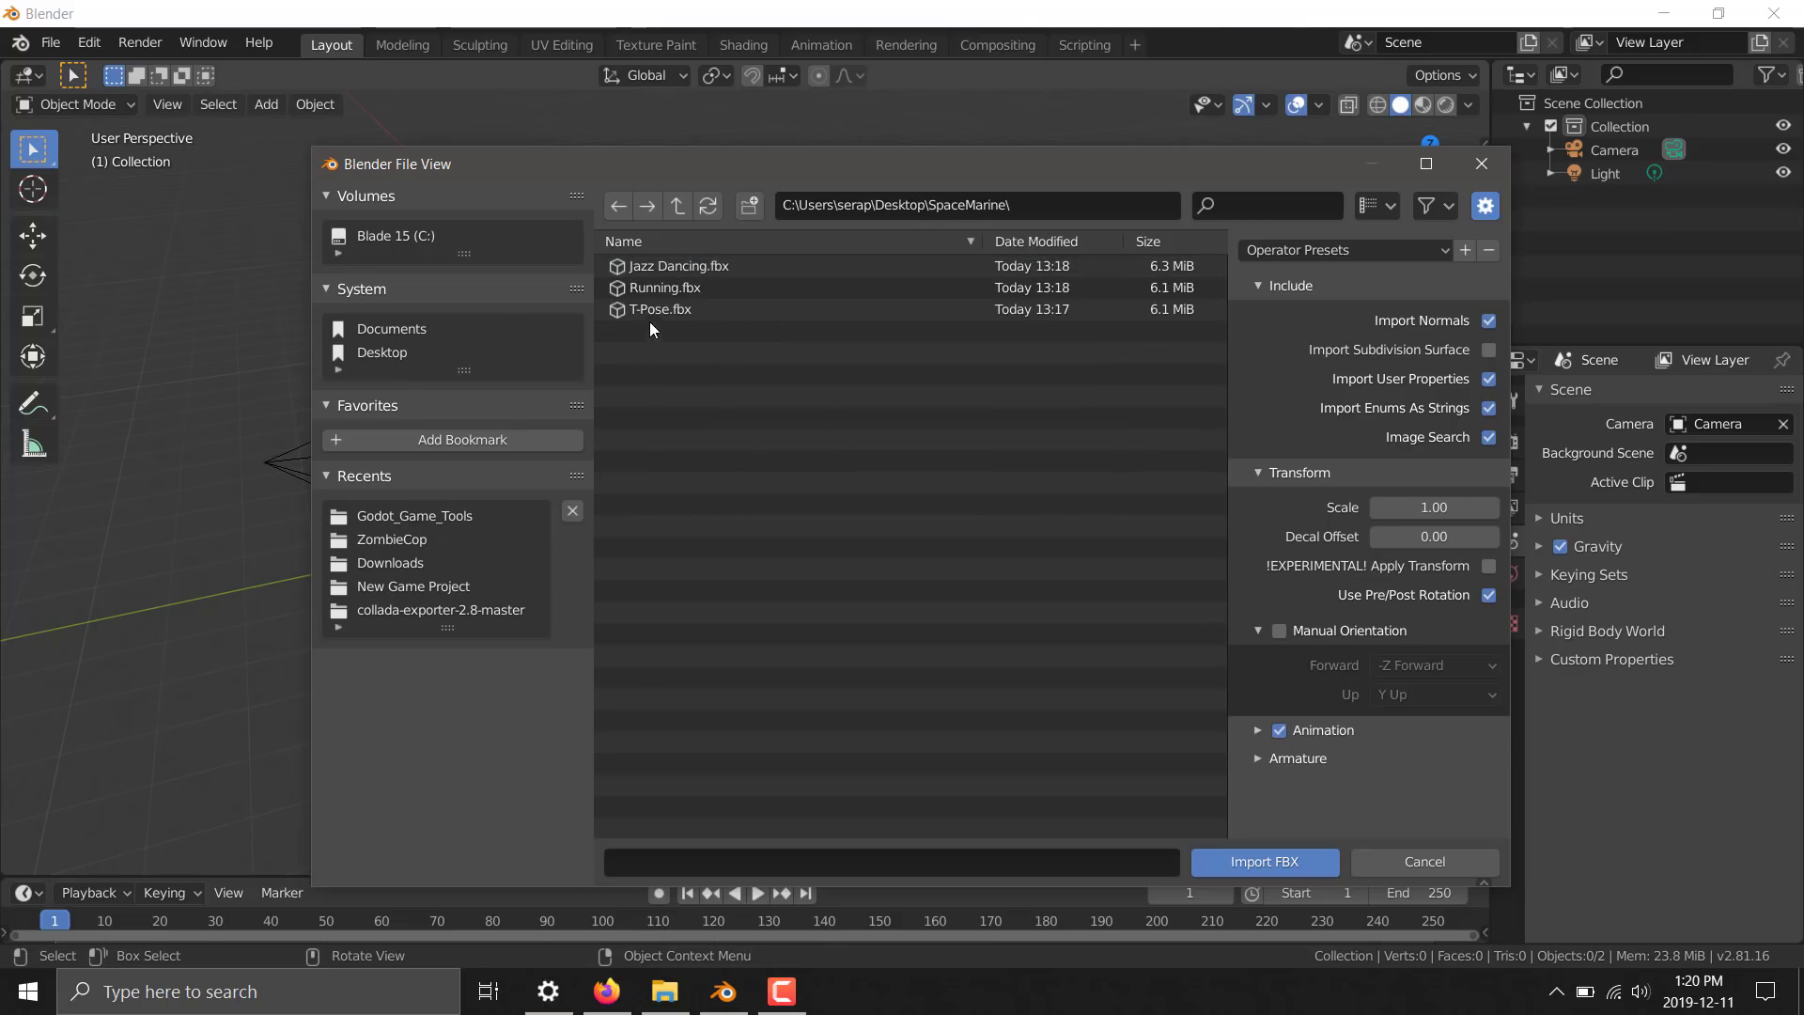
{"action": "left_click", "coordinate": [1263, 861]}
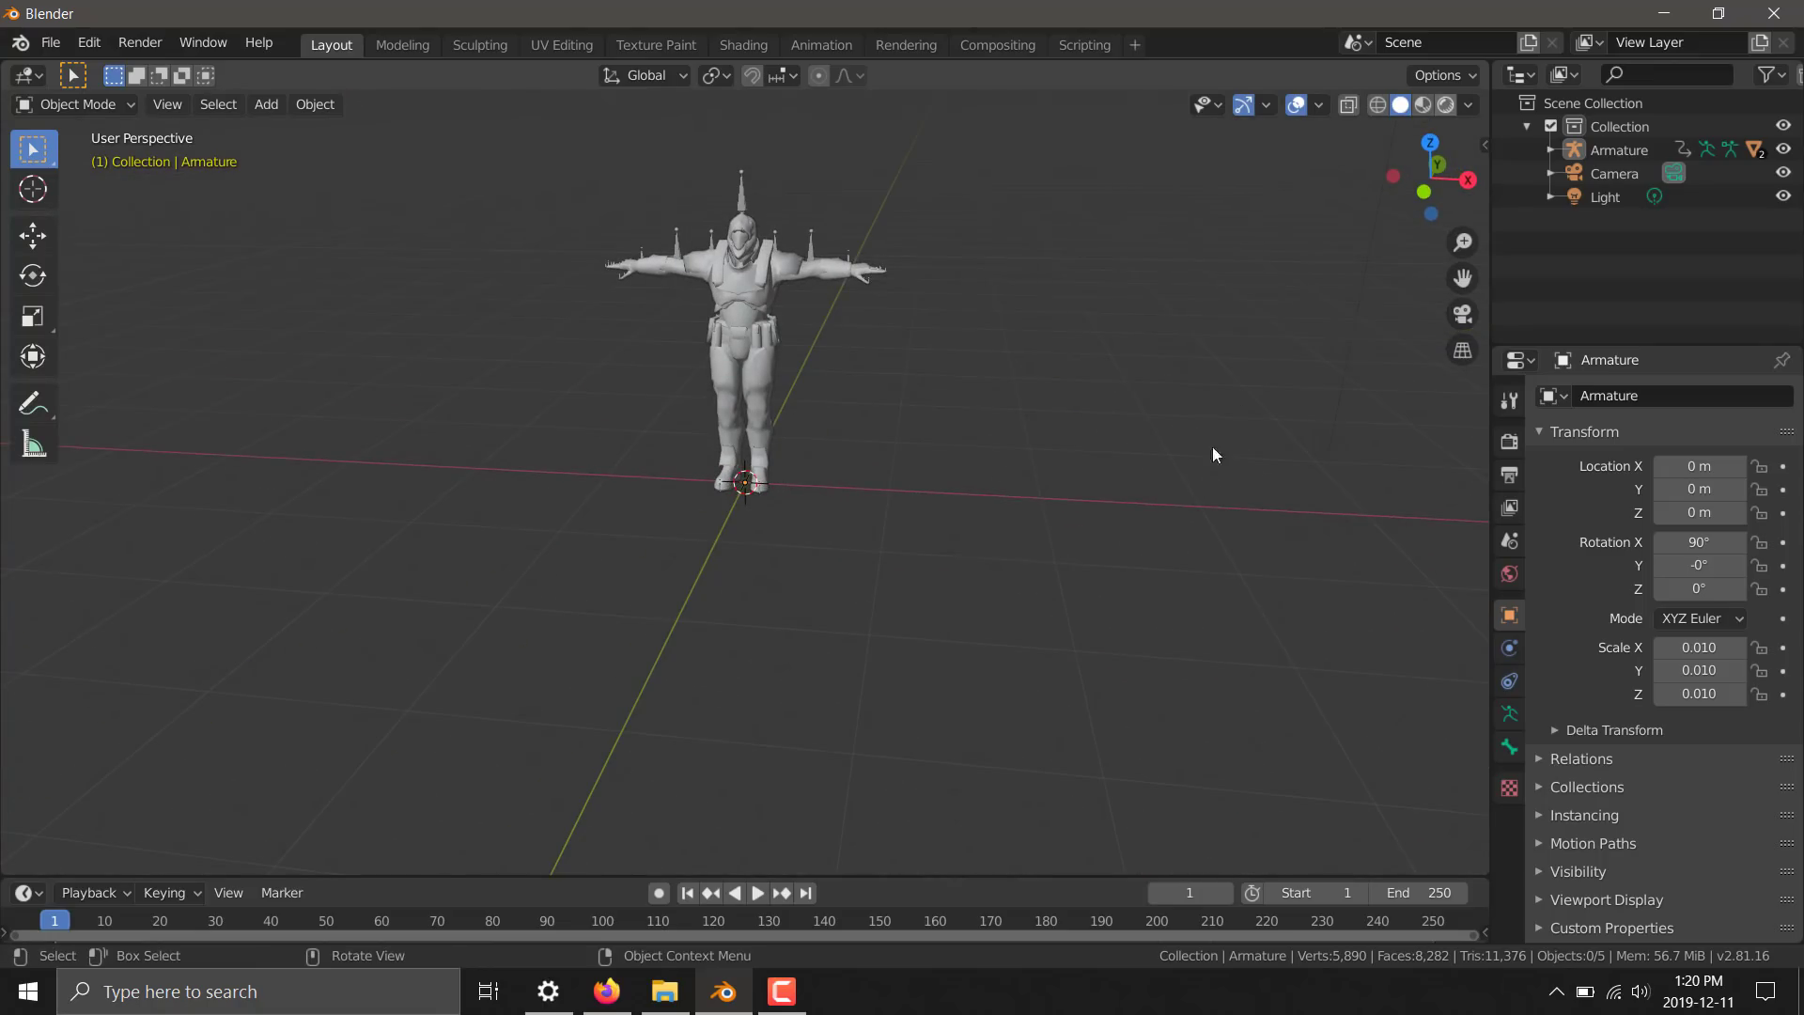
Show the character textured in Material Preview and rename its Armature to SpaceMarine
{"action": "left_click", "coordinate": [1423, 105]}
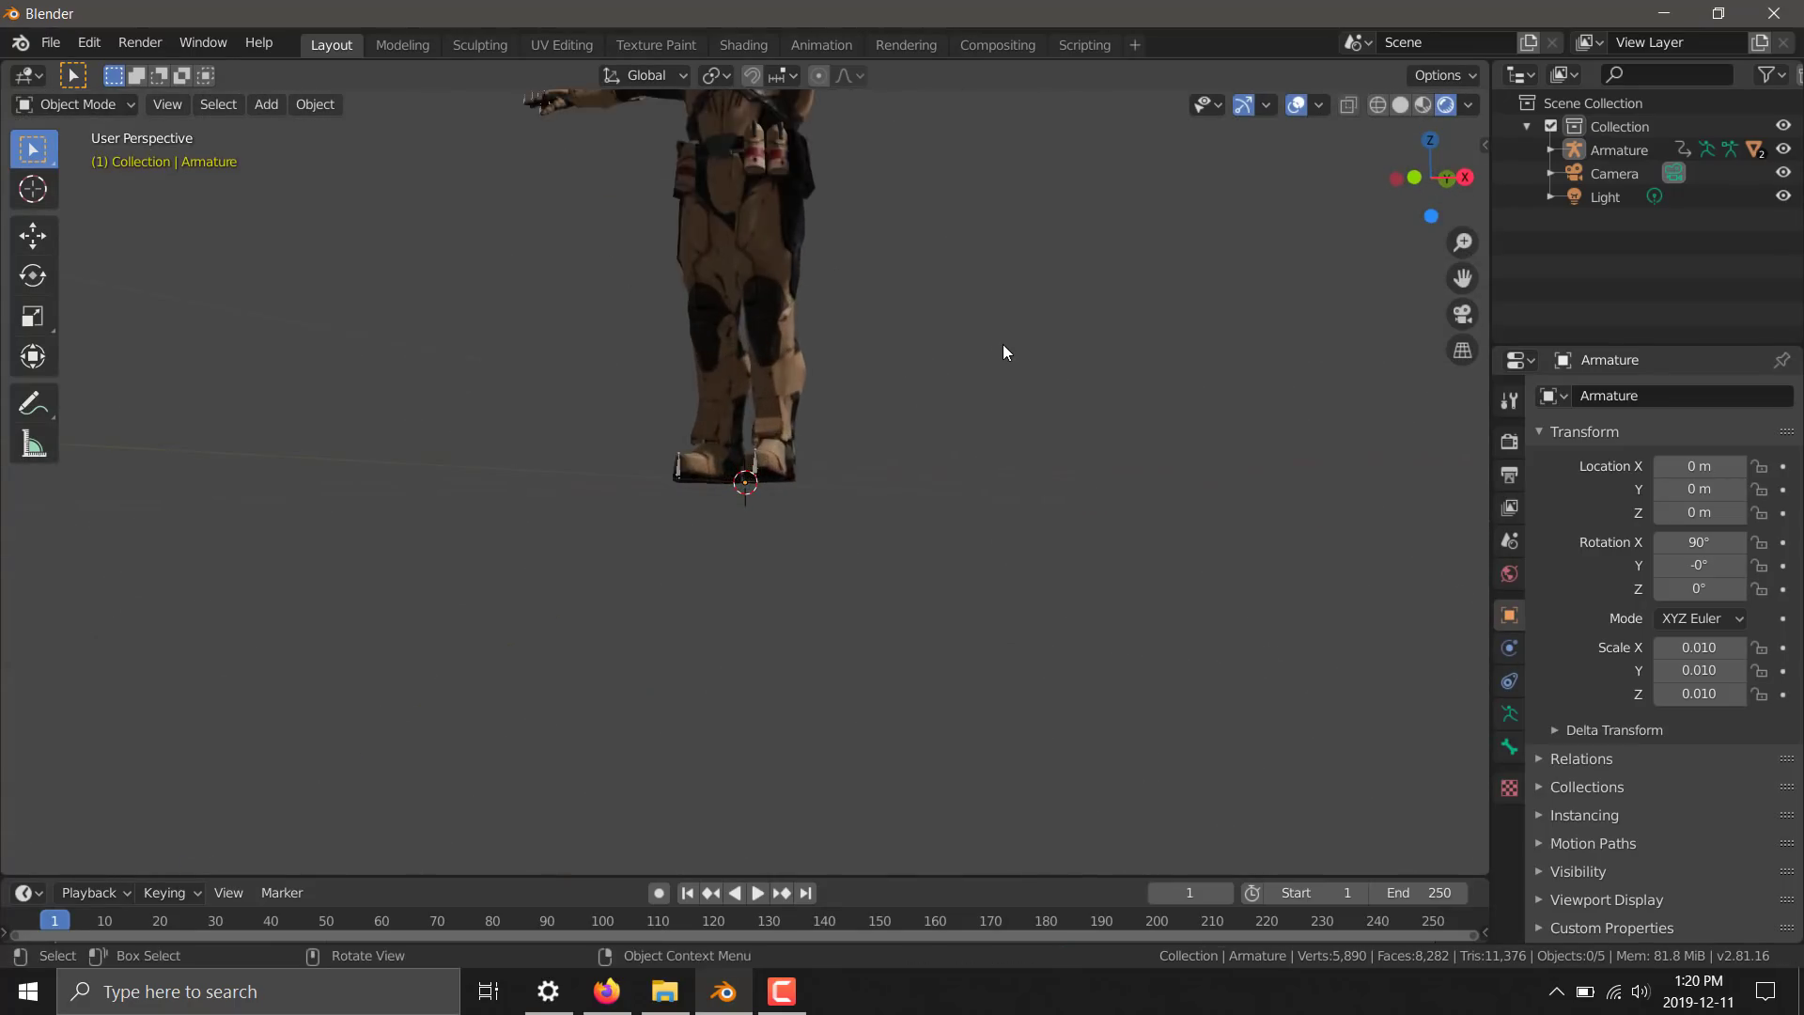
{"action": "left_click_drag", "start_coordinate": [1003, 352], "coordinate": [1025, 455]}
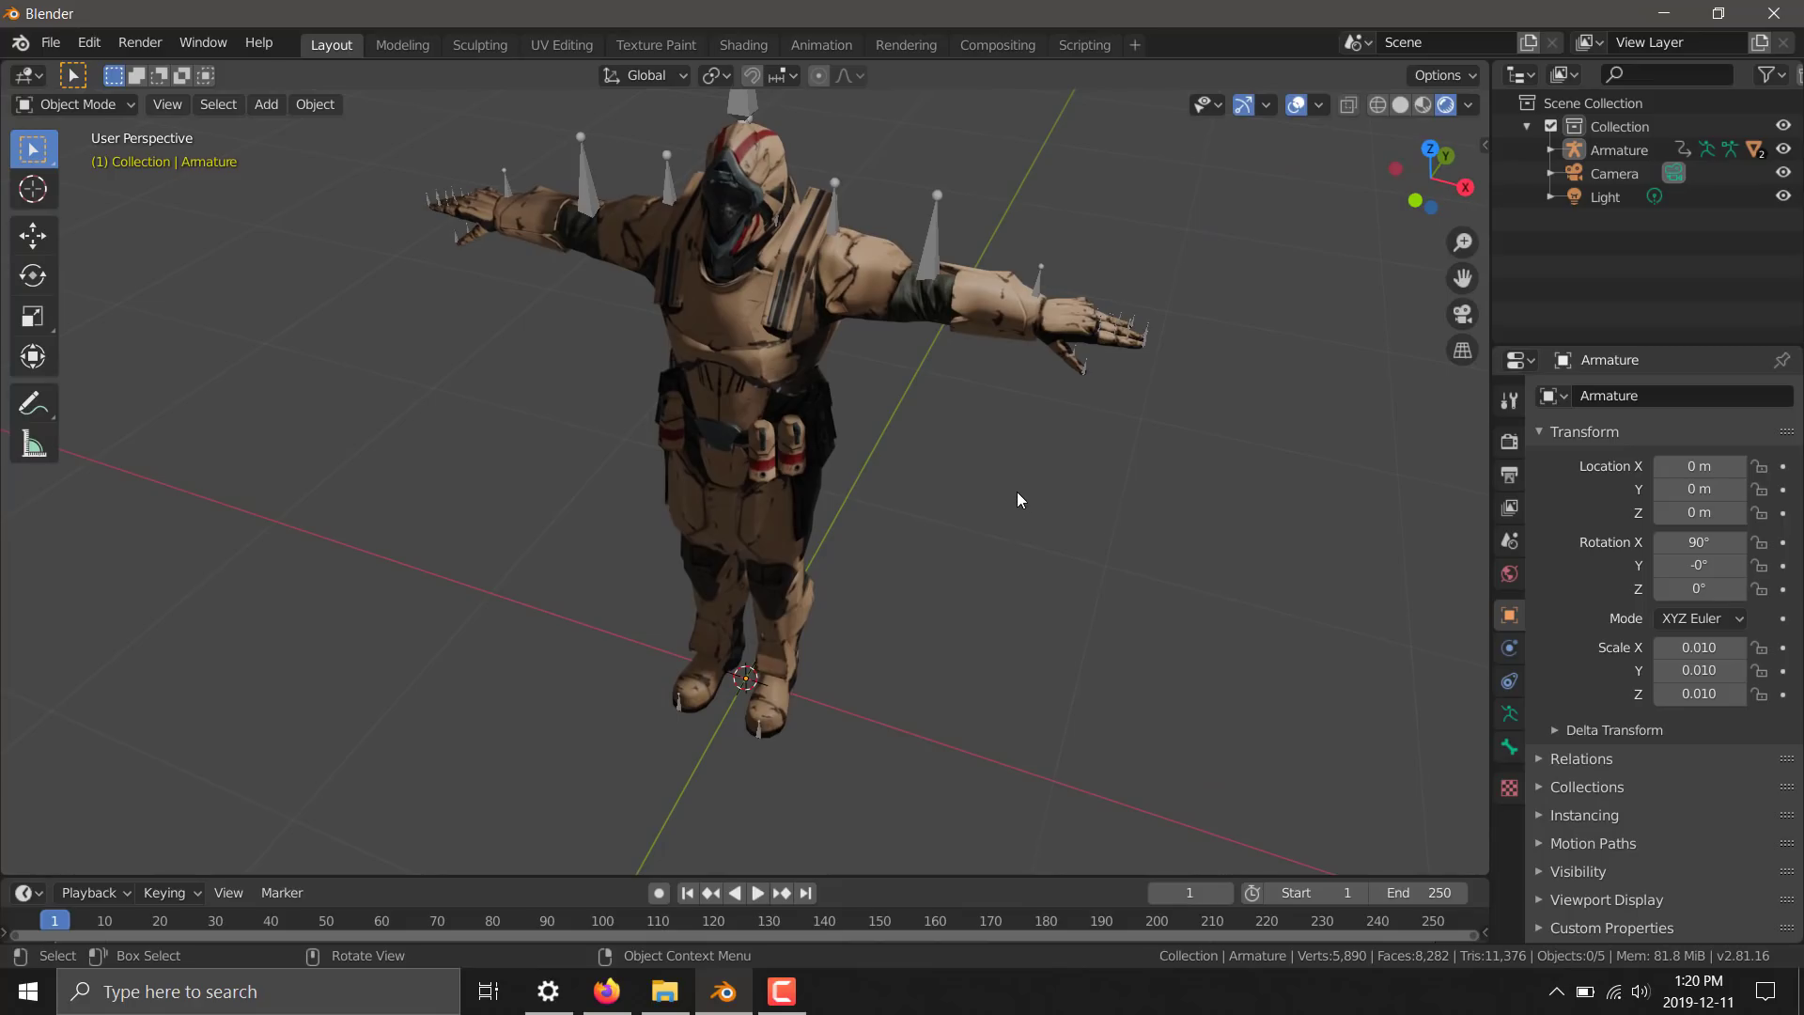
{"action": "mouse_move", "coordinate": [757, 279]}
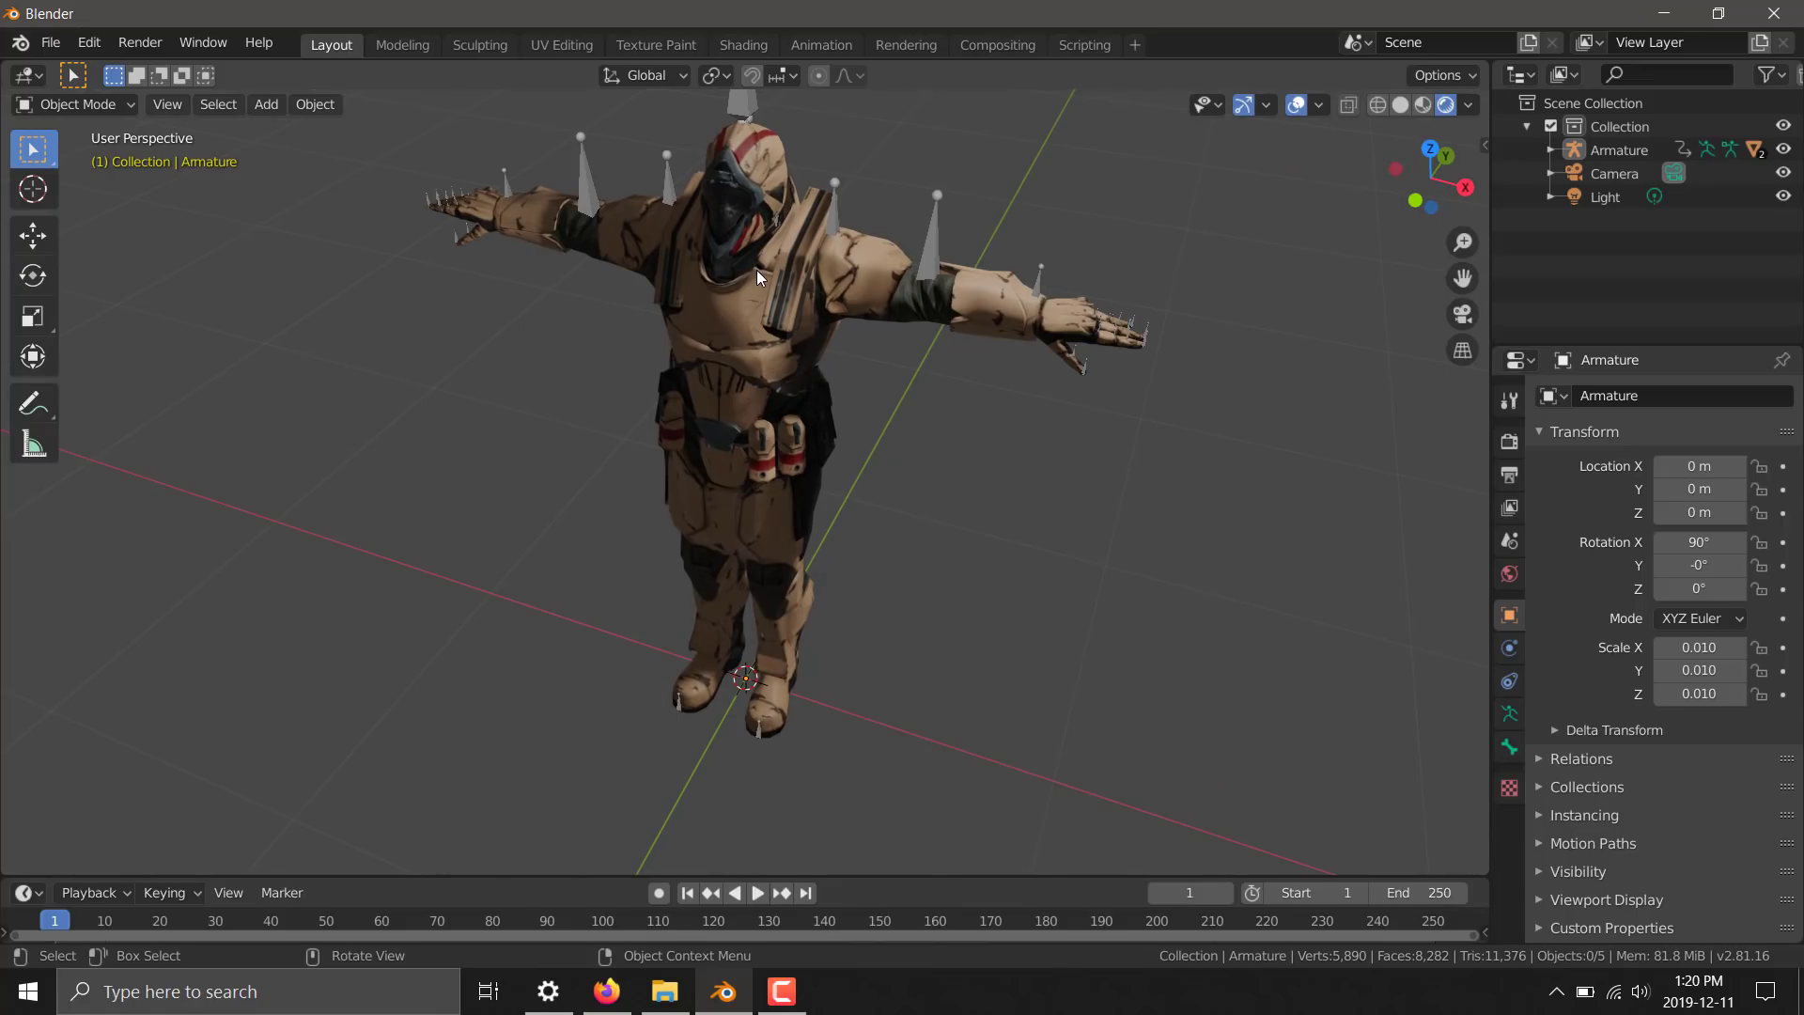
{"action": "left_click", "coordinate": [1621, 150]}
{"action": "type", "text": "S"}
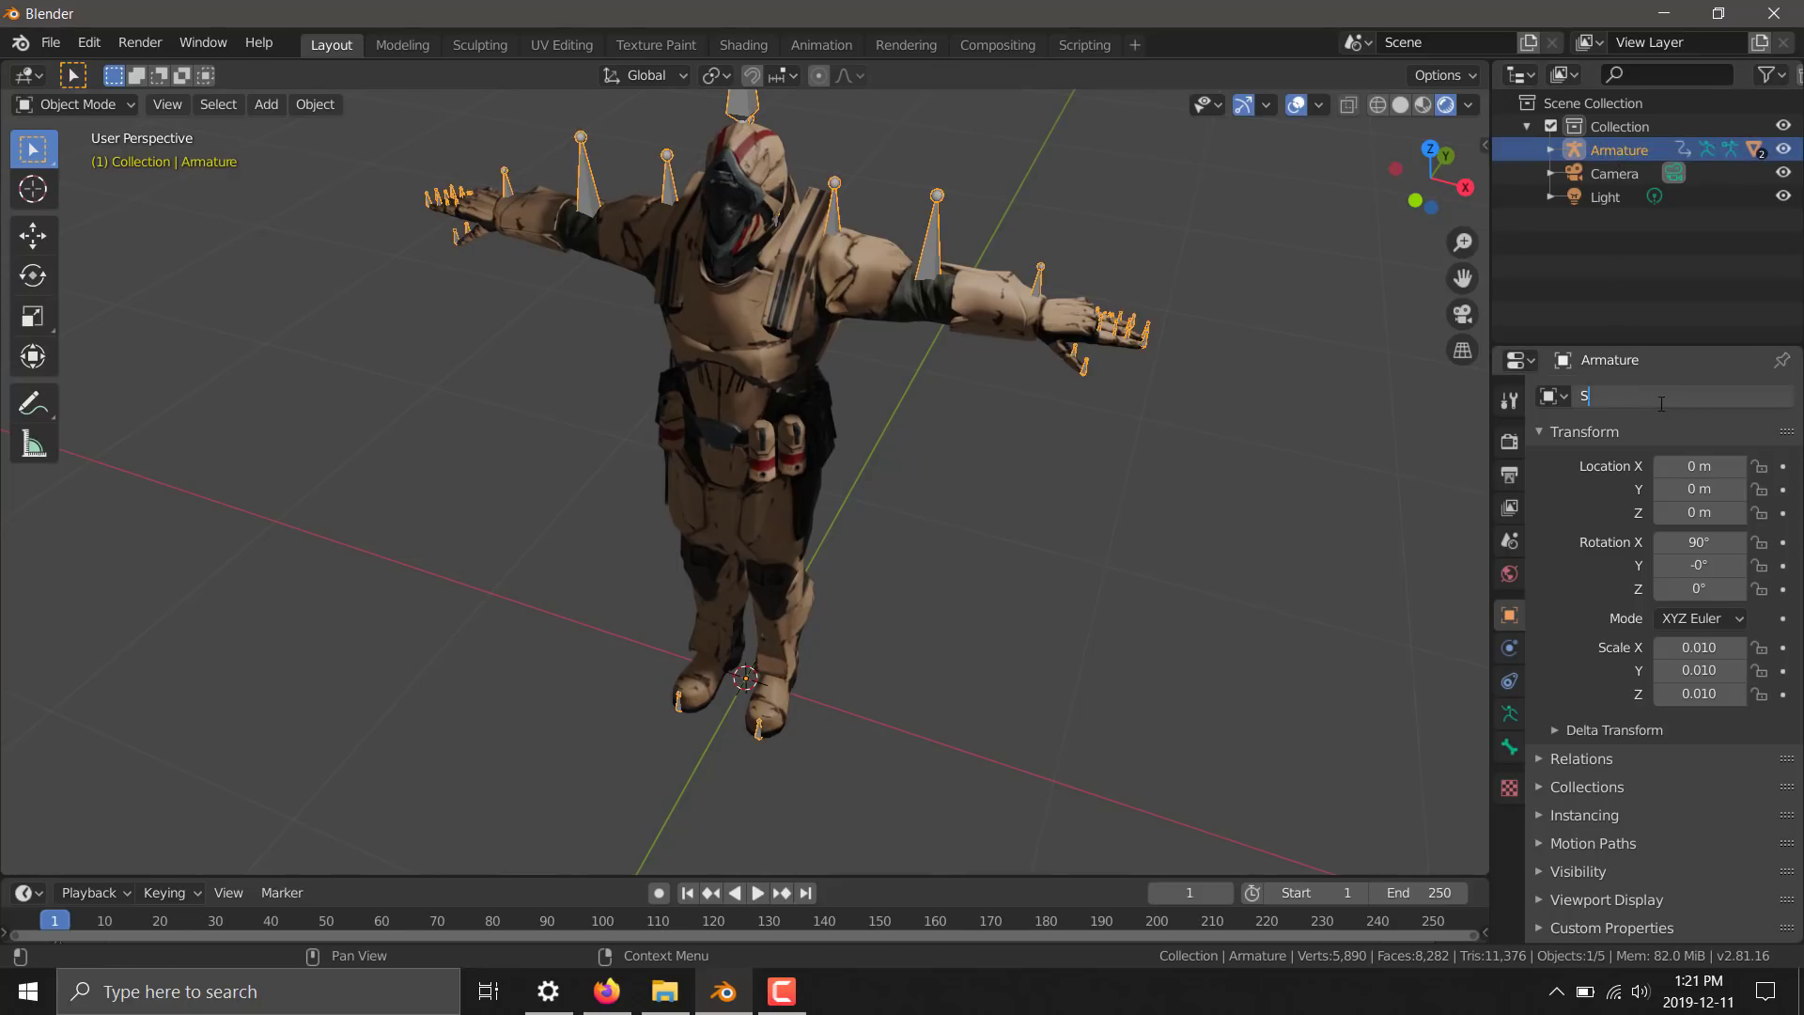
{"action": "type", "text": "paceMarine"}
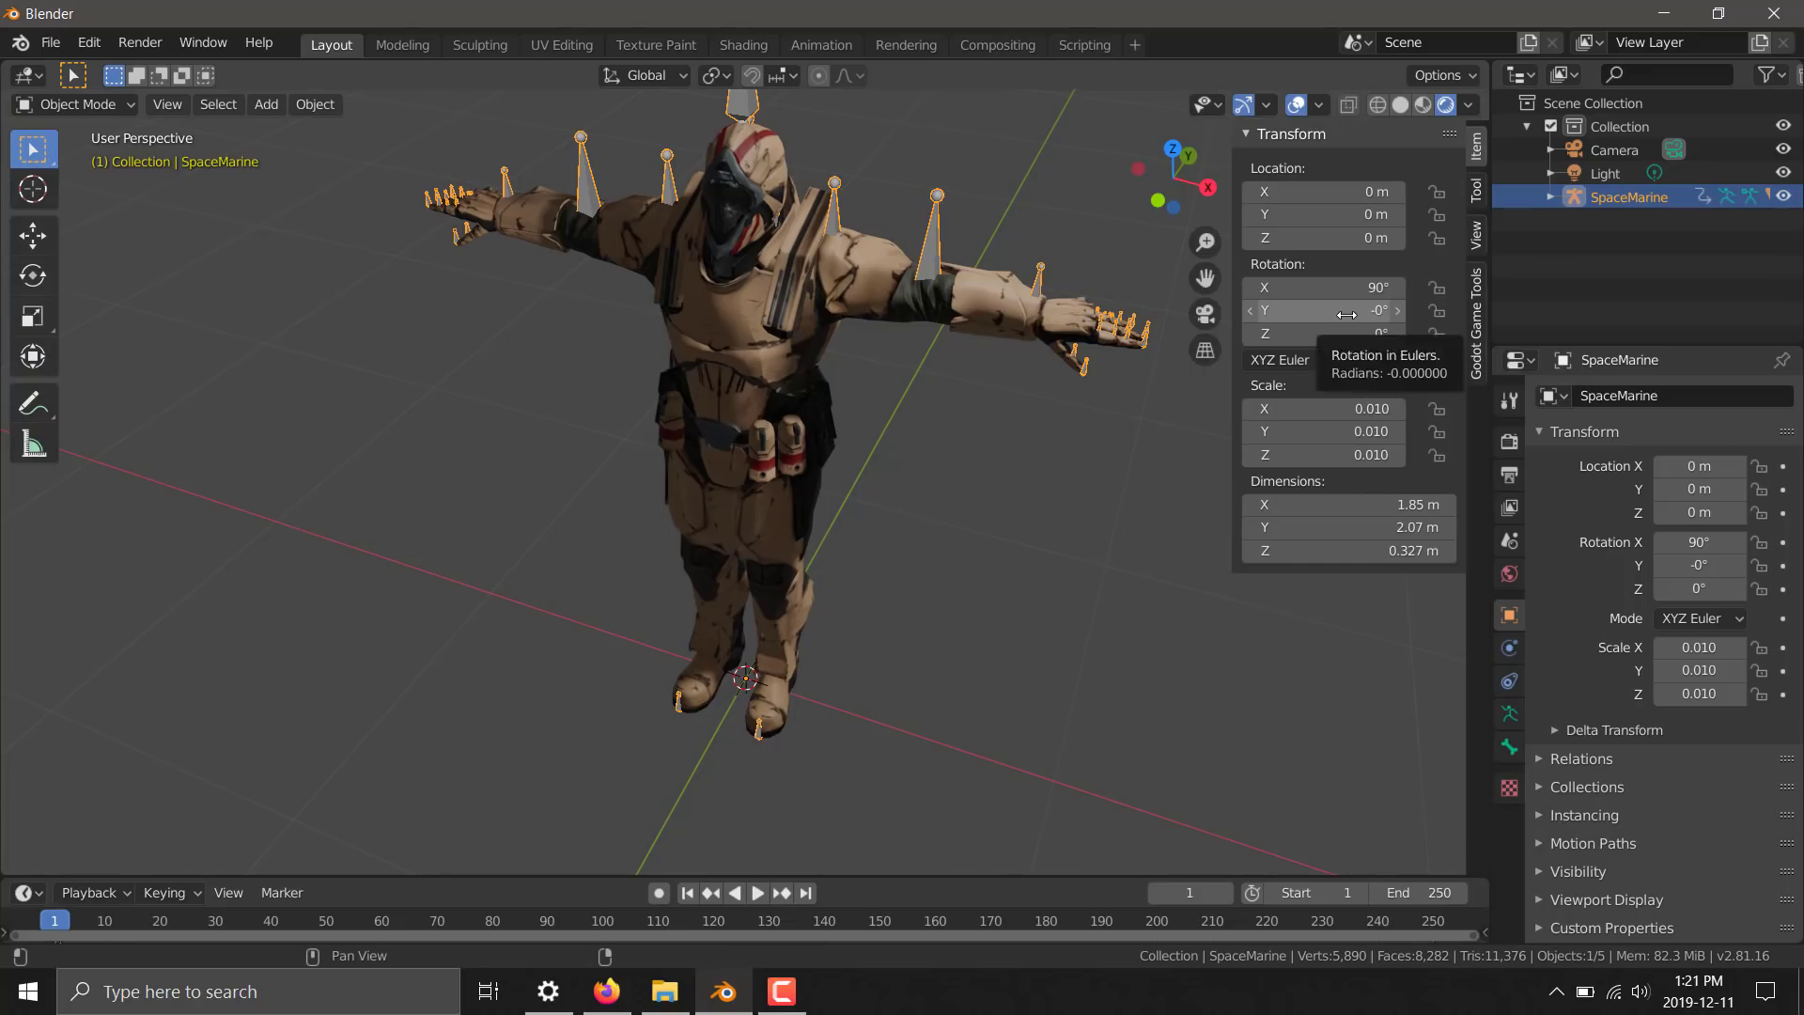
{"action": "mouse_move", "coordinate": [1485, 351]}
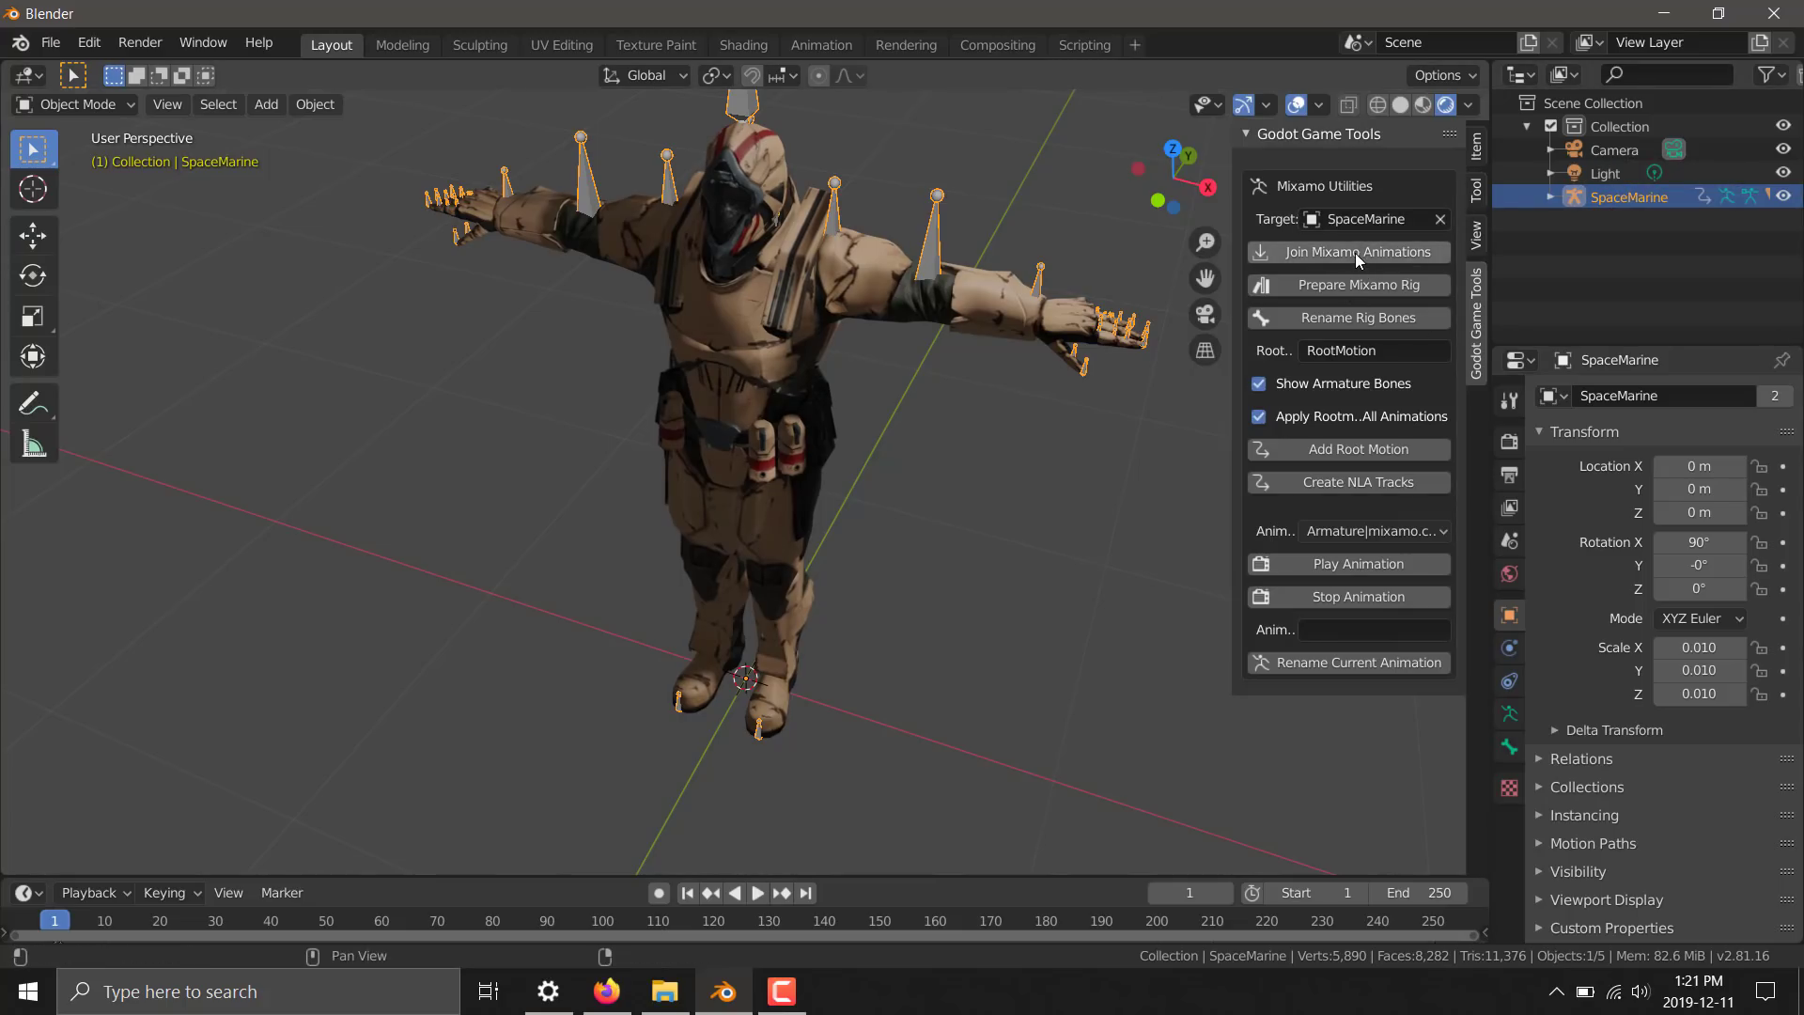
Join Running.fbx and Jazz Dancing.fbx from the SpaceMarine folder onto the rig as Mixamo animations
{"action": "left_click", "coordinate": [1347, 251]}
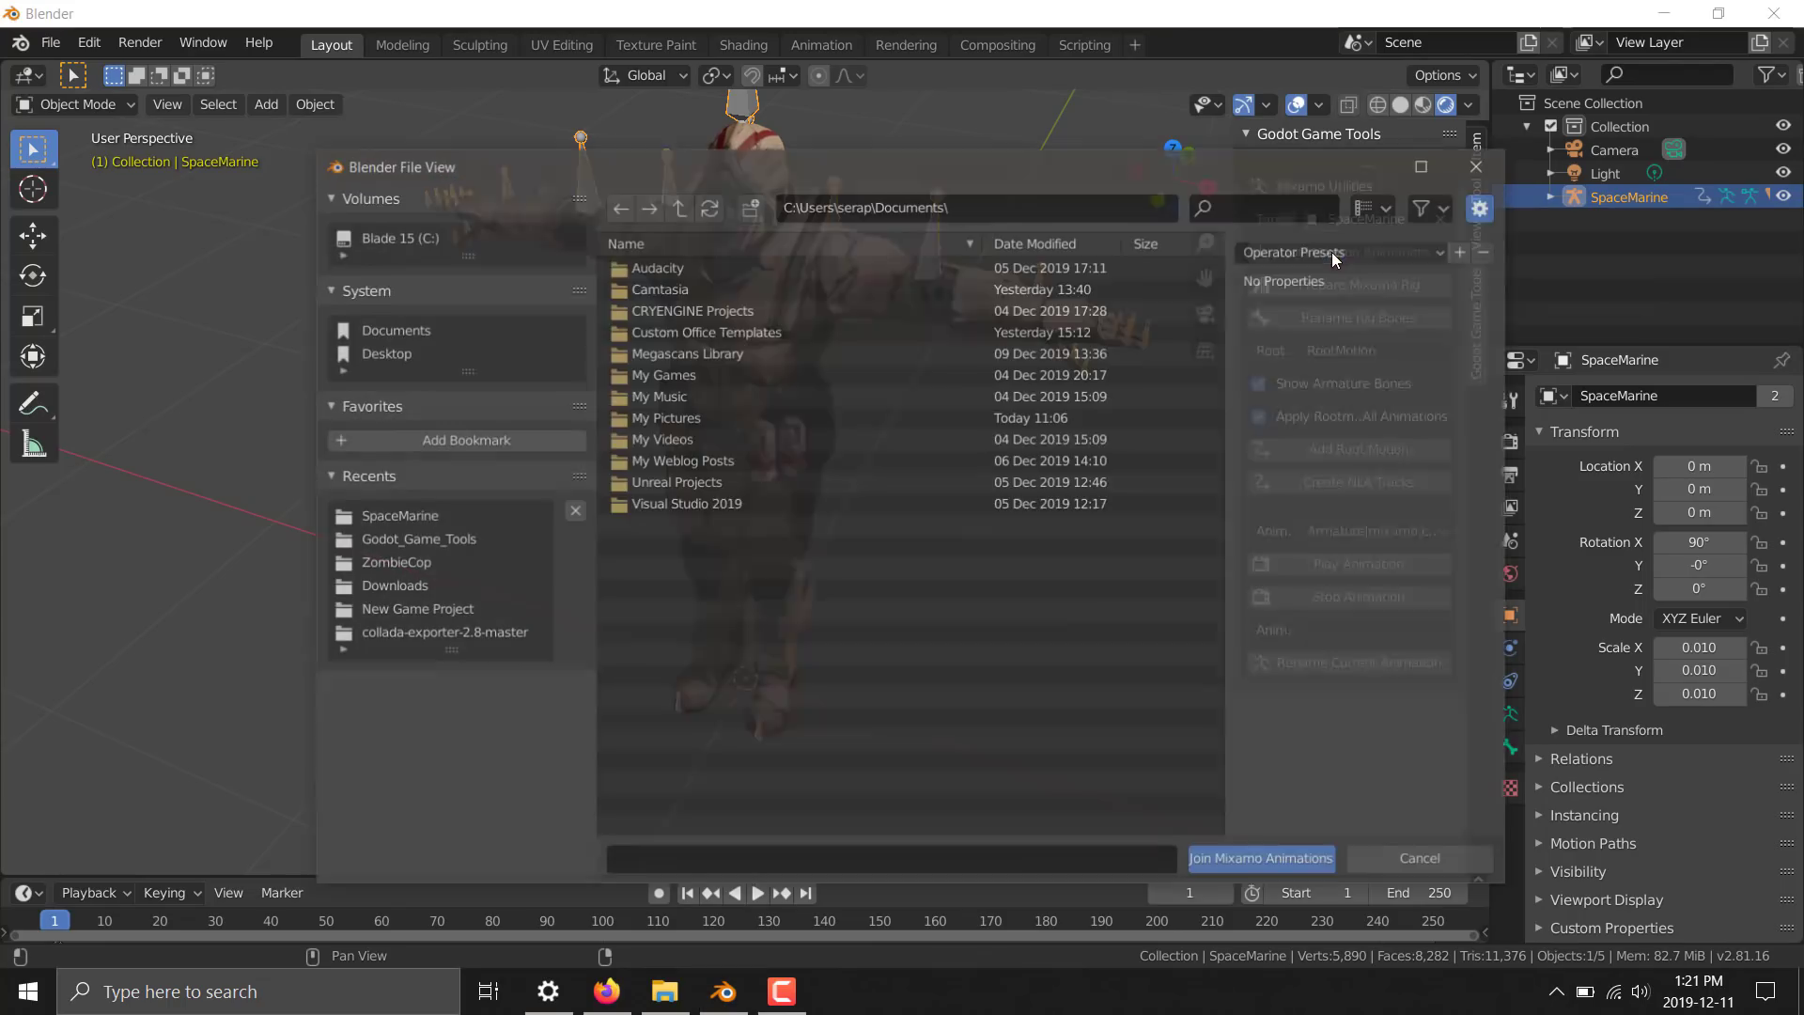
{"action": "left_click", "coordinate": [382, 352]}
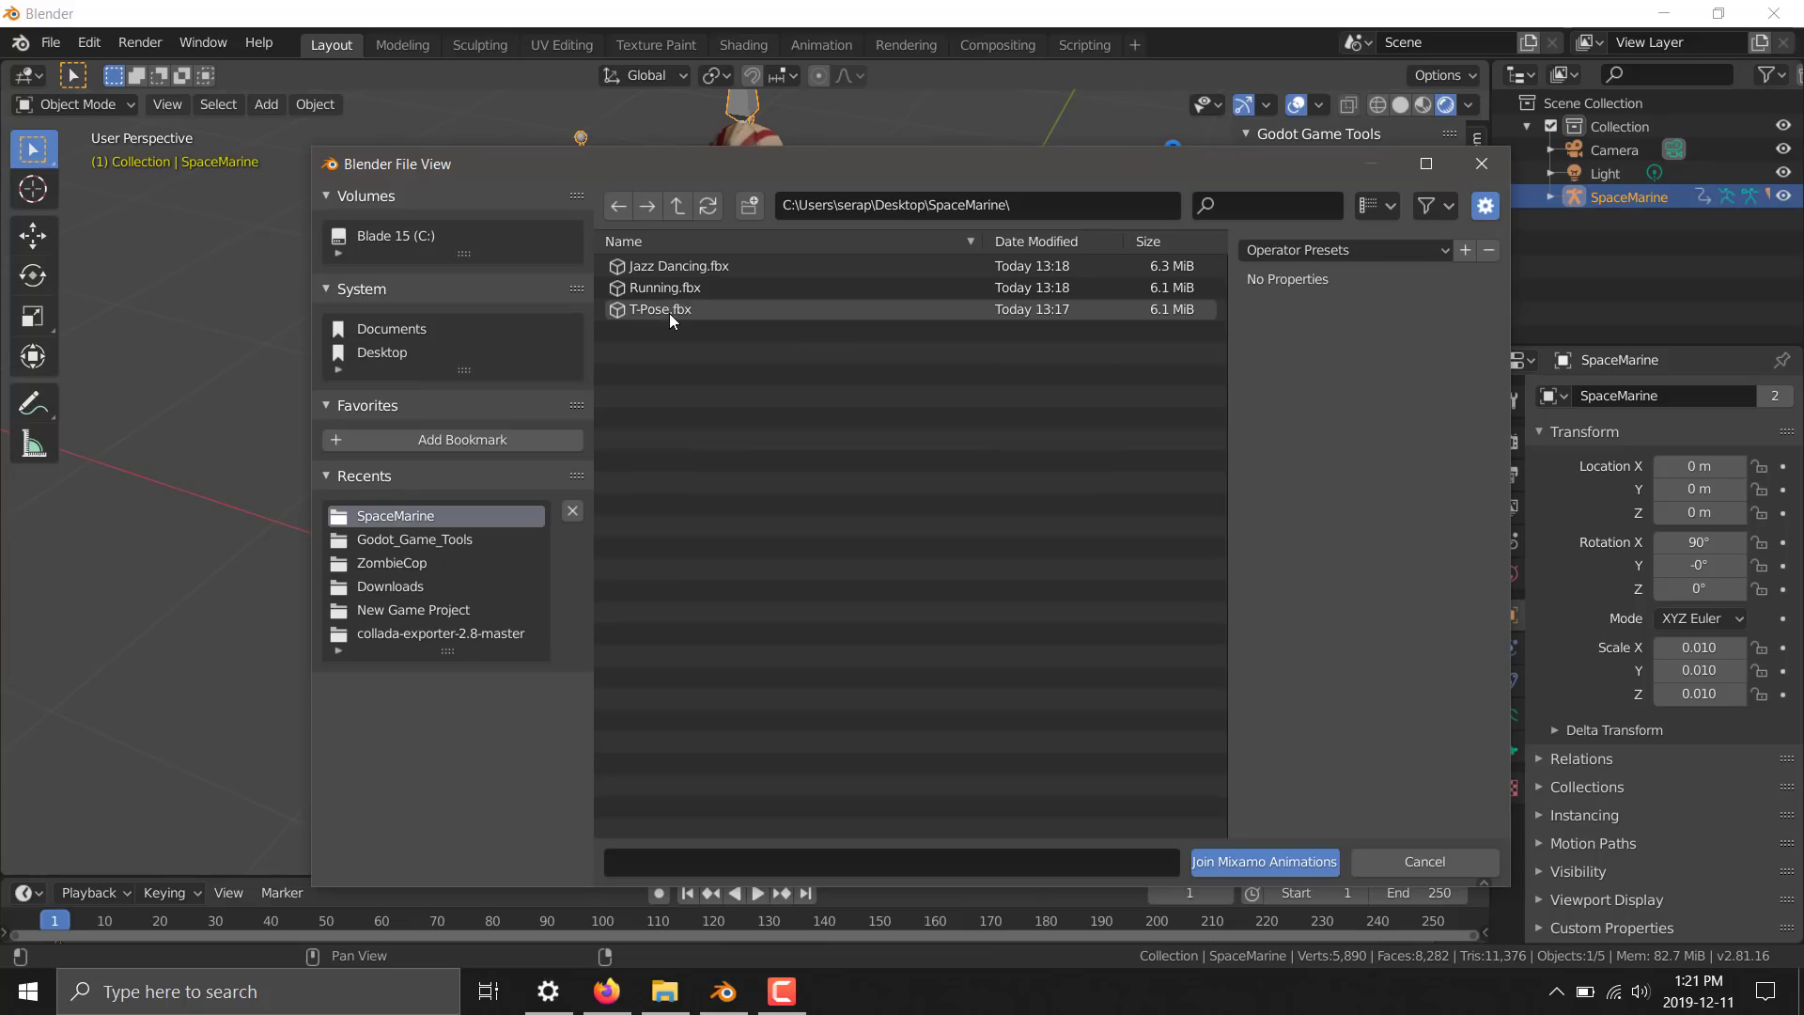
{"action": "left_click", "coordinate": [665, 288]}
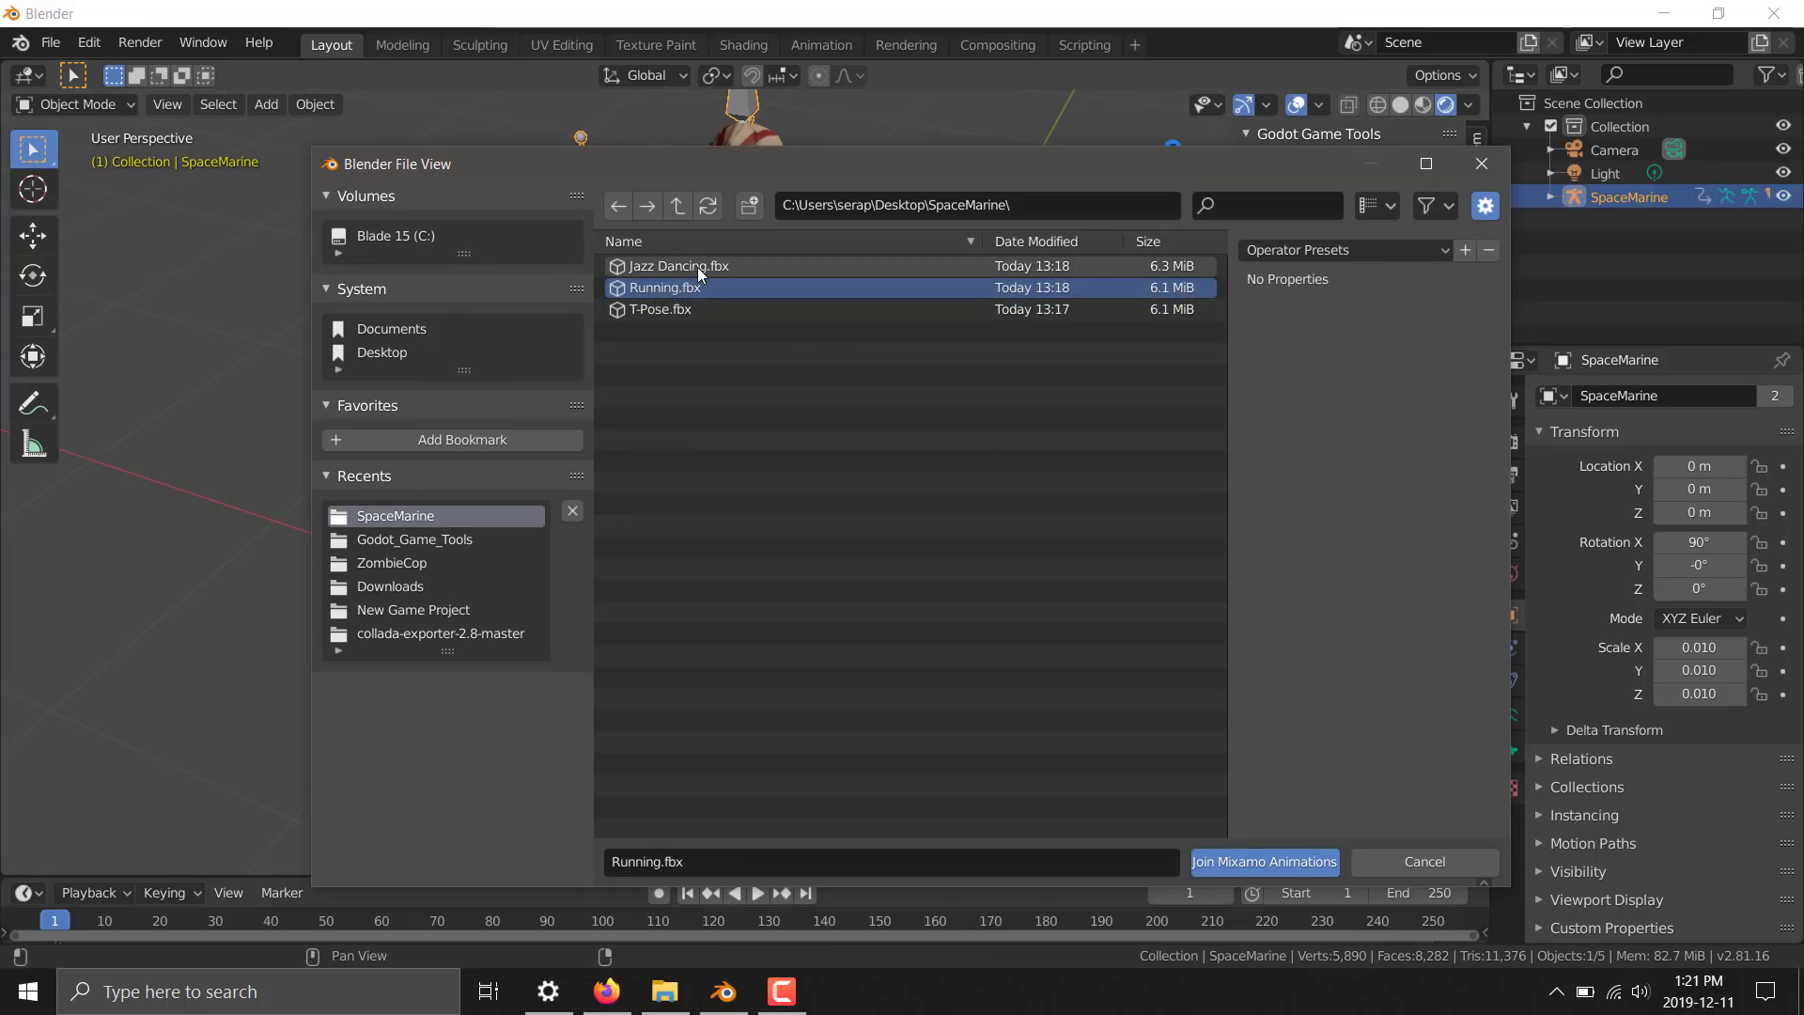
{"action": "left_click", "coordinate": [679, 265]}
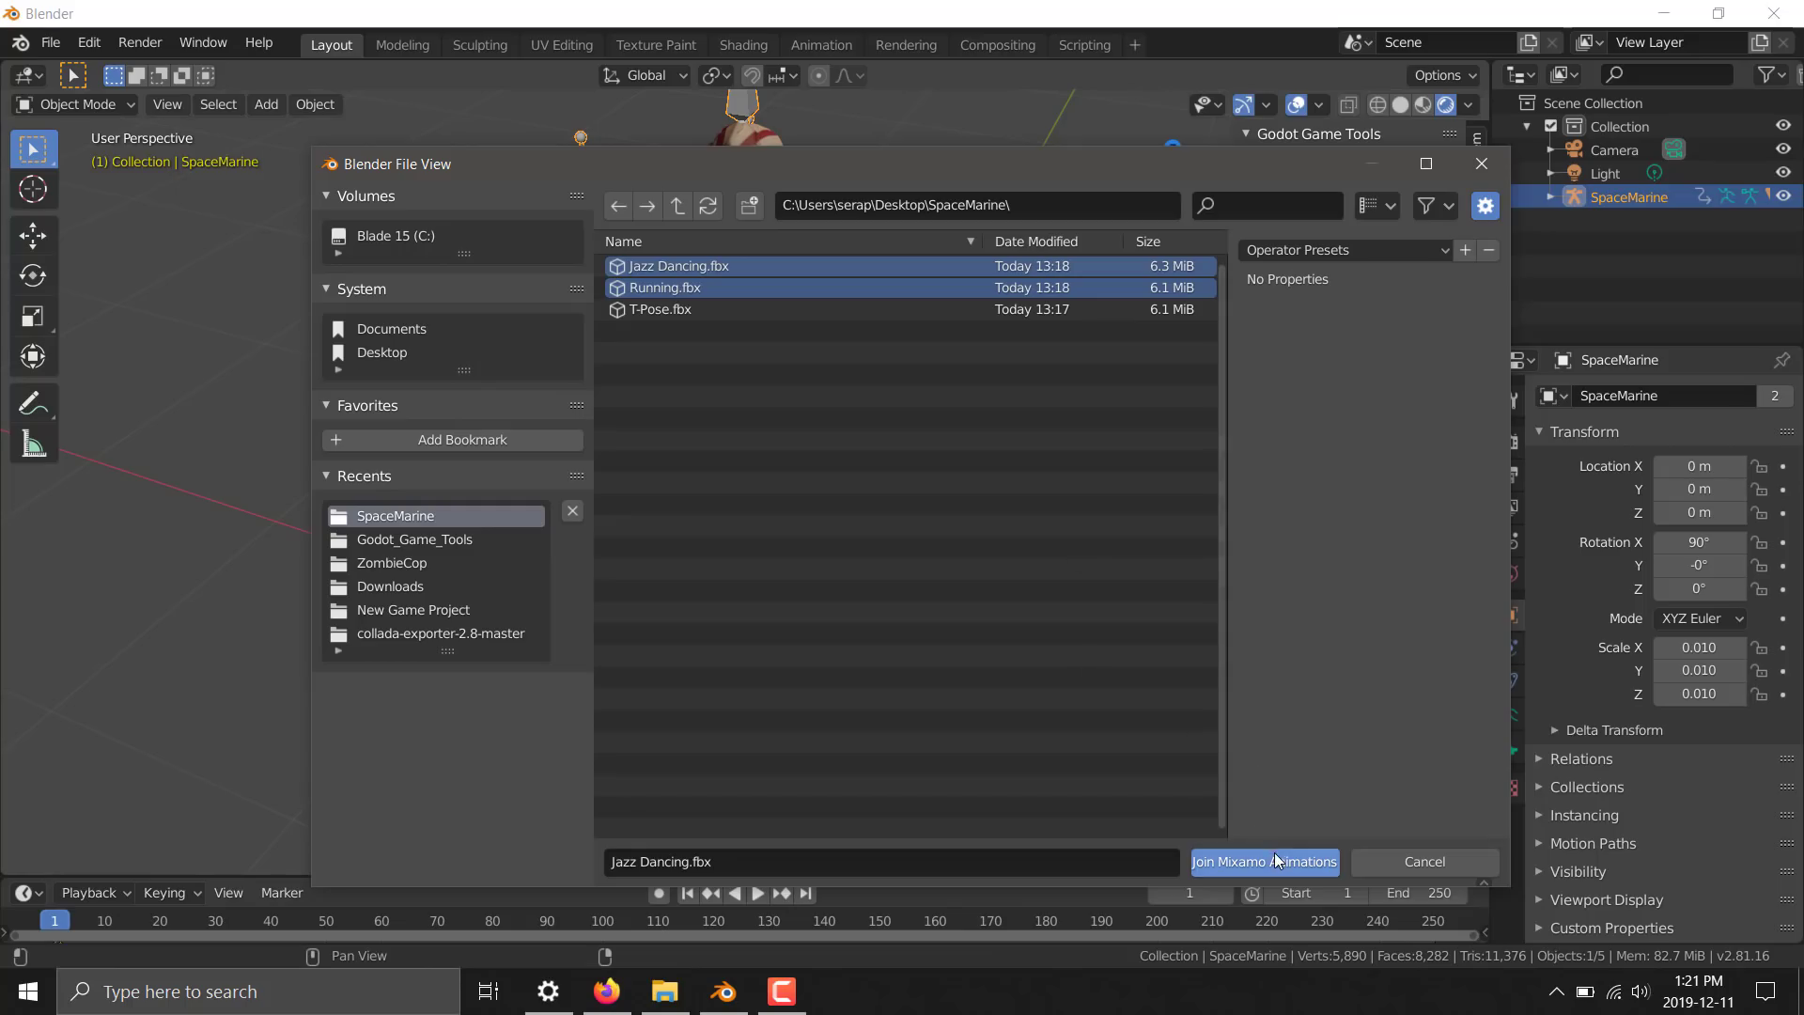
{"action": "left_click", "coordinate": [1263, 861]}
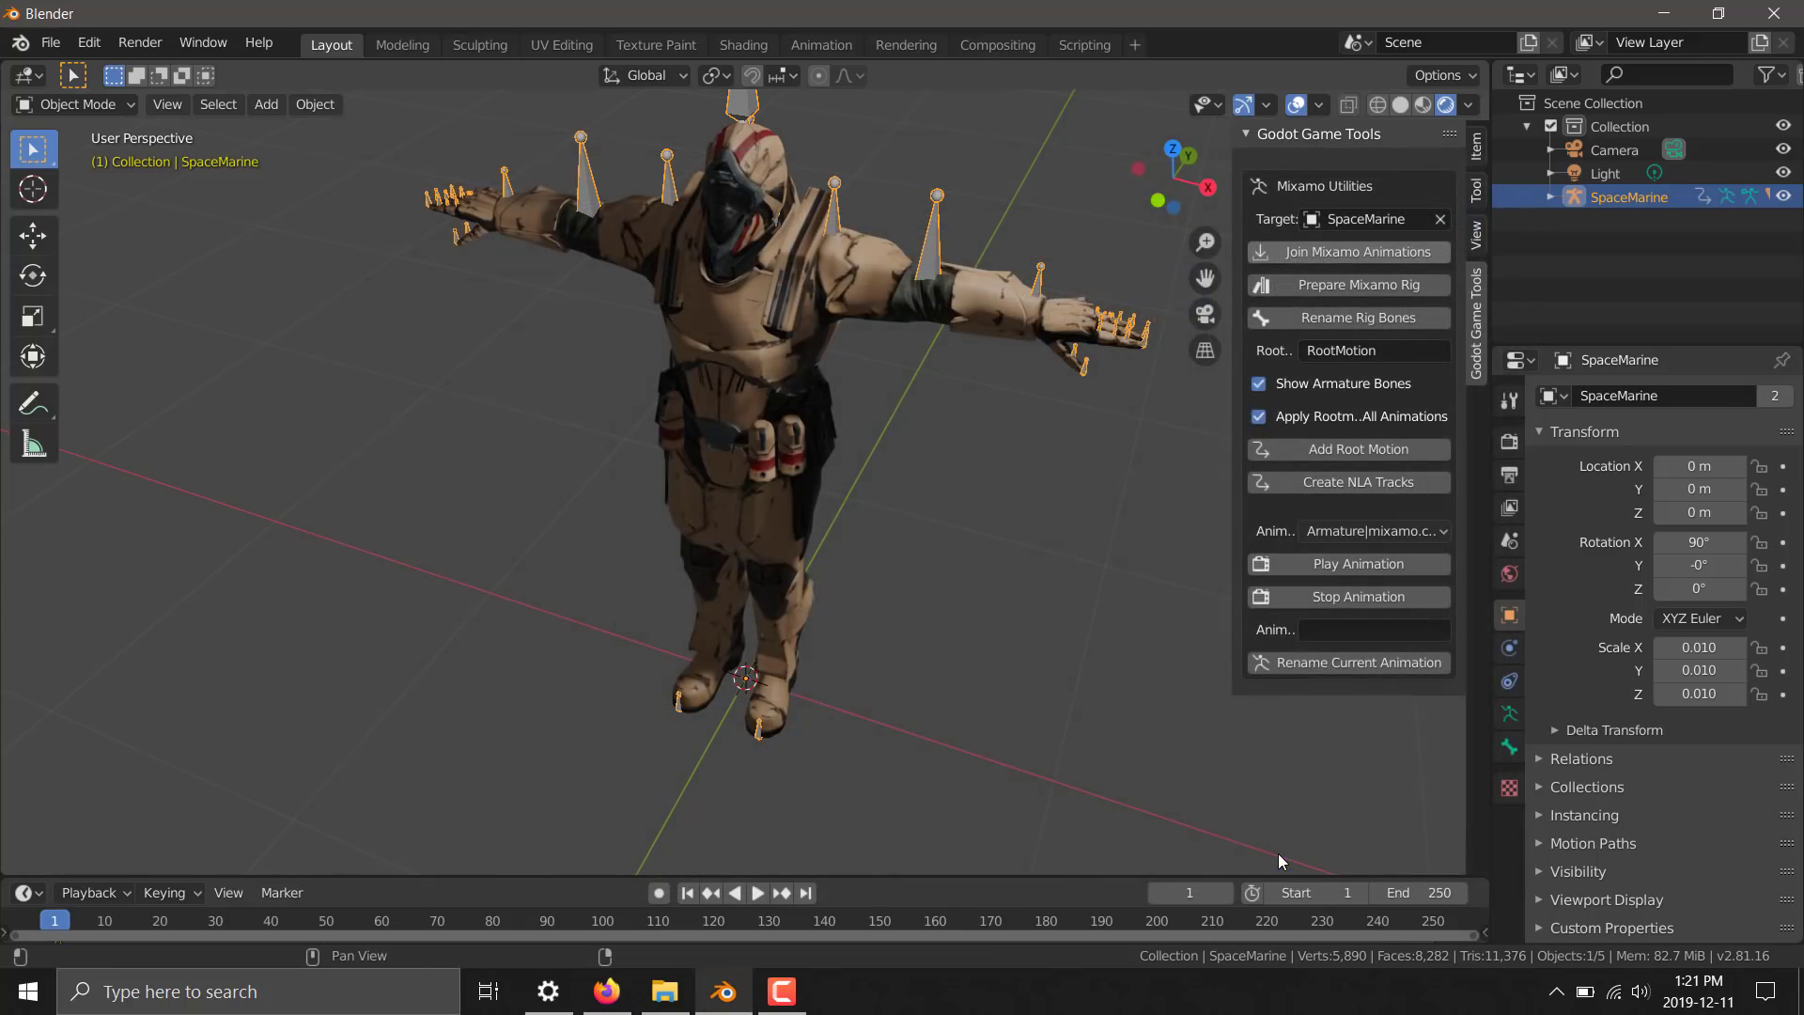
Preview the Jazz Dancing animation on the SpaceMarine rig
{"action": "left_click", "coordinate": [1357, 250]}
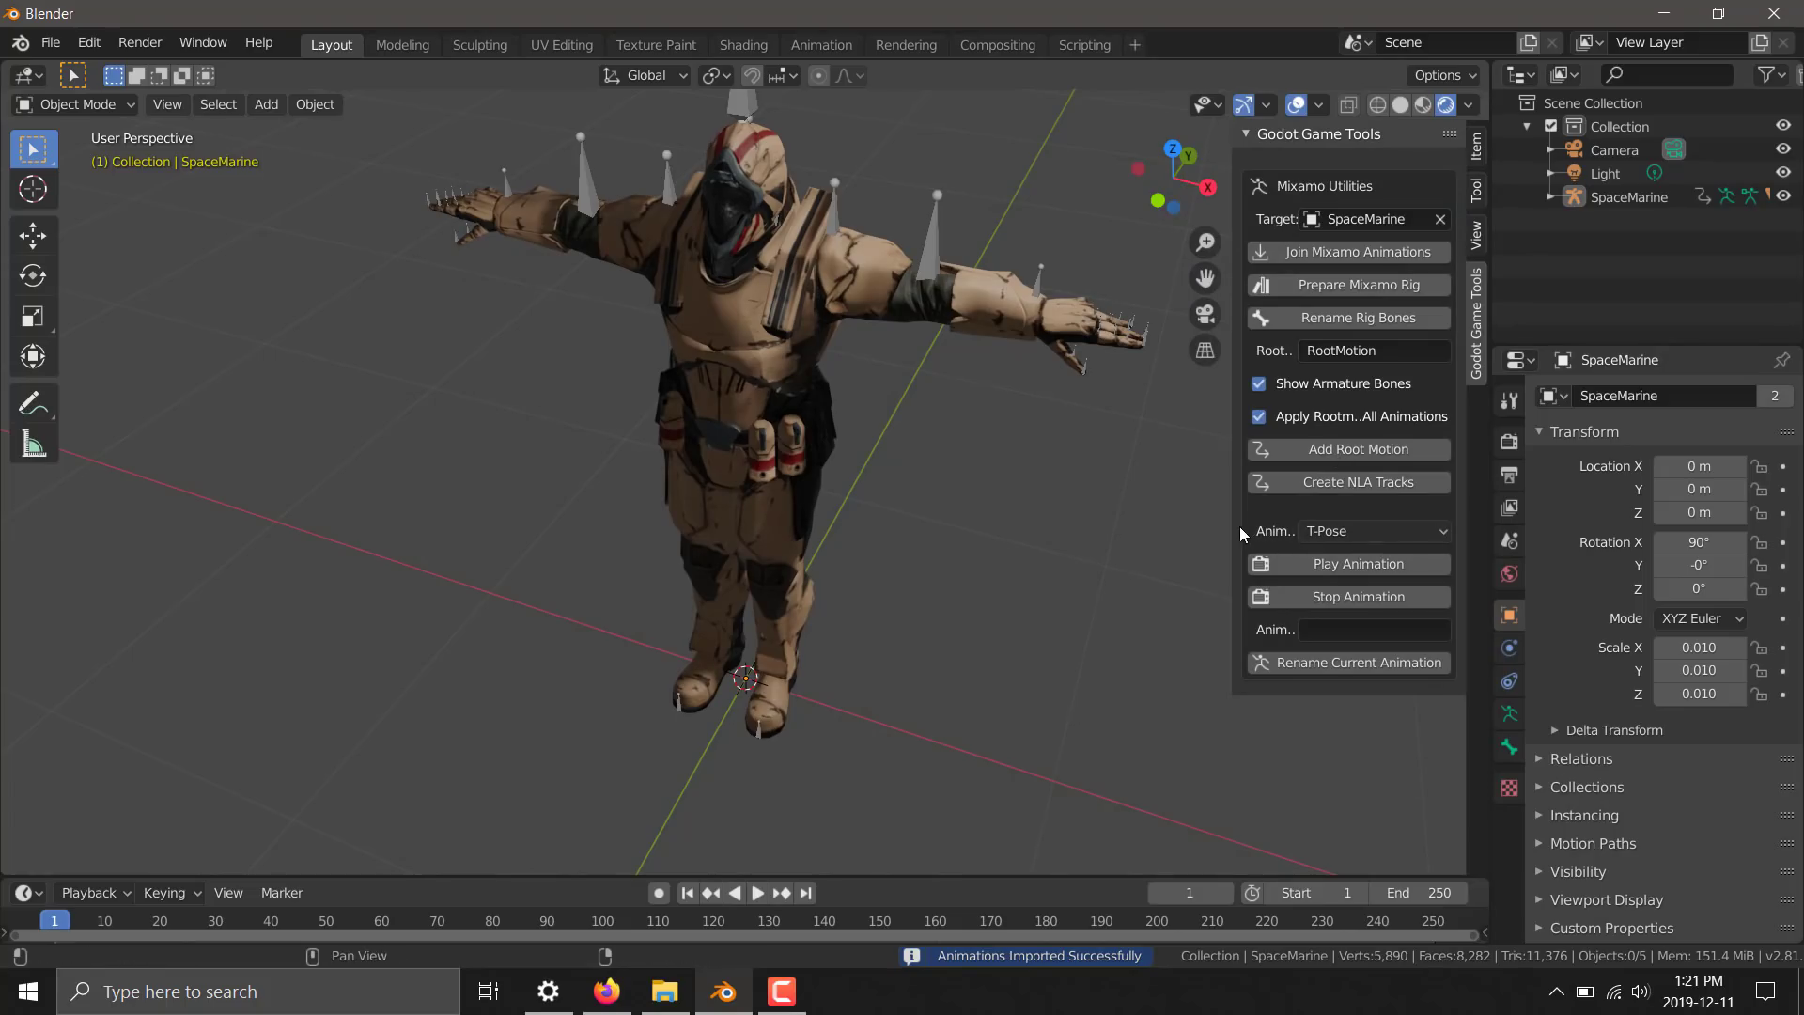
{"action": "left_click", "coordinate": [1324, 530]}
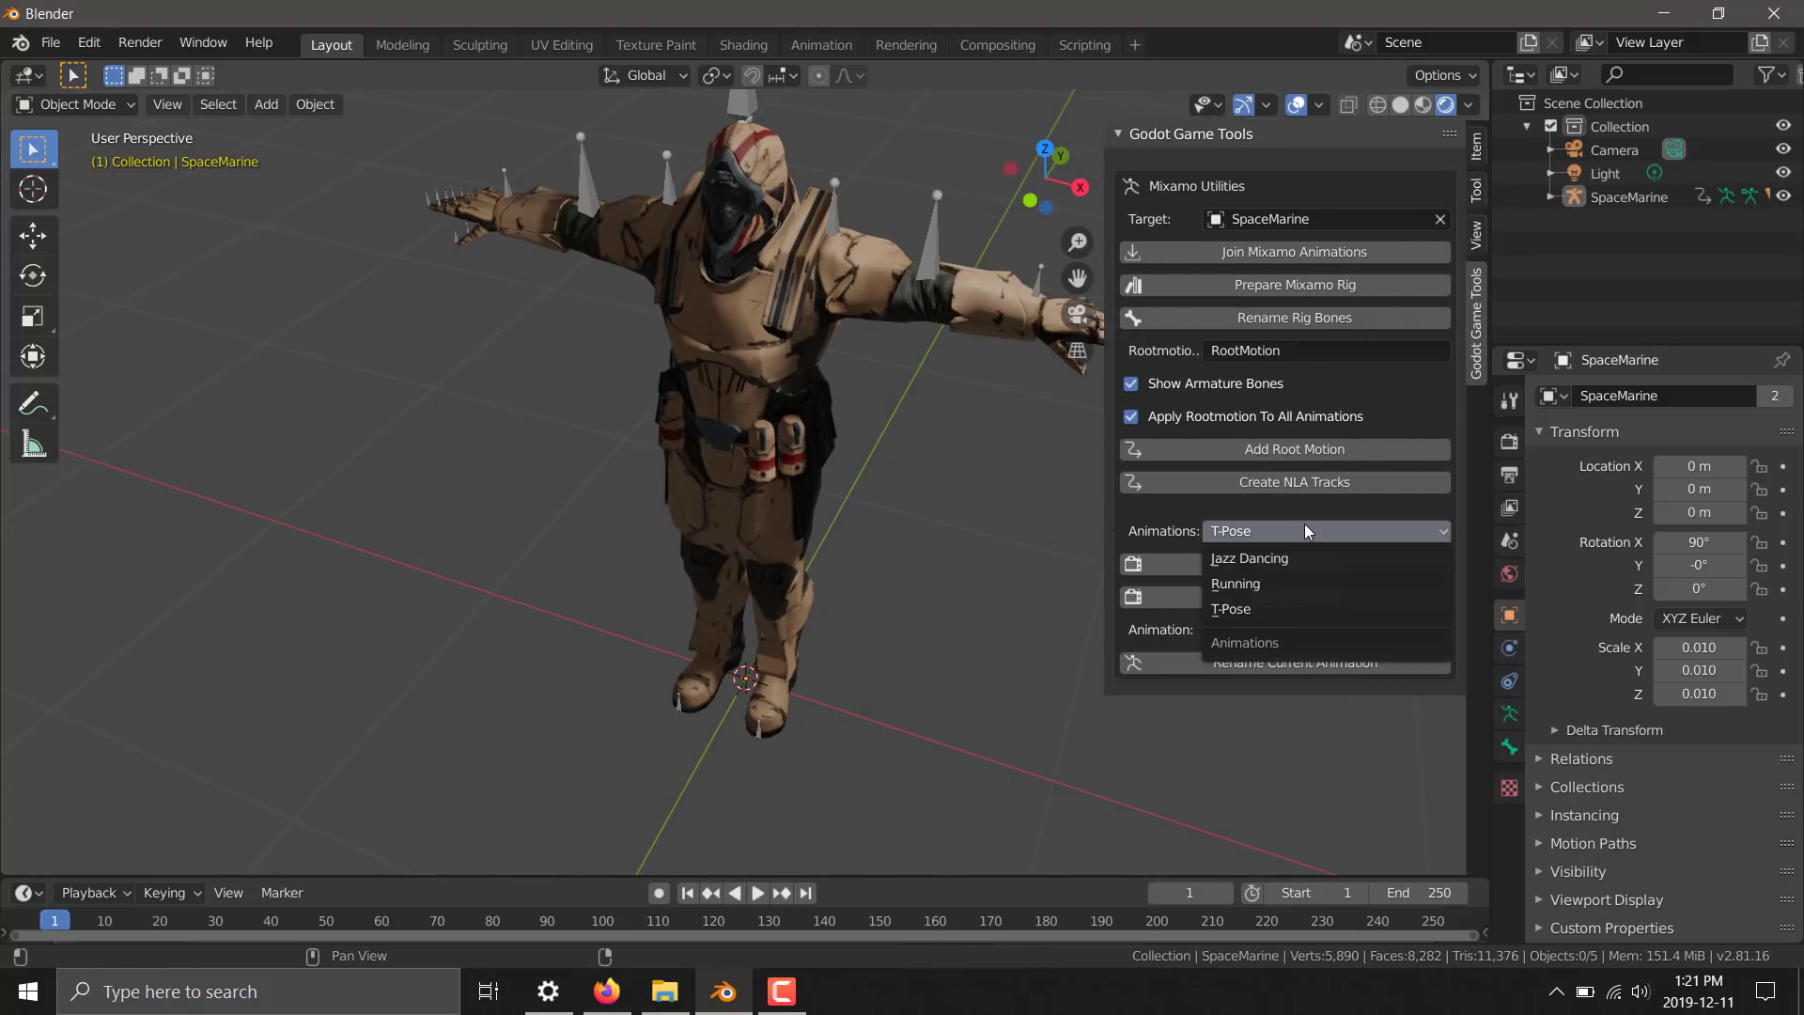
{"action": "mouse_move", "coordinate": [1290, 583]}
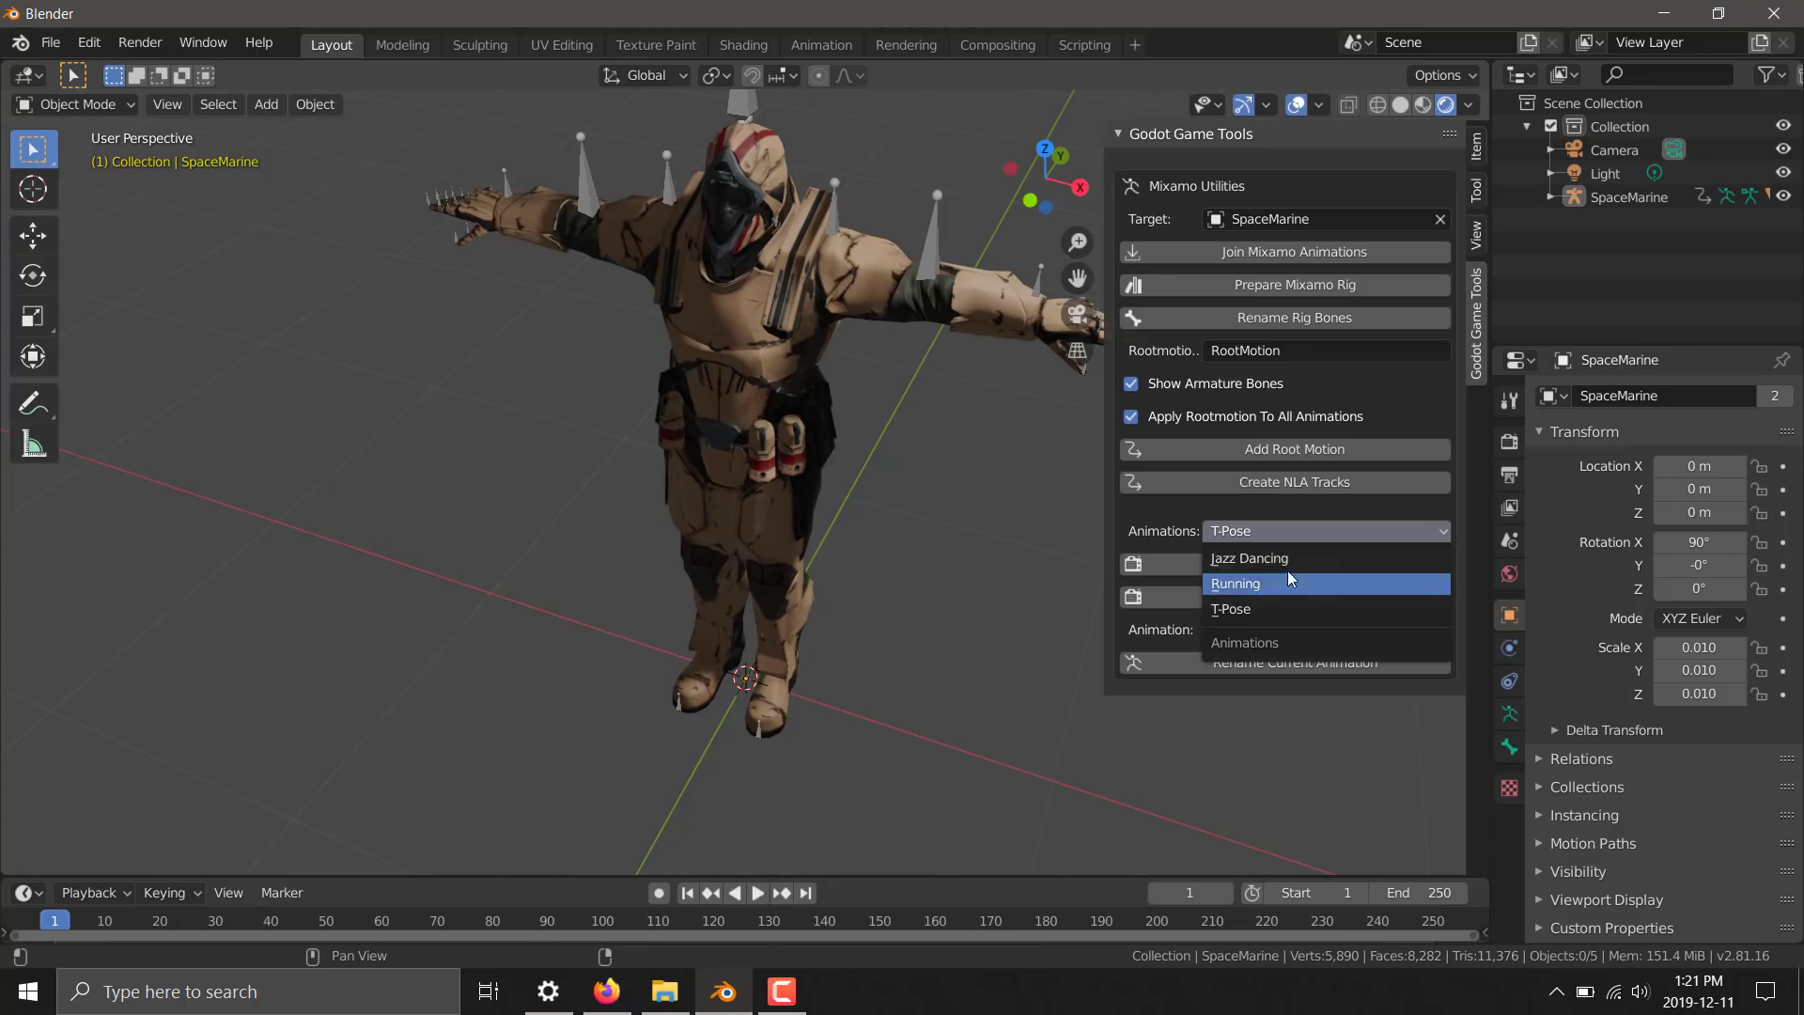
{"action": "left_click", "coordinate": [1248, 559]}
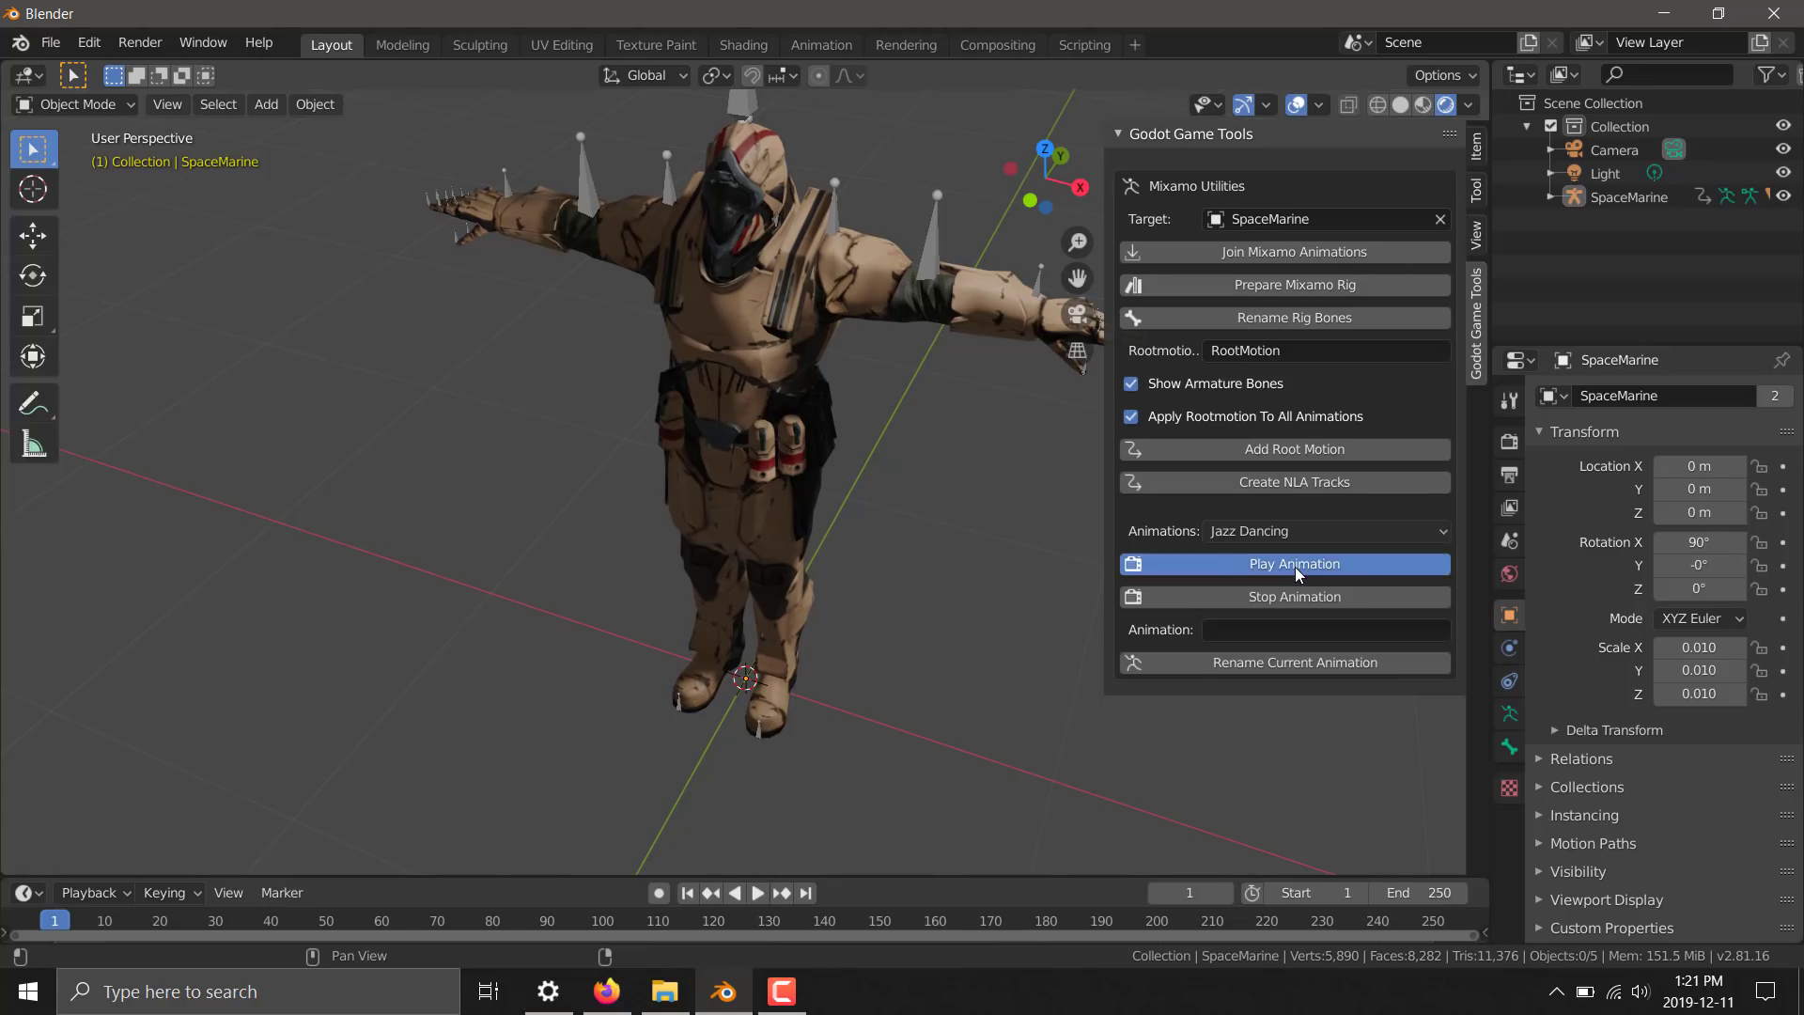
{"action": "left_click", "coordinate": [1293, 564]}
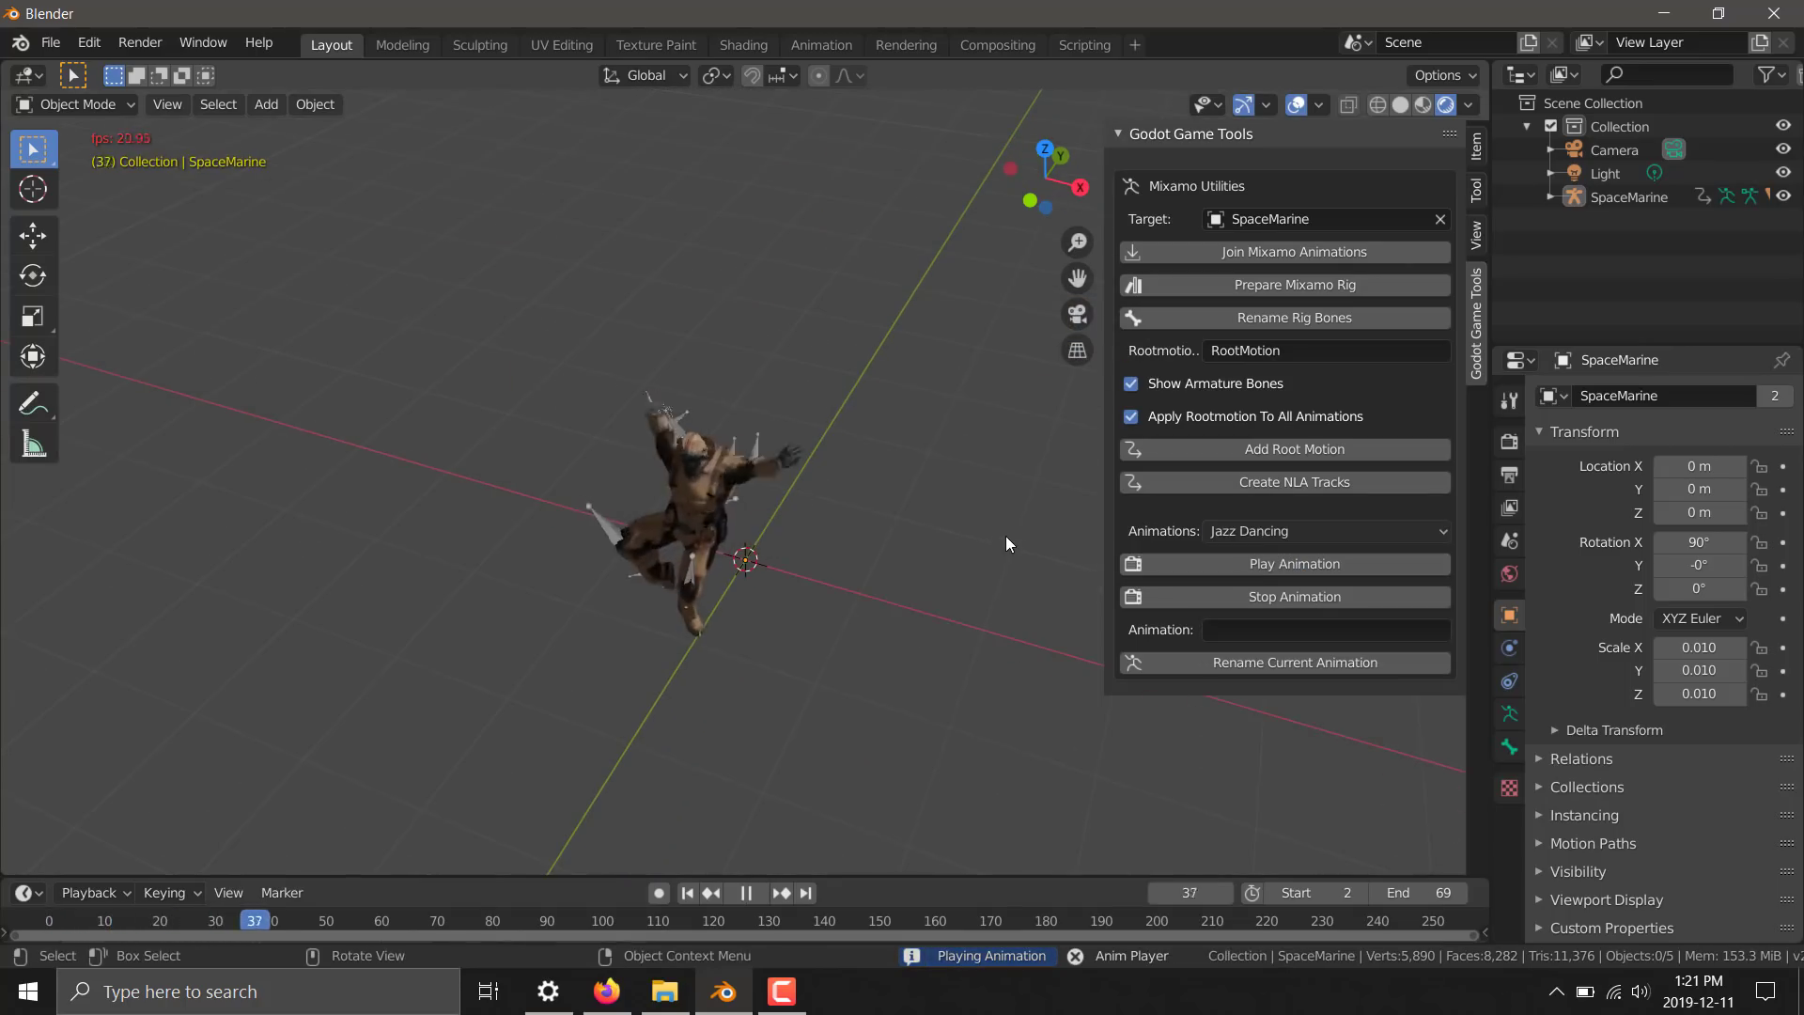
Switch the preview to the Running animation and play it
{"action": "left_click", "coordinate": [1325, 530]}
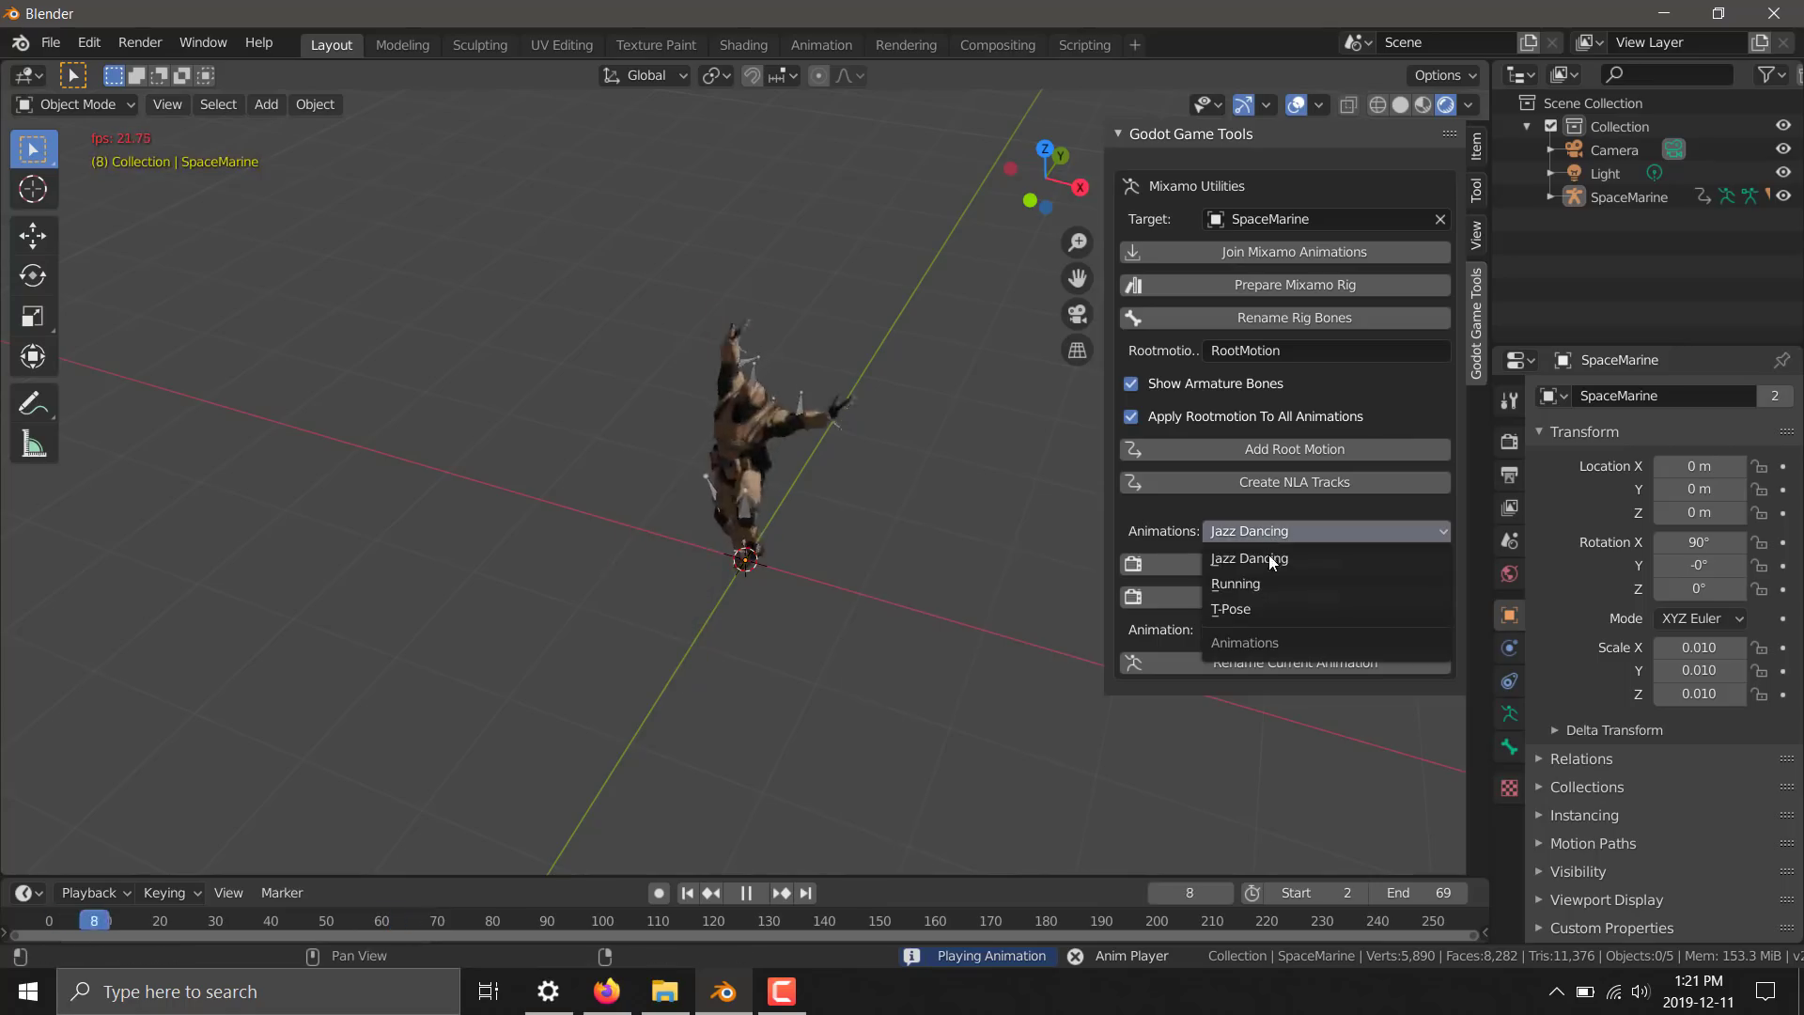
{"action": "left_click", "coordinate": [1233, 582]}
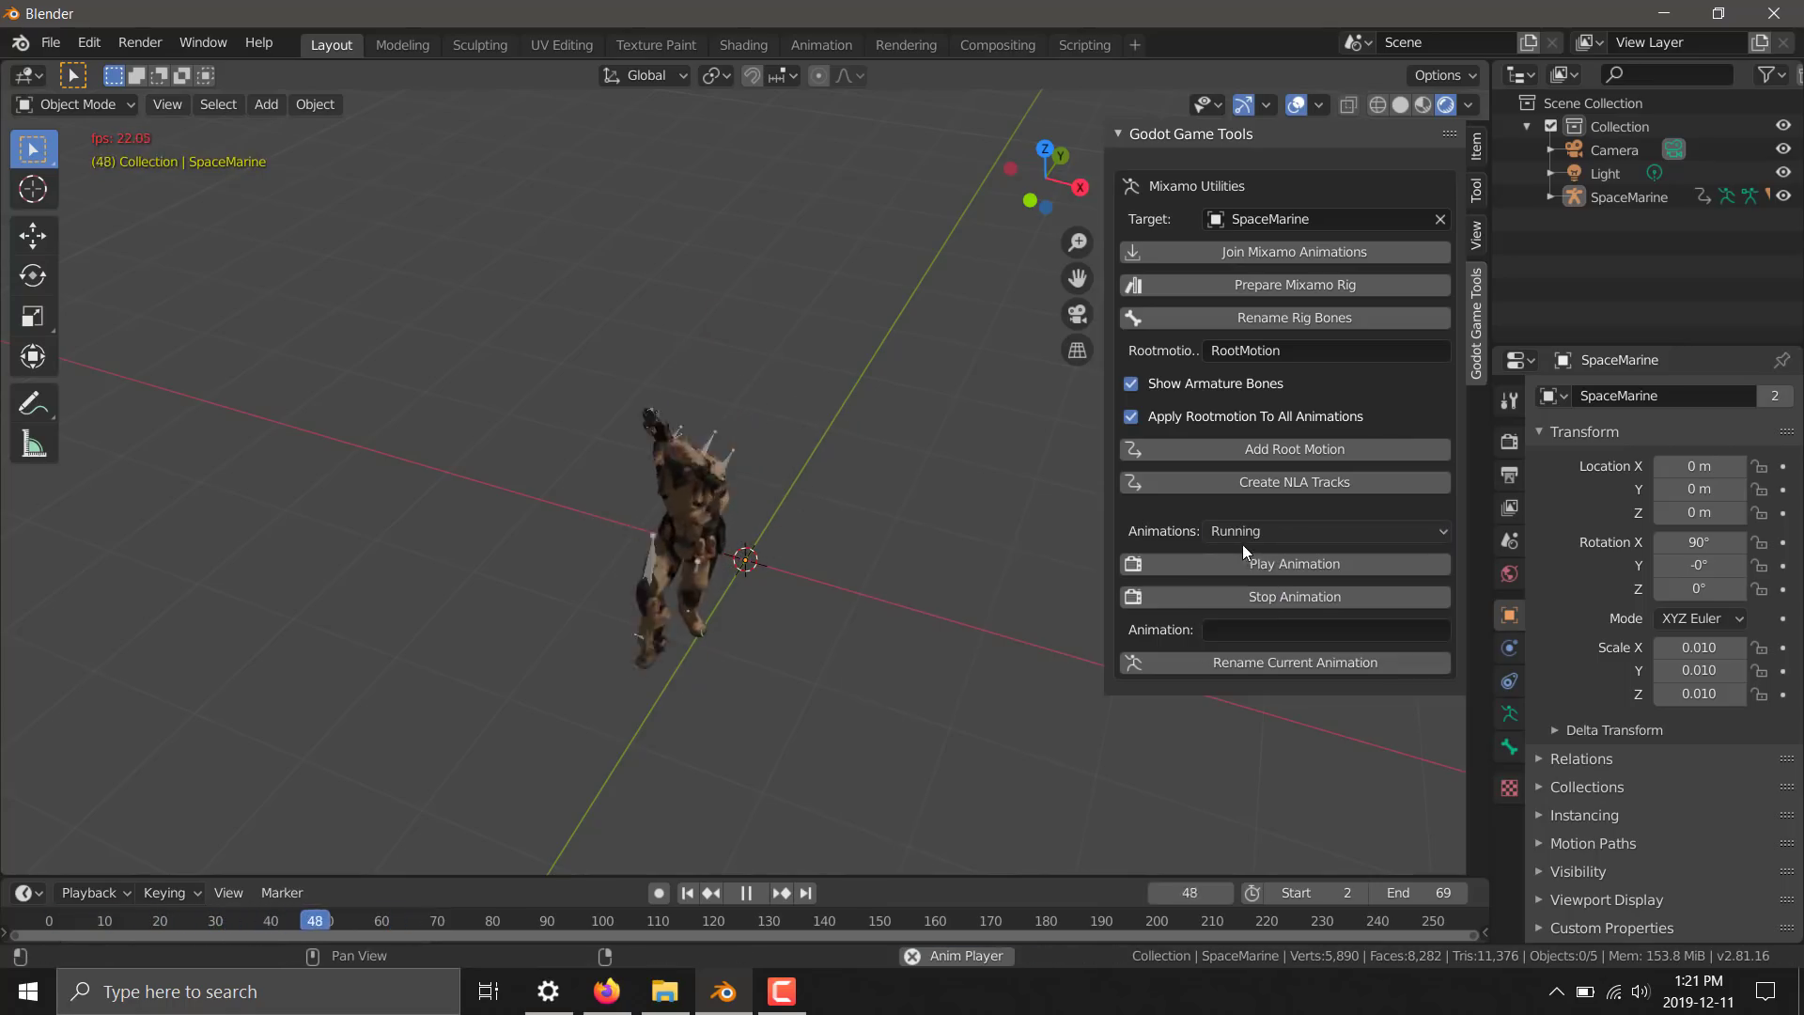
{"action": "left_click", "coordinate": [1283, 562]}
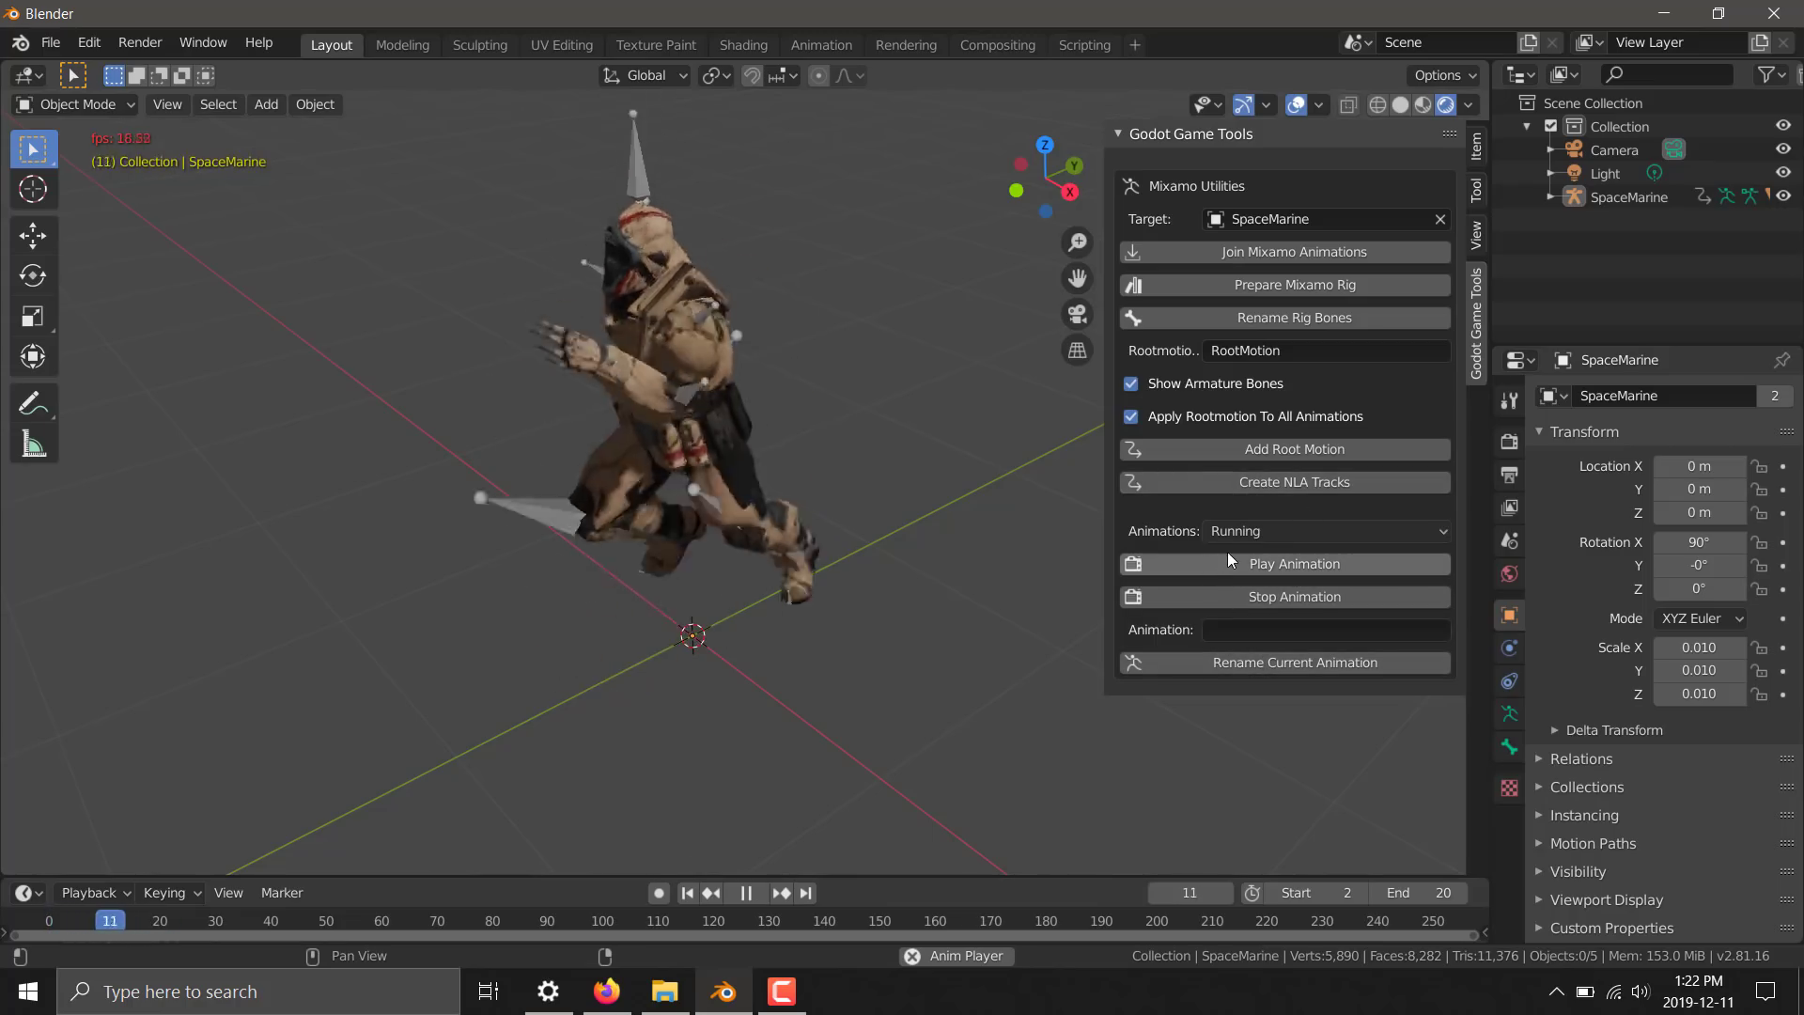
Rename the selected animation to 'Dance' and preview it on the rig
{"action": "left_click", "coordinate": [1323, 530]}
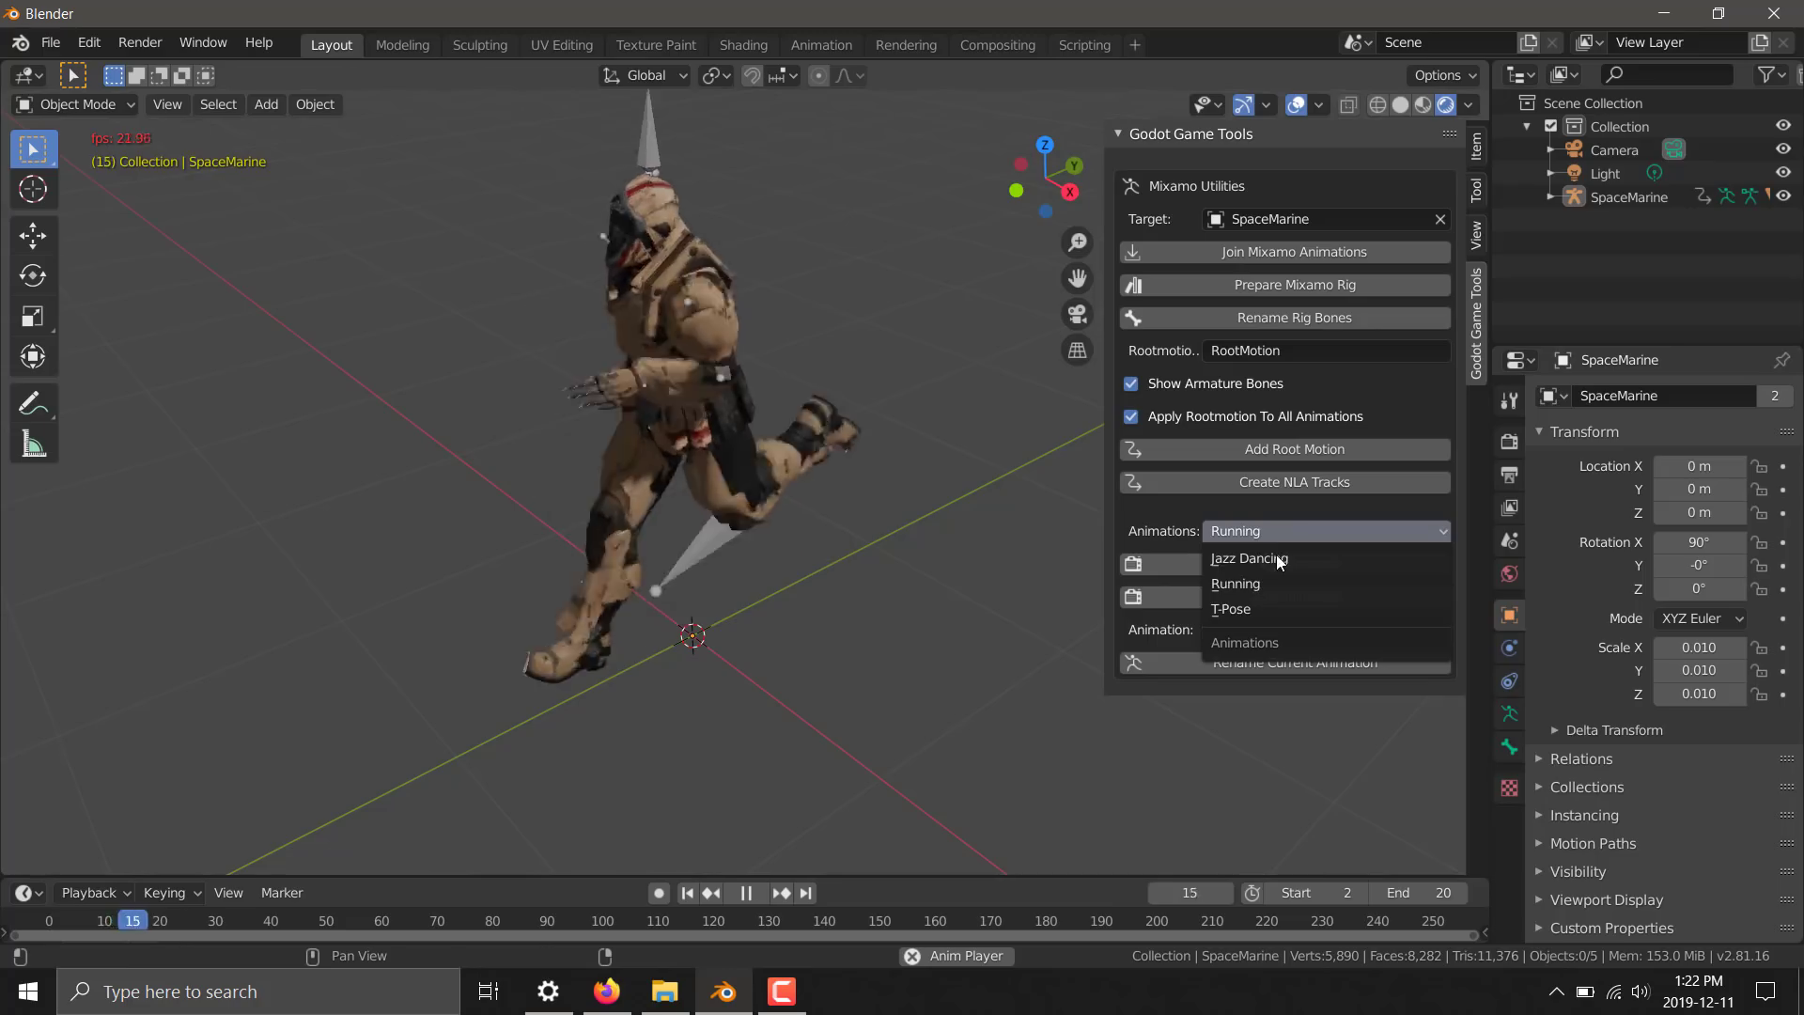
{"action": "left_click", "coordinate": [1248, 561]}
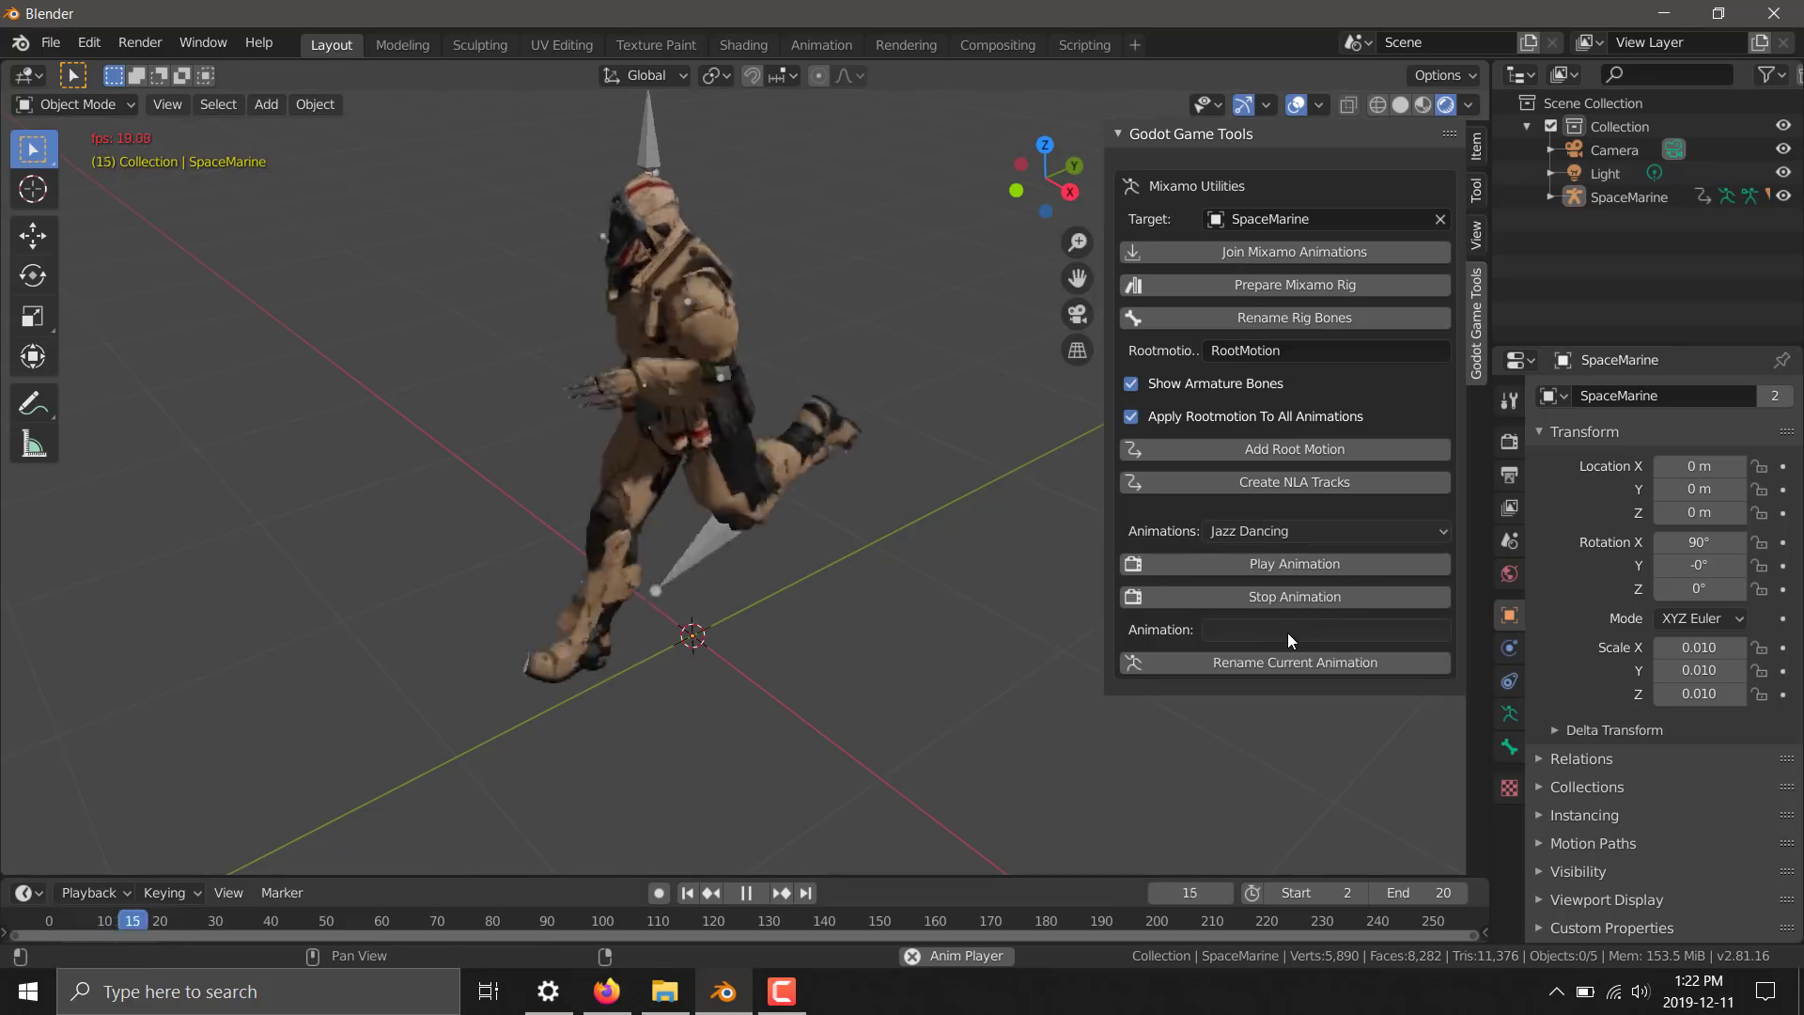
{"action": "type", "text": "D"}
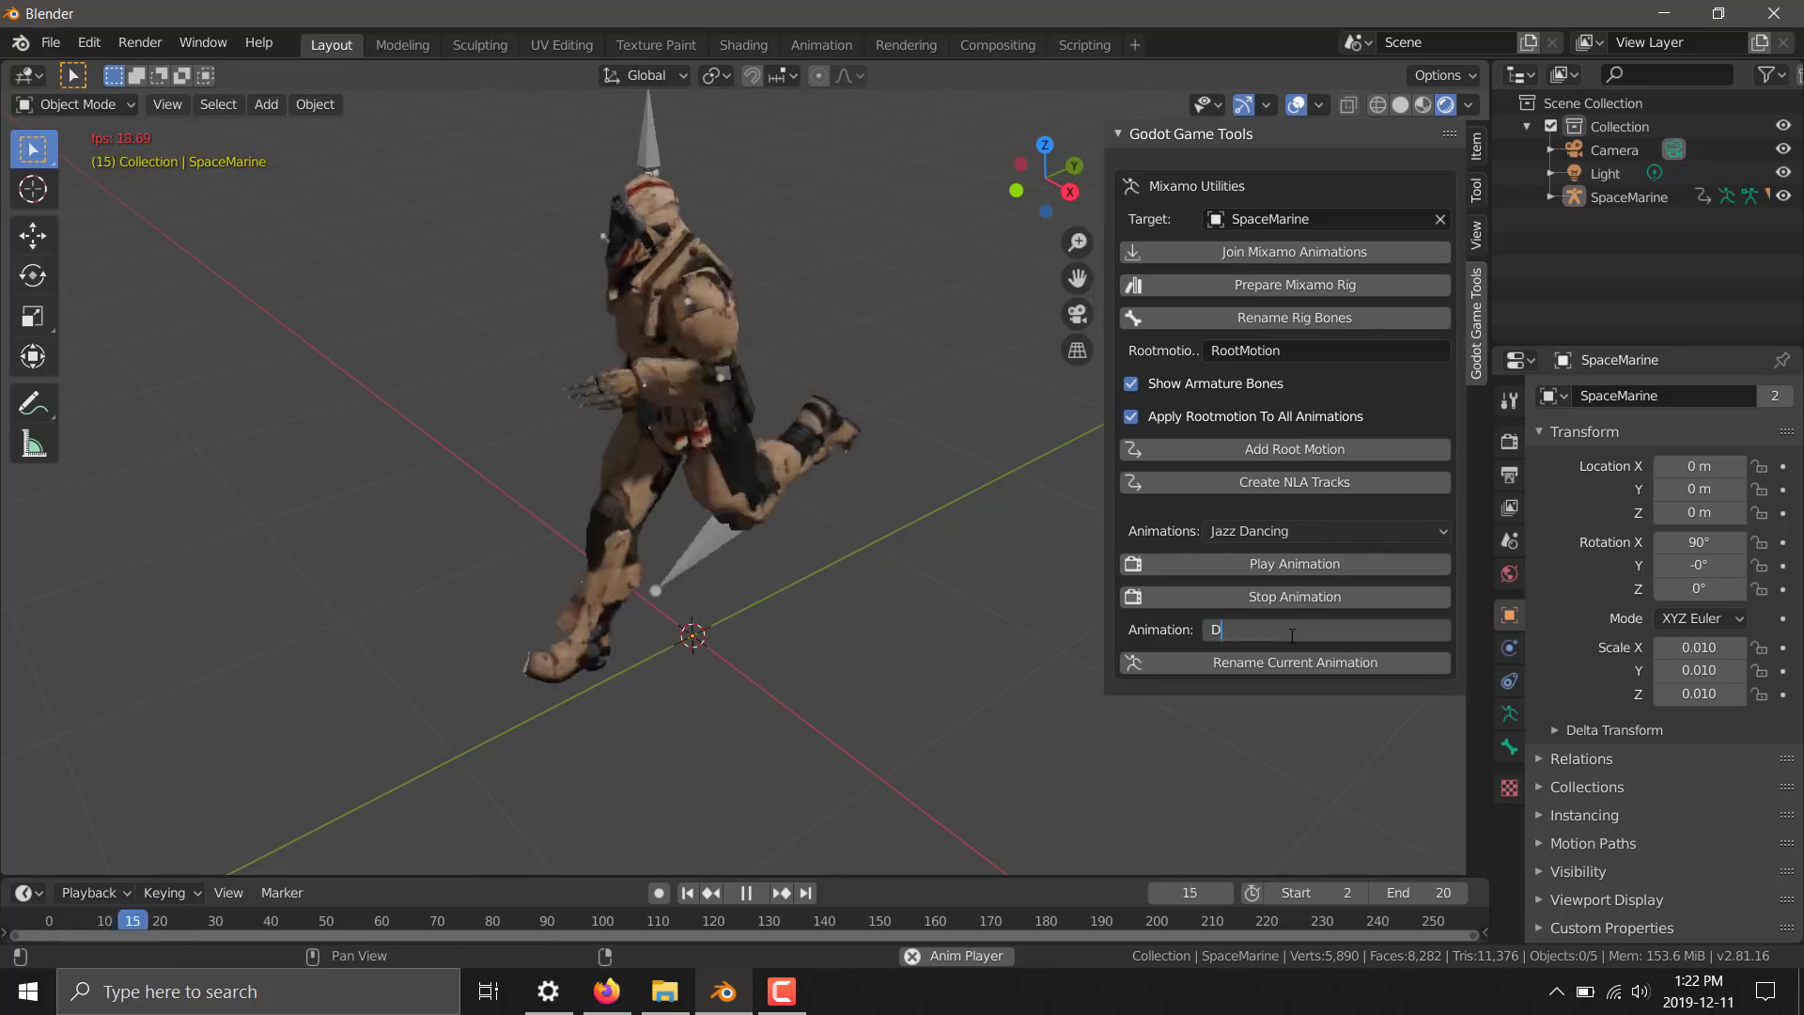
{"action": "type", "text": "ance"}
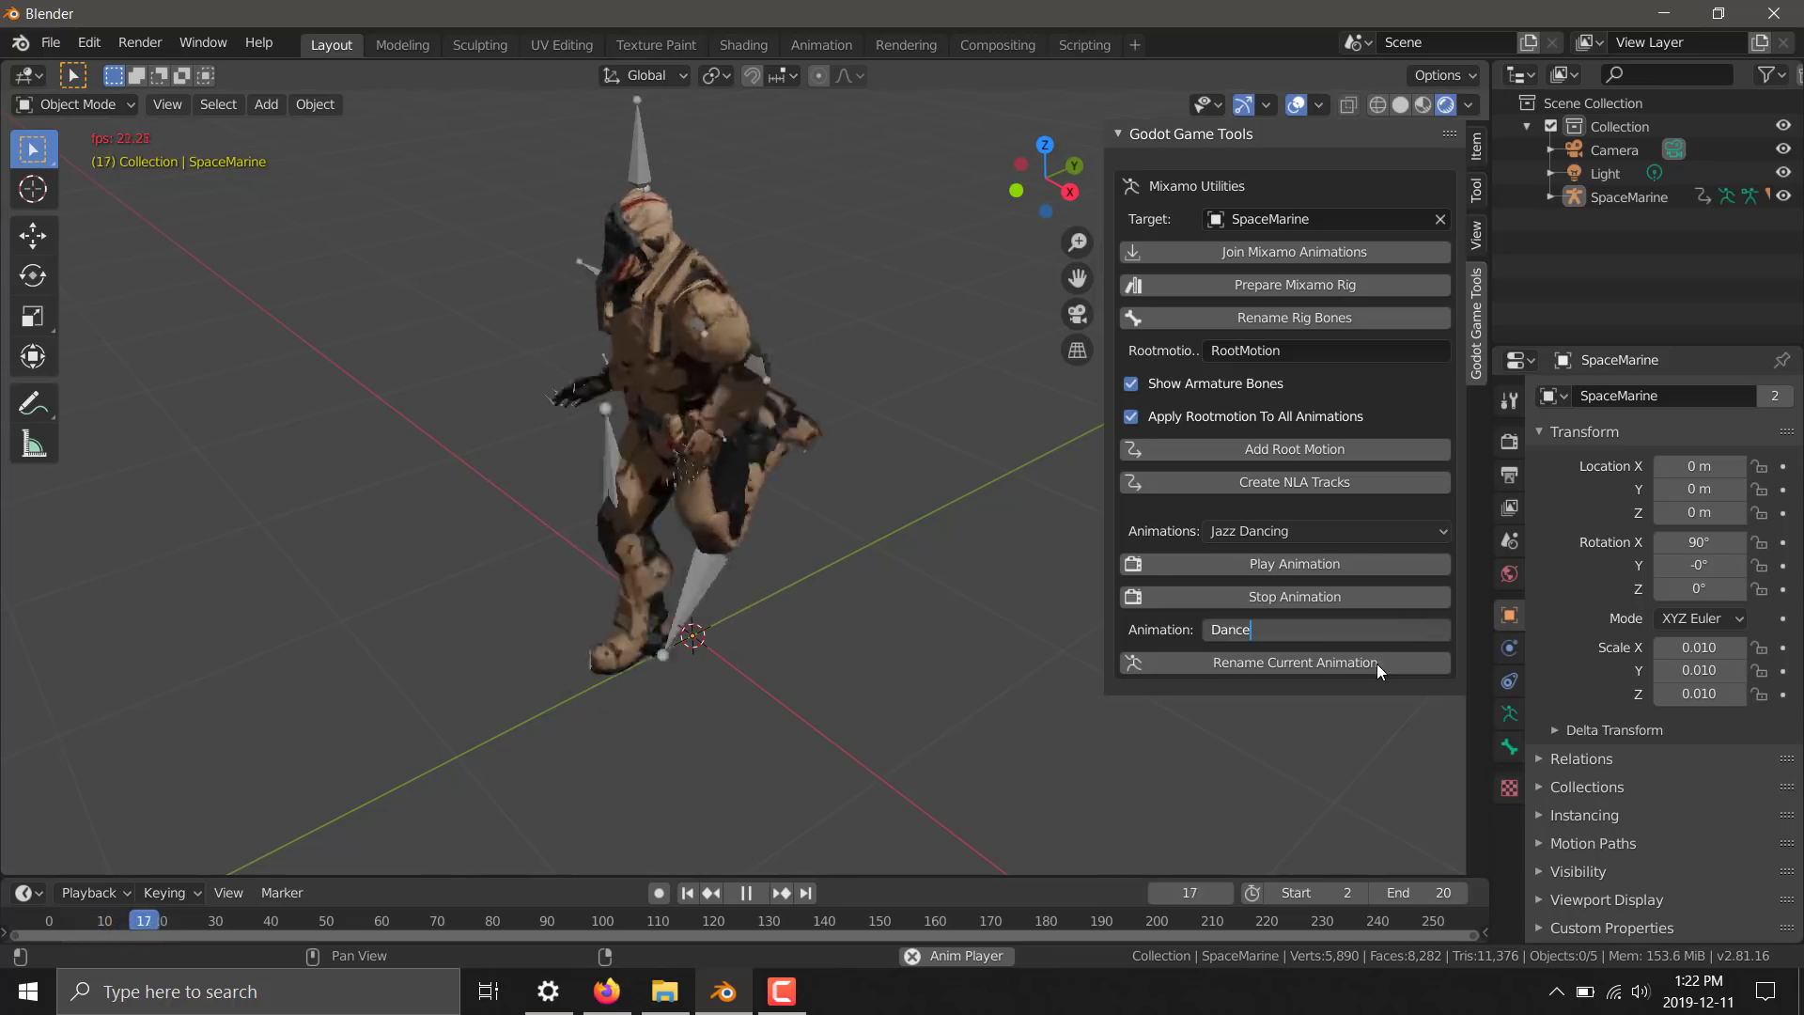
{"action": "left_click", "coordinate": [1293, 661]}
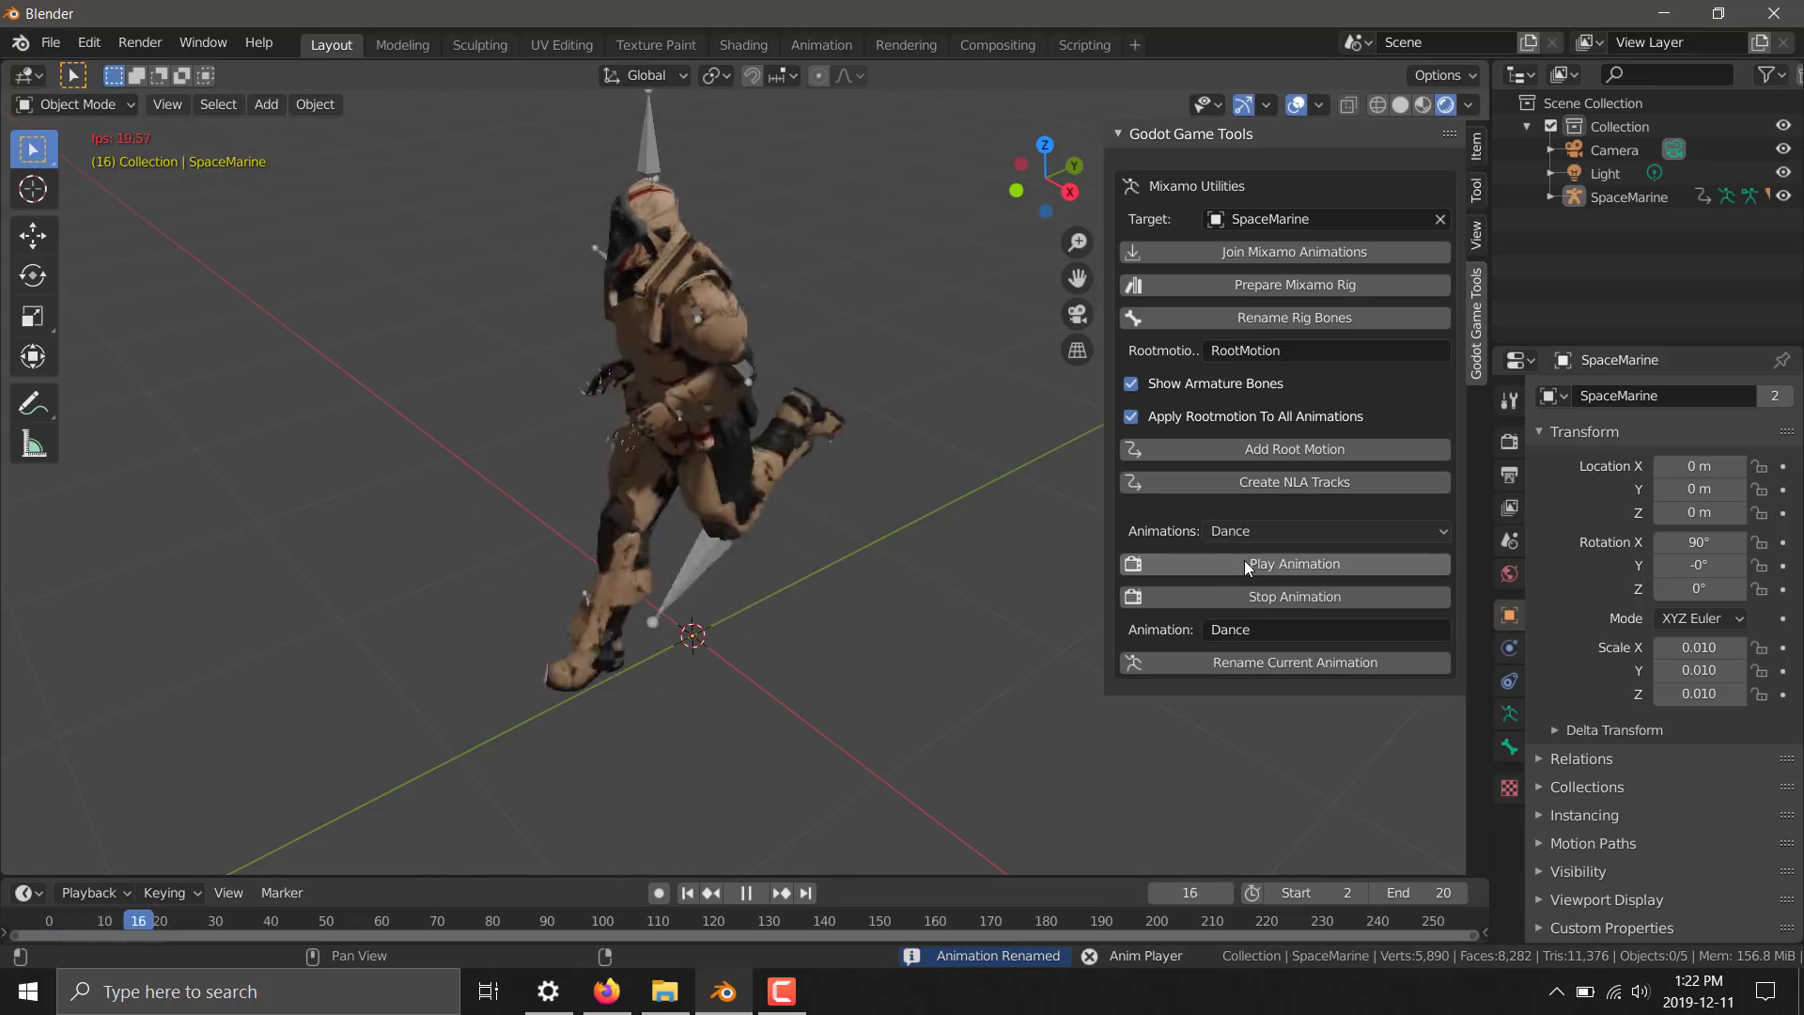
{"action": "left_click", "coordinate": [1293, 564]}
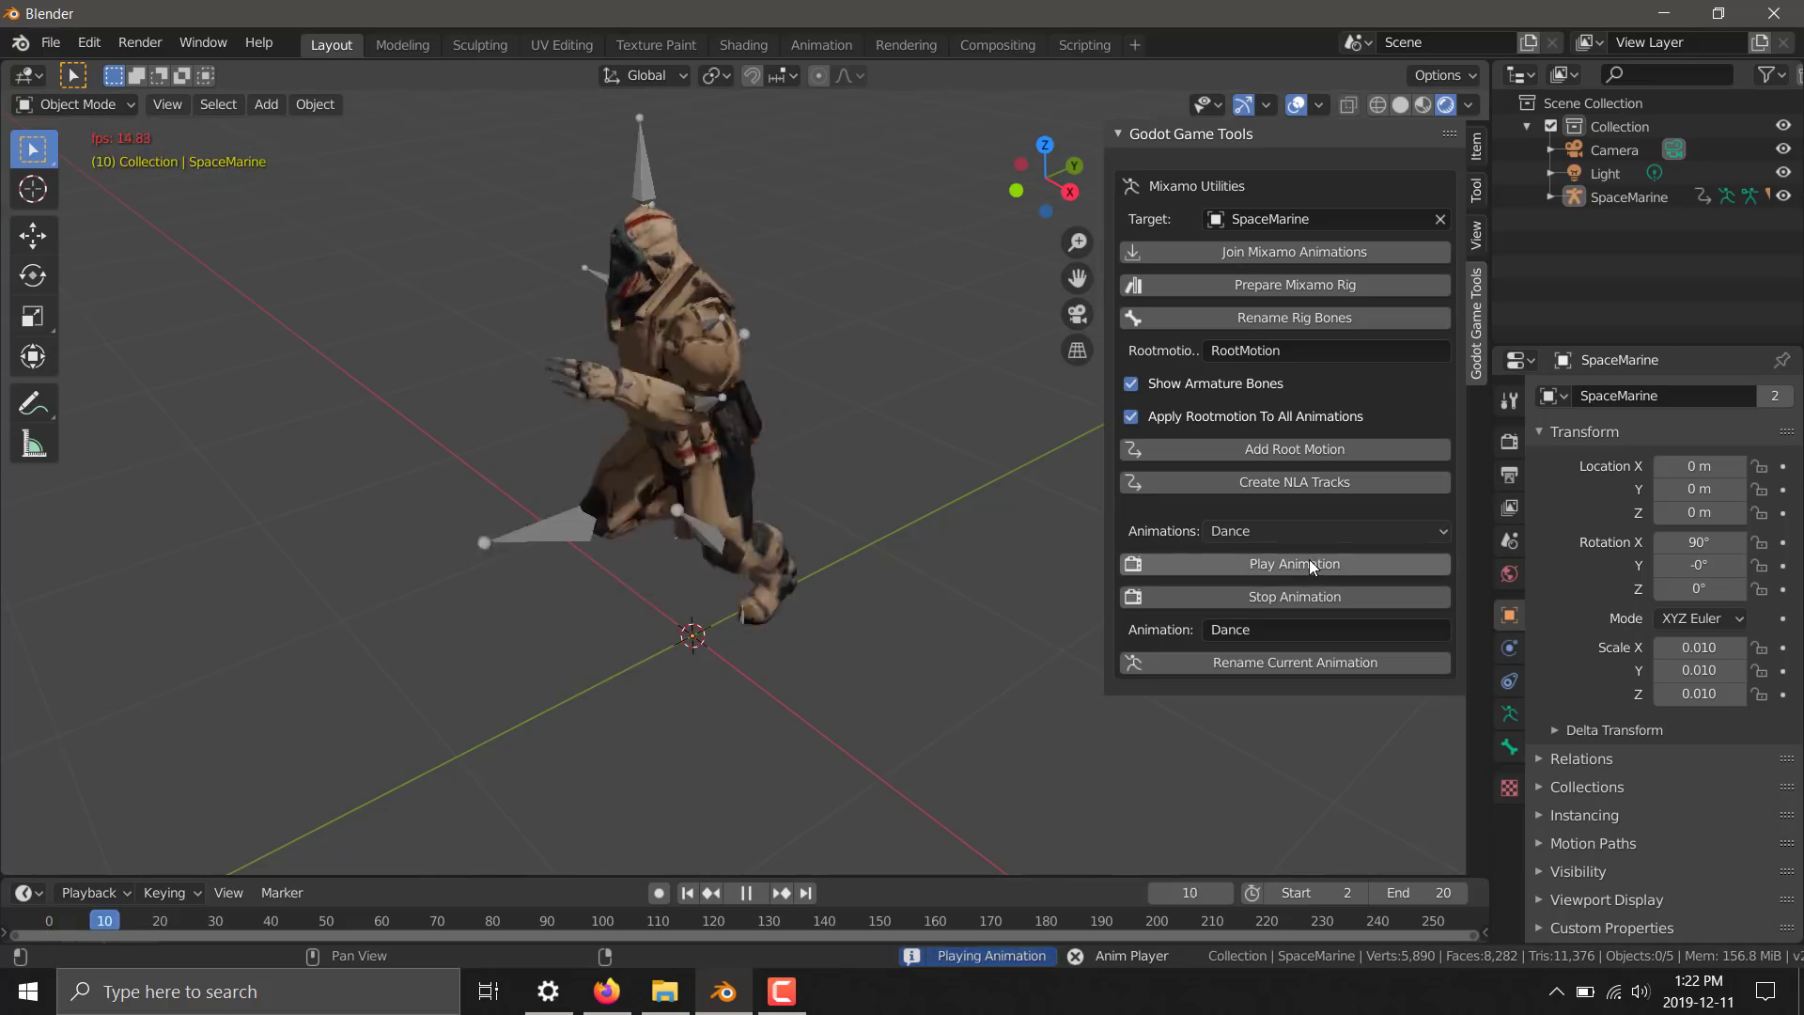
Switch the preview back to the Jazz Dancing animation
{"action": "left_click", "coordinate": [1323, 530]}
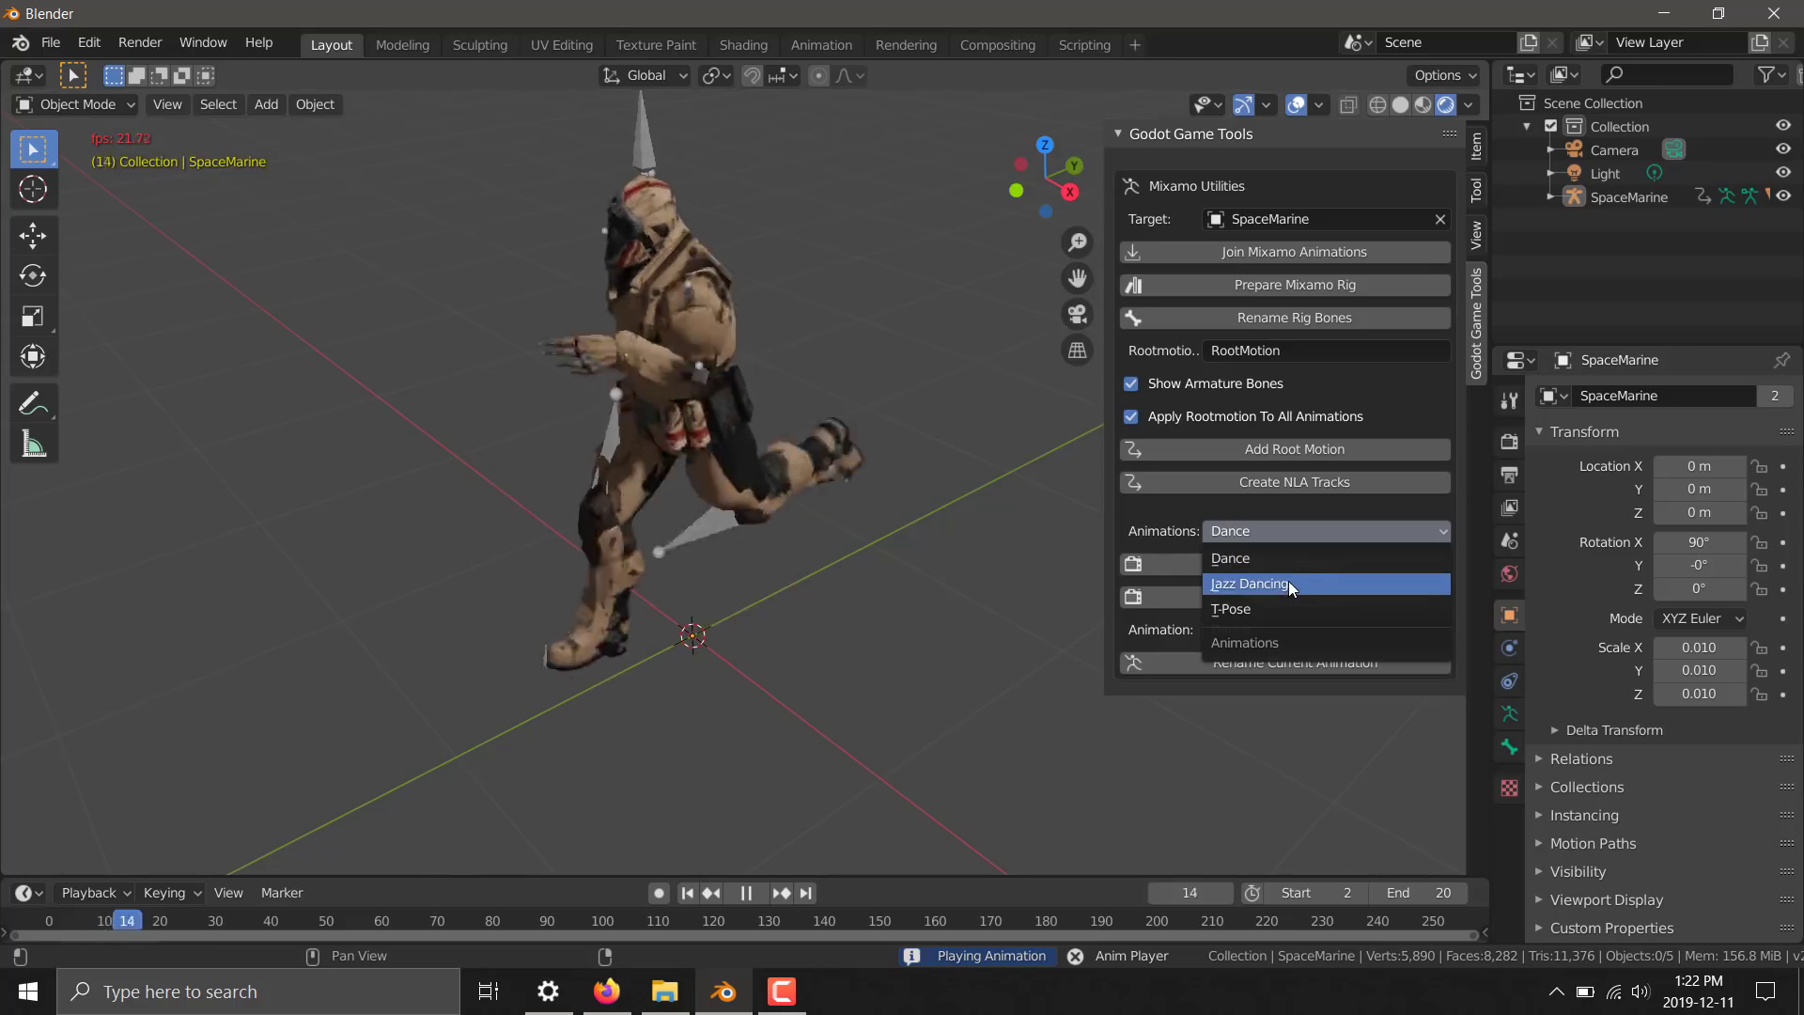
{"action": "left_click", "coordinate": [1248, 583]}
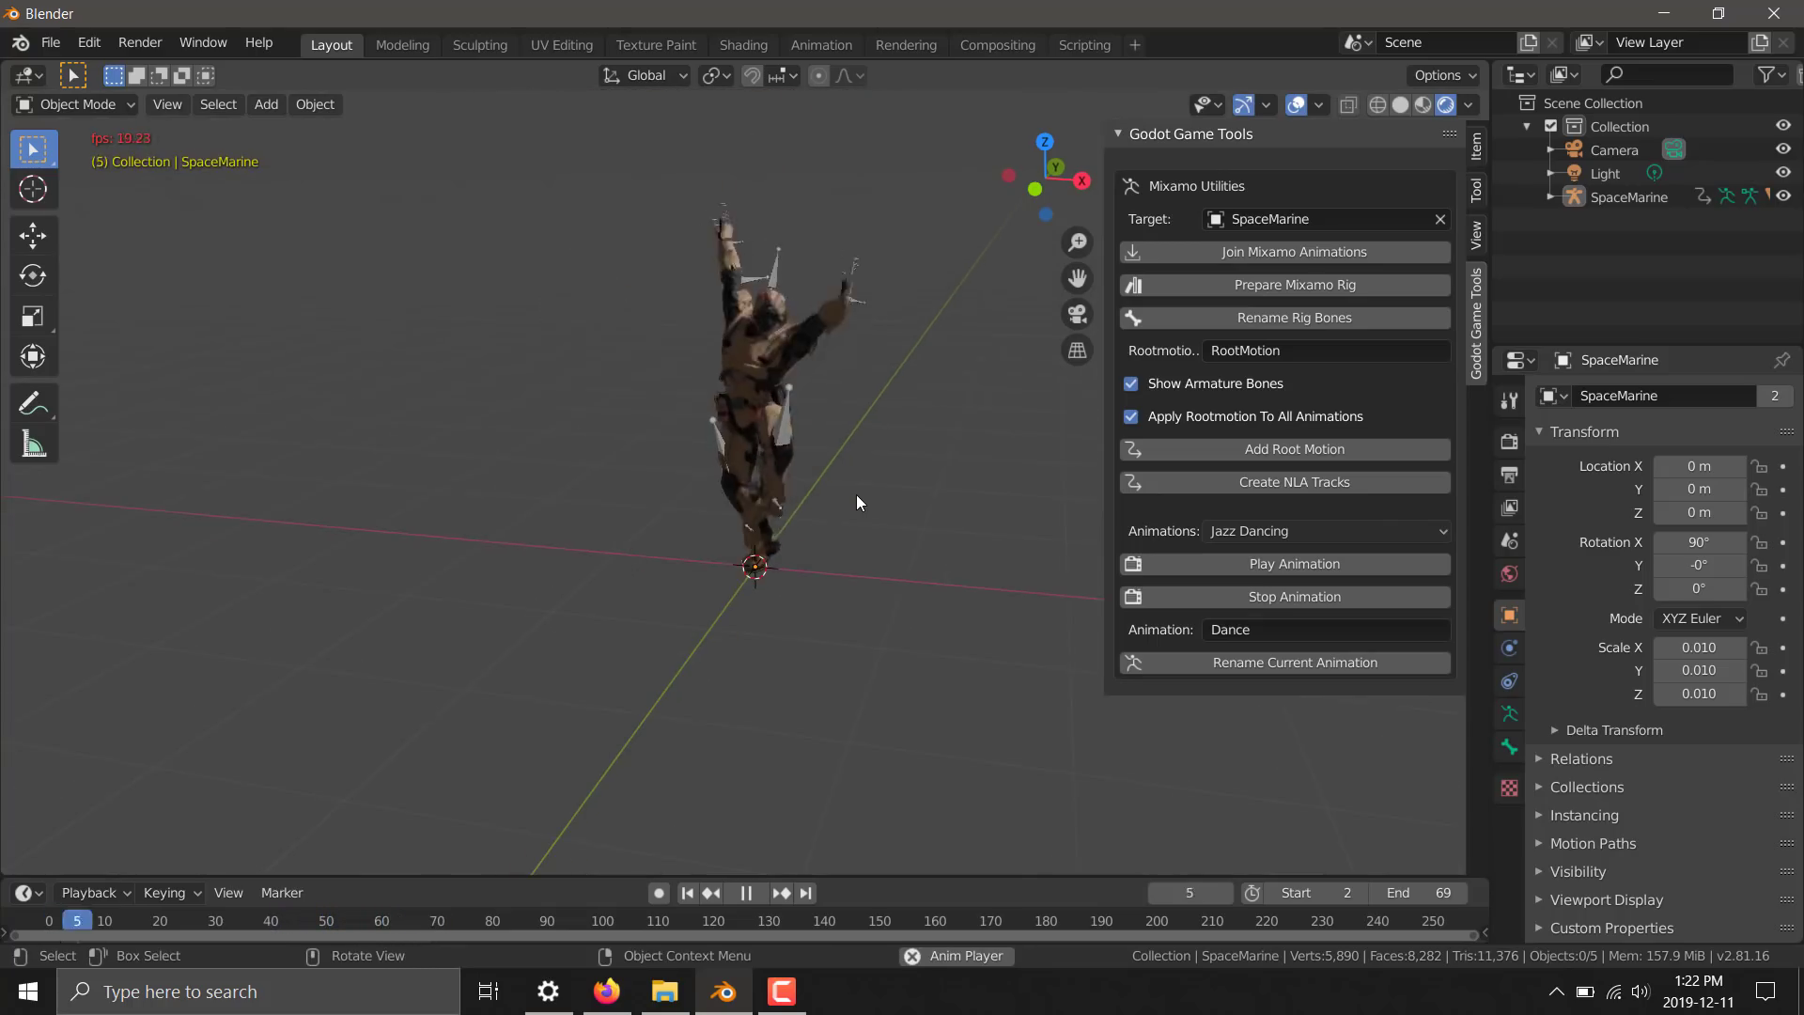
{"action": "left_click", "coordinate": [1293, 562]}
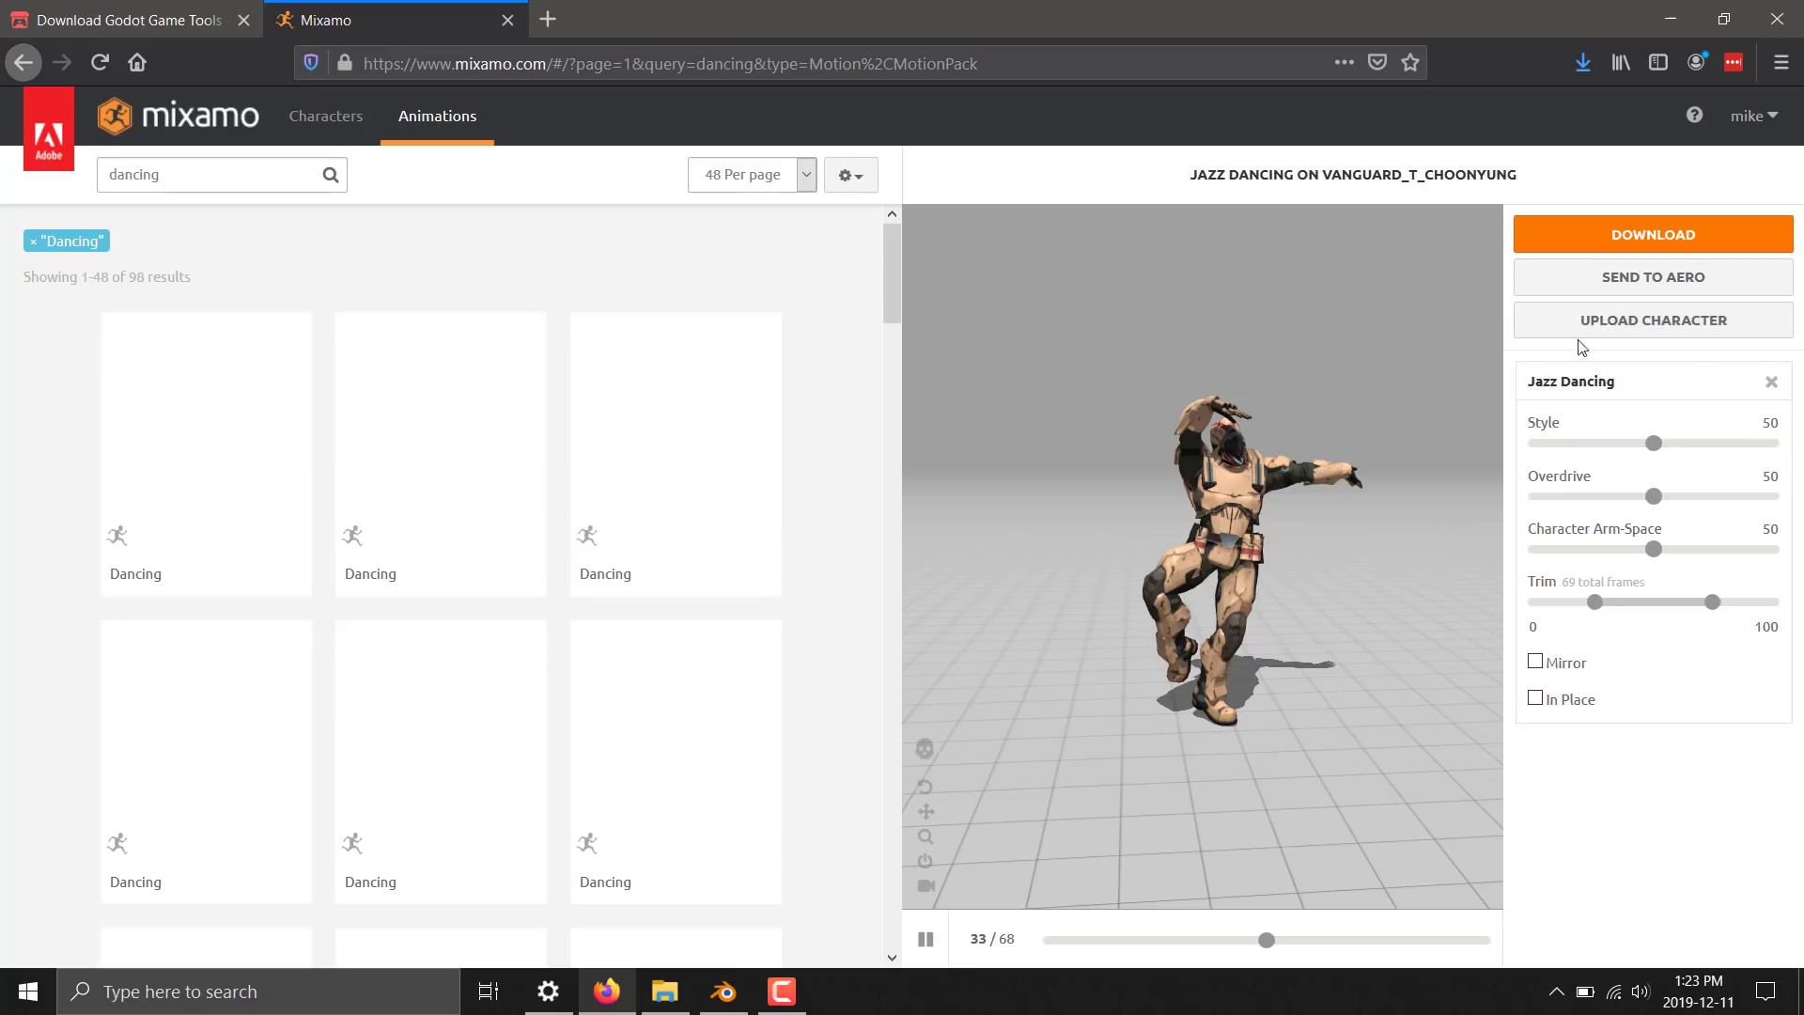
{"action": "mouse_move", "coordinate": [1690, 363]}
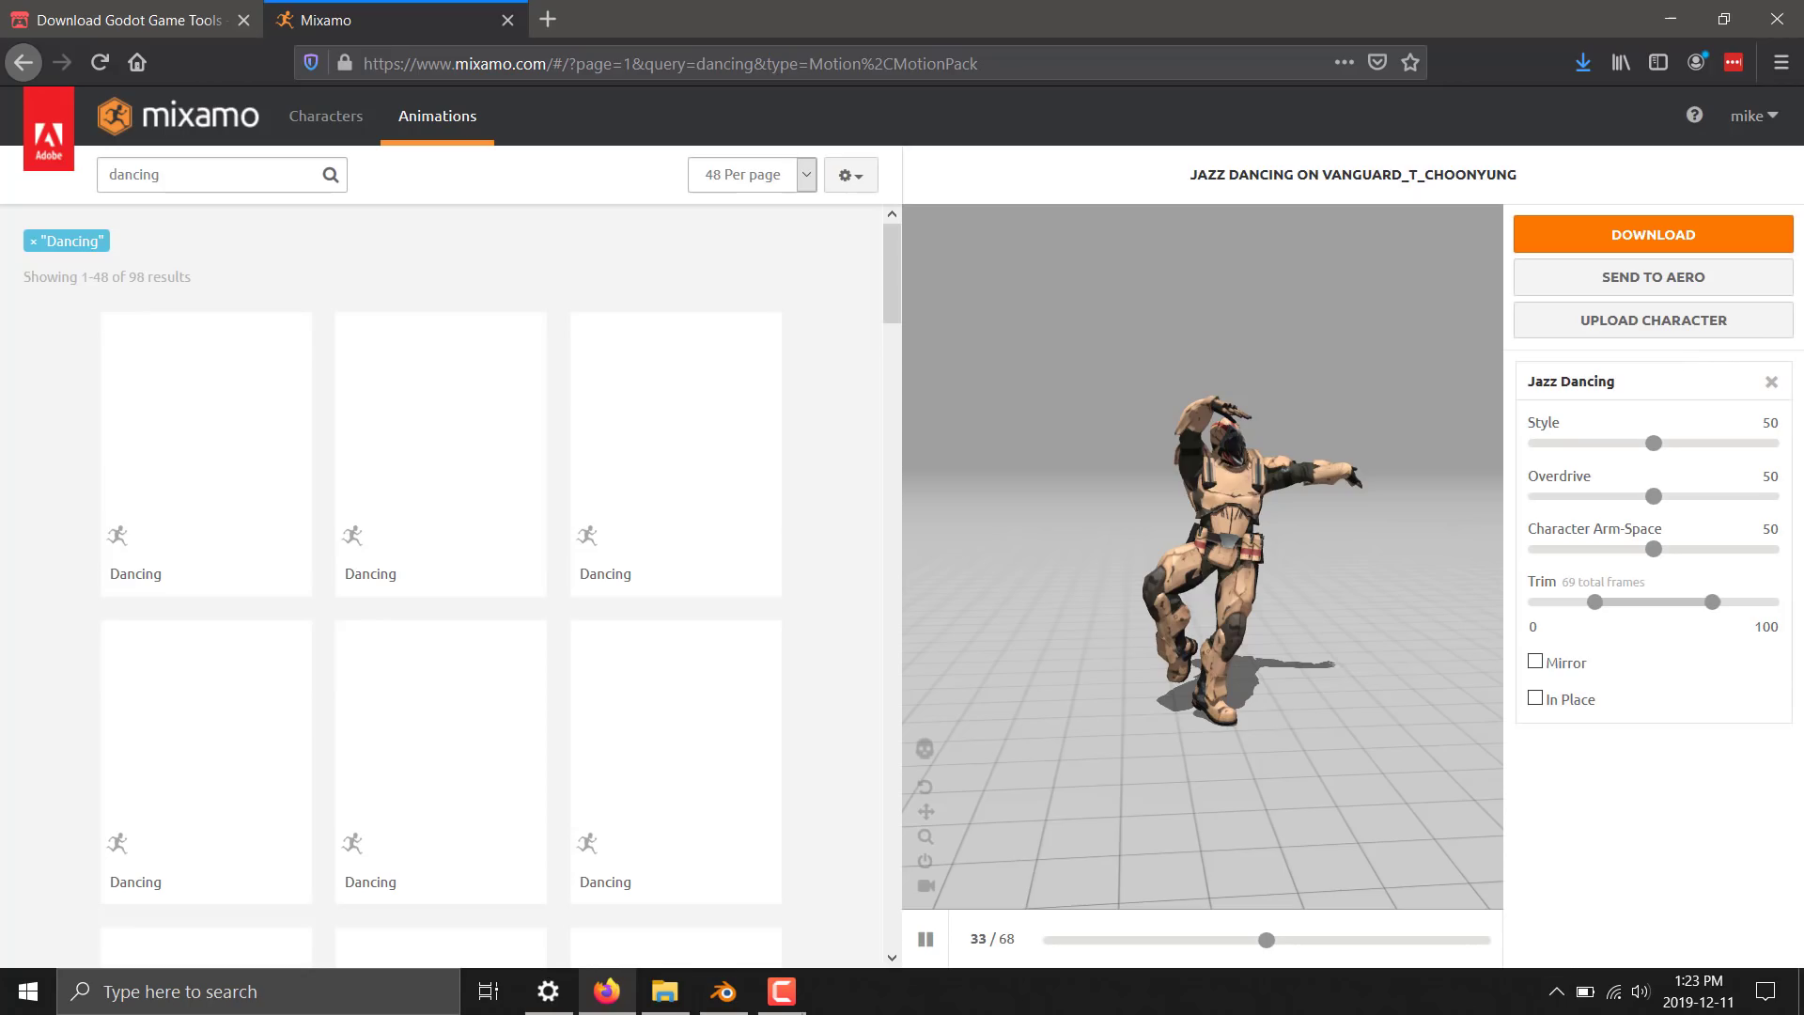
Return to Blender from Mixamo to compare the Jazz Dancing animation on the rig
{"action": "left_click", "coordinate": [722, 991]}
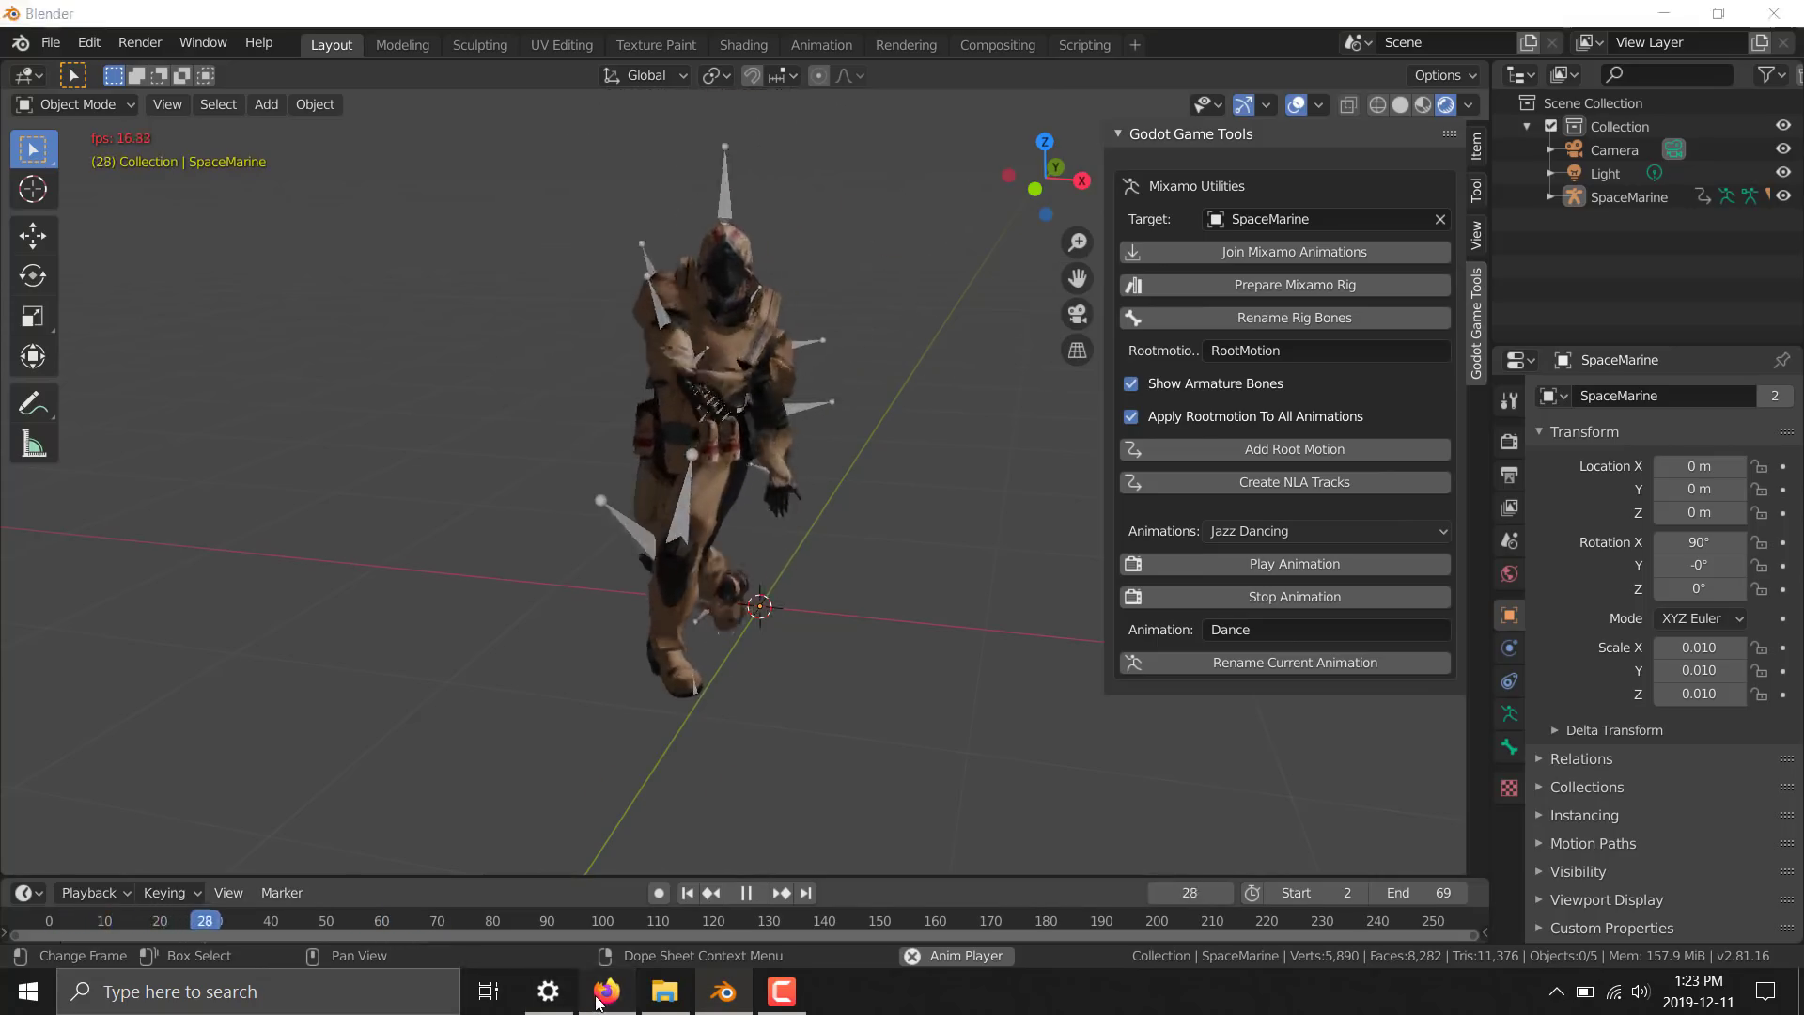
Bring Firefox forward and review the itch.io Godot Game Tools page's feature list
{"action": "left_click", "coordinate": [607, 990]}
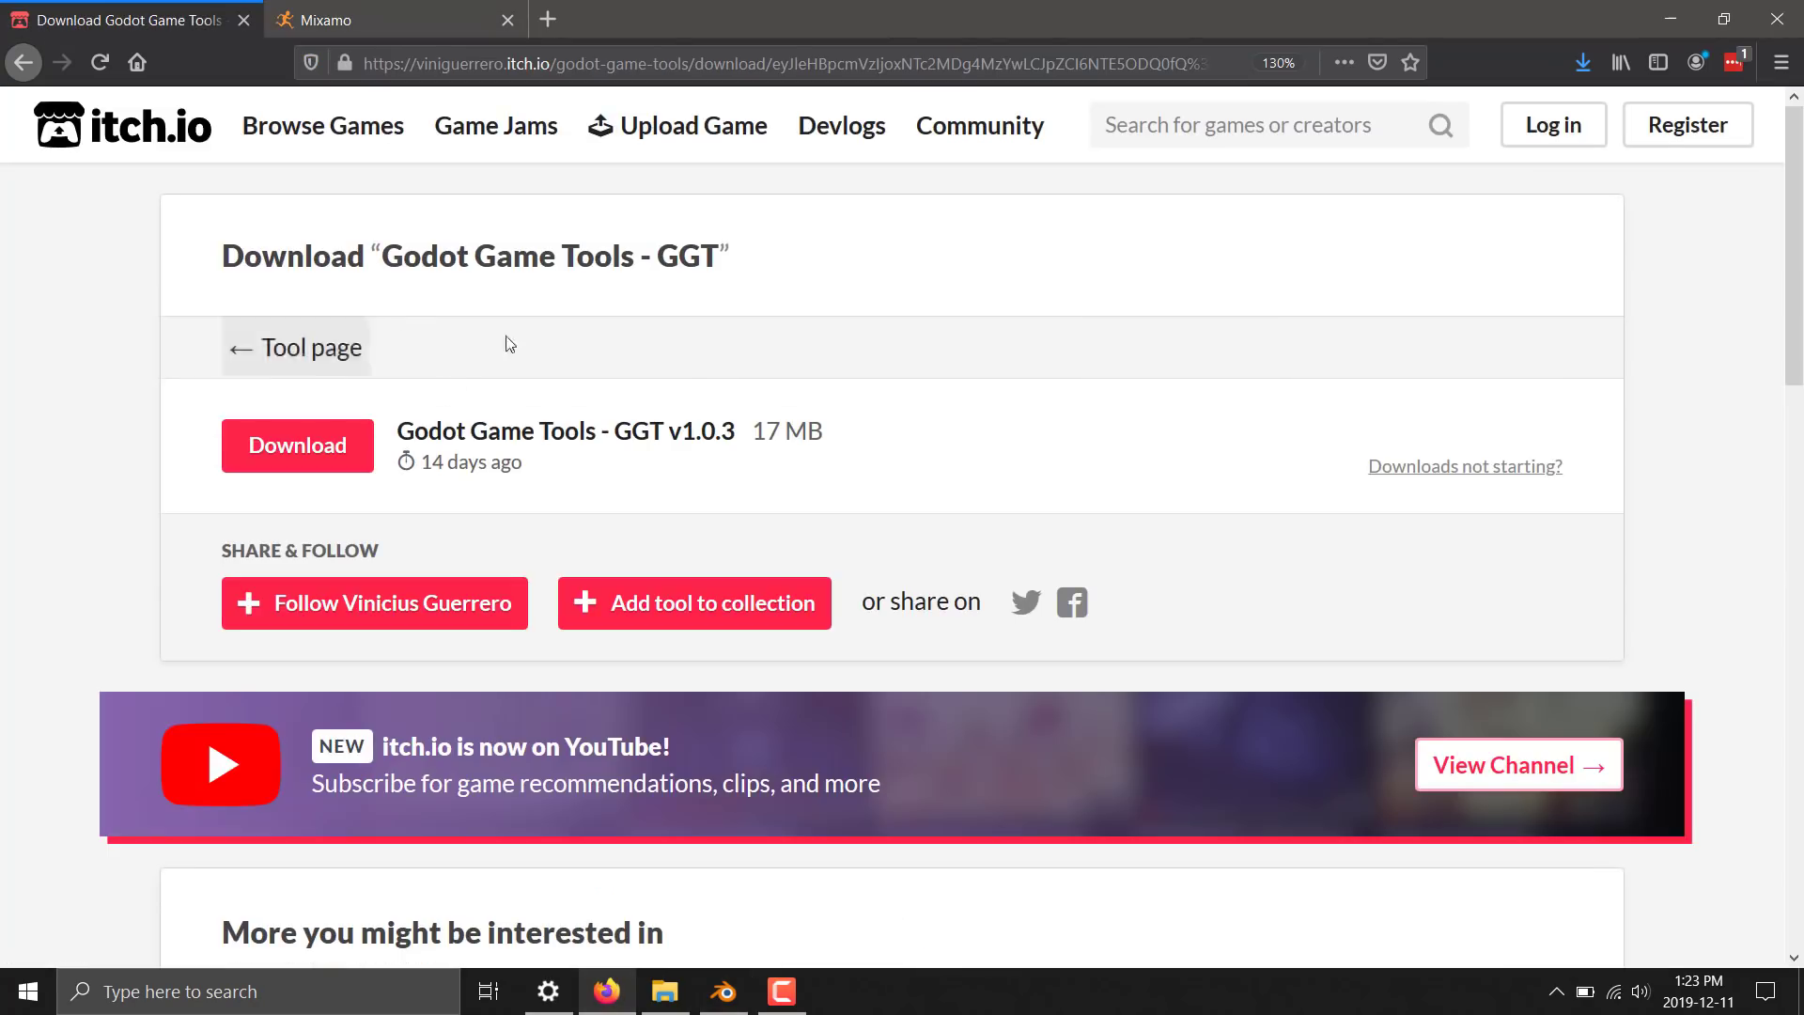
{"action": "left_click", "coordinate": [310, 345]}
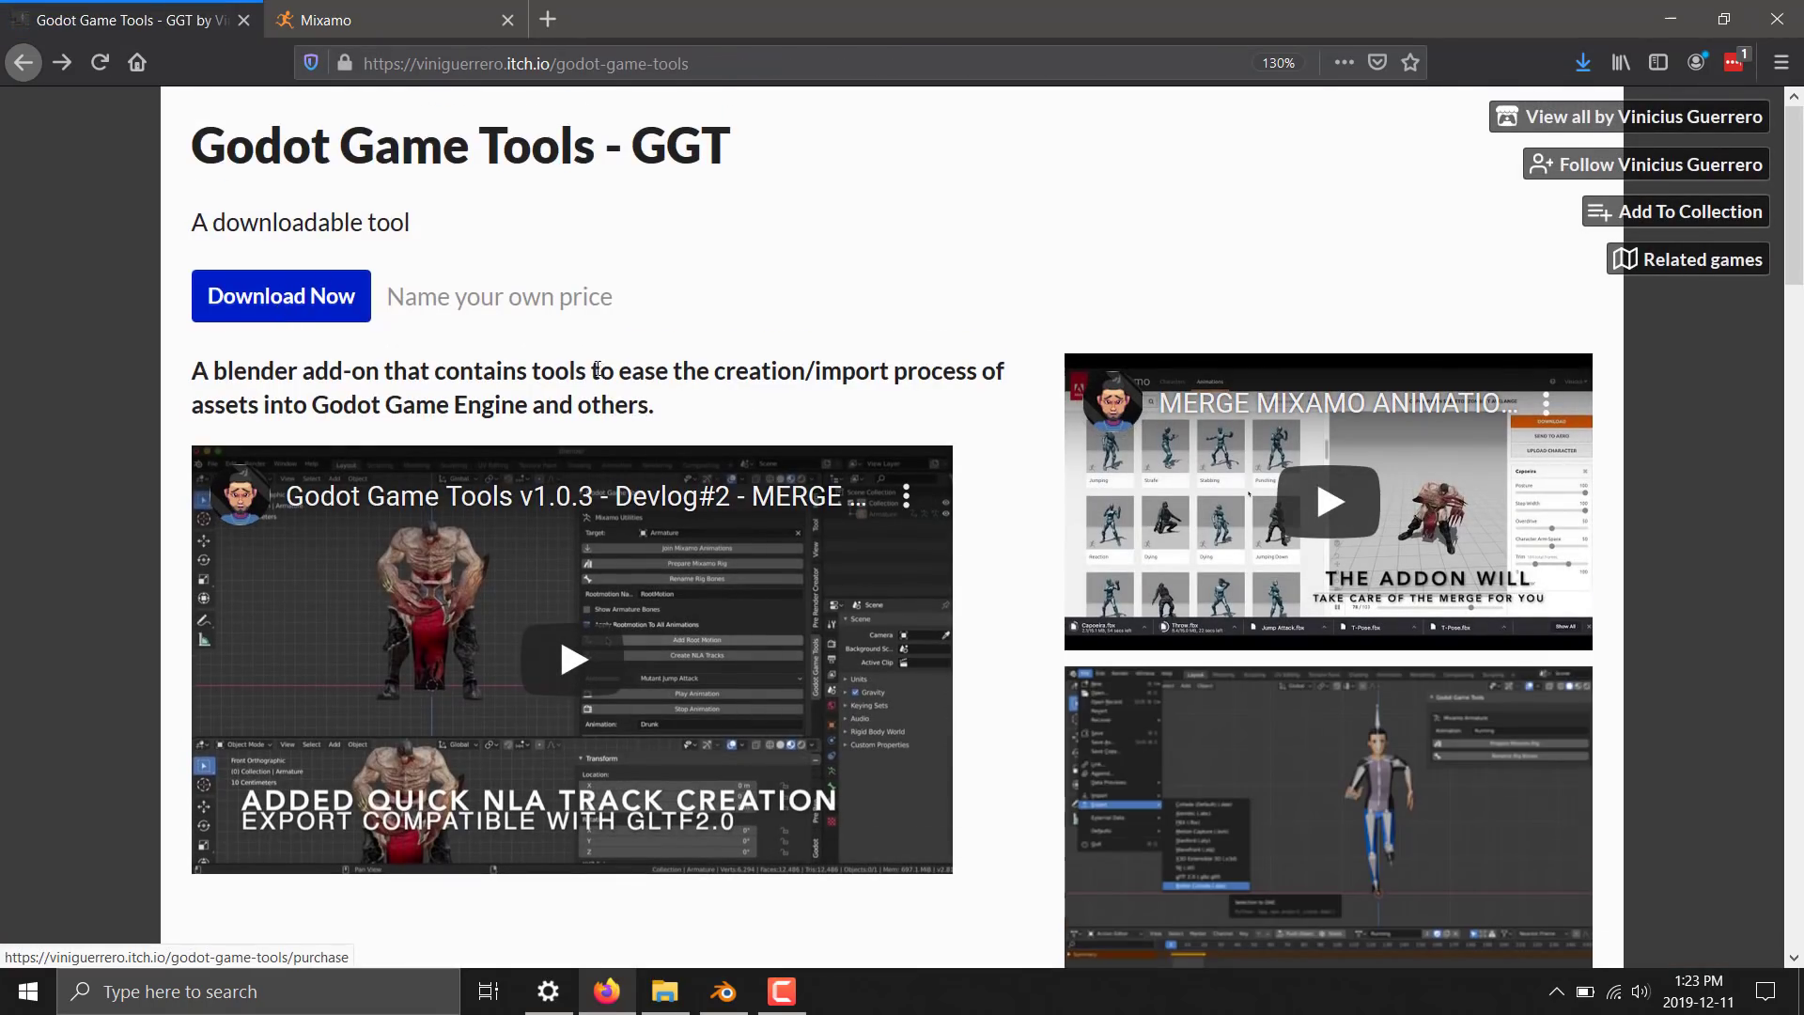
{"action": "scroll", "scroll_direction": "down", "scroll_amount": 3}
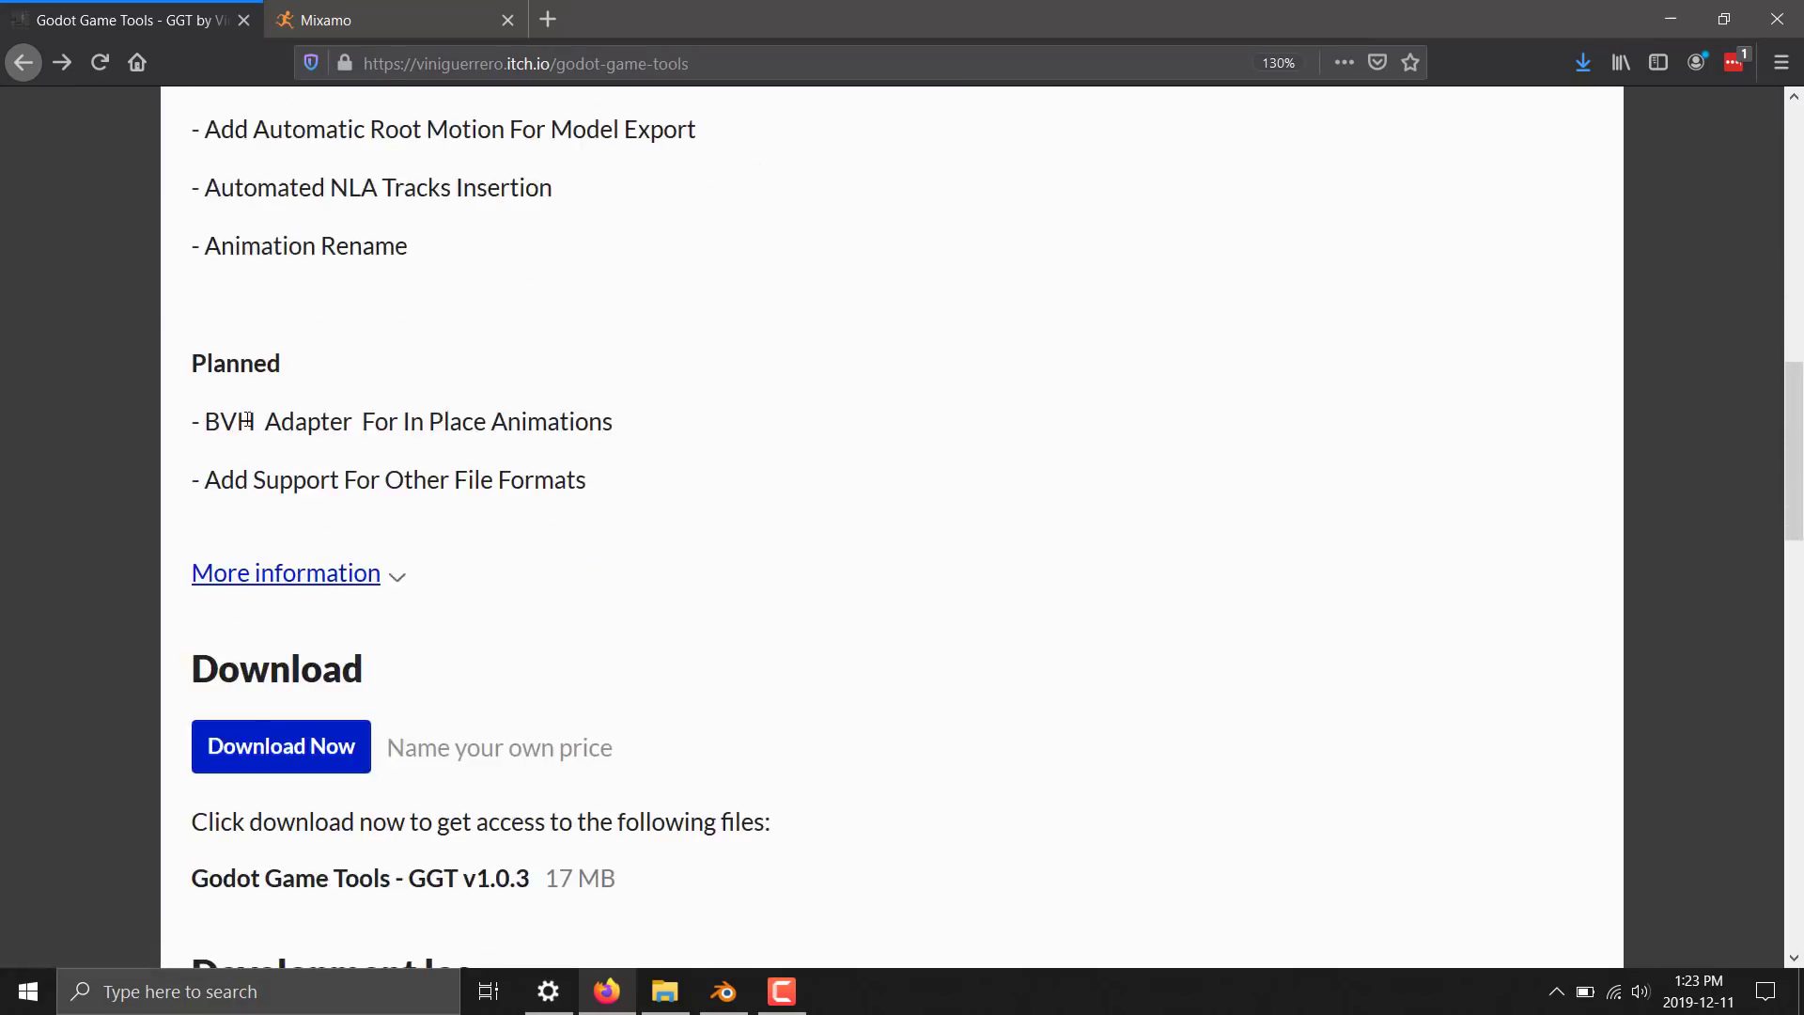
{"action": "mouse_move", "coordinate": [429, 445]}
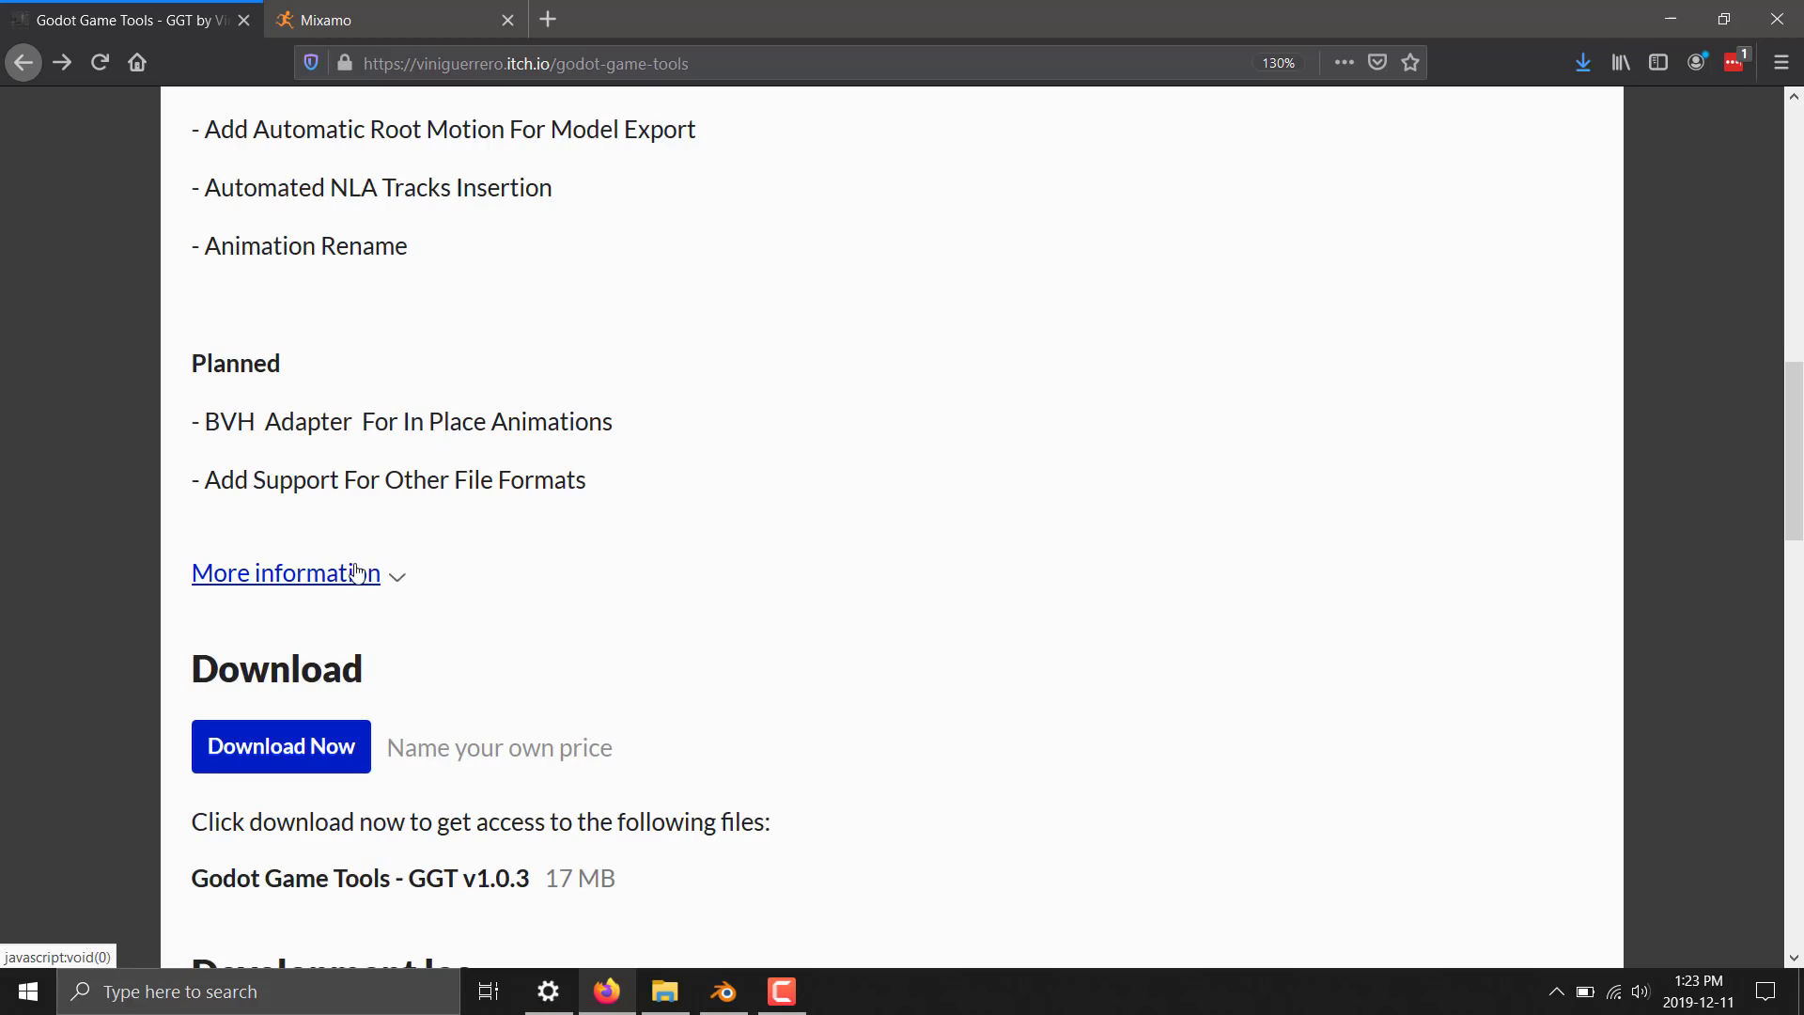
{"action": "scroll", "scroll_direction": "up", "scroll_amount": 3}
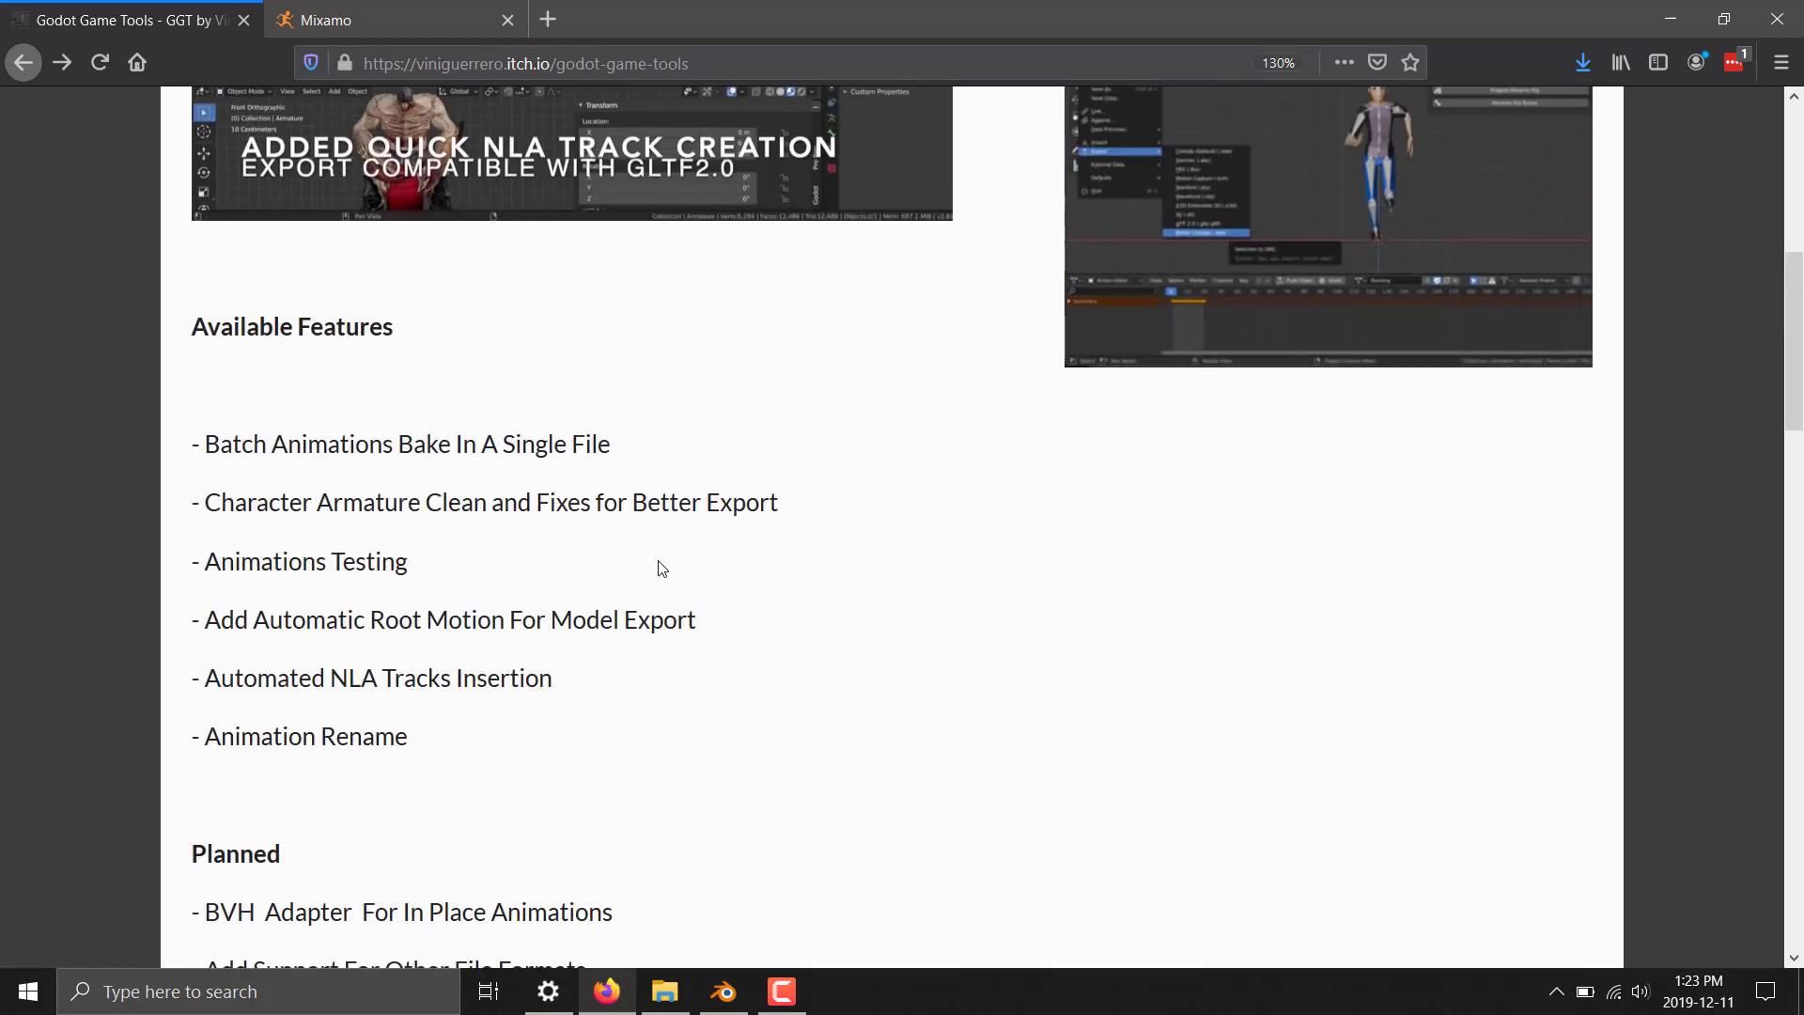
{"action": "scroll", "scroll_direction": "up", "scroll_amount": 3}
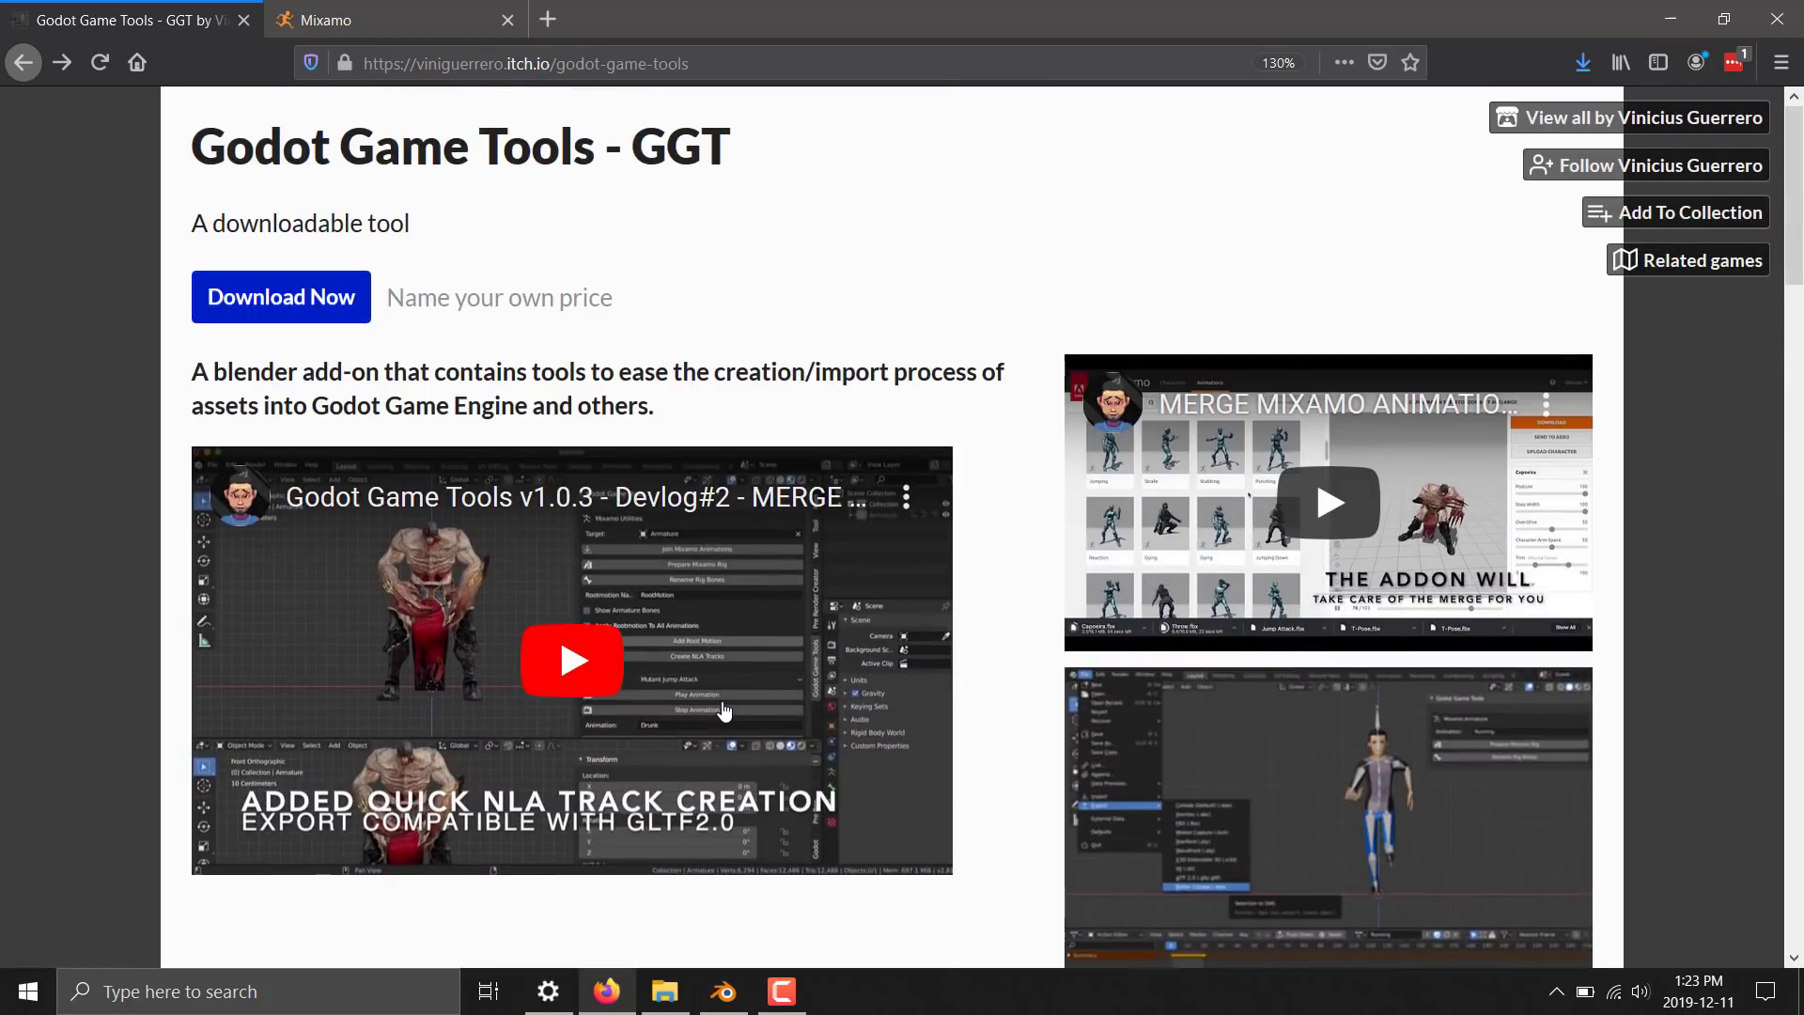